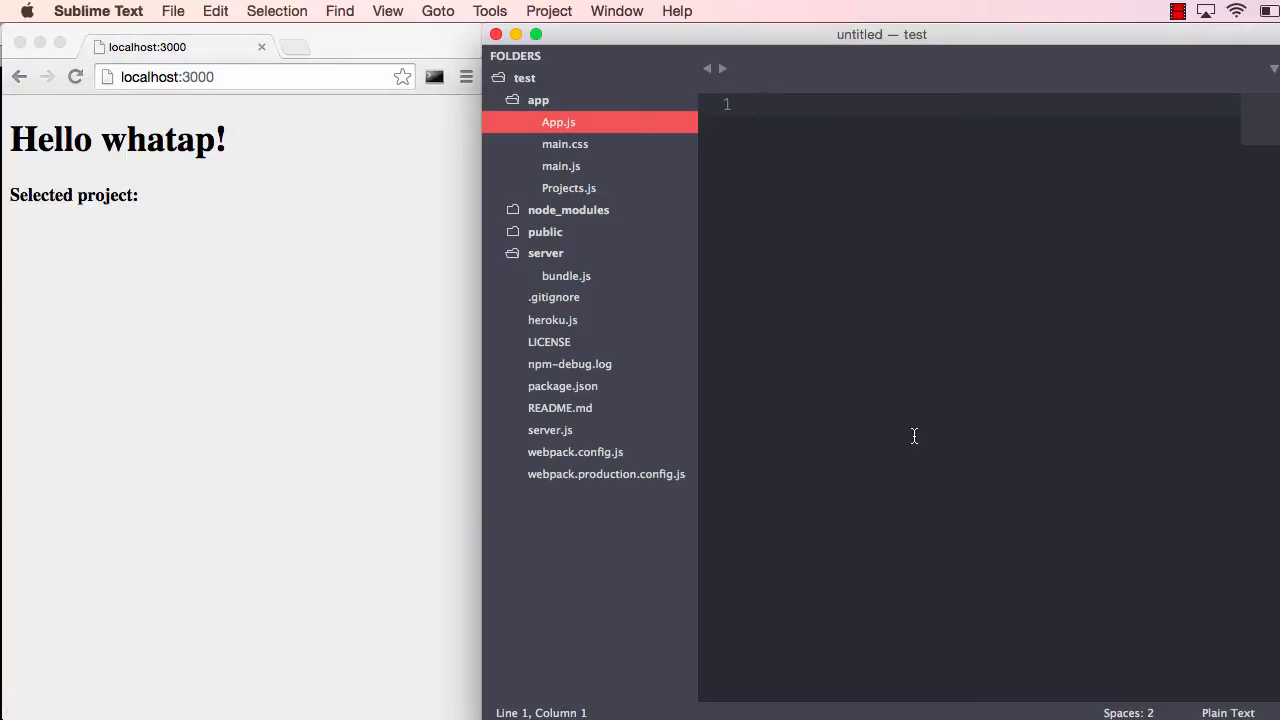
pyautogui.moveTo(974, 210)
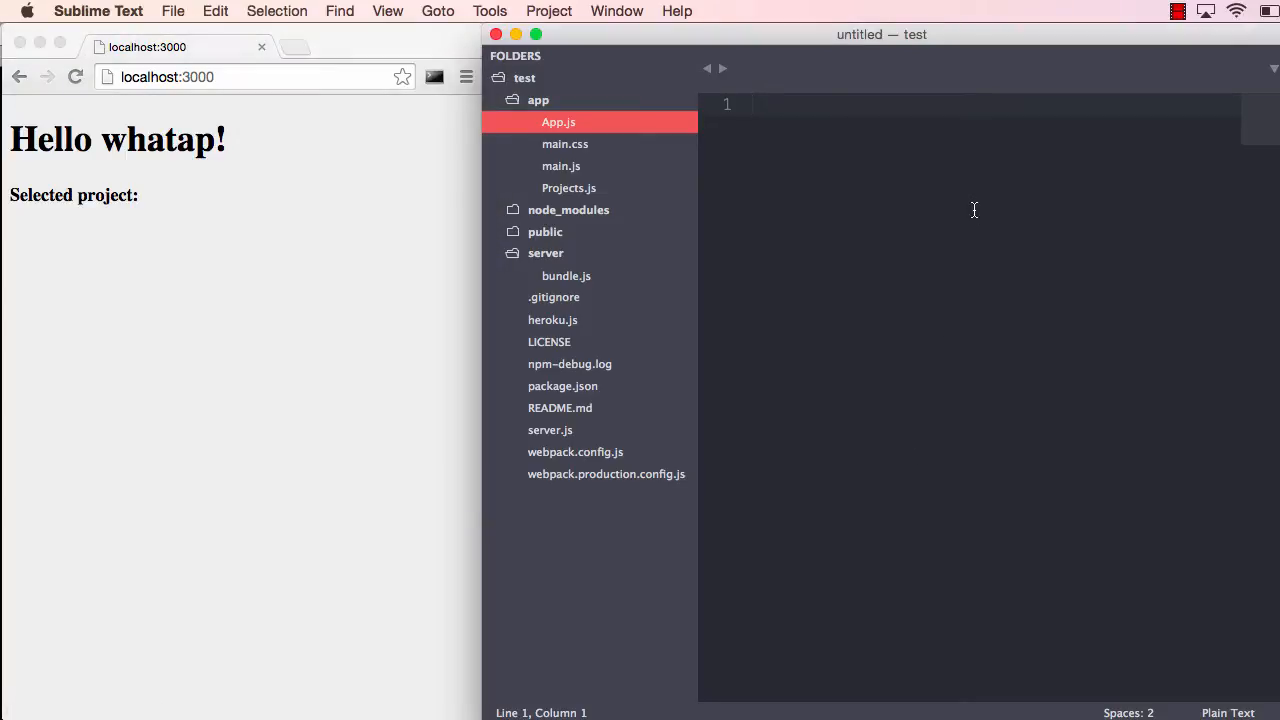
pyautogui.moveTo(1033, 283)
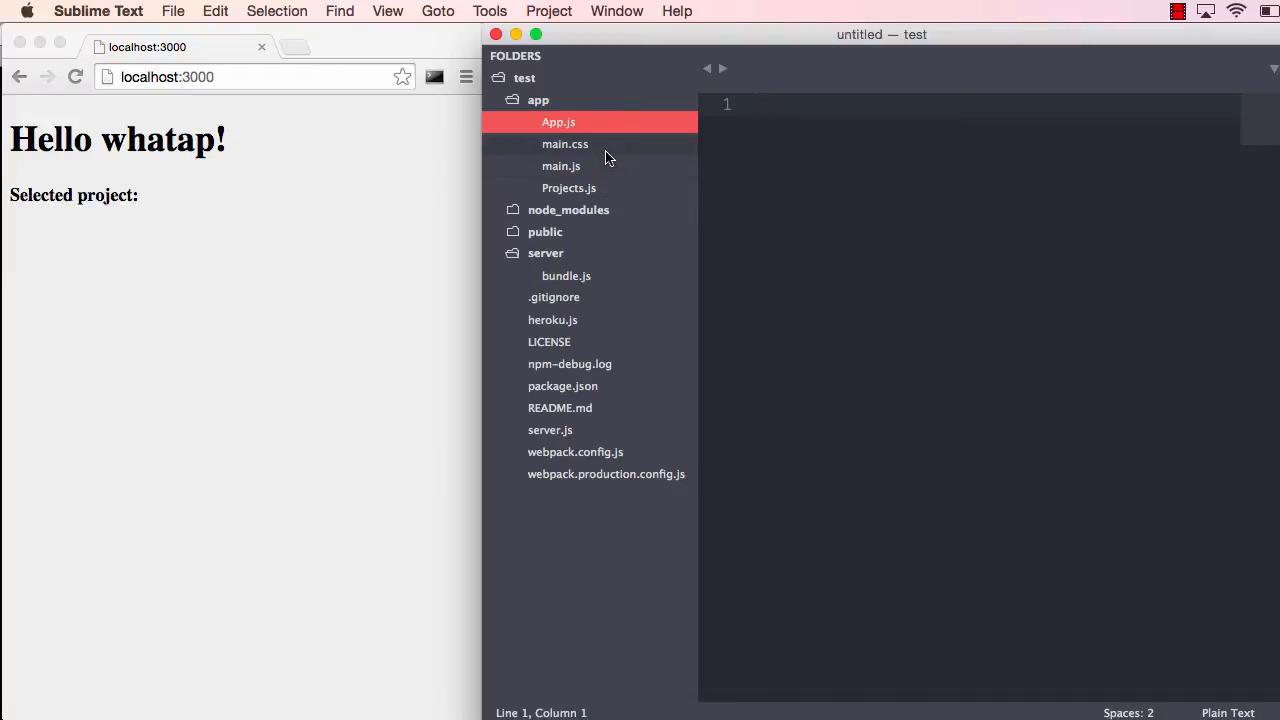
# Save a red body background in main.css, then revert it to #efefef and save
pyautogui.click(565, 144)
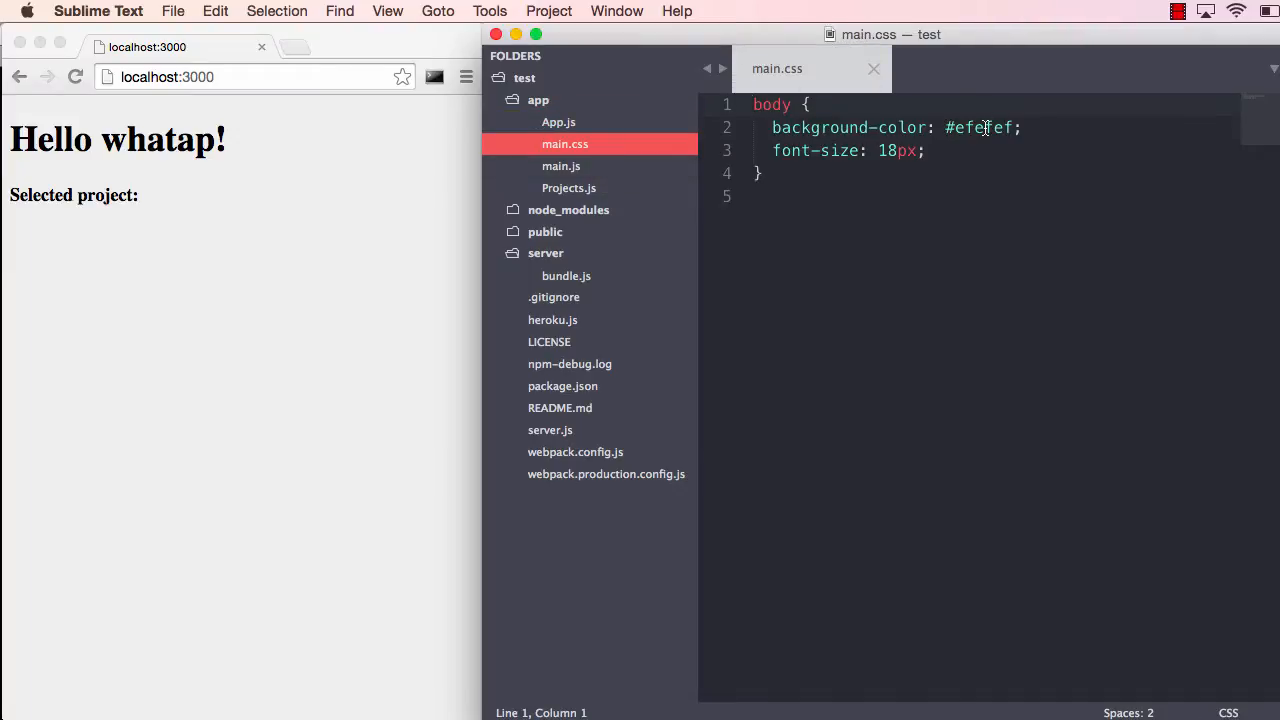
pyautogui.write('red')
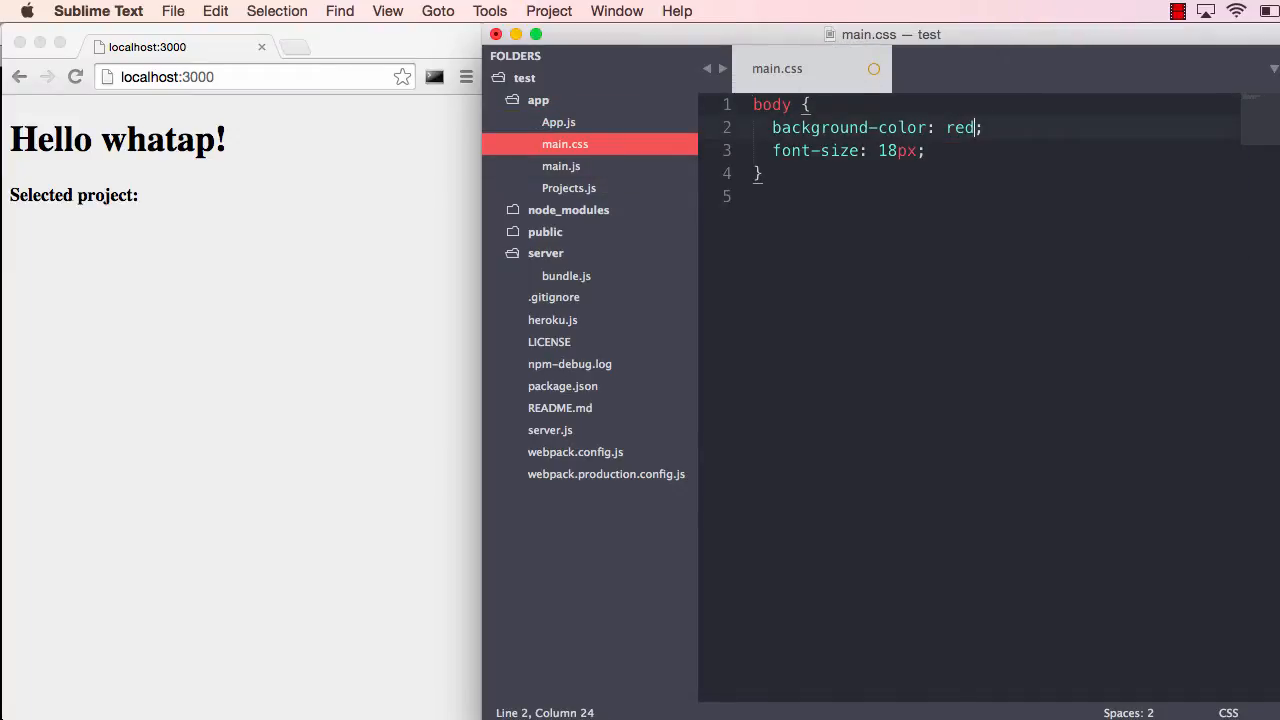
pyautogui.press('cmd+s')
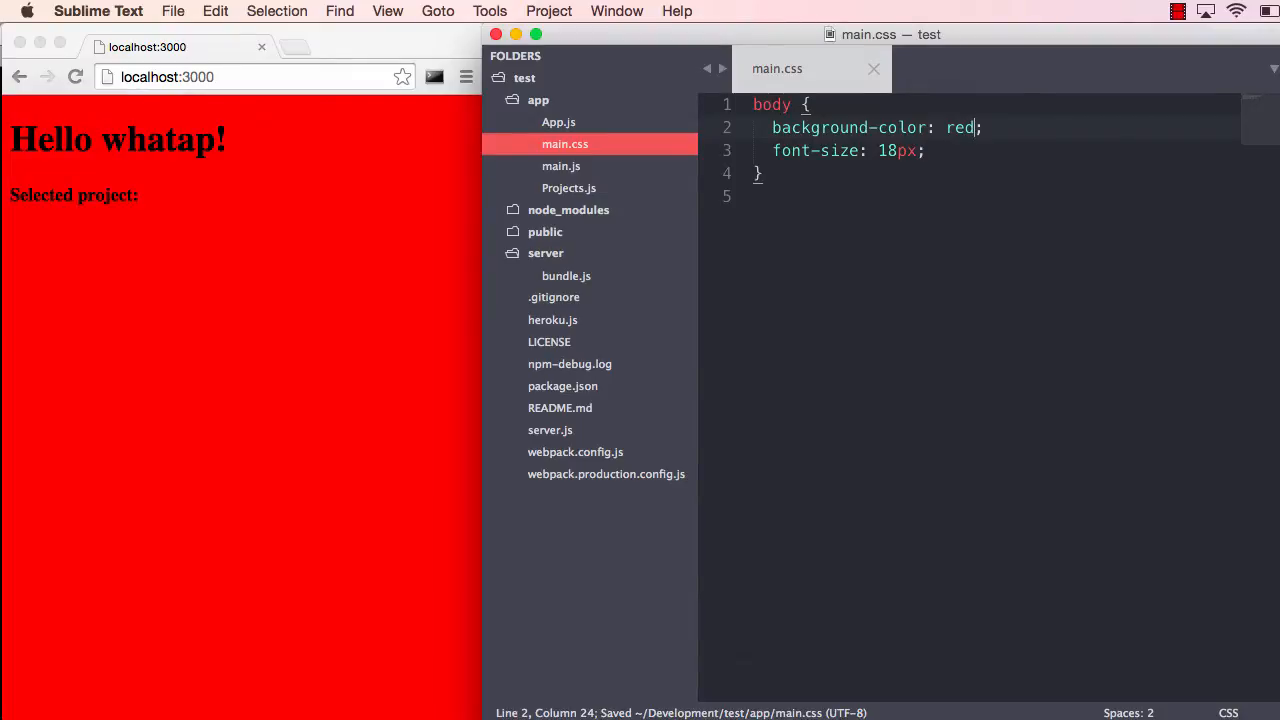
pyautogui.write('#efefef')
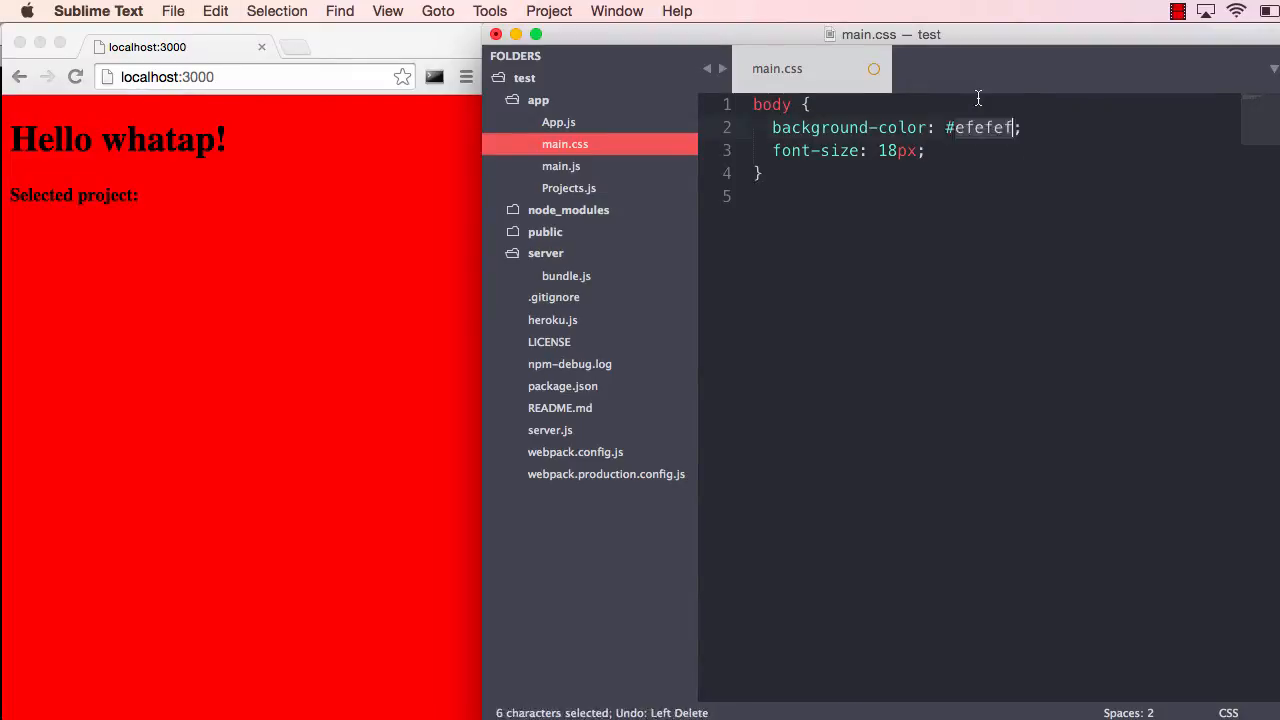
pyautogui.press('cmd+s')
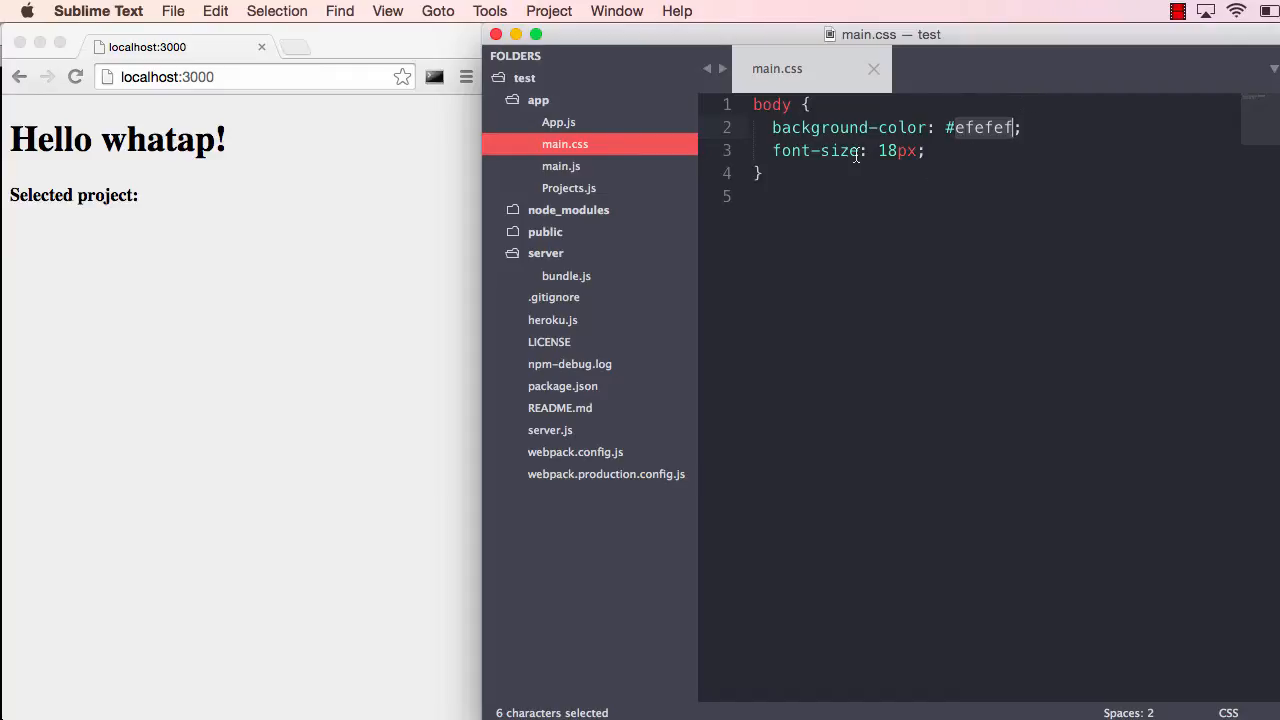
pyautogui.moveTo(903, 77)
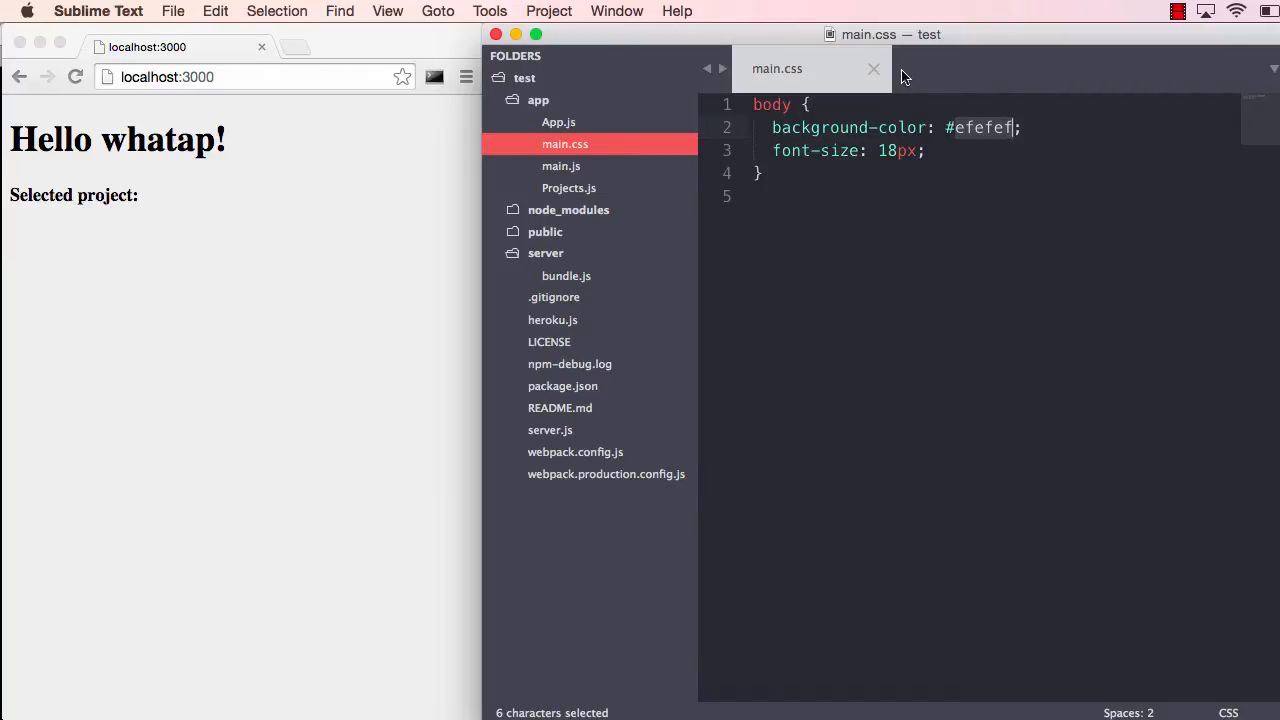
pyautogui.moveTo(615, 122)
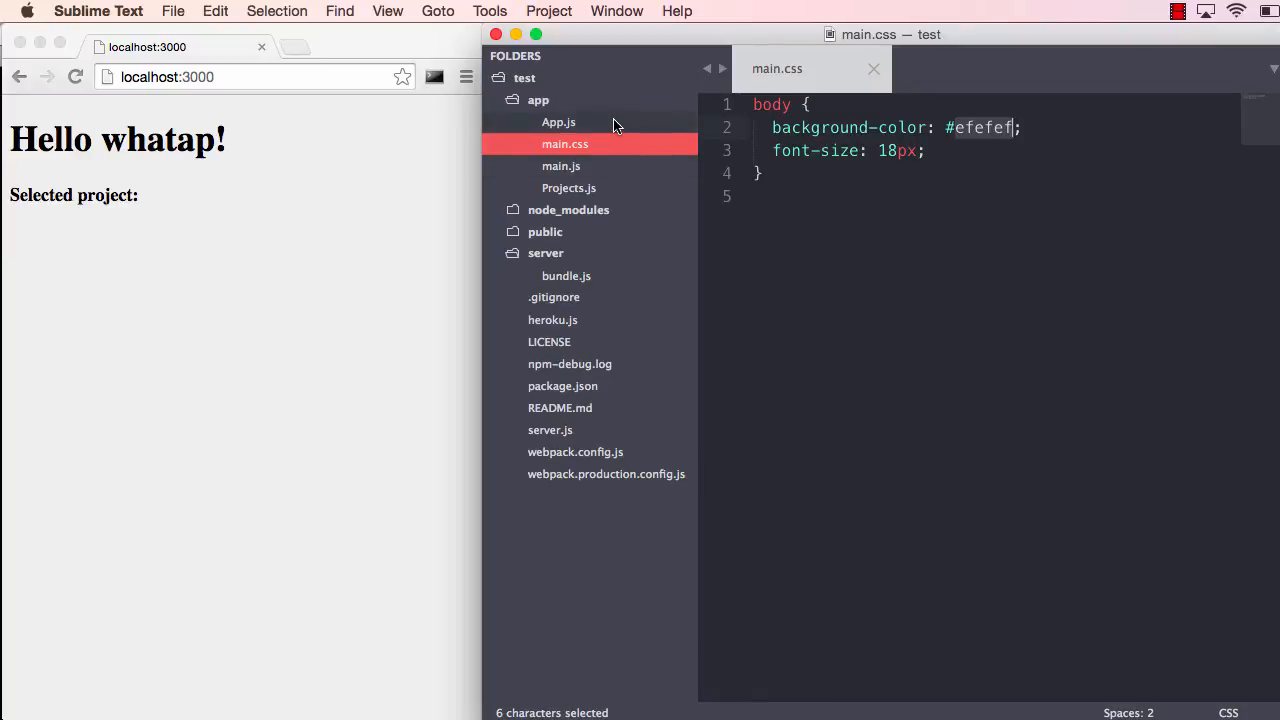
# Change the App.js heading from 'Hello whatap!' to 'Hello world!'
pyautogui.click(558, 122)
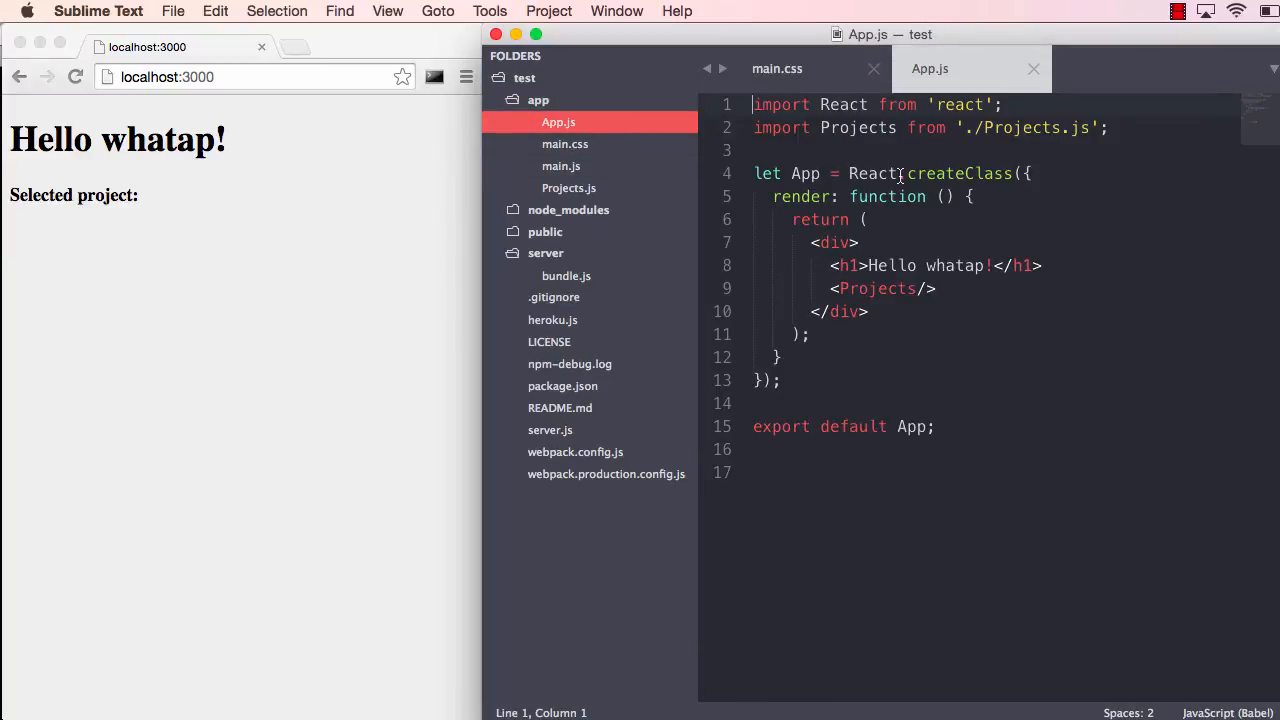
pyautogui.doubleClick(953, 265)
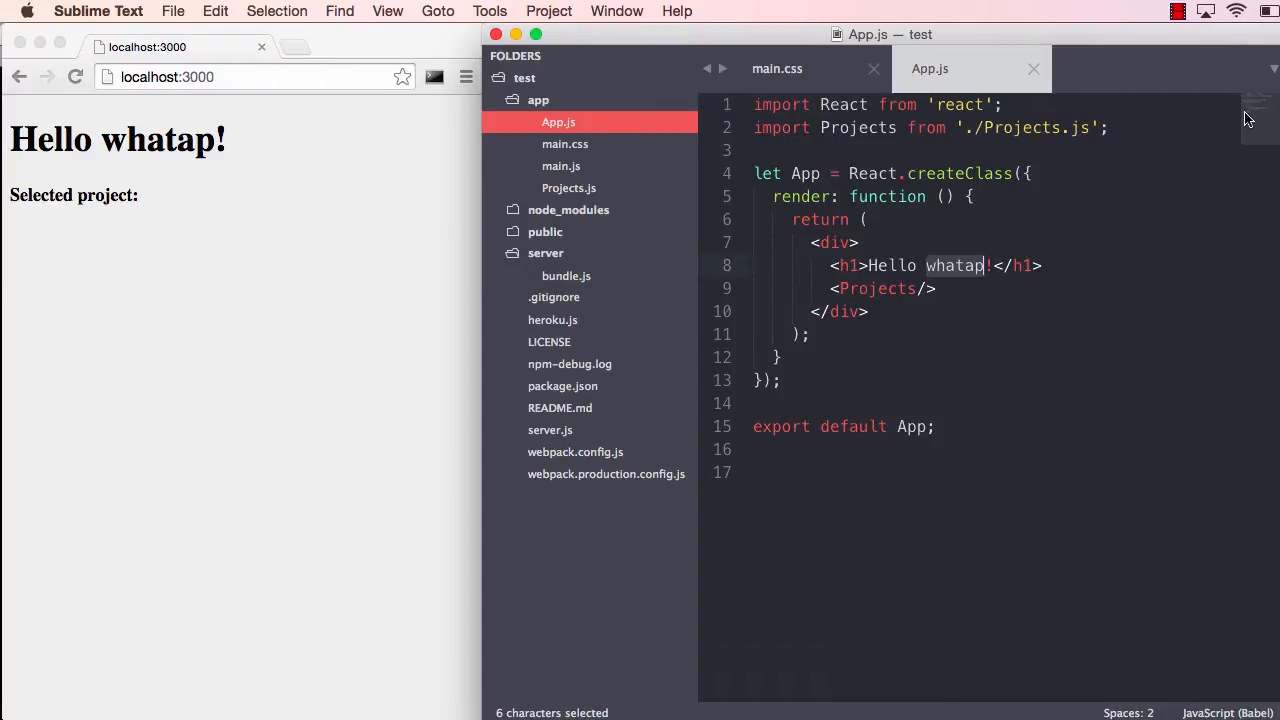
pyautogui.write('world')
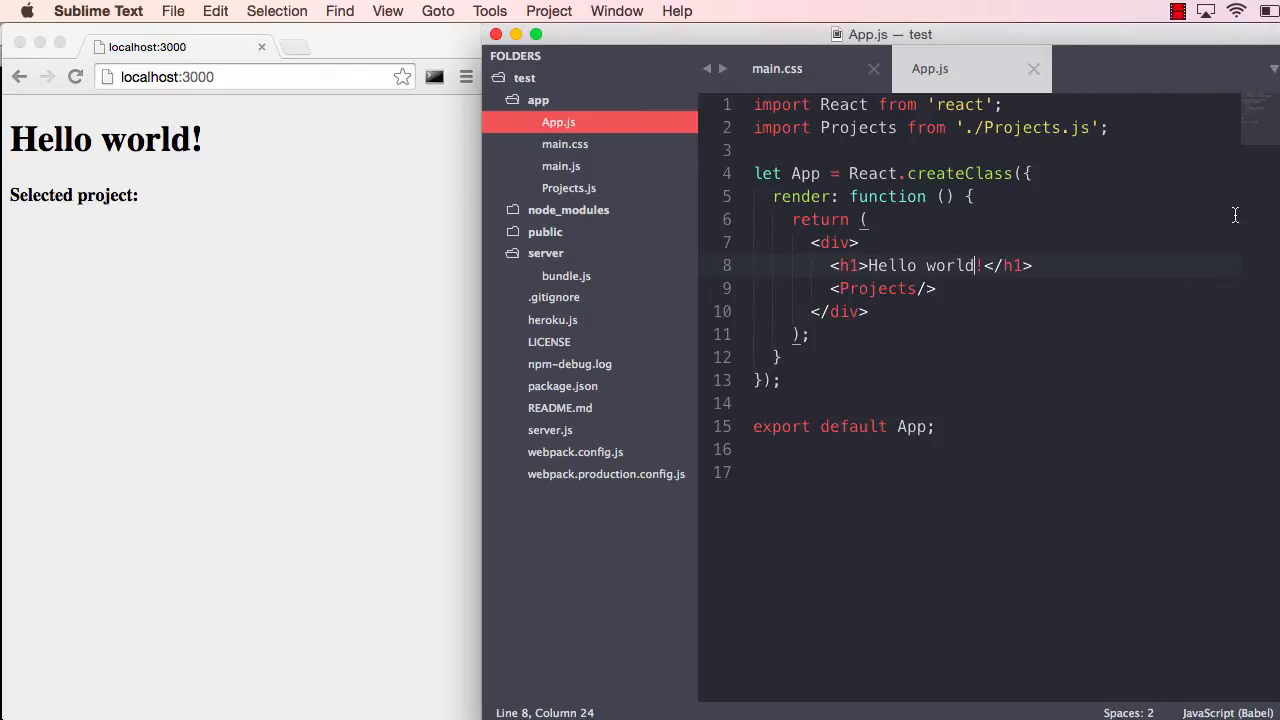
pyautogui.moveTo(754, 104)
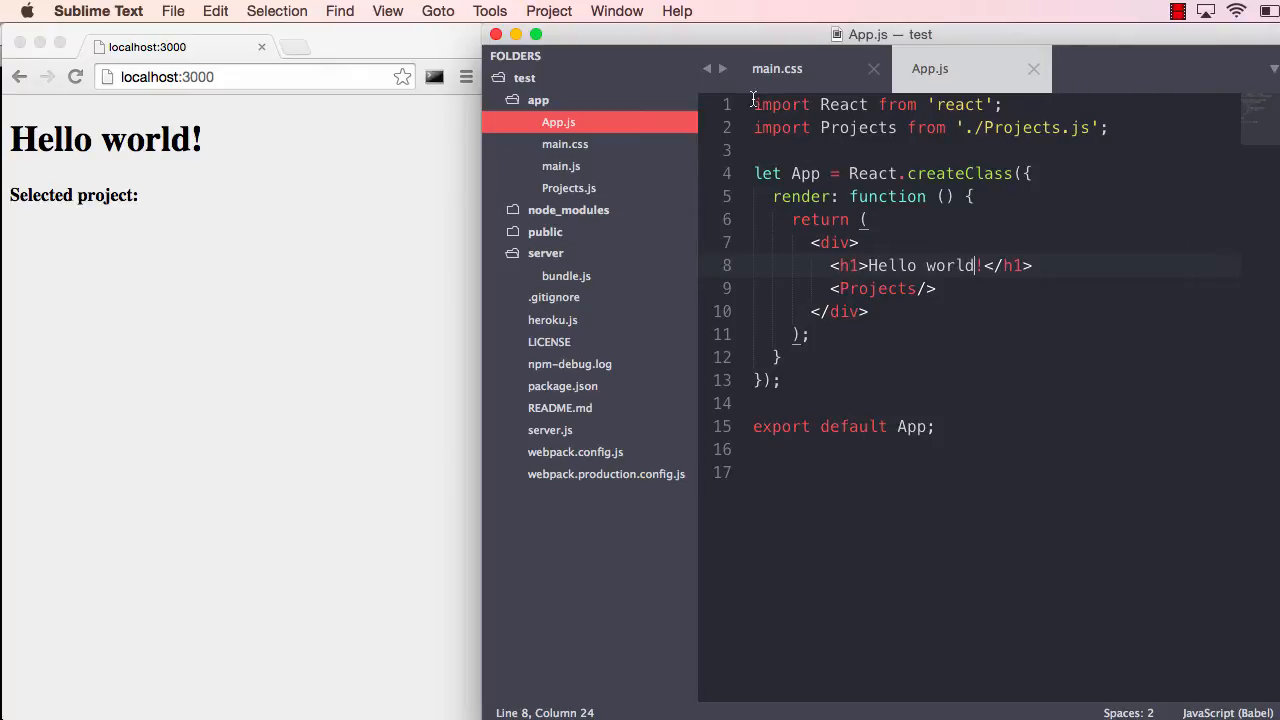
# Create a new app-folder file defining state = { foo: 'bar' } with 'export default state;'
pyautogui.rightClick(538, 100)
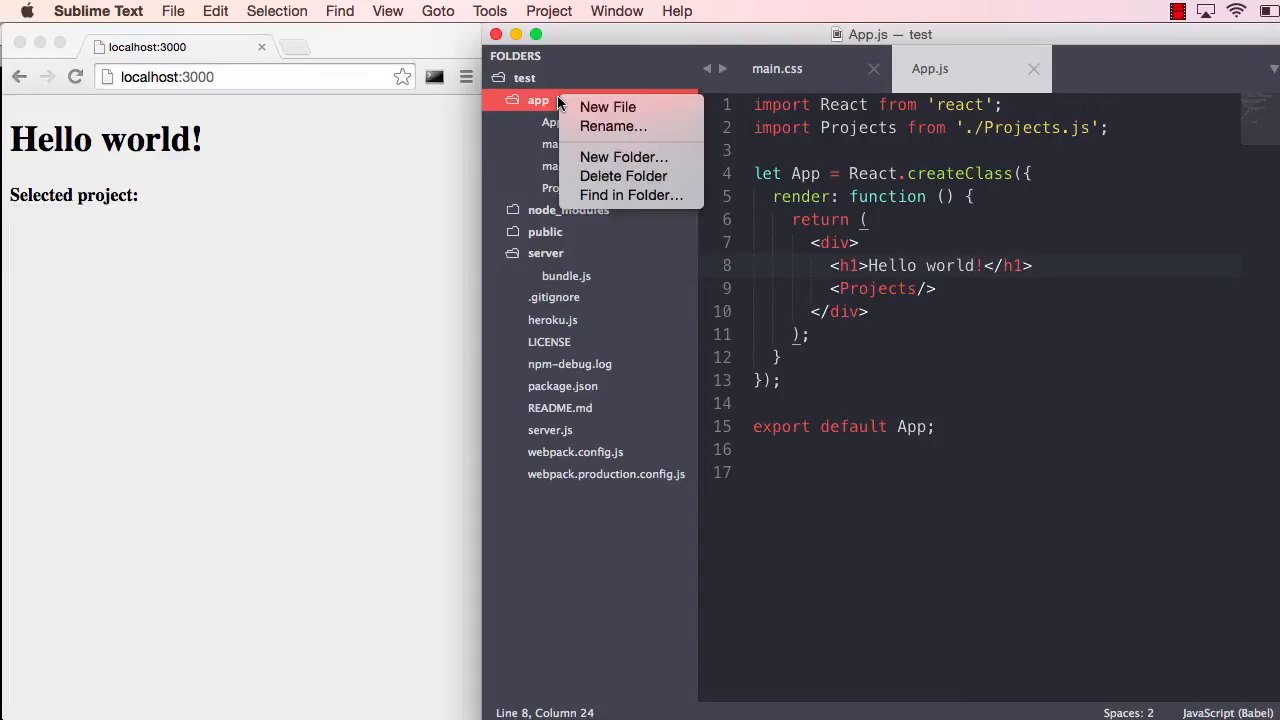
pyautogui.click(607, 107)
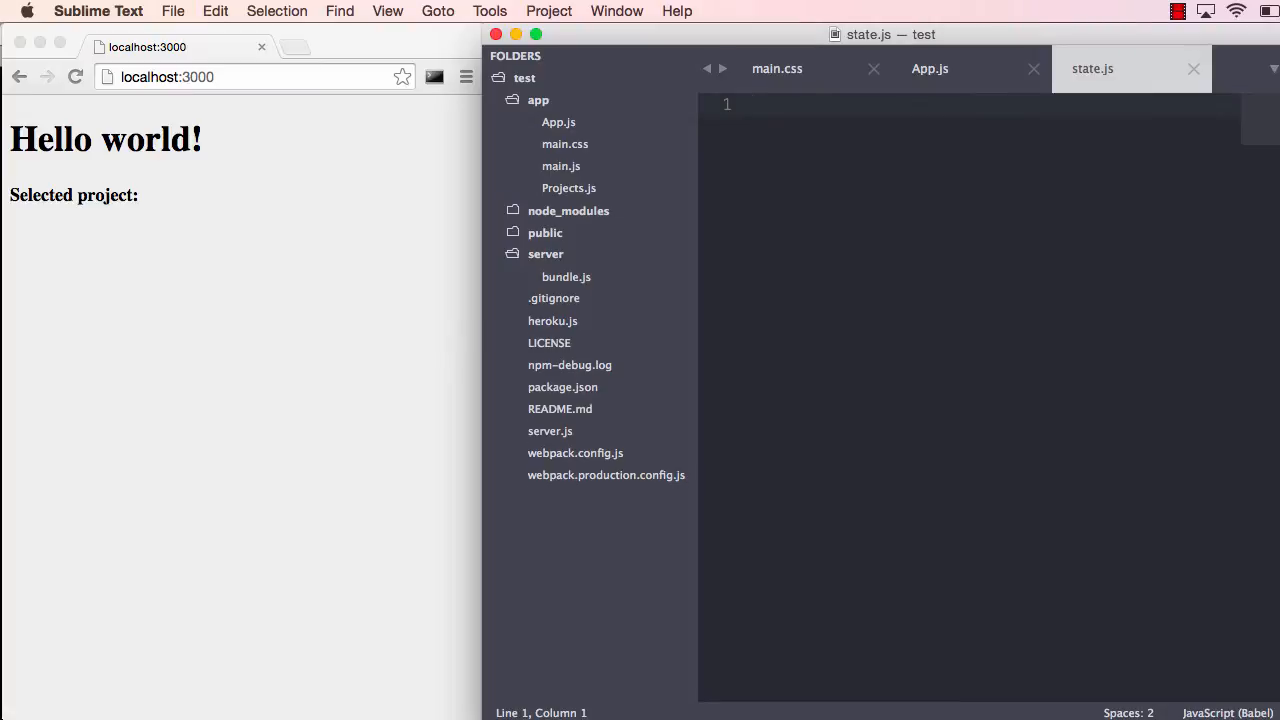
pyautogui.write('let')
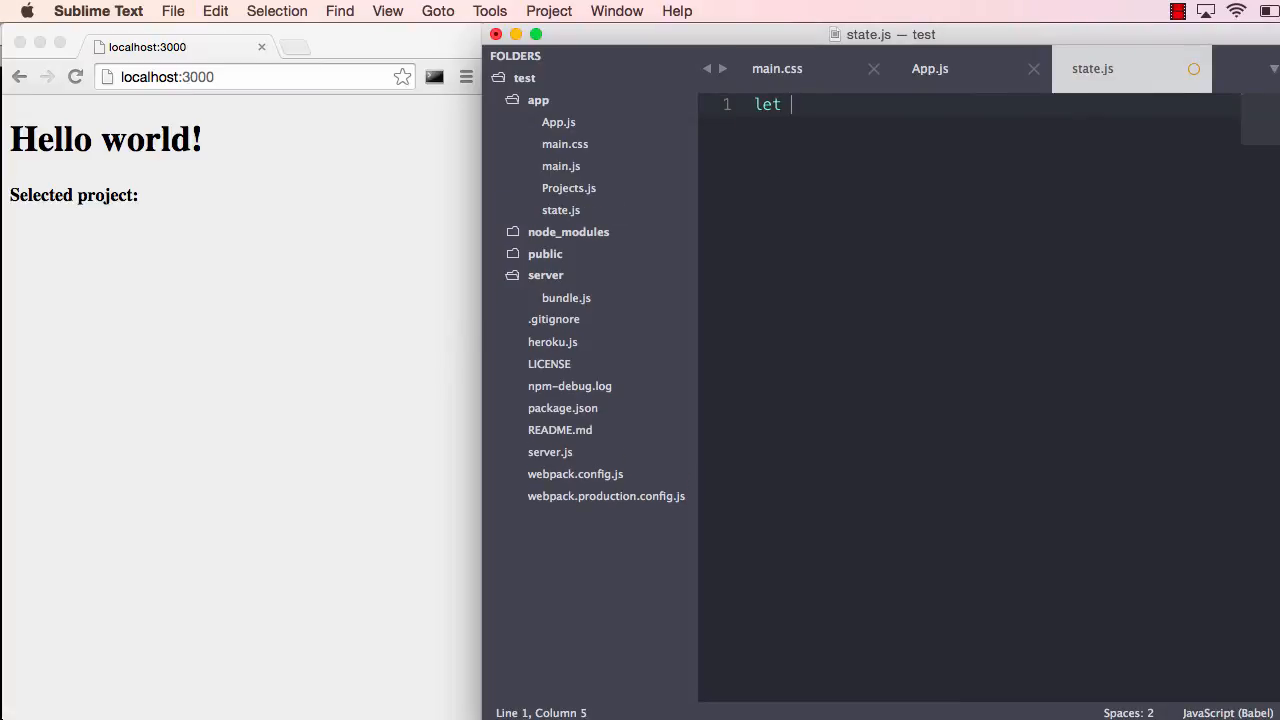
pyautogui.write('state = {')
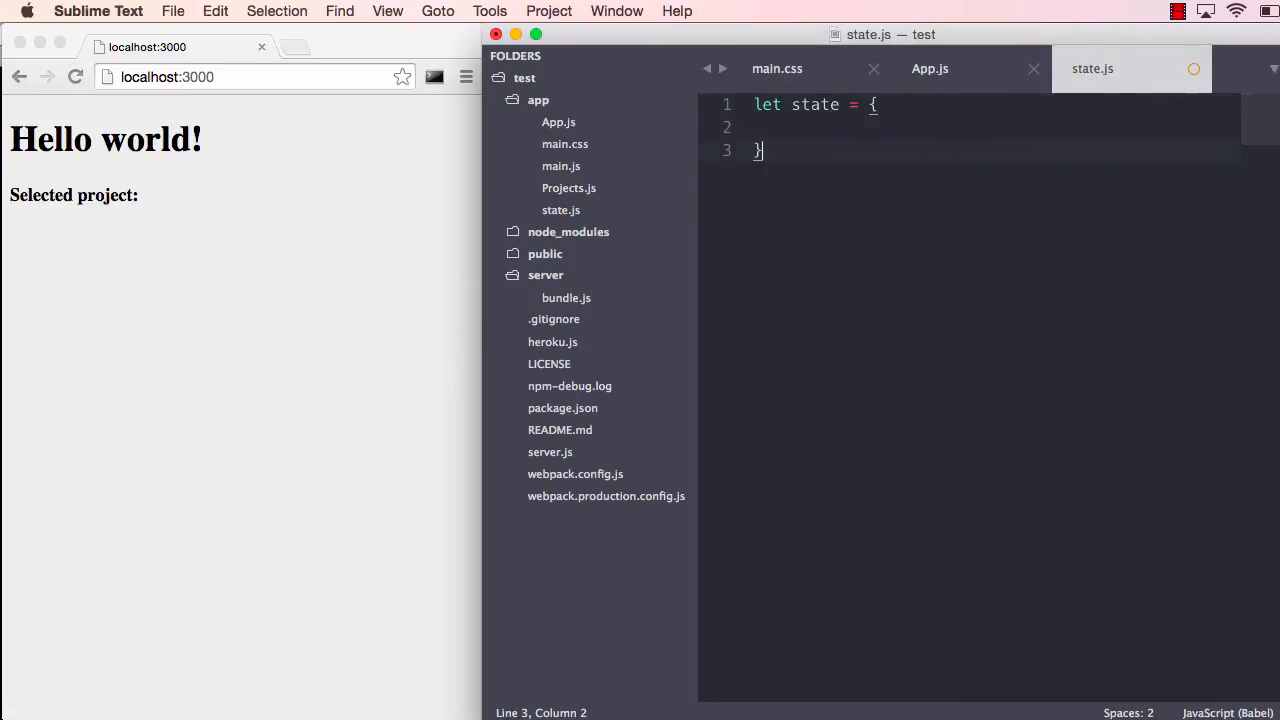
pyautogui.write(';')
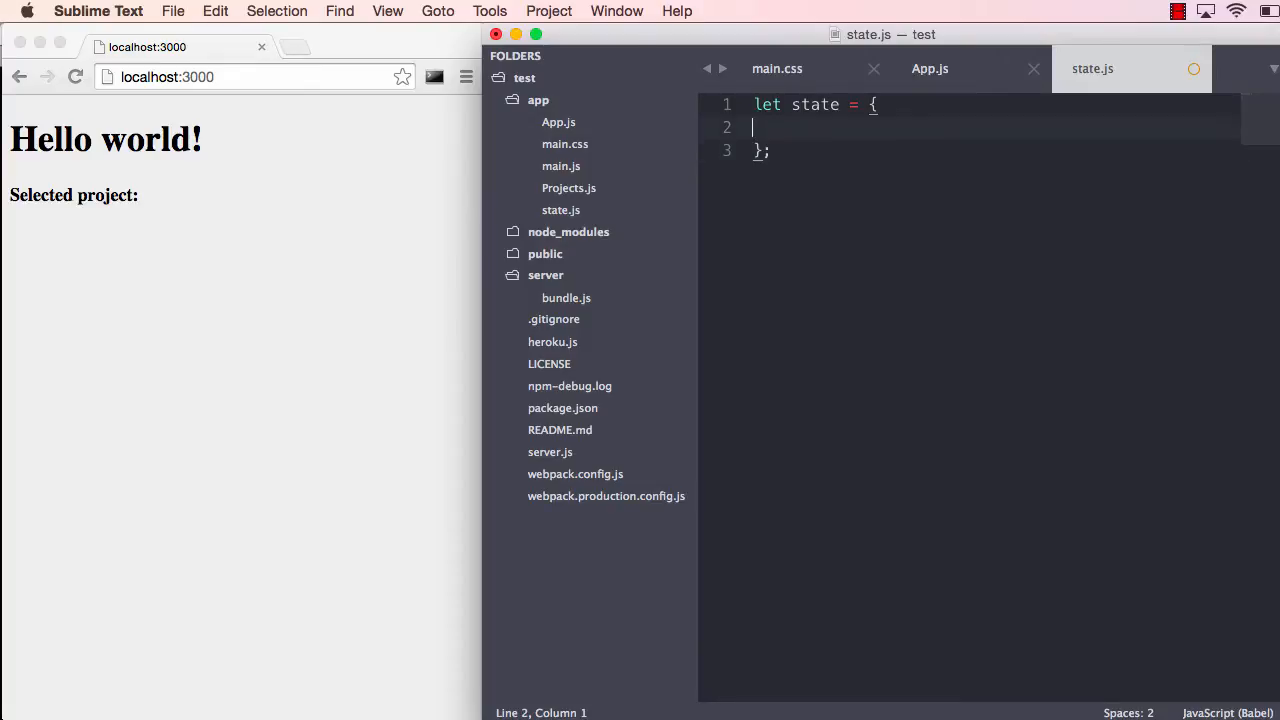
pyautogui.write("foo: 'bar'")
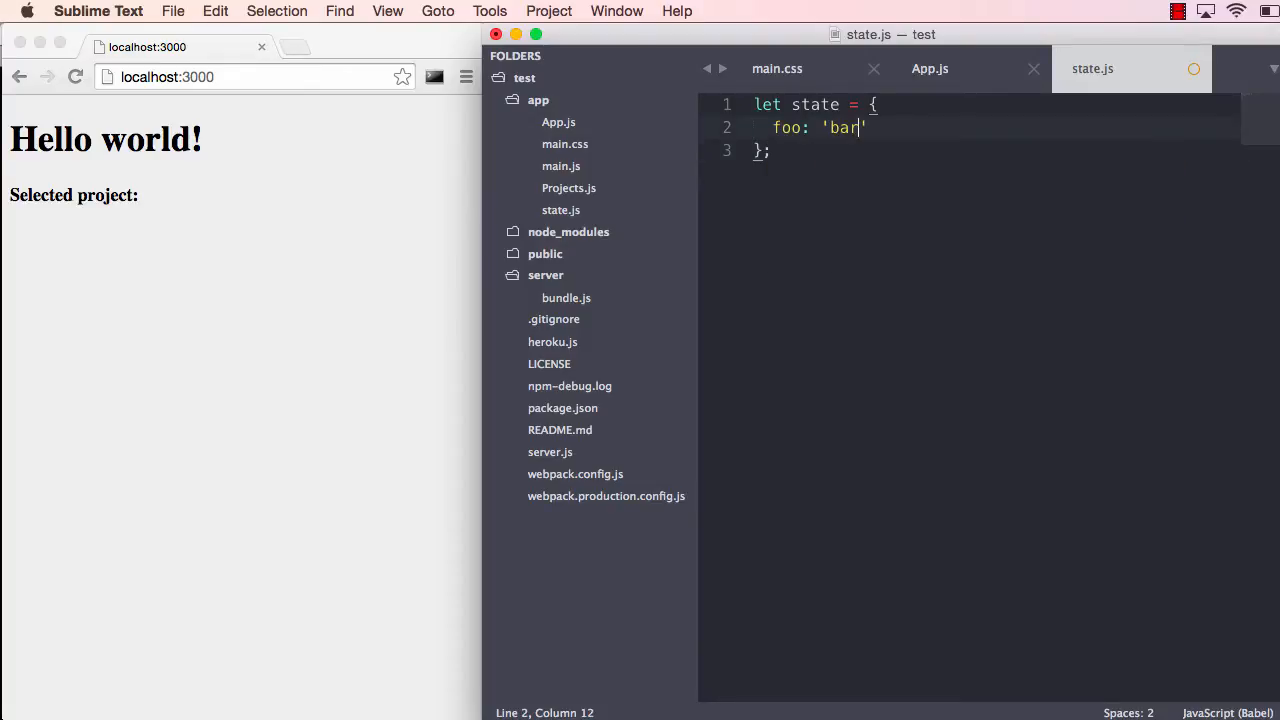
pyautogui.press('Enter')
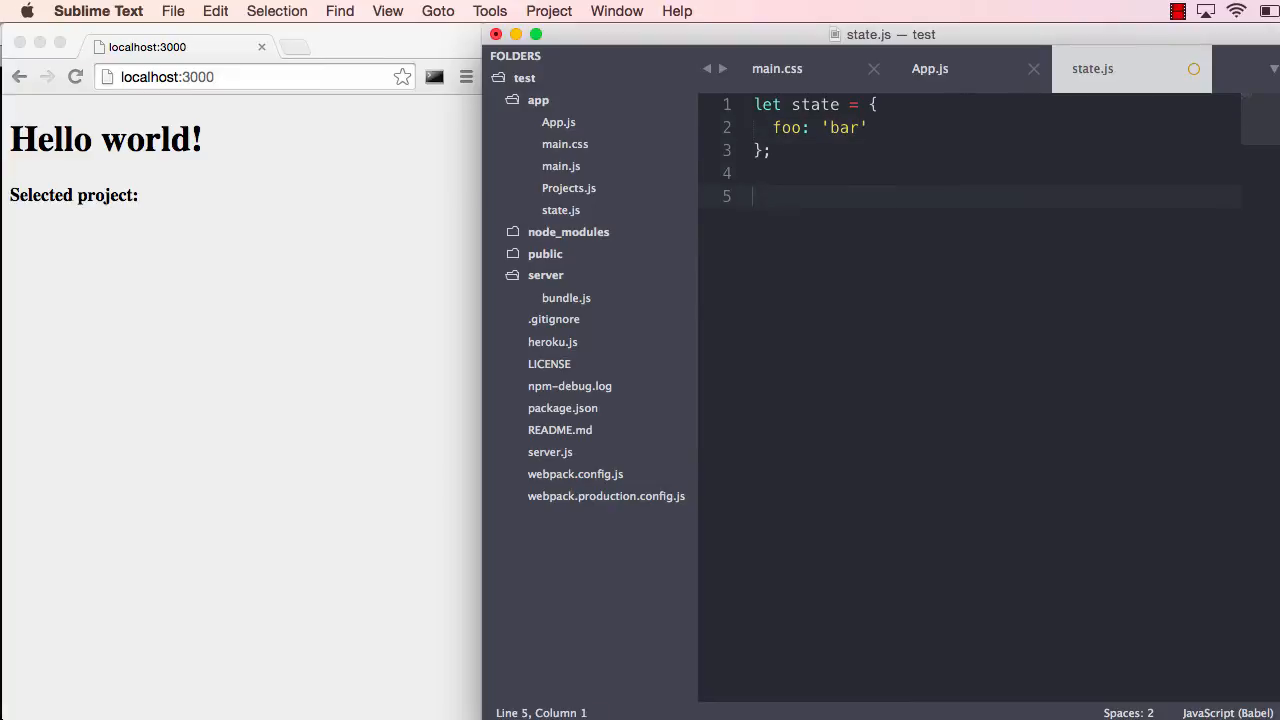
pyautogui.write('export default')
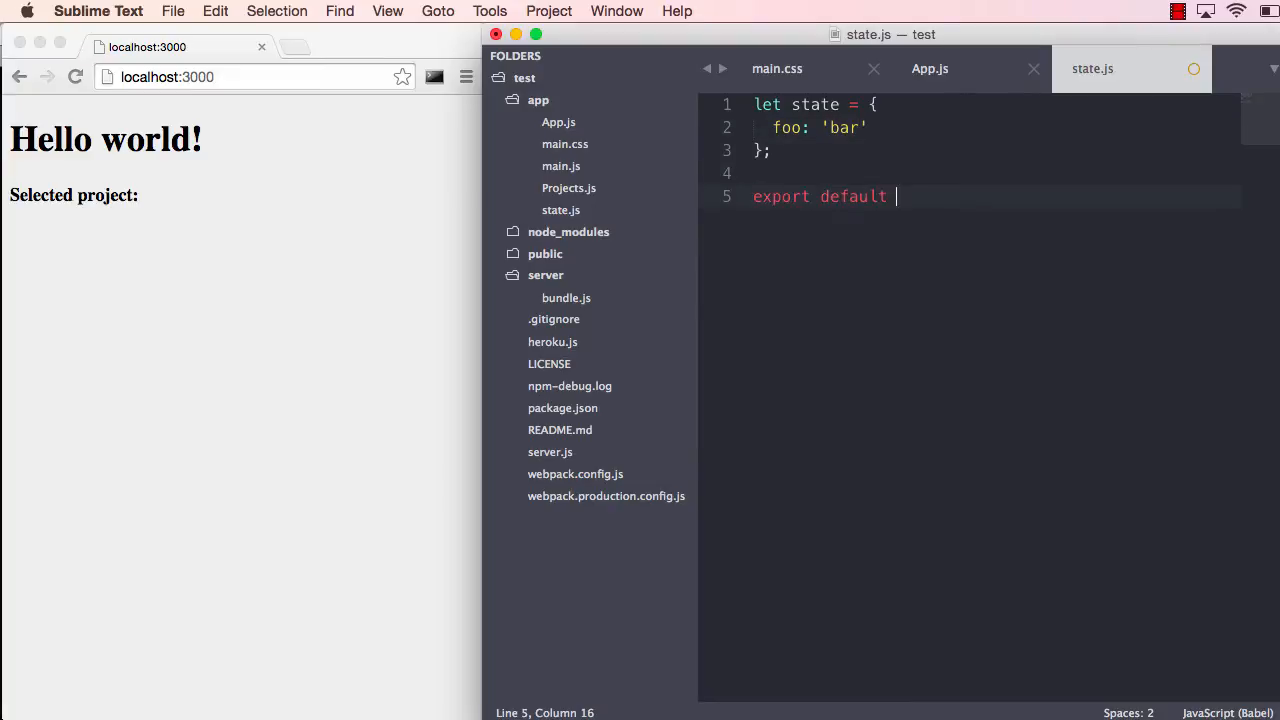
pyautogui.write('state;')
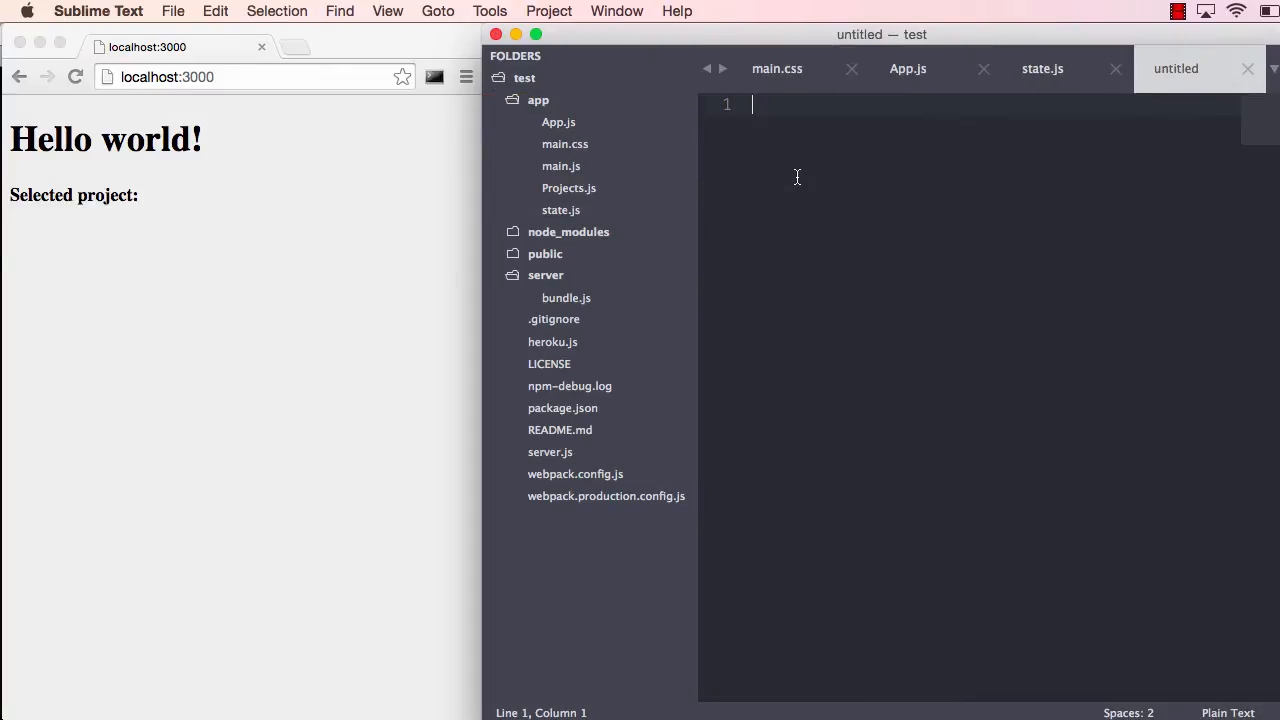
# Save the untitled file as tree.js and import Baobab and state from './state.js'
pyautogui.press('cmd+s')
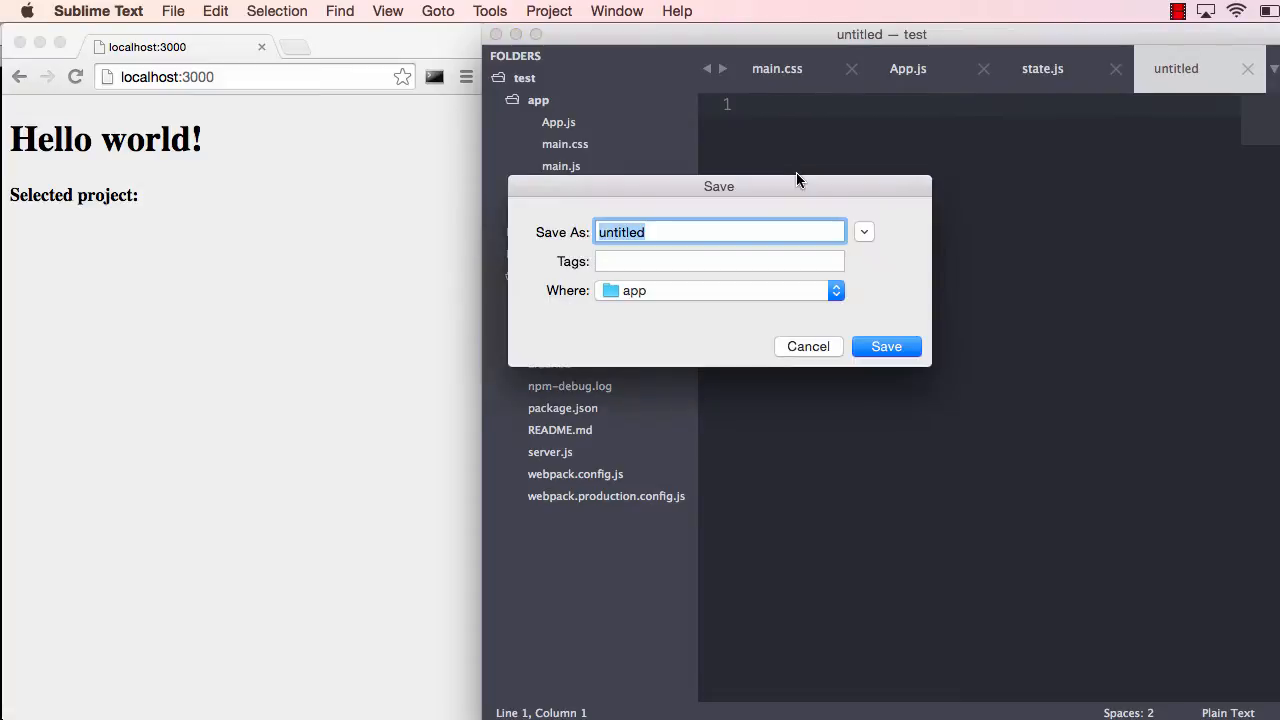
pyautogui.click(885, 346)
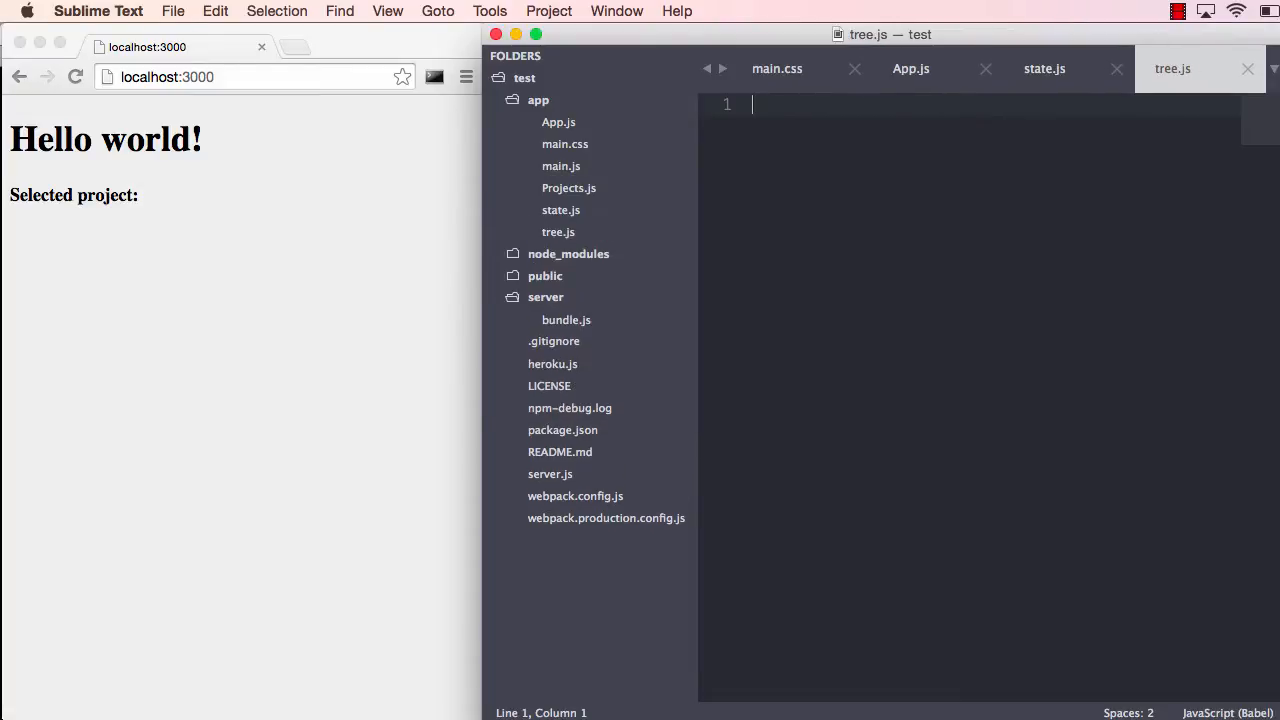
pyautogui.write('import Baobab')
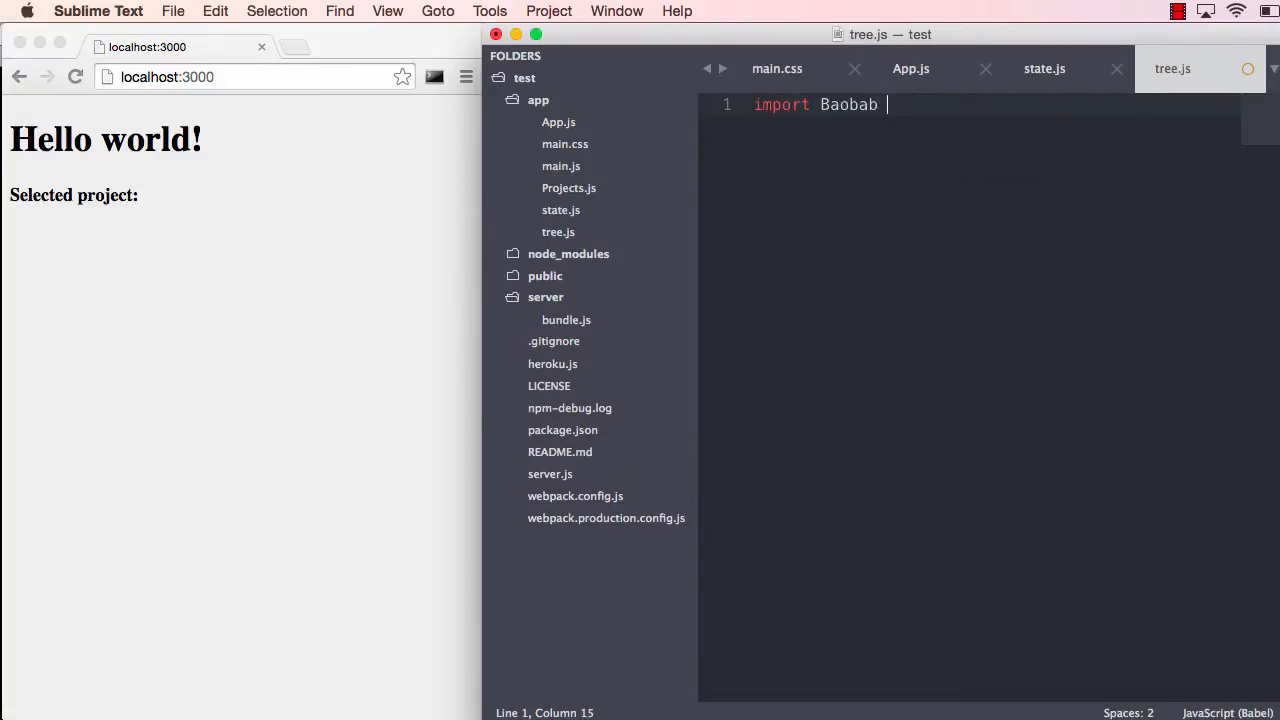
pyautogui.write("from 'b'")
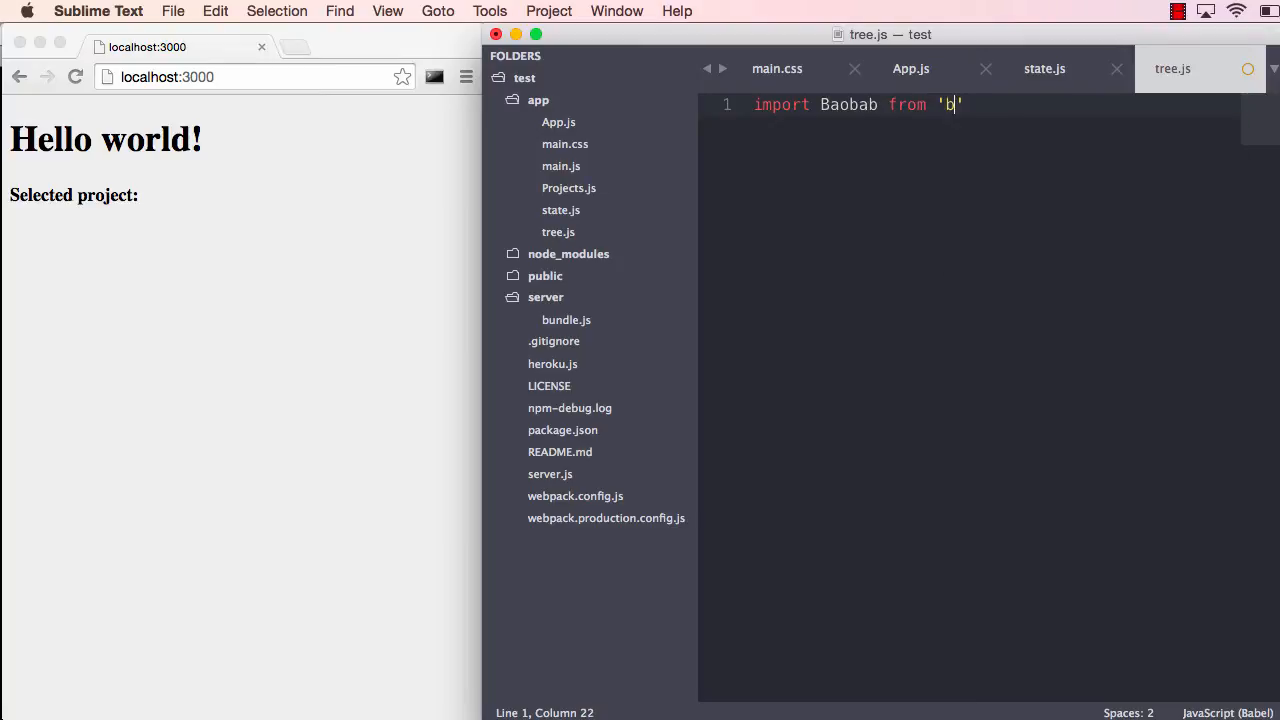
pyautogui.write("aobab';")
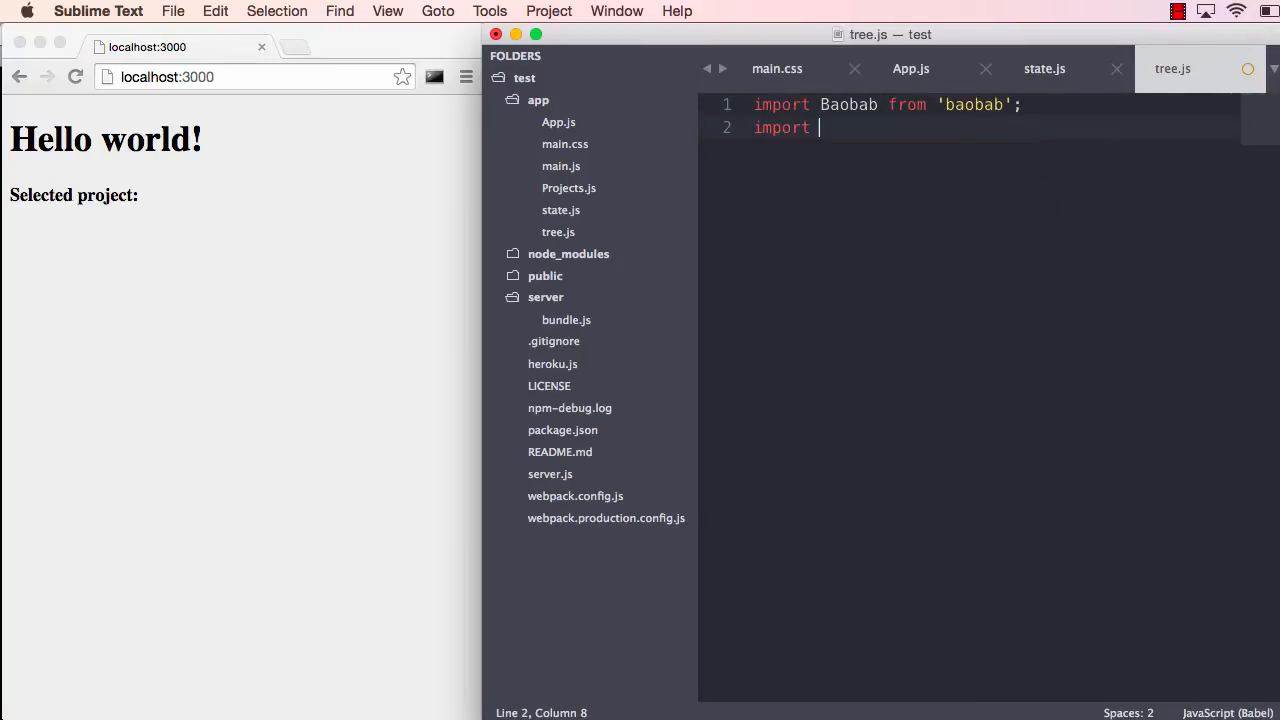
pyautogui.write('state from')
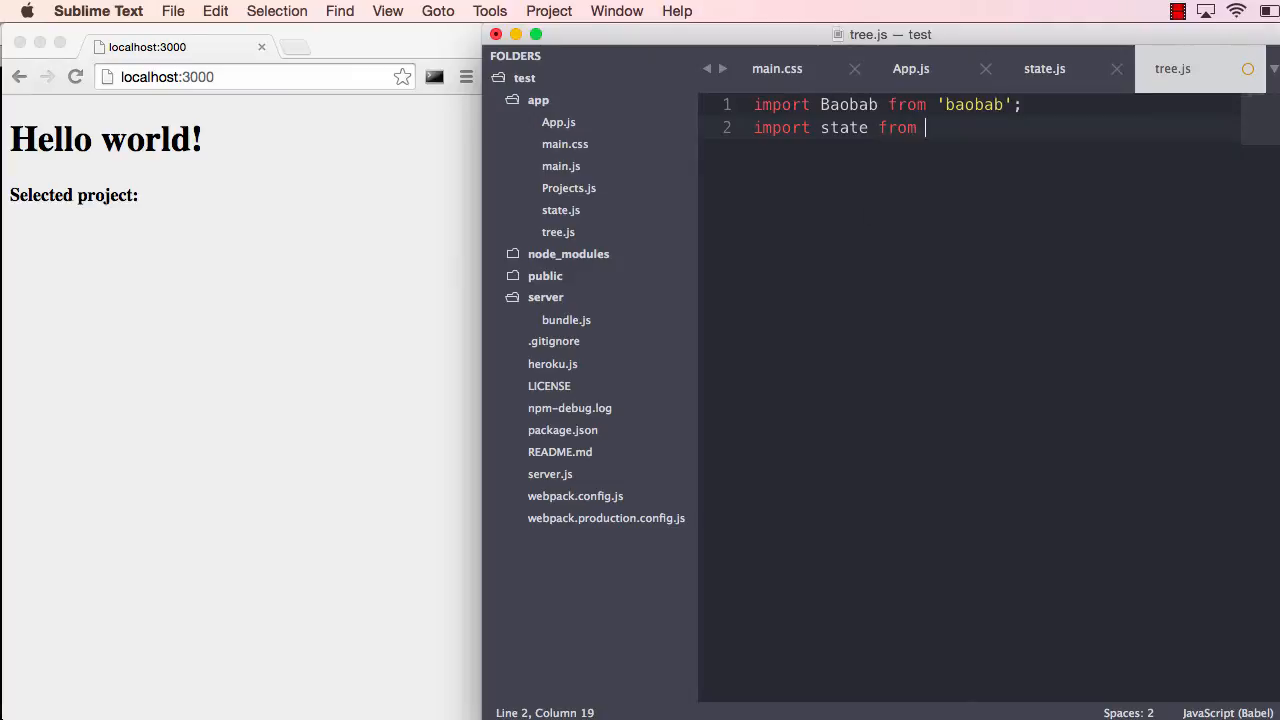
pyautogui.write("'./state.js';")
pyautogui.write('let tree =')
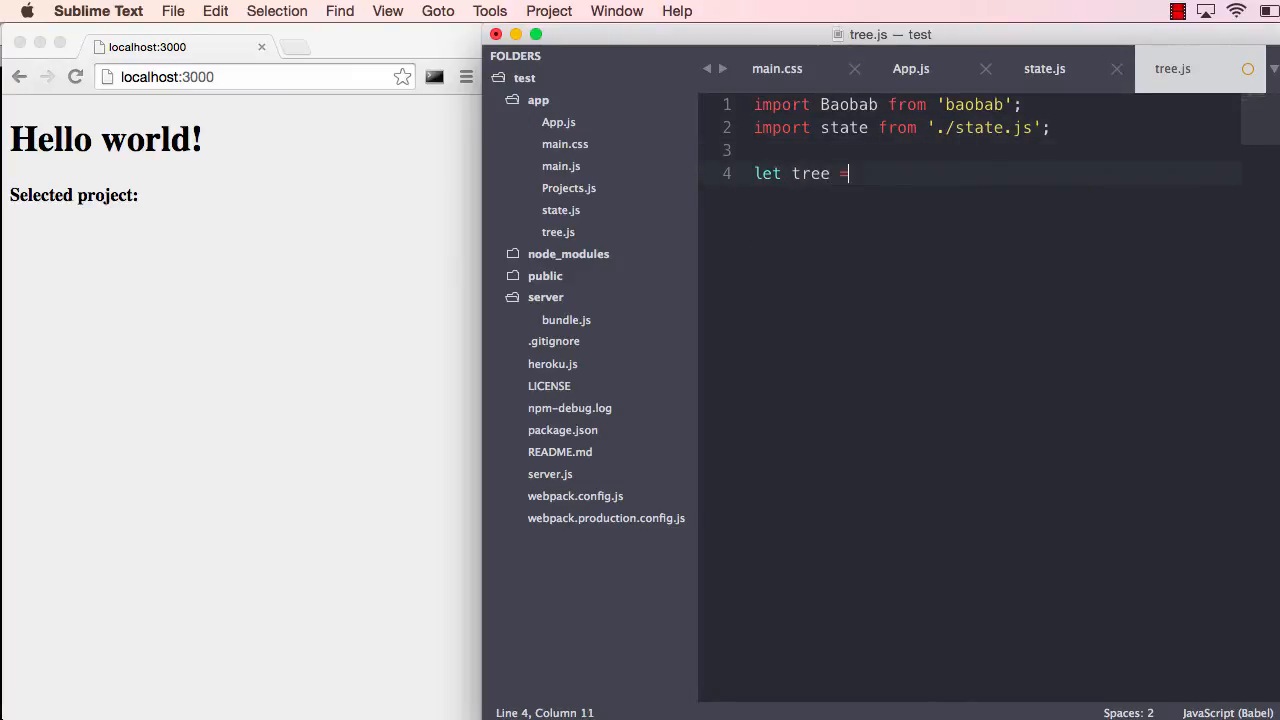
# Build a new Baobab tree from state and default-export it
pyautogui.write('new Baobab()')
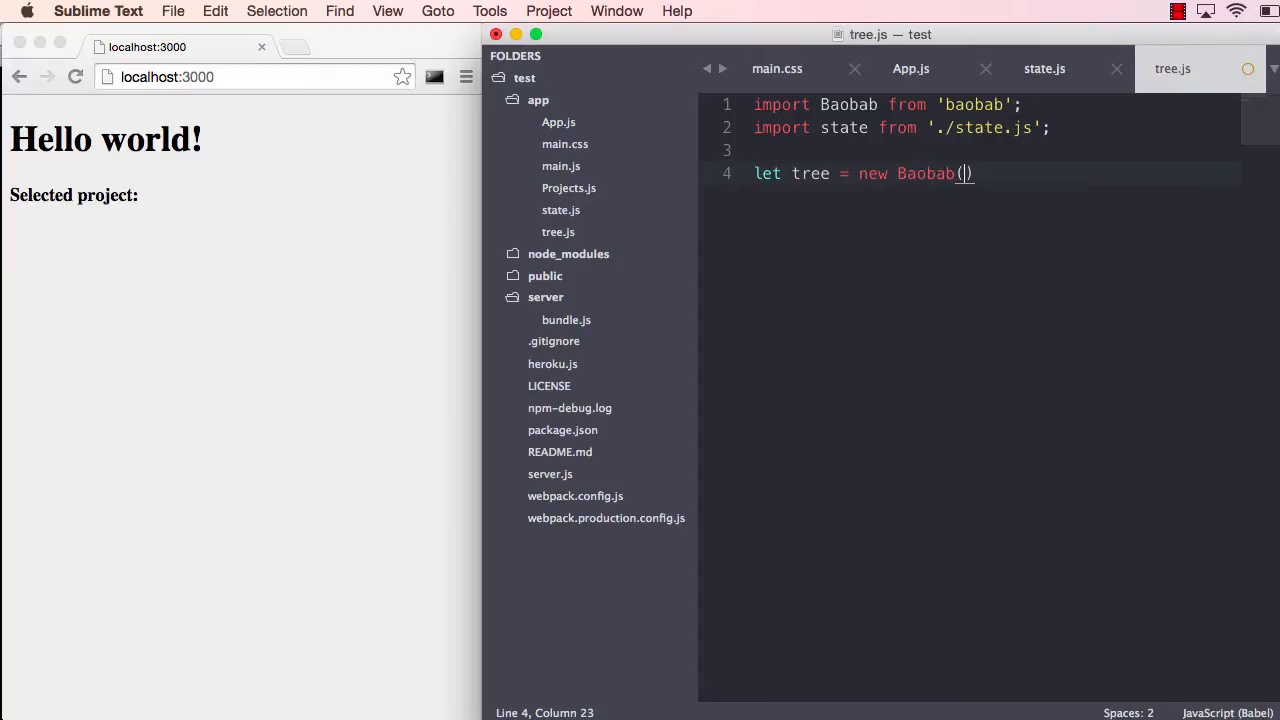
pyautogui.write('state);')
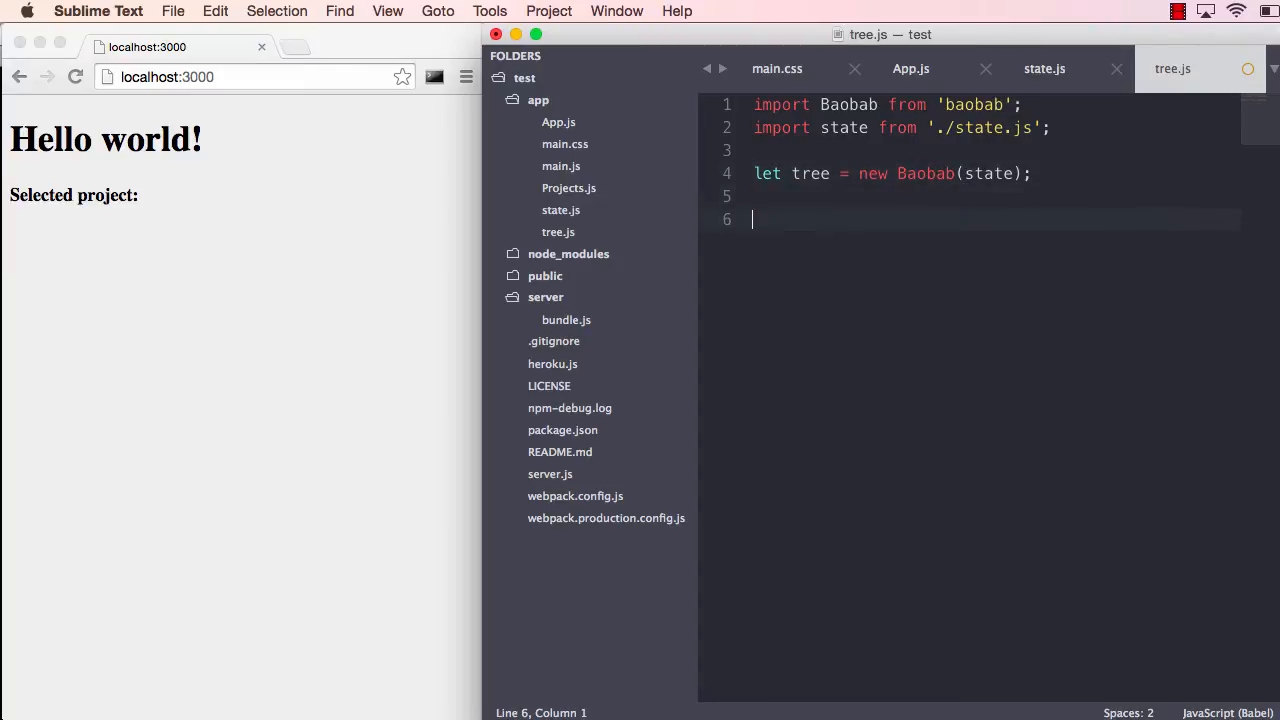
pyautogui.write('export default t')
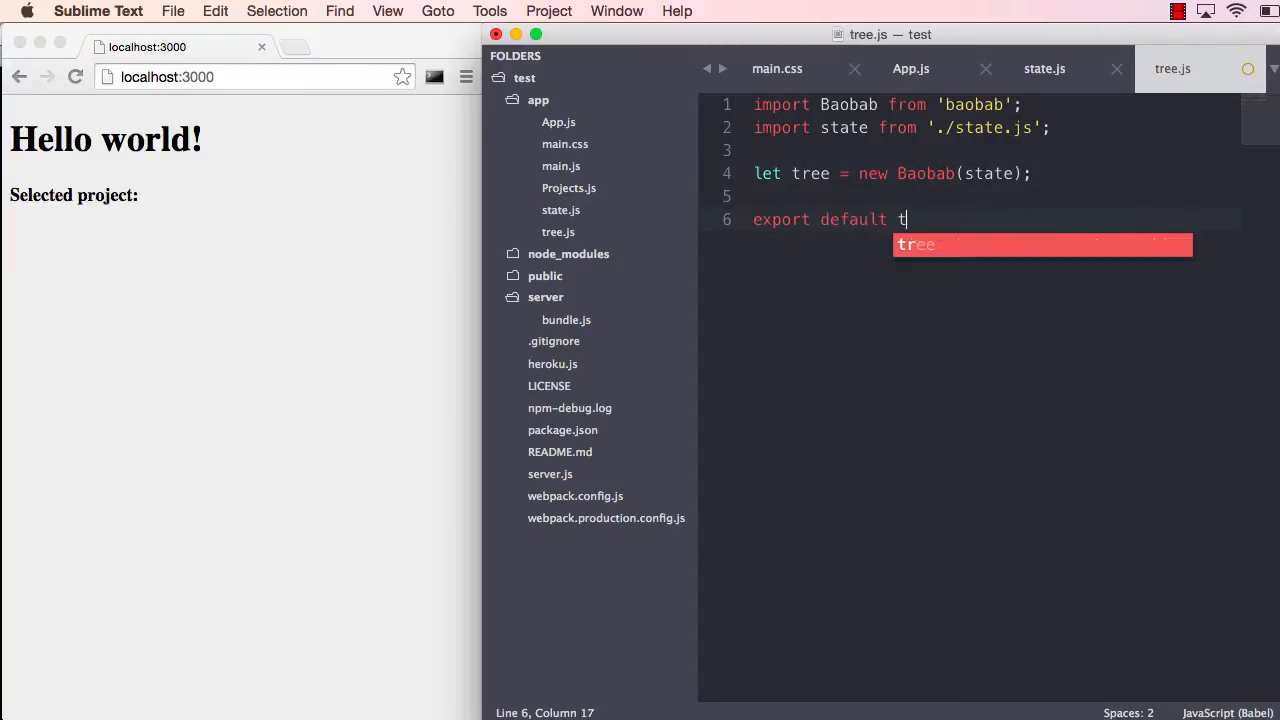
pyautogui.write('ree;')
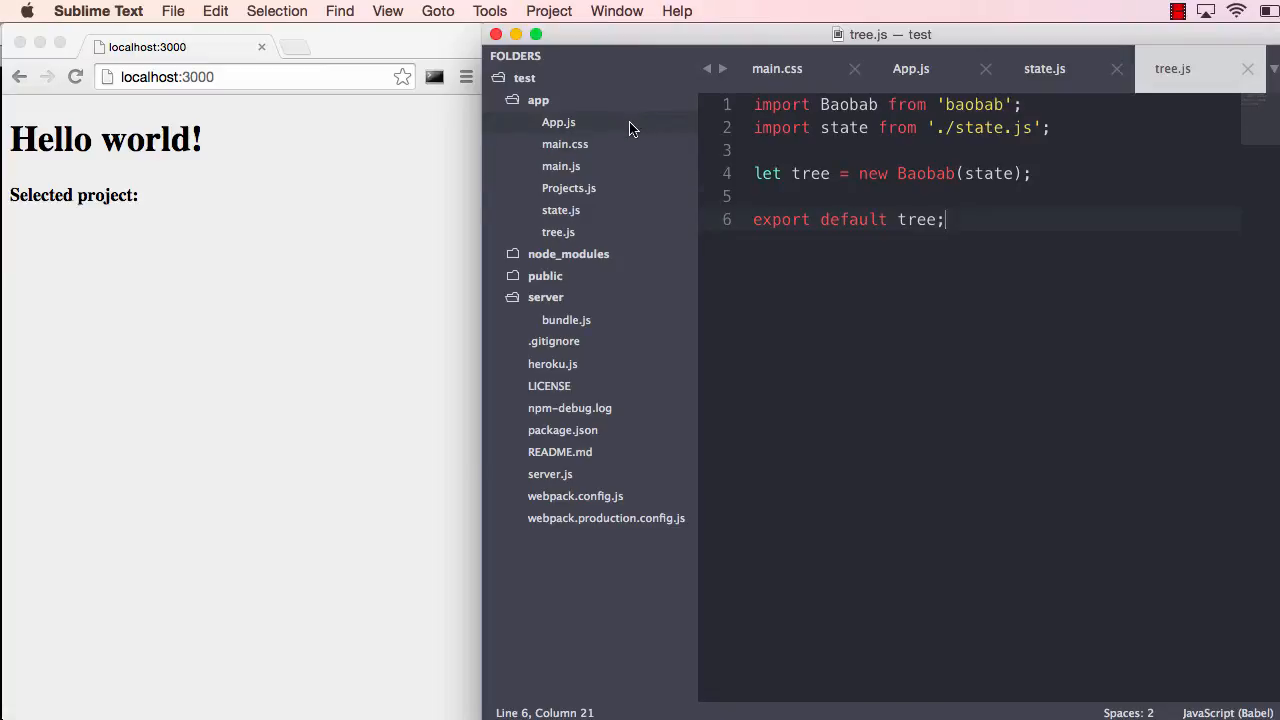
# Add "import {root} from 'baobab-react/mixins';" to App.js
pyautogui.click(558, 121)
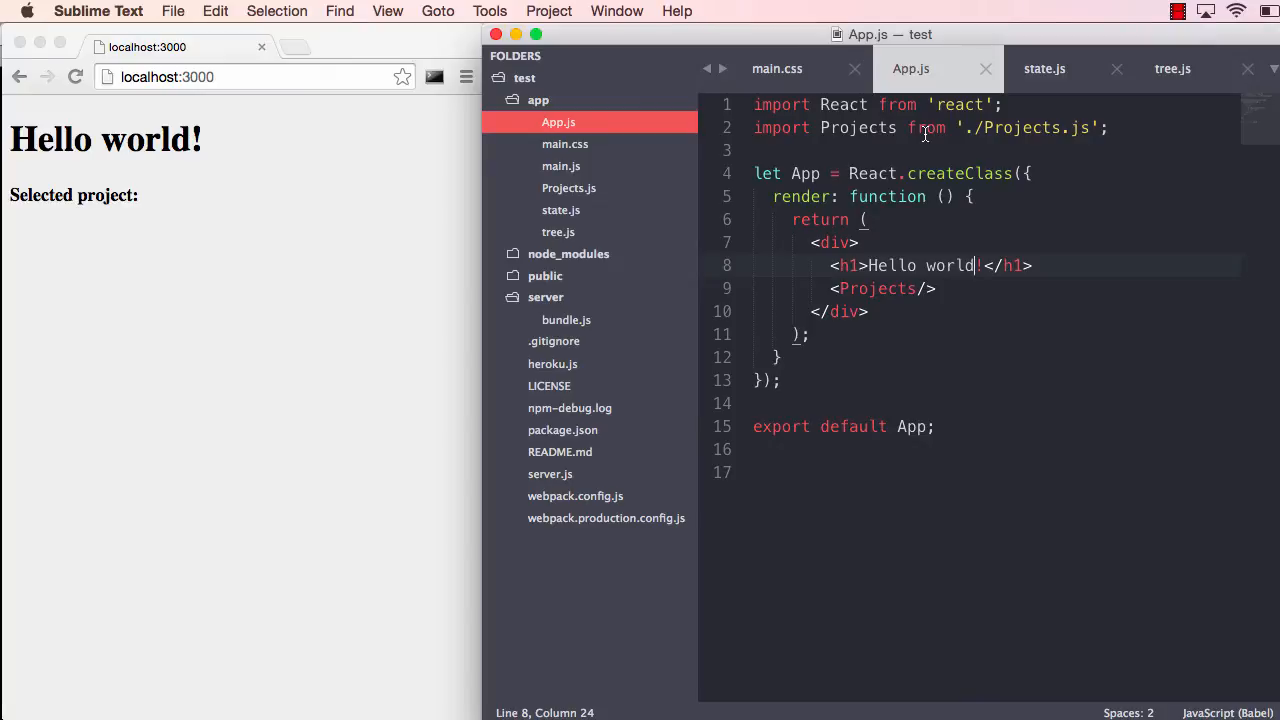
pyautogui.moveTo(1086, 179)
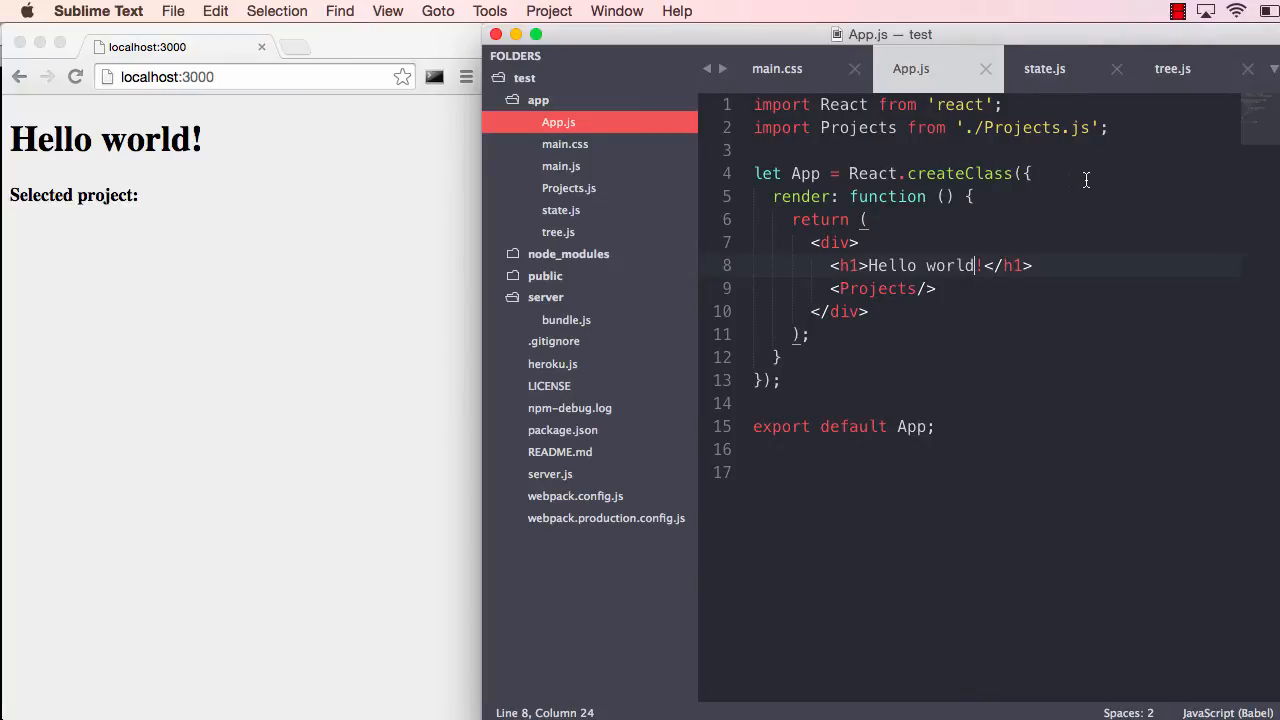
pyautogui.write('i')
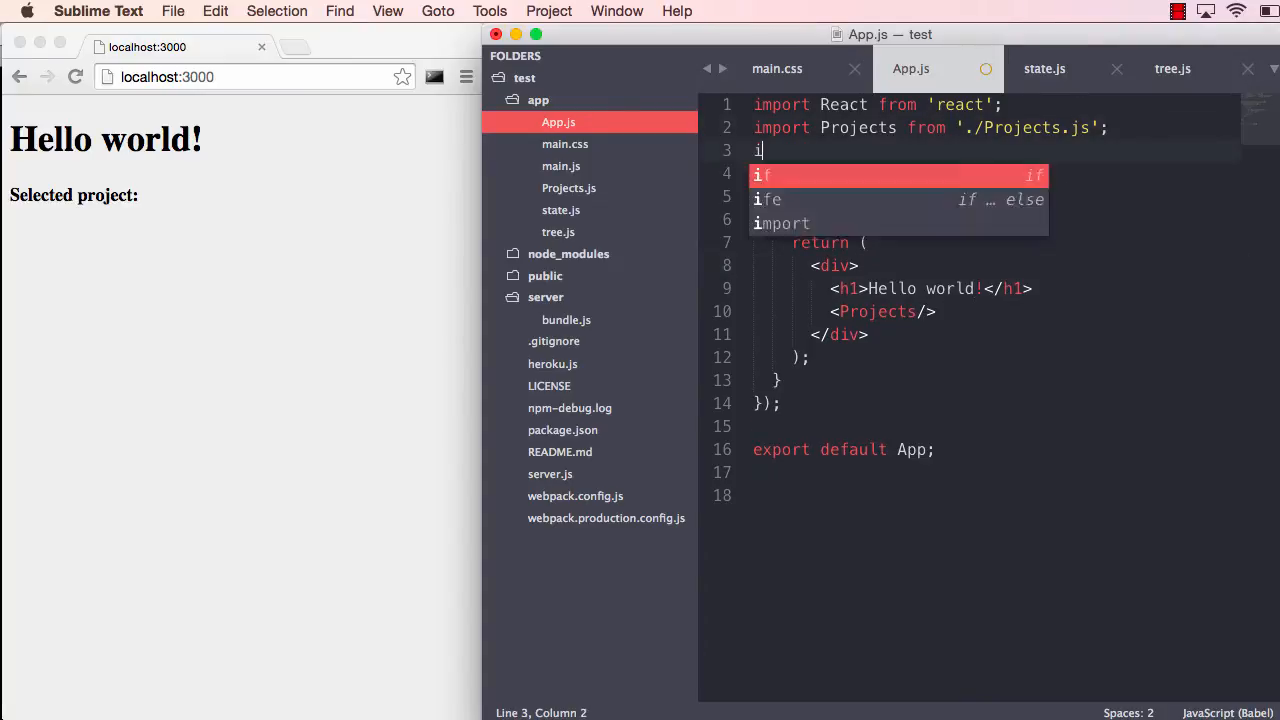
pyautogui.write('mport {root}')
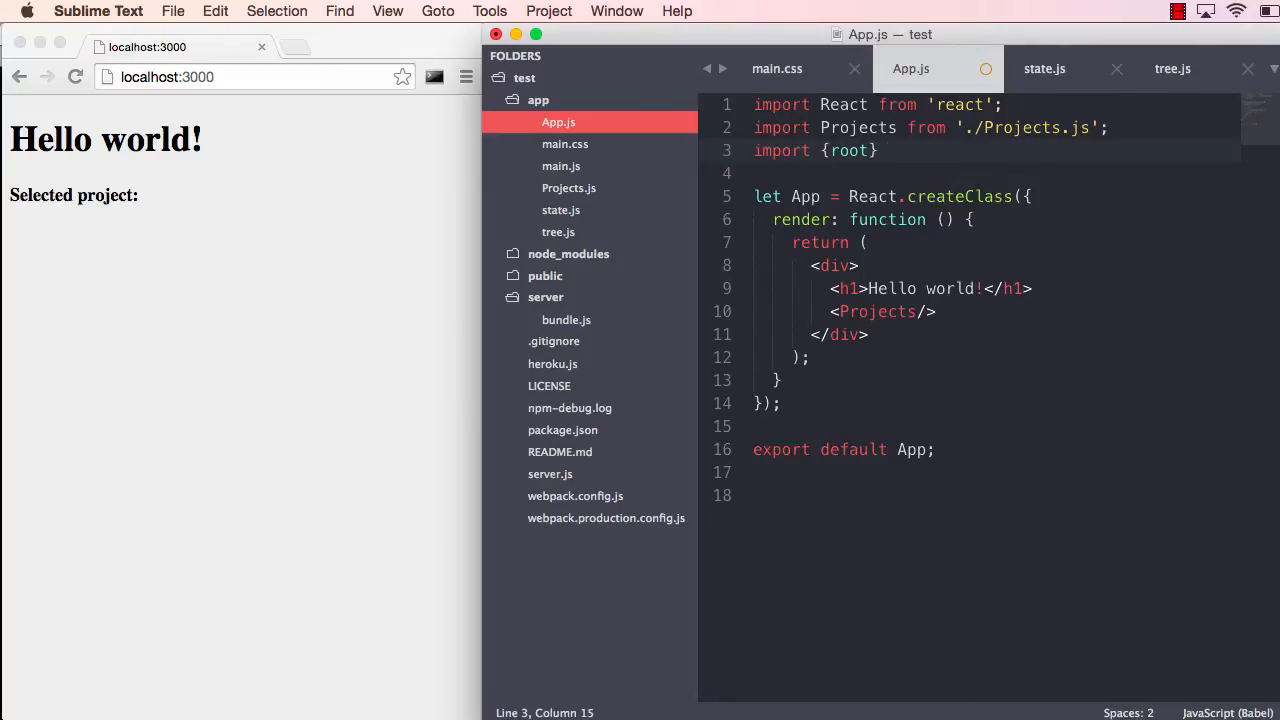
pyautogui.write("from 'rea")
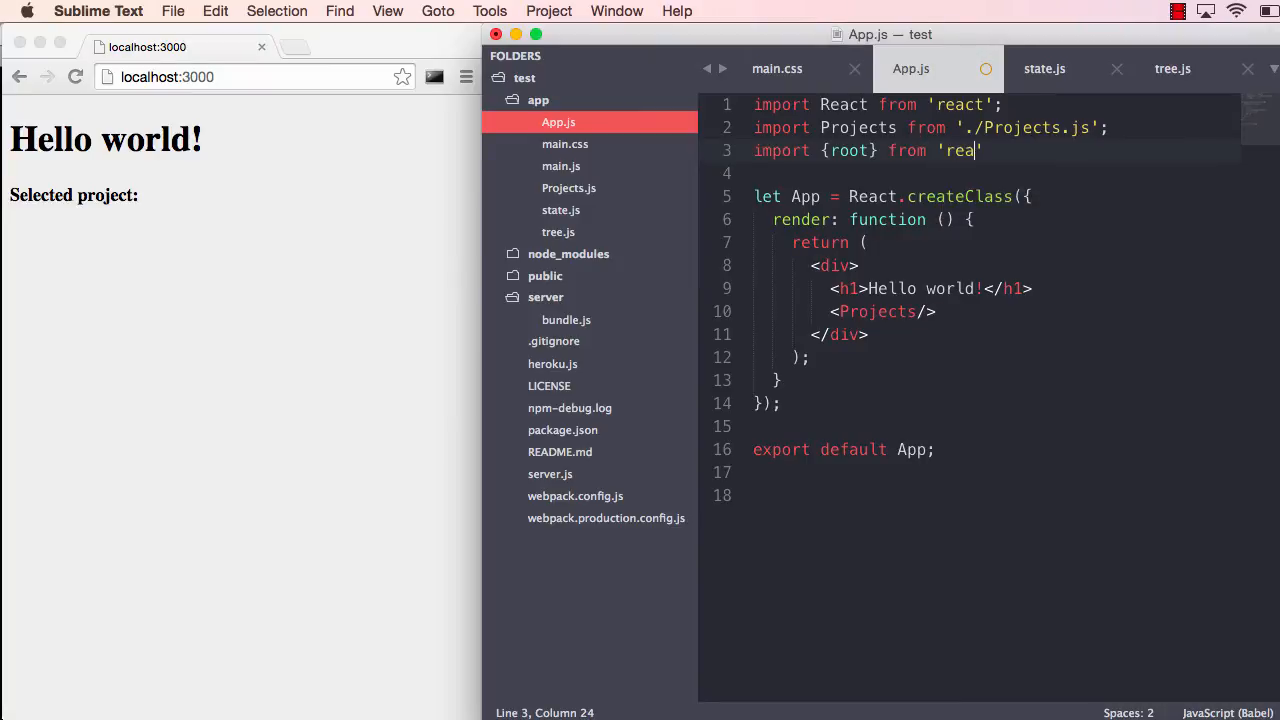
pyautogui.write('baobab-')
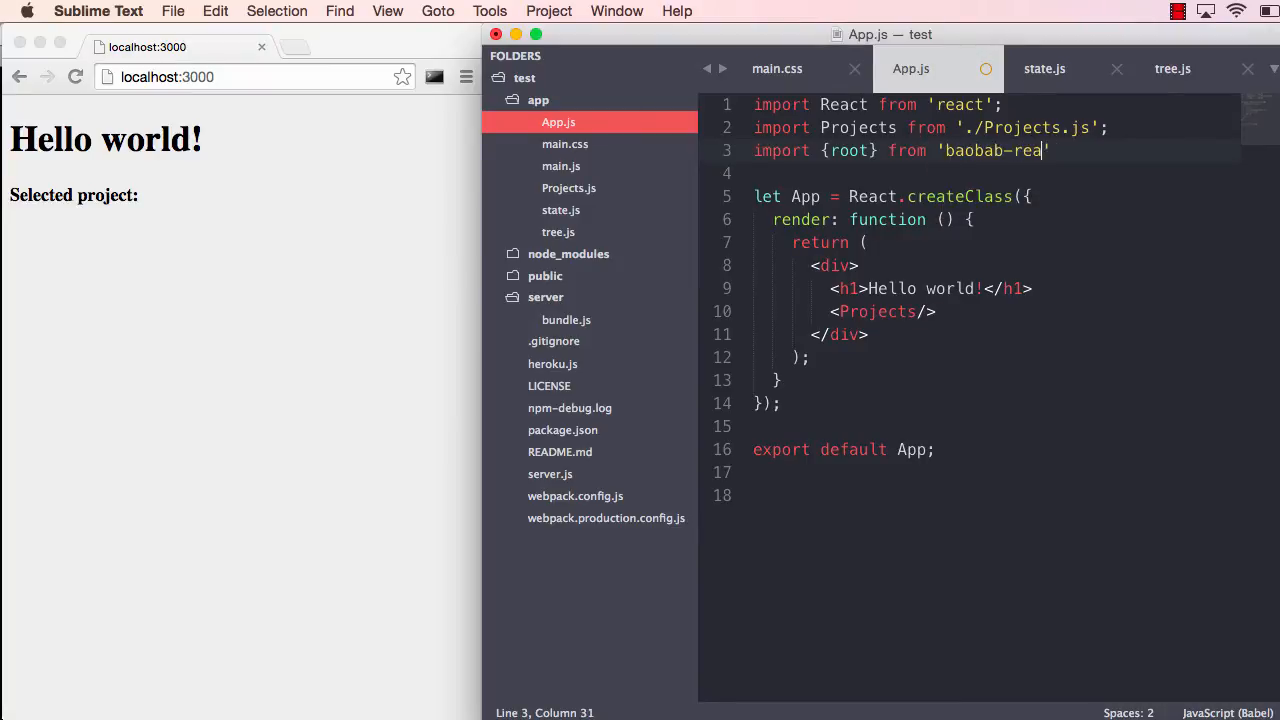
pyautogui.write('ct')
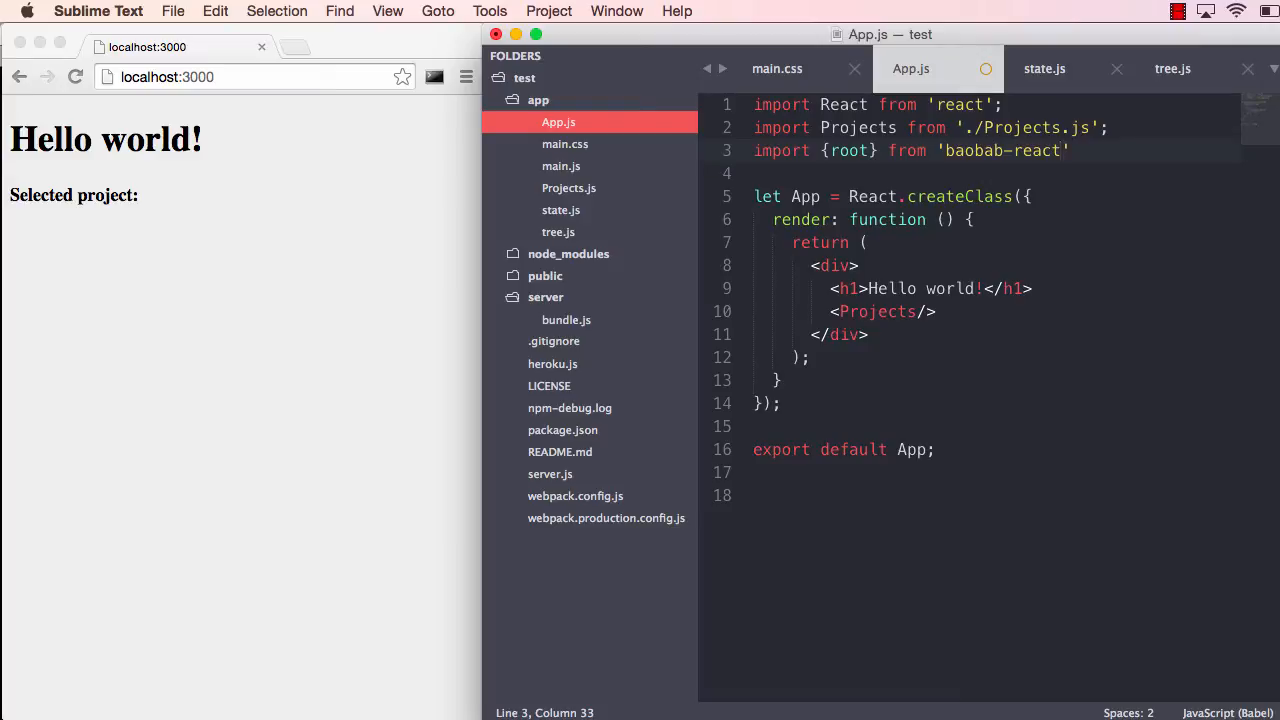
pyautogui.write('/')
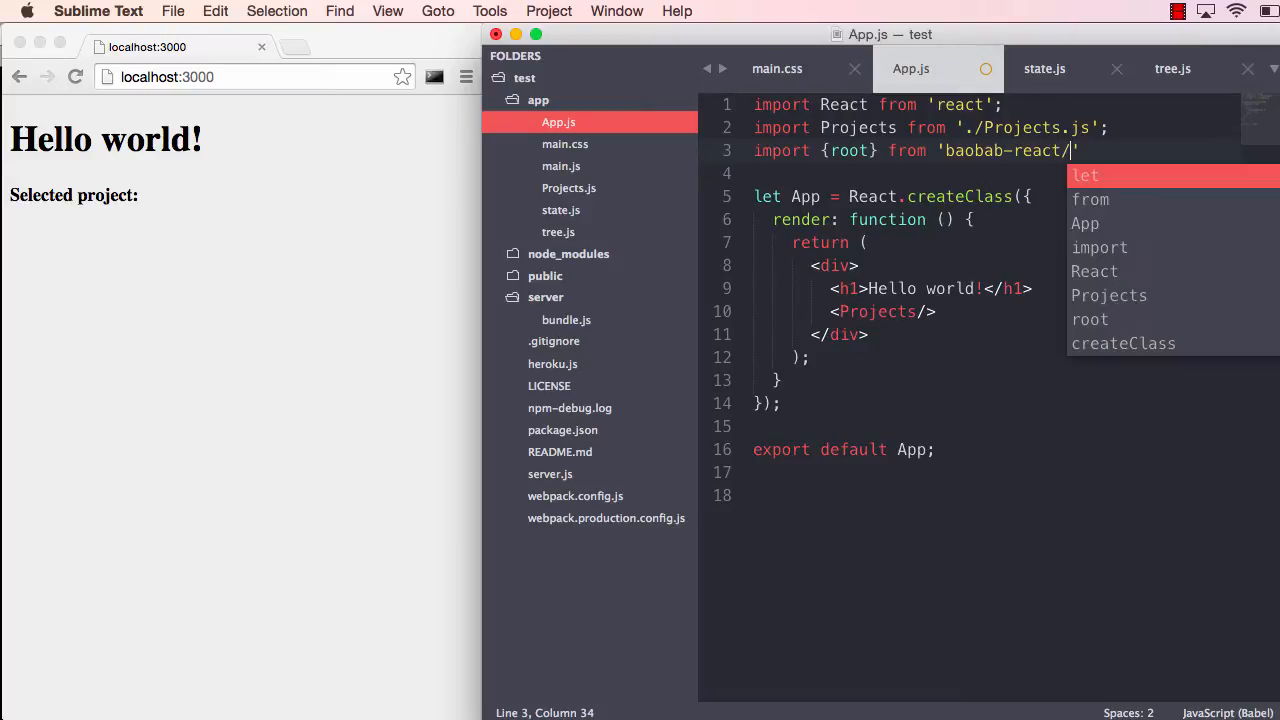
pyautogui.write("mixins';")
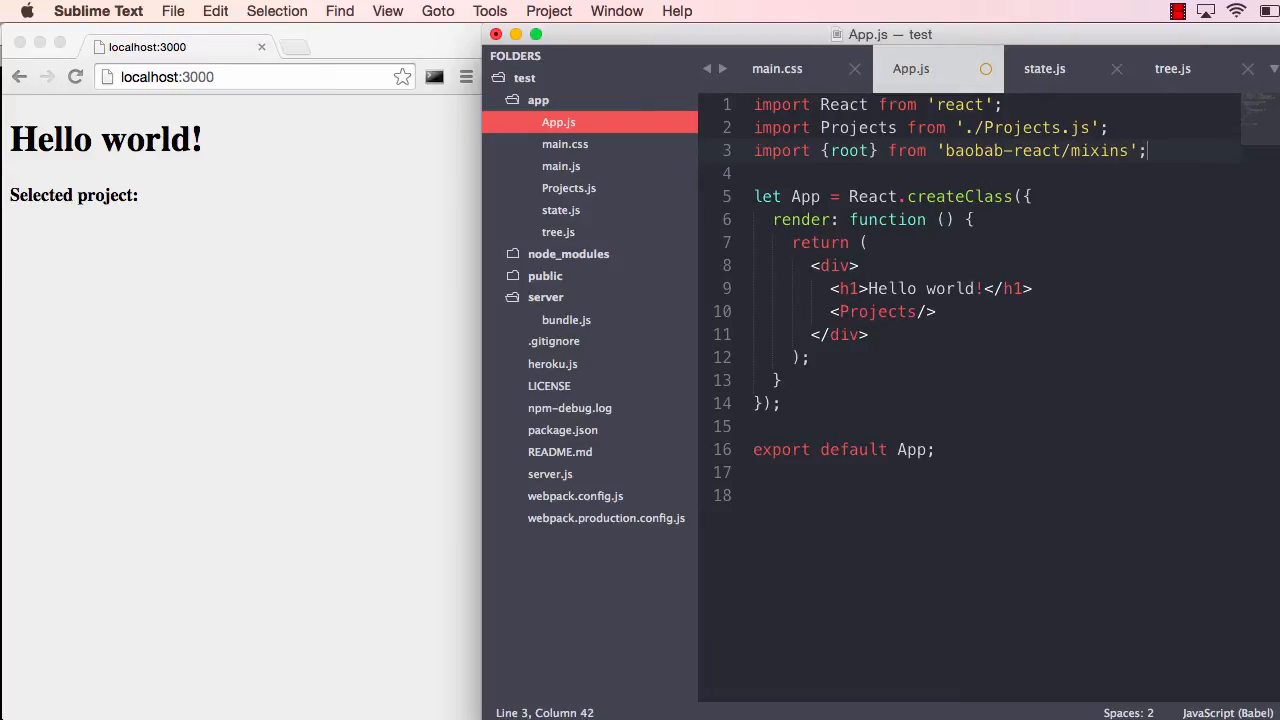
# Add mixins: [root] to the App component
pyautogui.write('mixi')
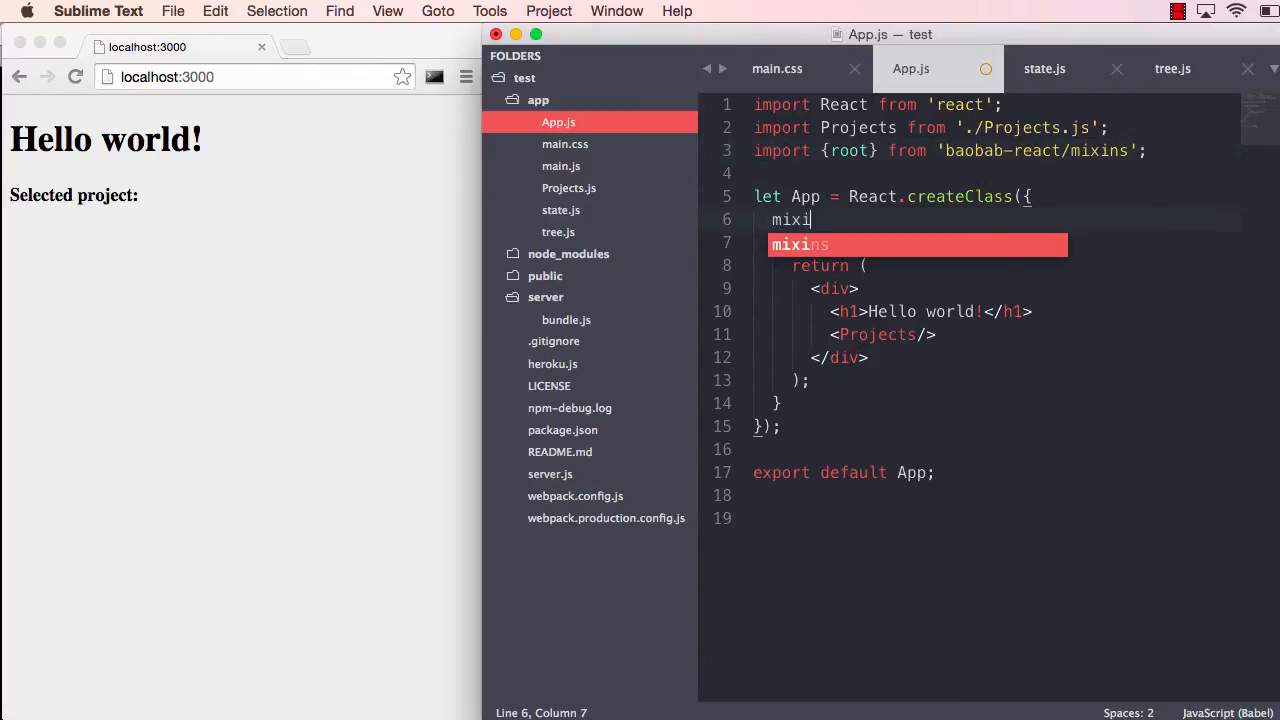
pyautogui.write('ns: [root]')
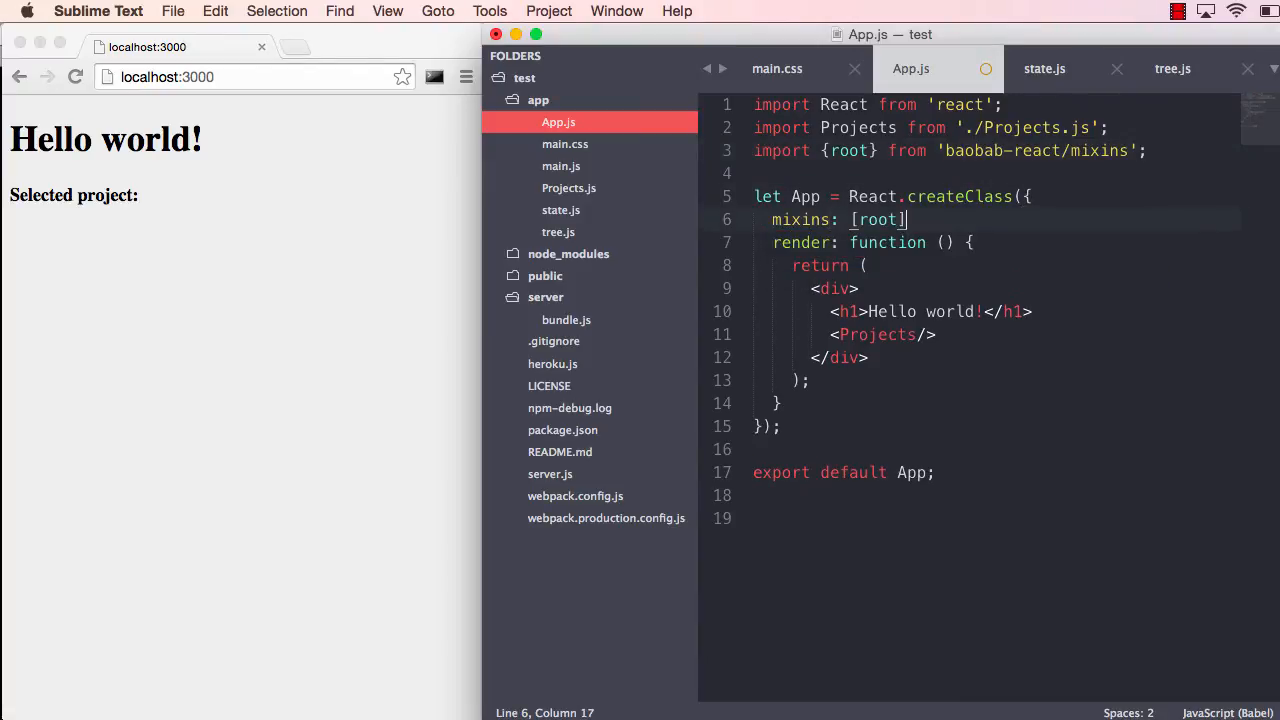
pyautogui.write(',')
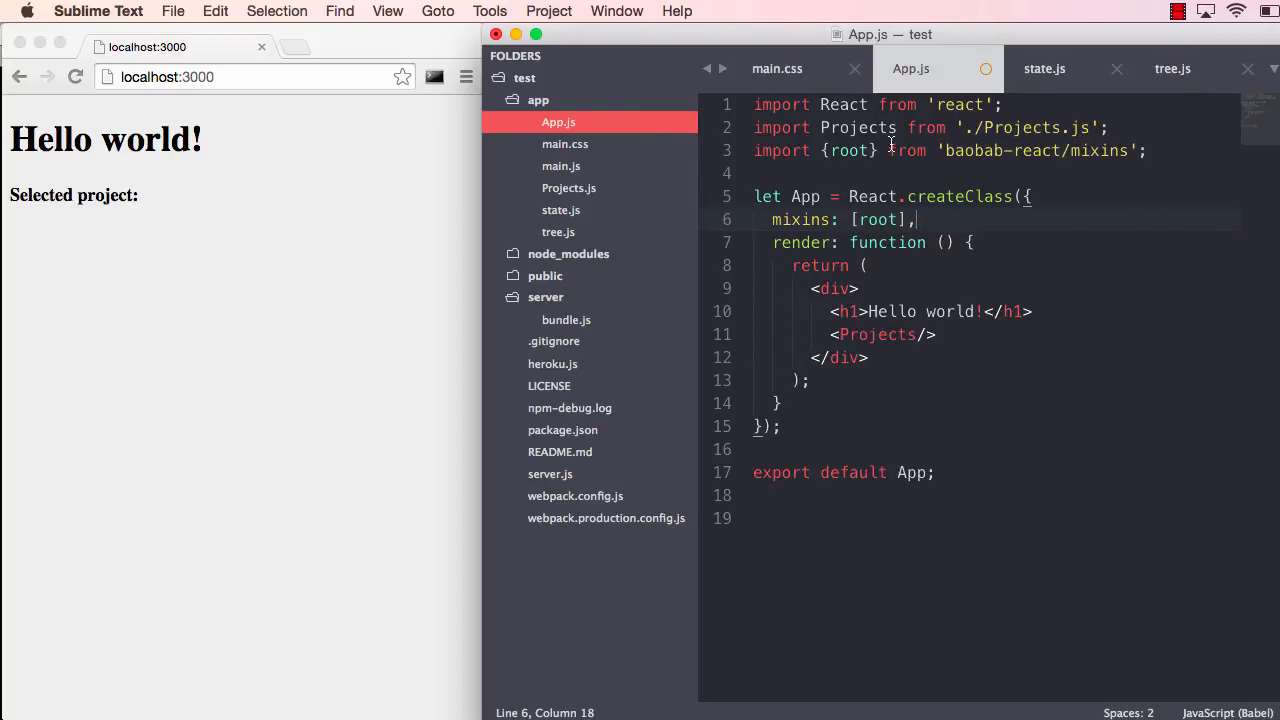
# Import {branch} from 'baobab-react/mixins' in Projects.js and start the mixins entry
pyautogui.click(568, 188)
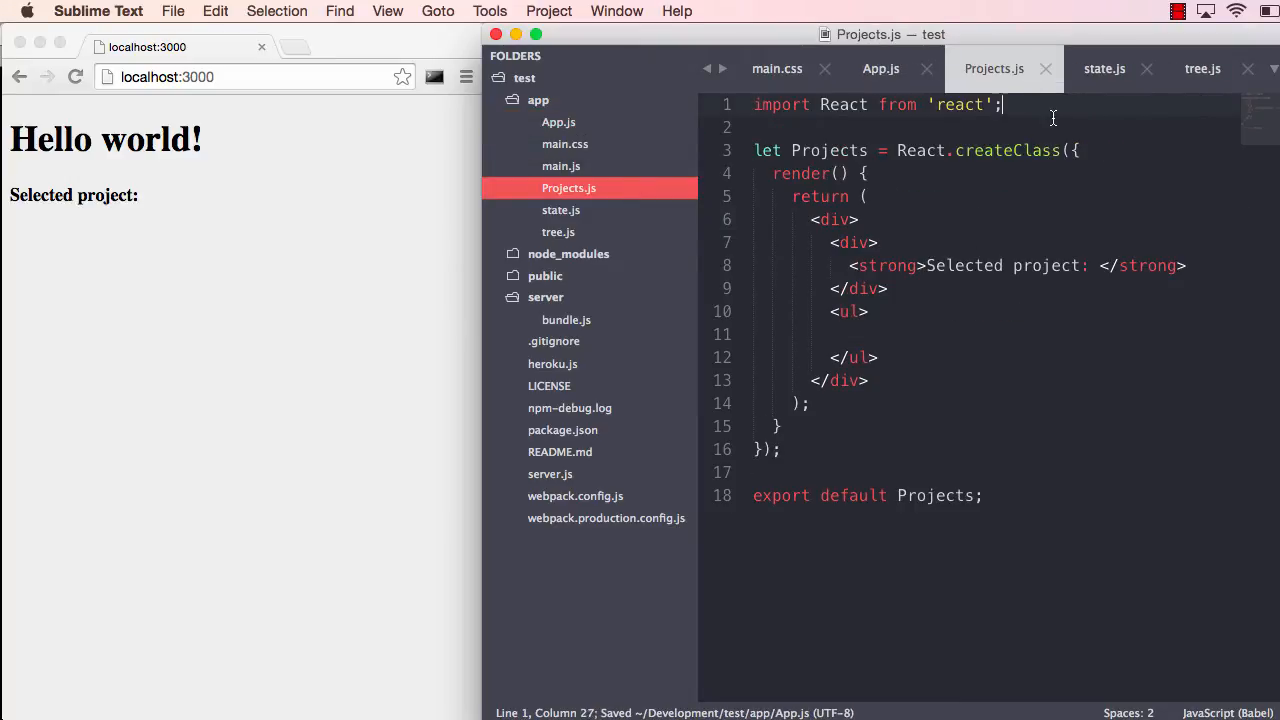
pyautogui.write('import')
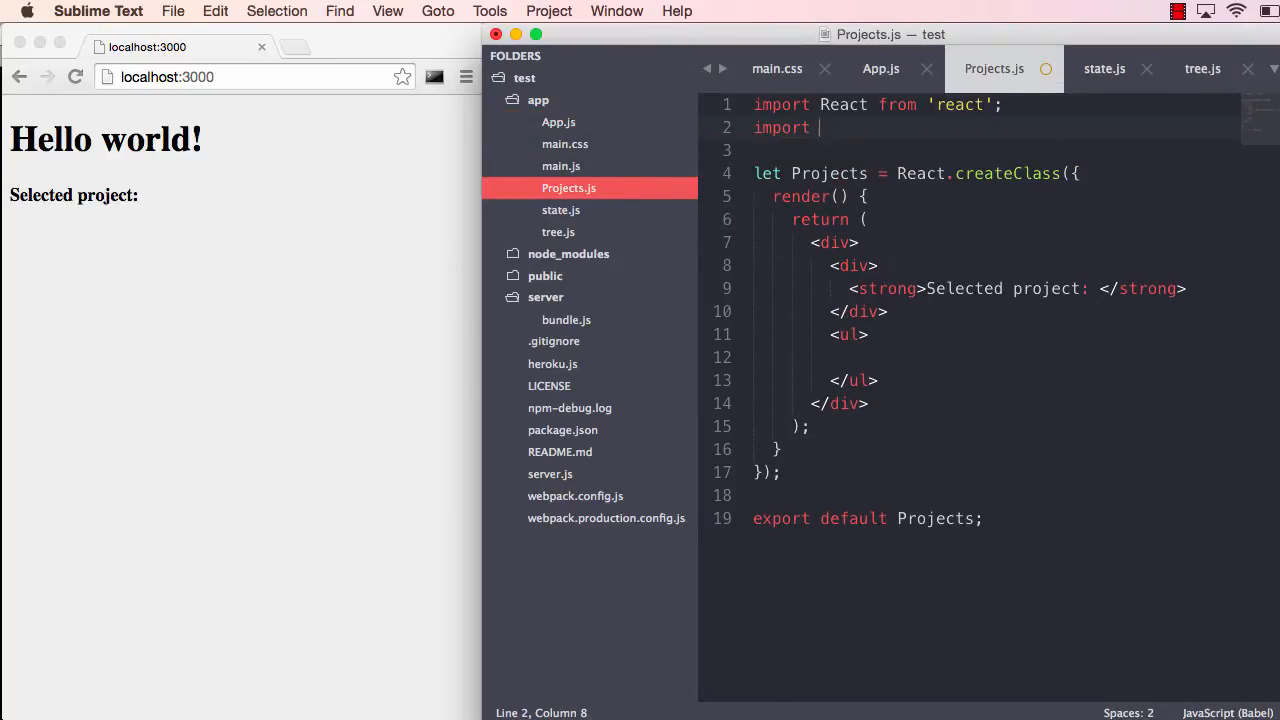
pyautogui.write("{branch} from 'baobab-r")
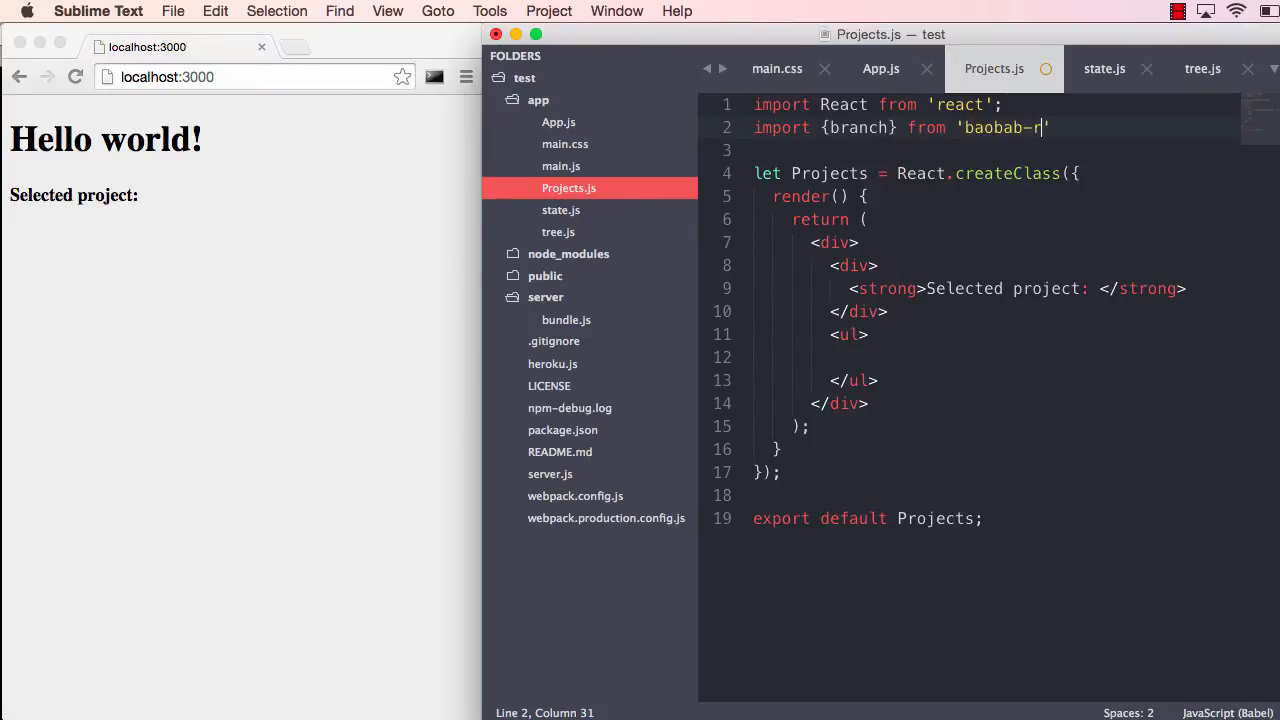
pyautogui.write("eact/mixins';")
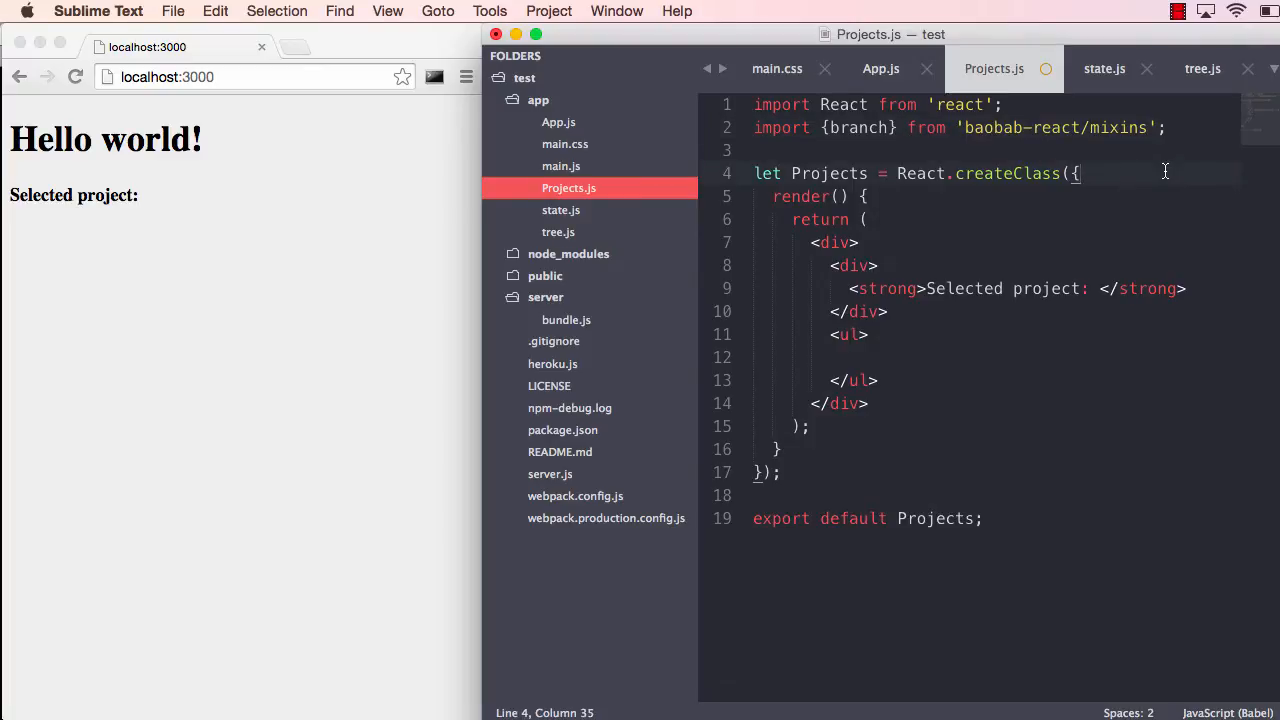
pyautogui.write('mixins: [branch],')
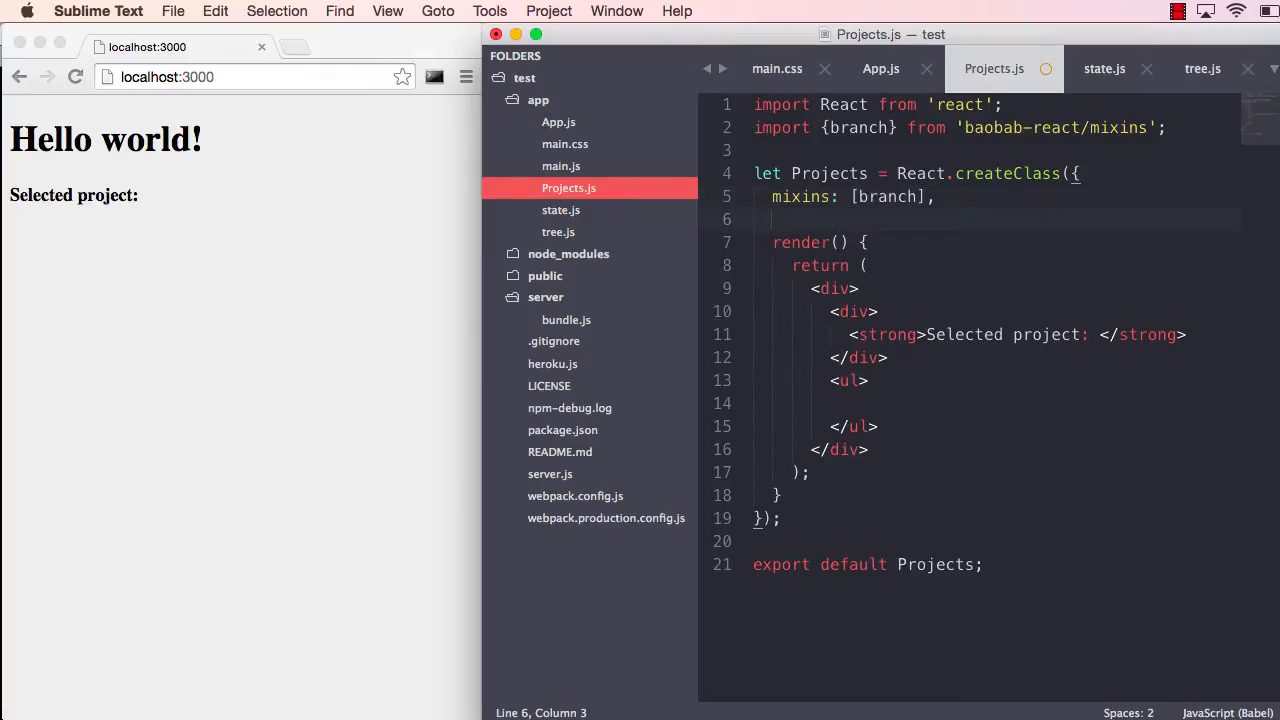
# Add a cursors block mapping foo to ['foo']
pyautogui.write('cursors:')
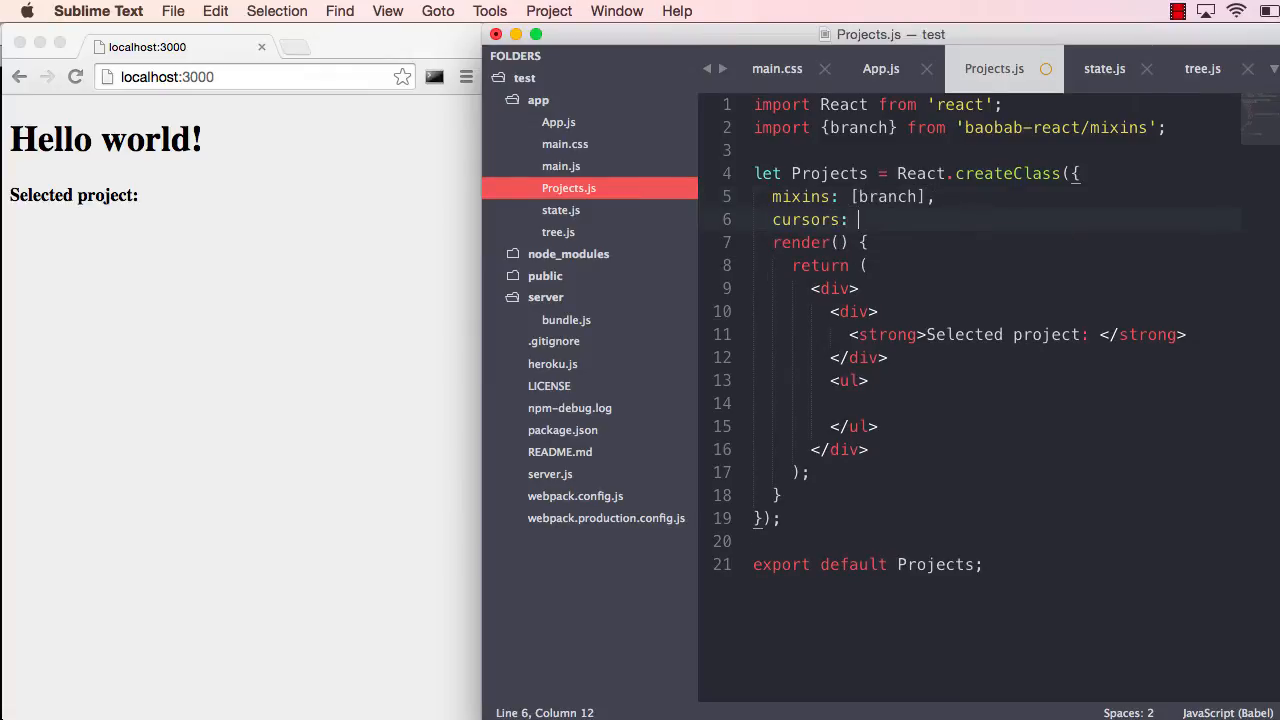
pyautogui.write('{')
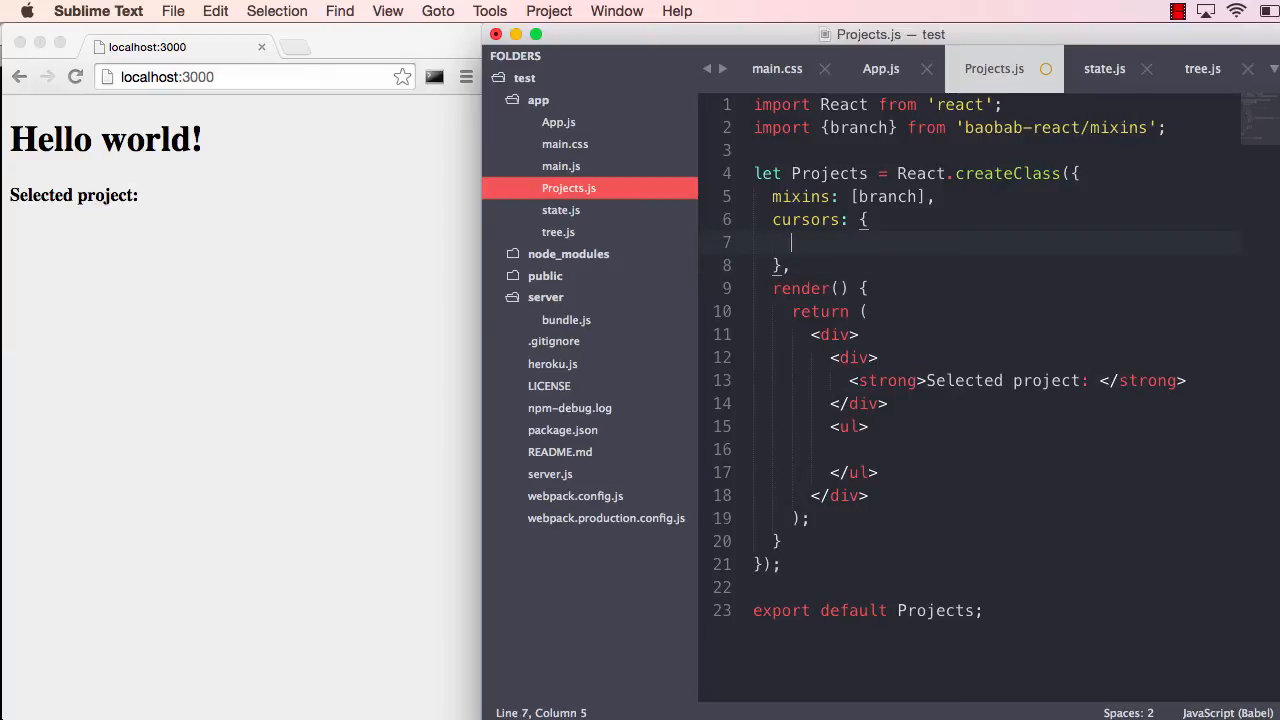
pyautogui.write('foo: []')
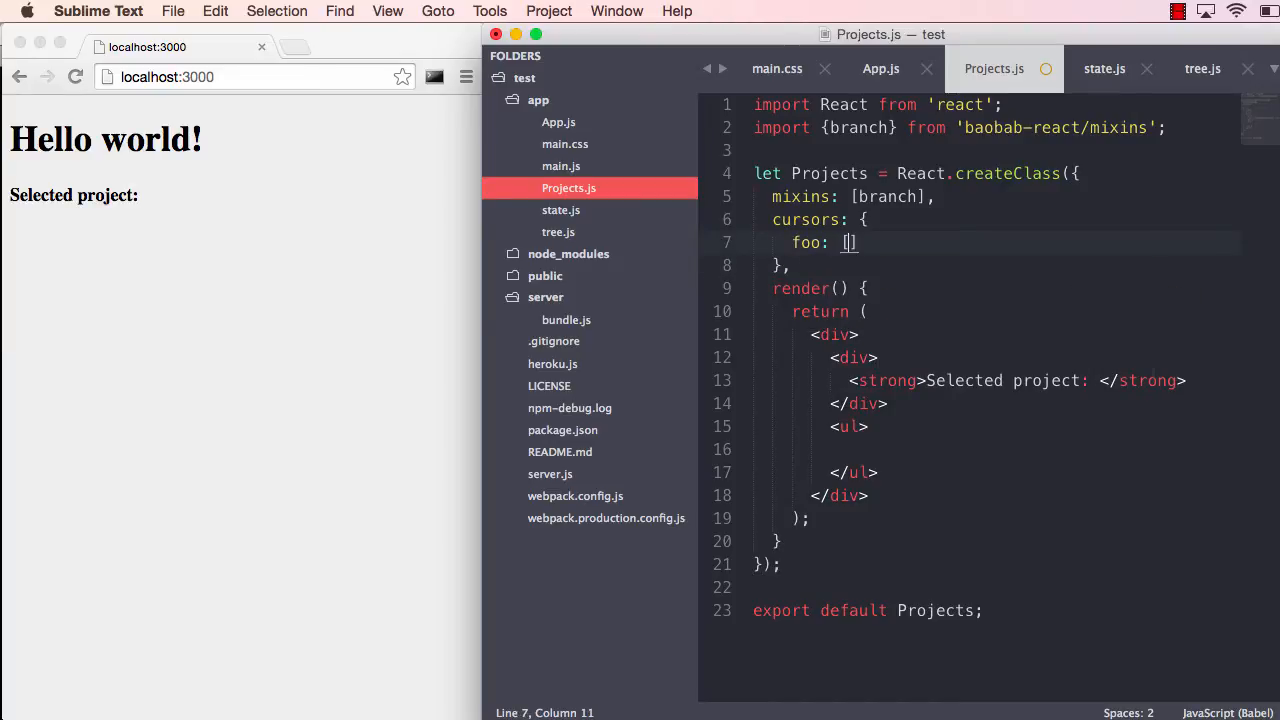
pyautogui.write("'foo'")
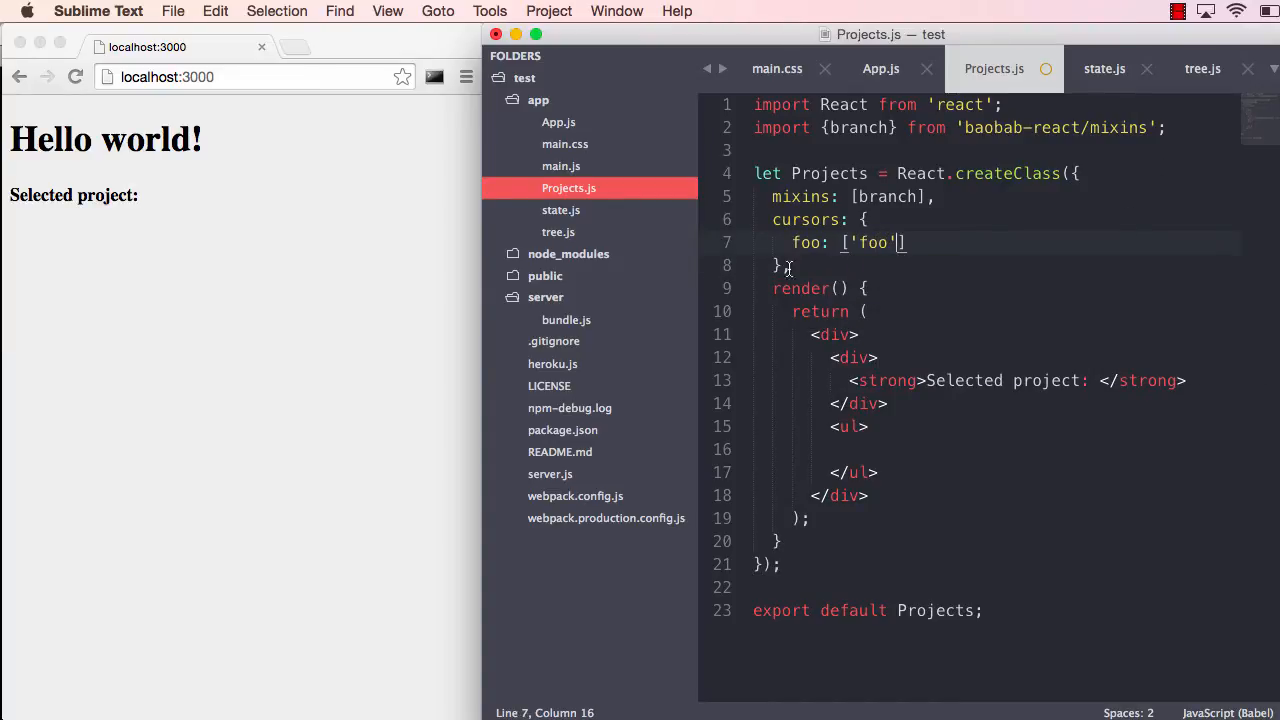
# Check the foo key in state.js, then save Projects.js
pyautogui.doubleClick(872, 242)
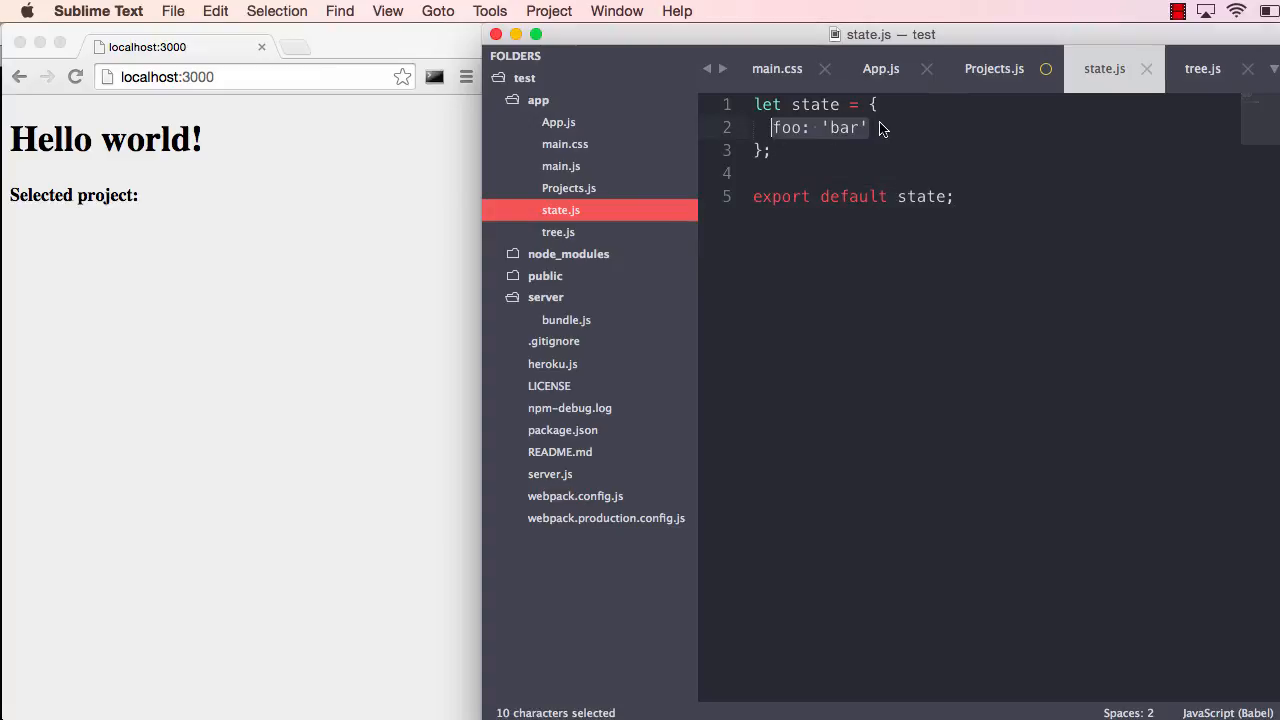
pyautogui.click(870, 127)
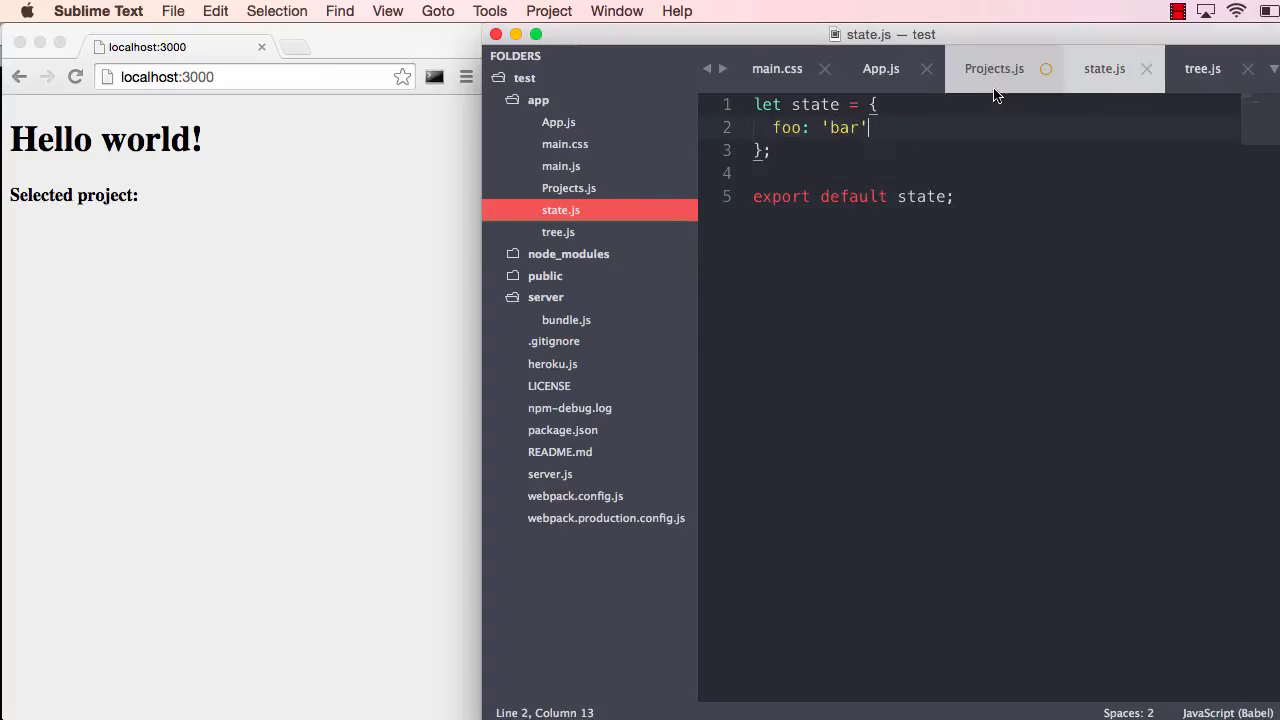
pyautogui.click(994, 68)
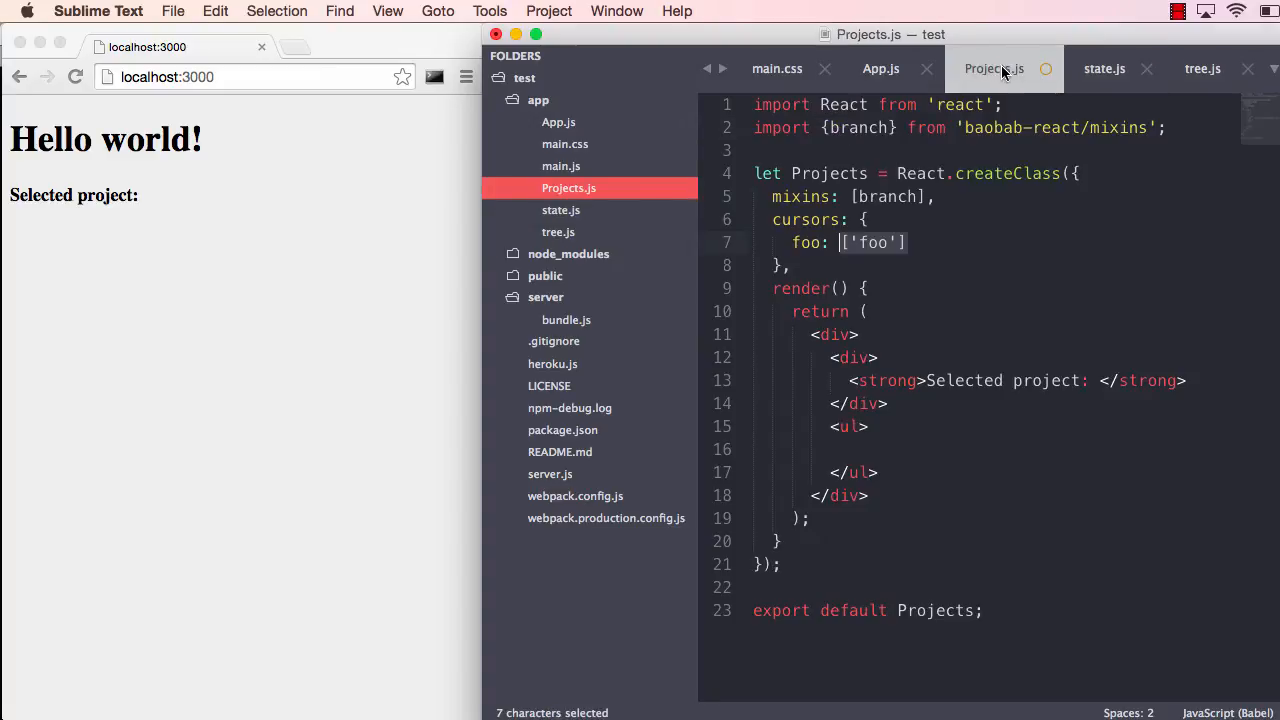
pyautogui.click(790, 265)
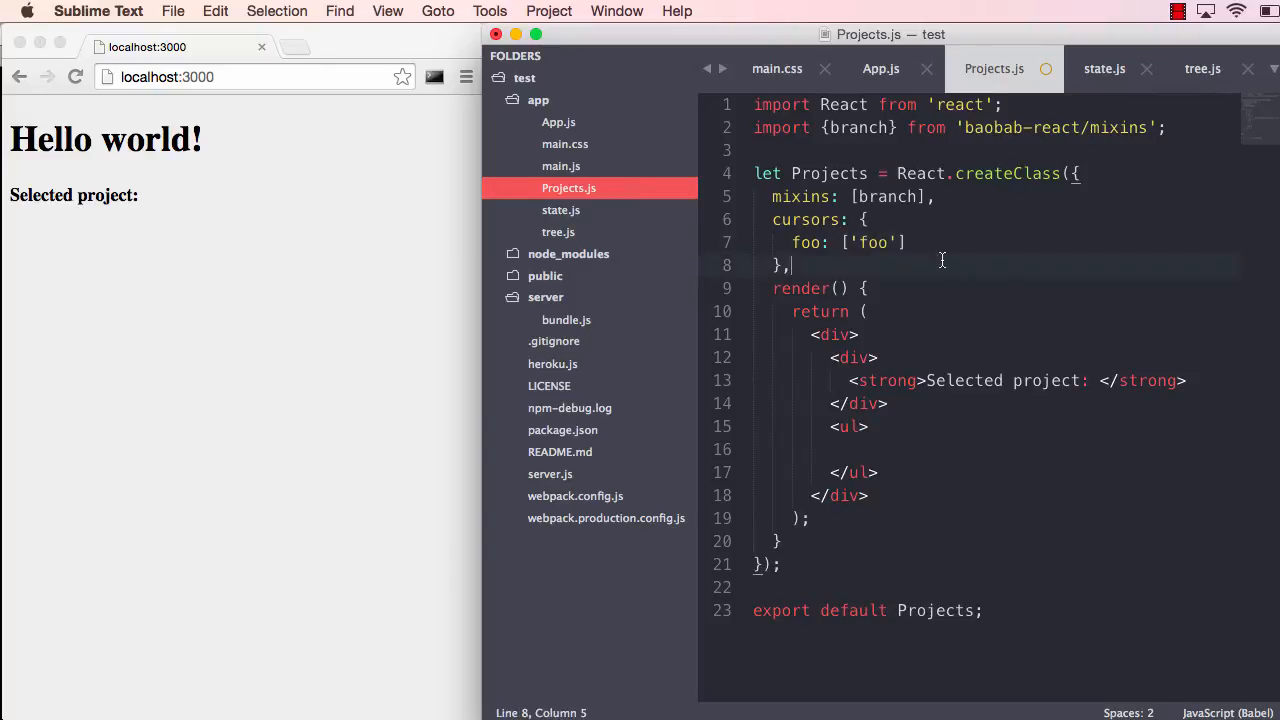
pyautogui.press('cmd+s')
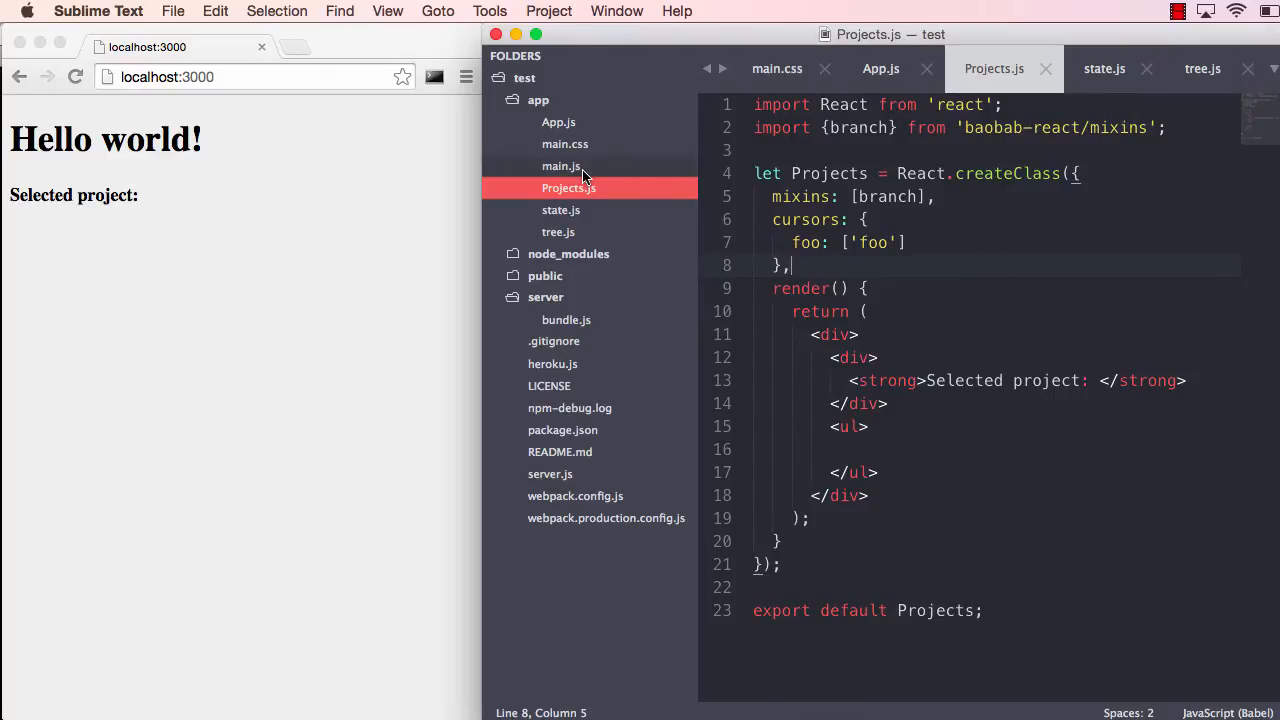
# Import tree from './tree' in main.js, pass tree={tree} to App, and save
pyautogui.click(561, 166)
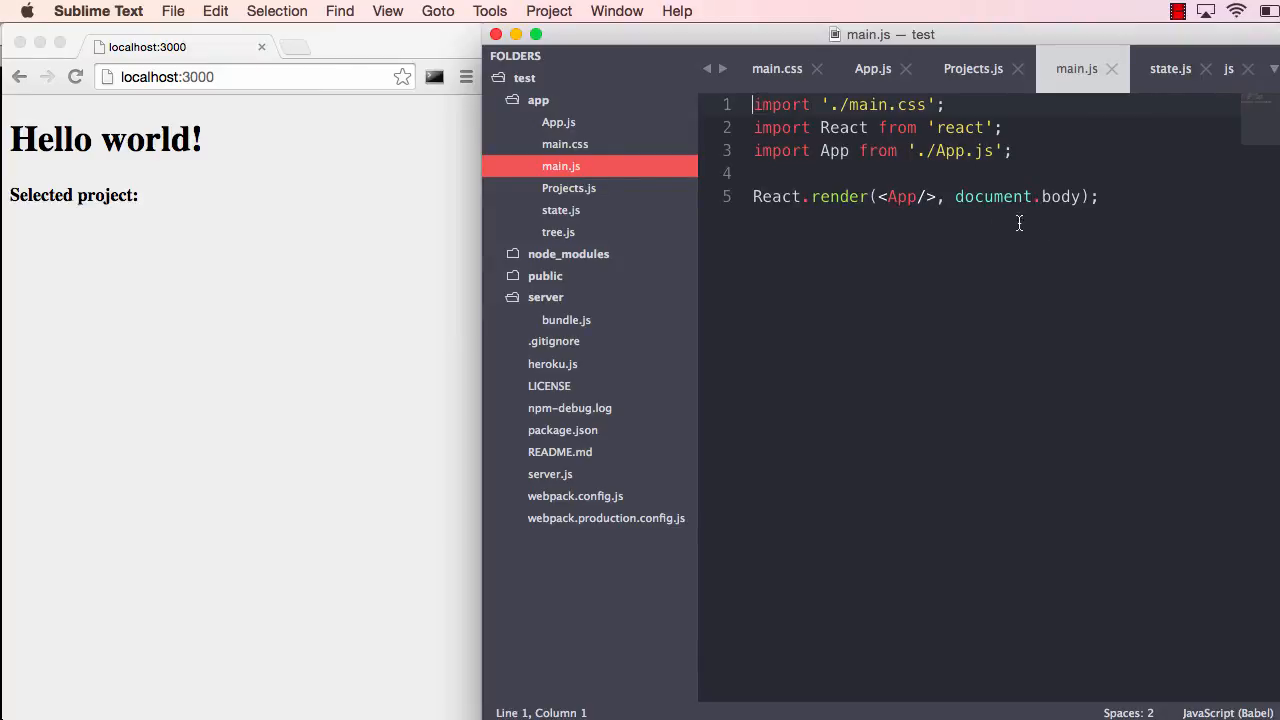
pyautogui.moveTo(1056, 214)
pyautogui.write(' tree=')
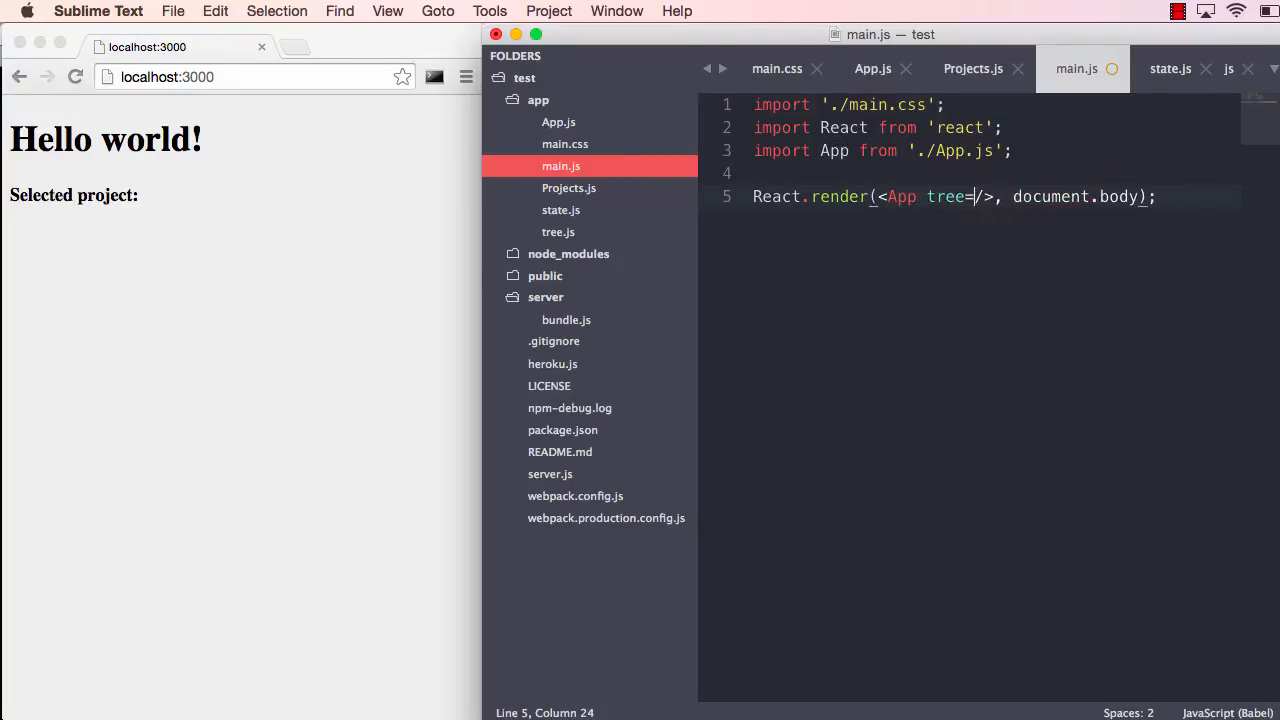
pyautogui.write('{tree}')
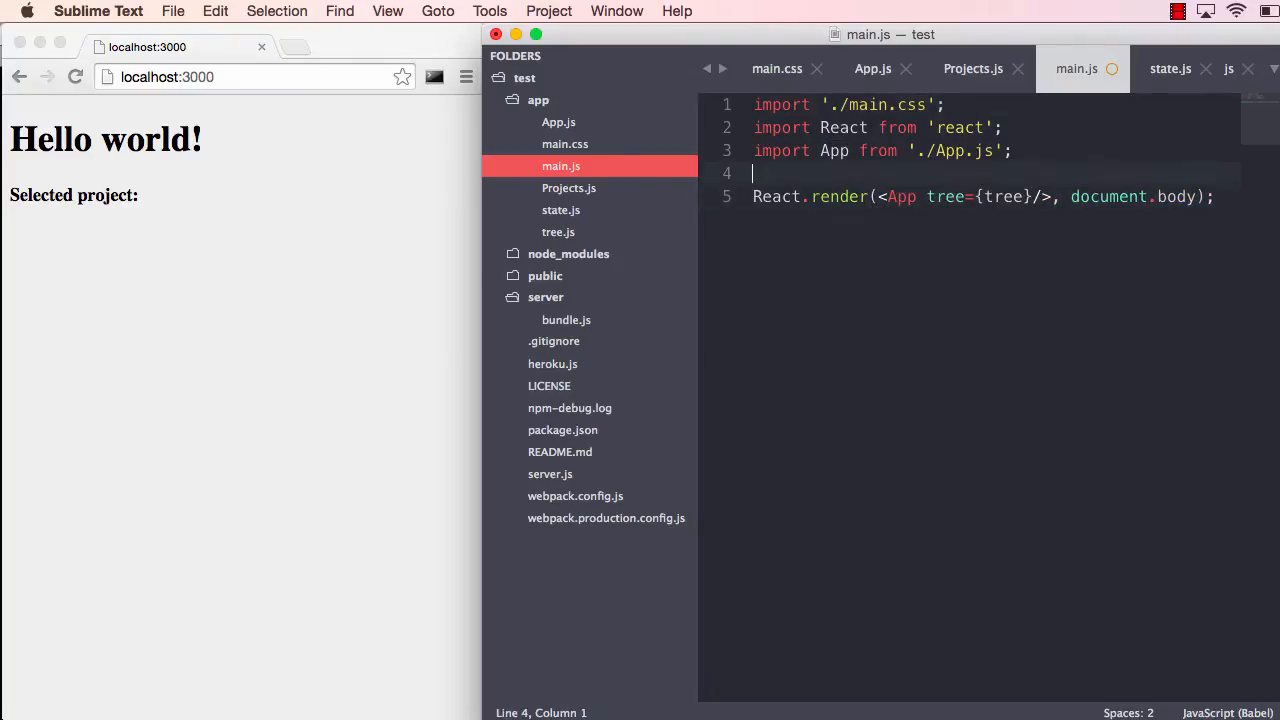
pyautogui.write("import tree from './tree';")
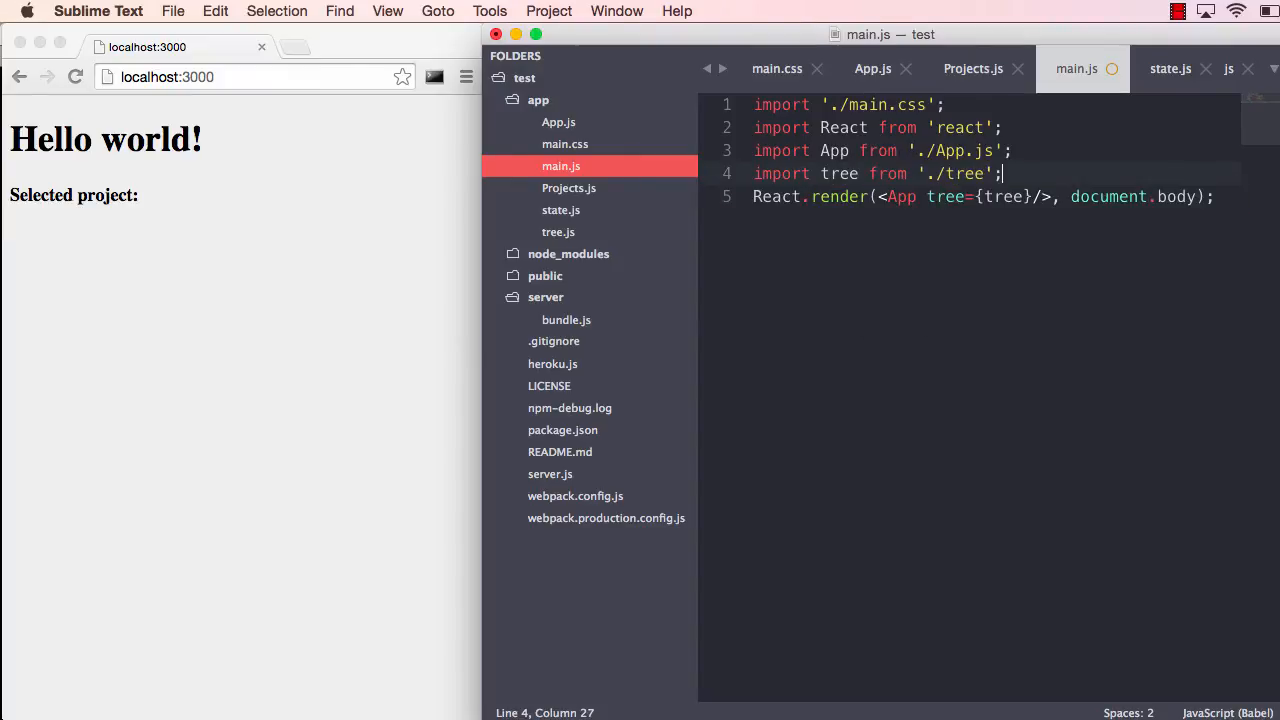
pyautogui.press('enter')
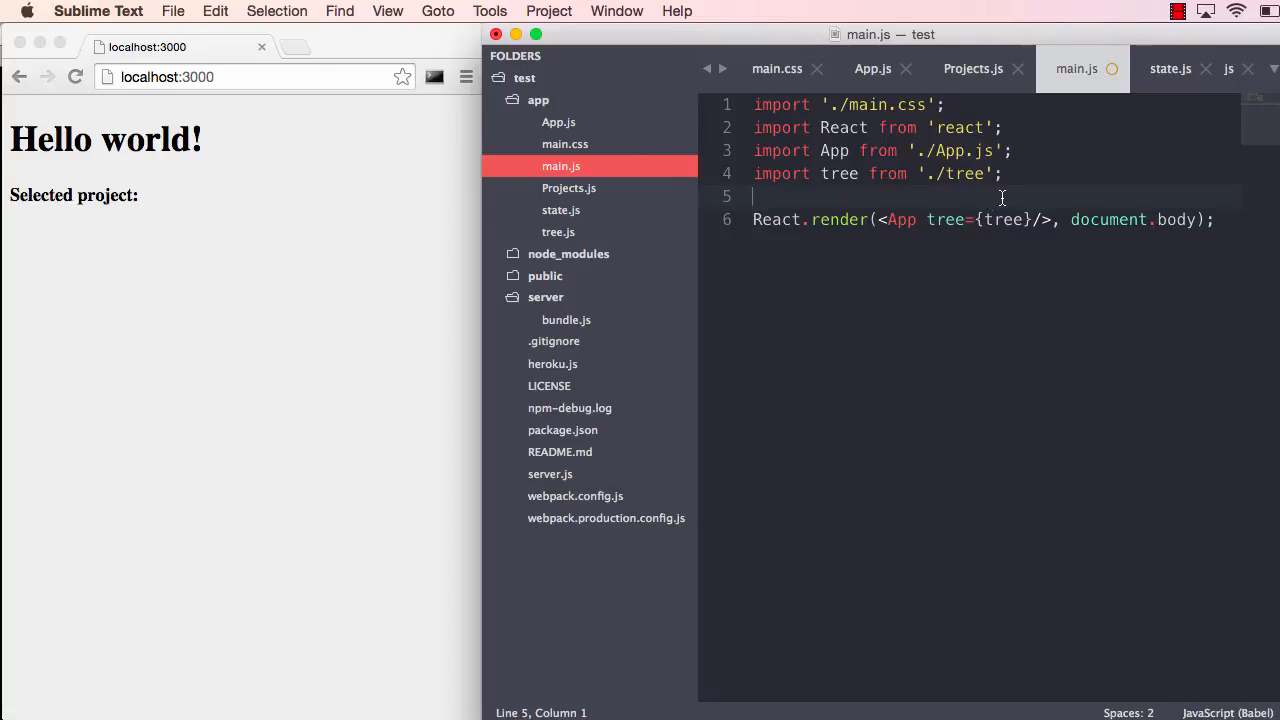
pyautogui.press('cmd+s')
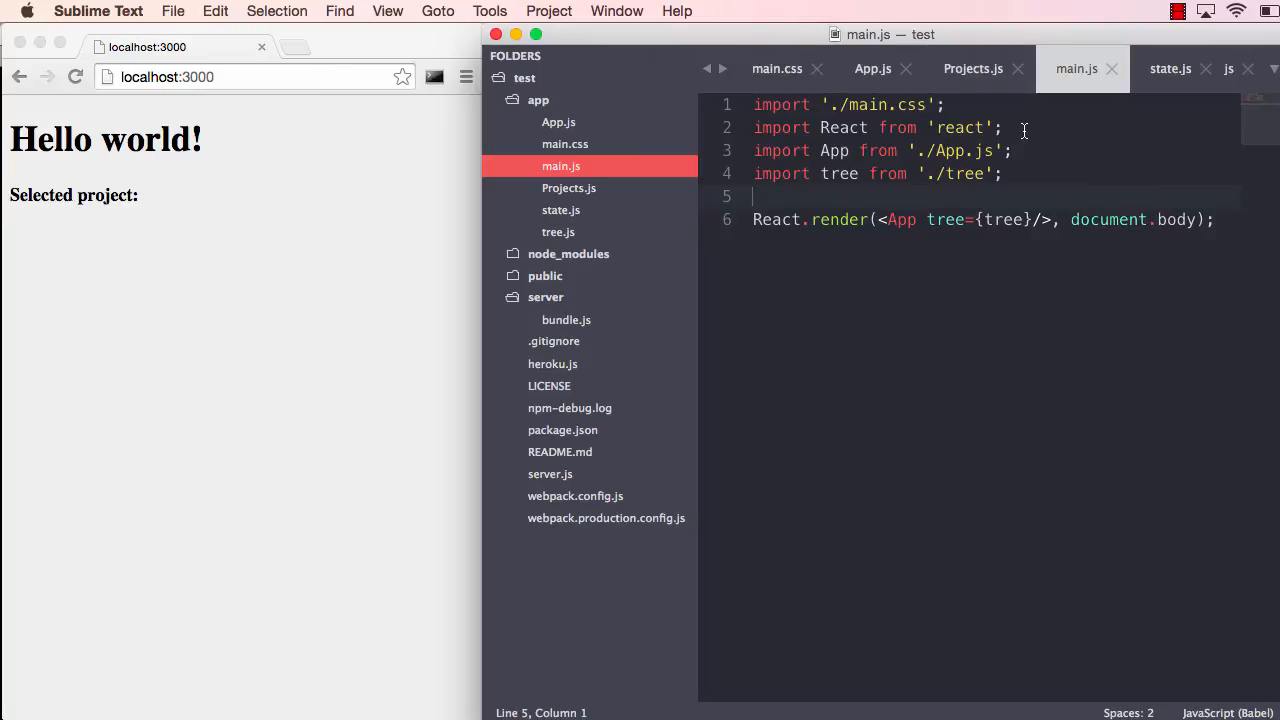
# Put {this.state.foo} inside the <strong> label in Projects.js
pyautogui.click(972, 68)
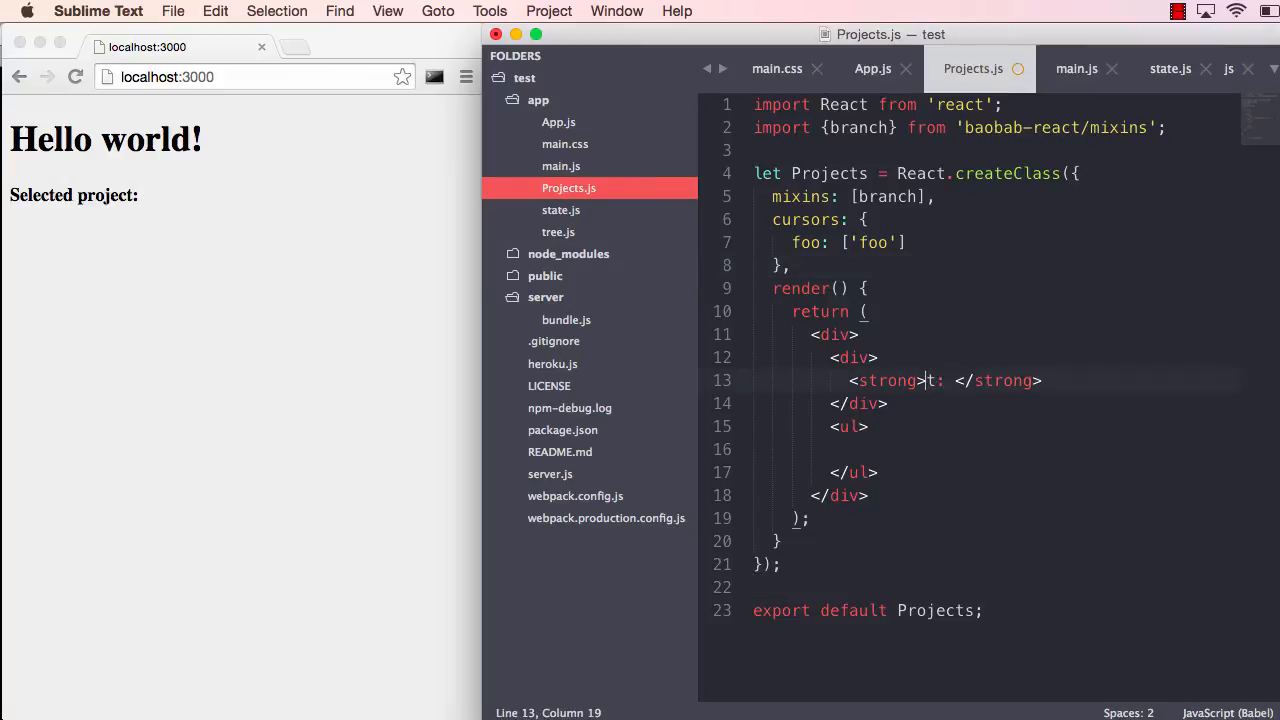
pyautogui.write('{this.s')
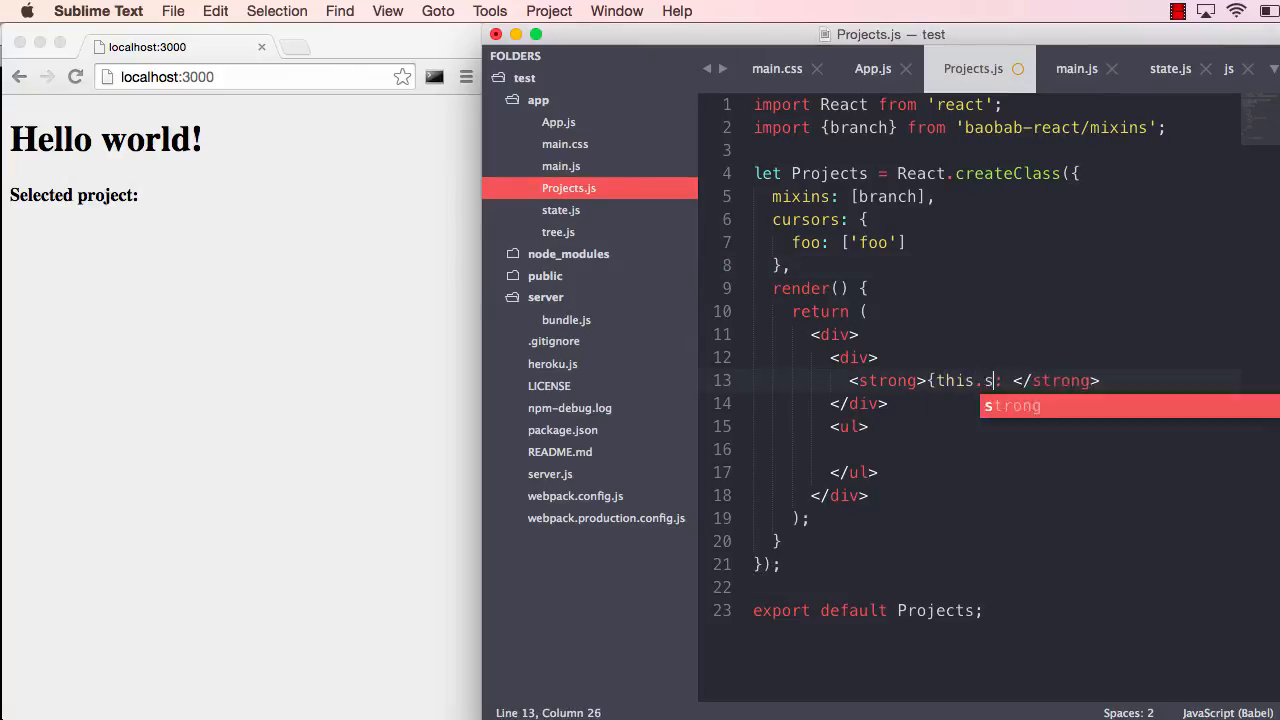
pyautogui.write('tate.foo')
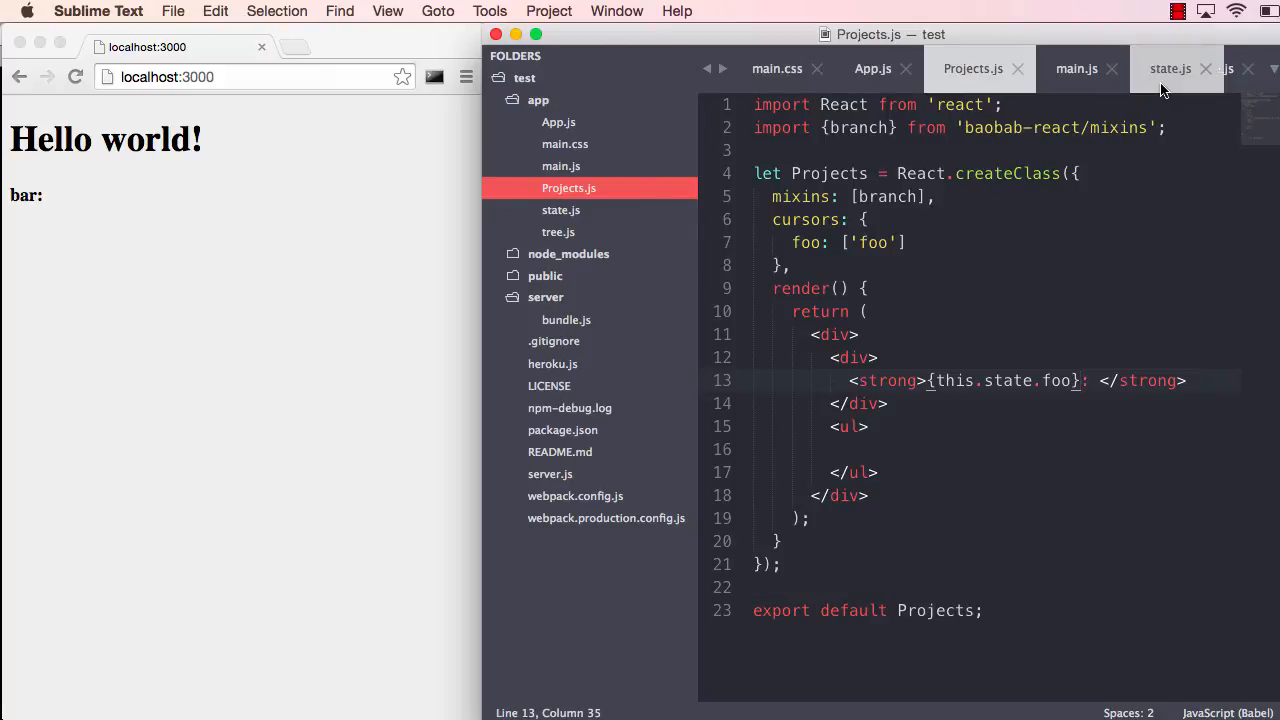
# Change foo to 'Selected project' in state.js and save
pyautogui.click(1170, 68)
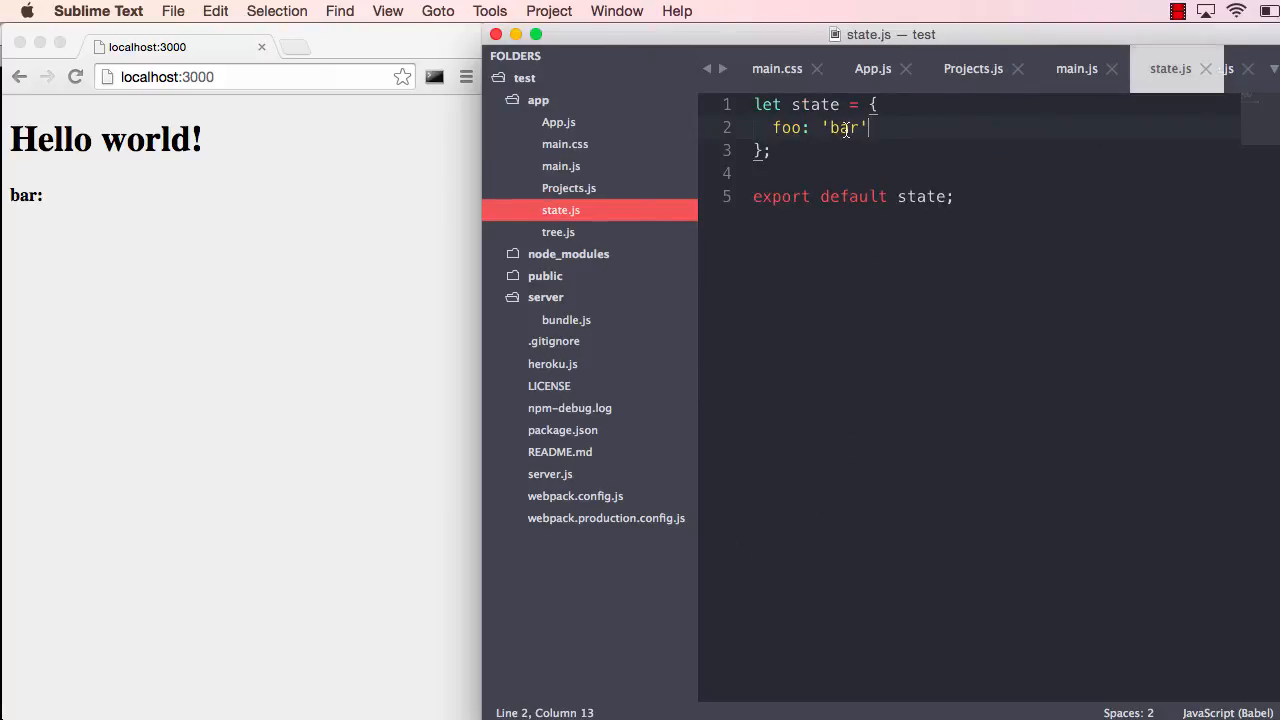
pyautogui.write('Select')
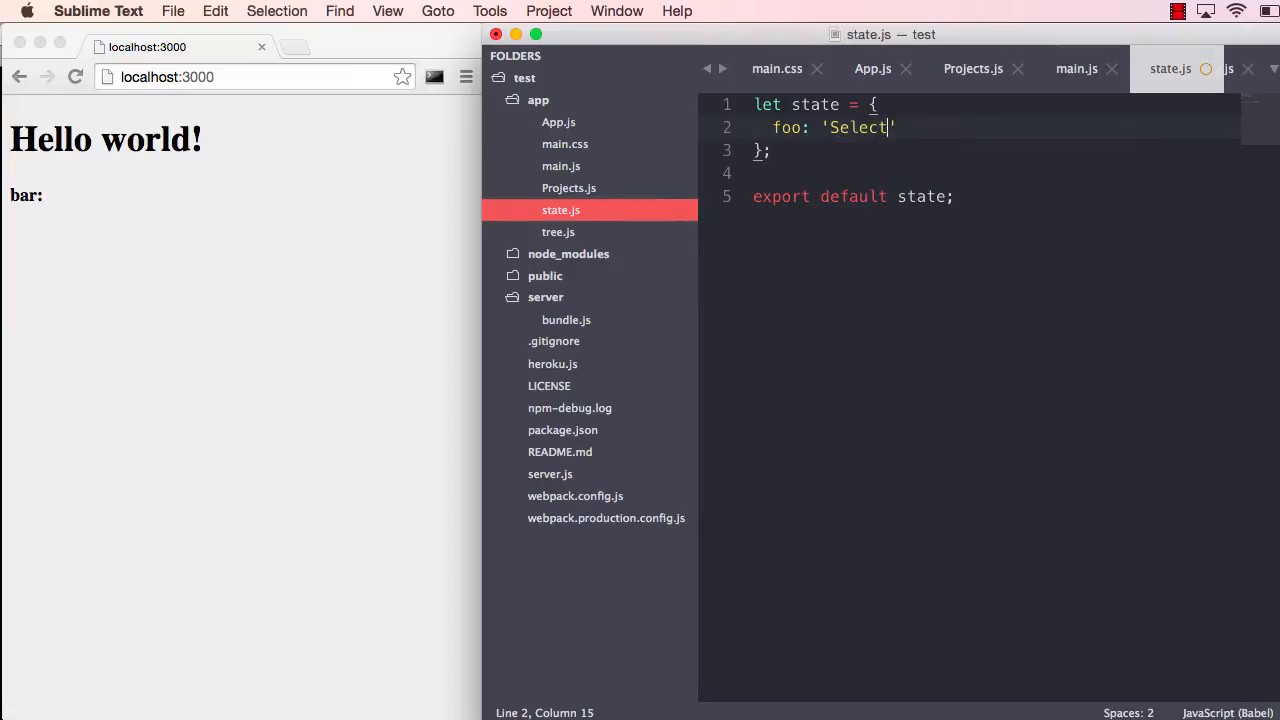
pyautogui.write('ed project')
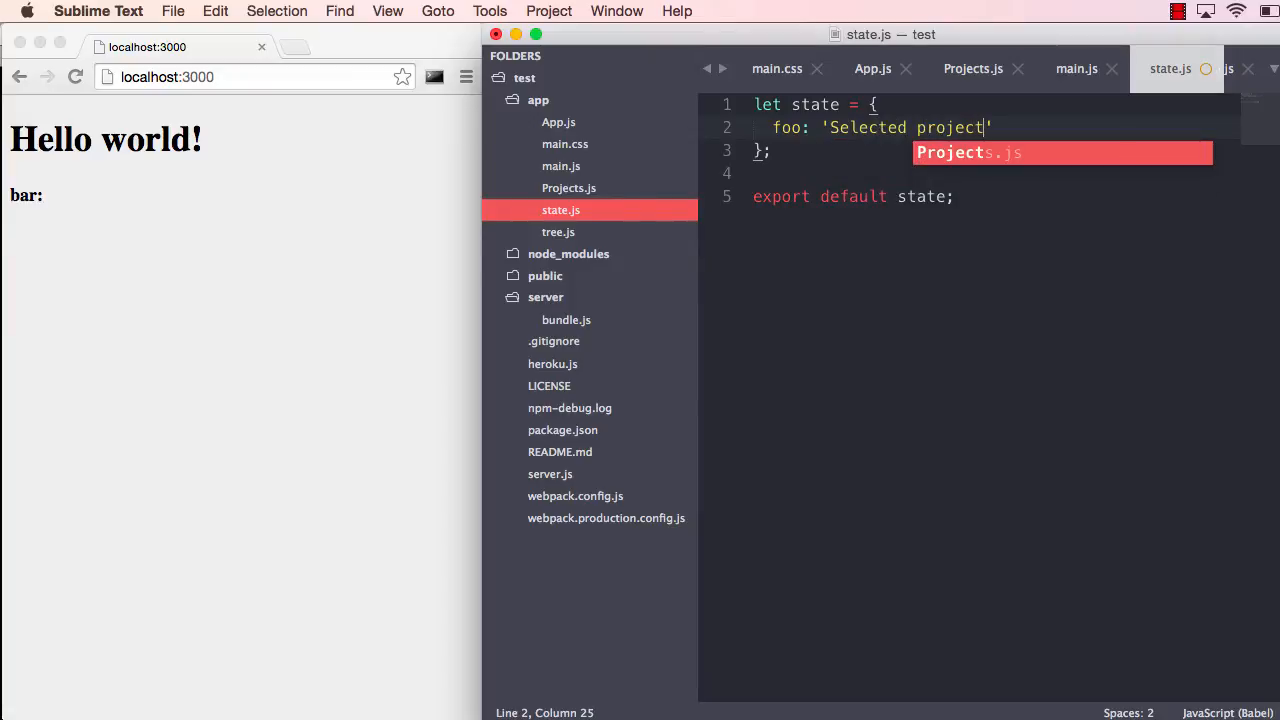
pyautogui.press('cmd+s')
pyautogui.write('projects:')
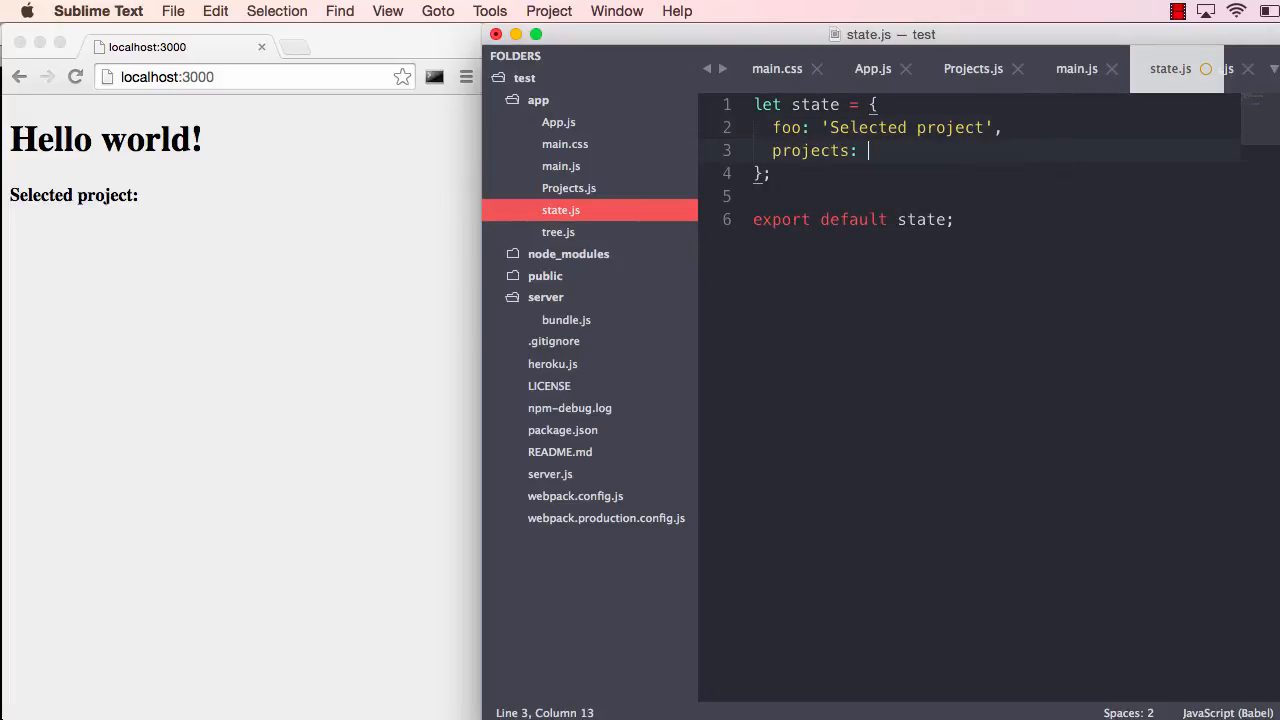
# Add projects: {} and selectedProjectId: null to state and save
pyautogui.write('{},')
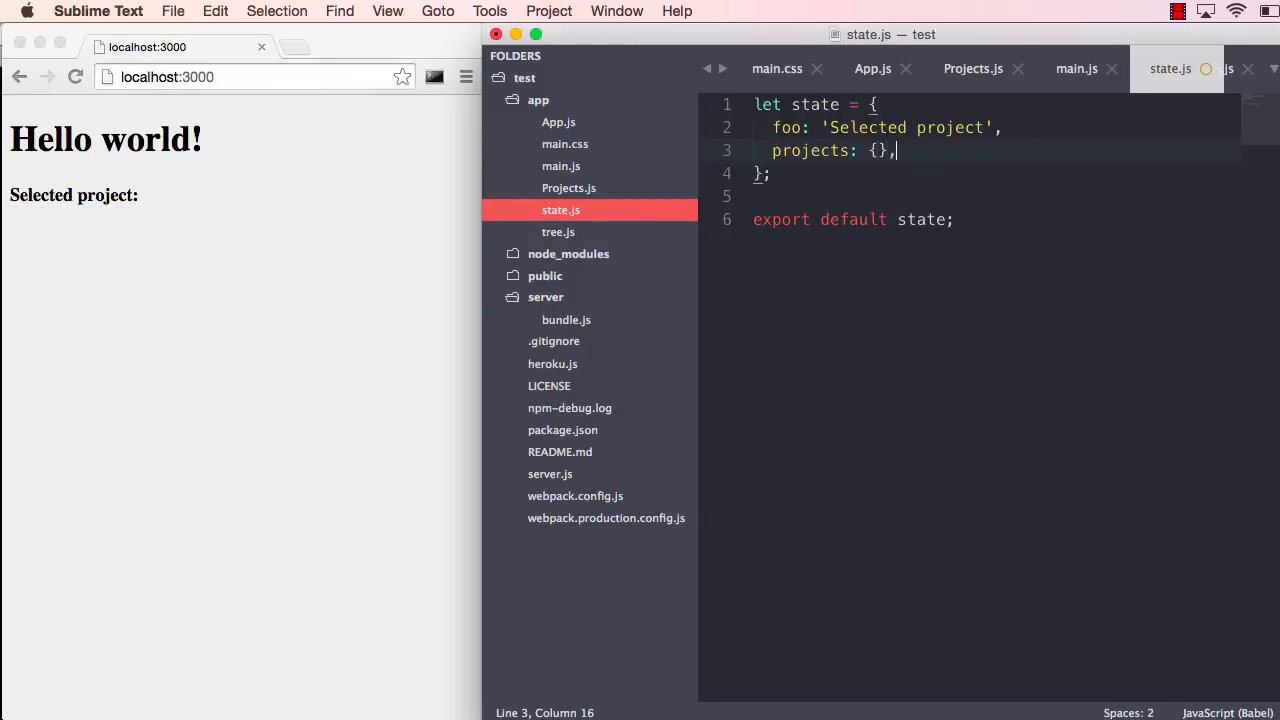
pyautogui.write('selected')
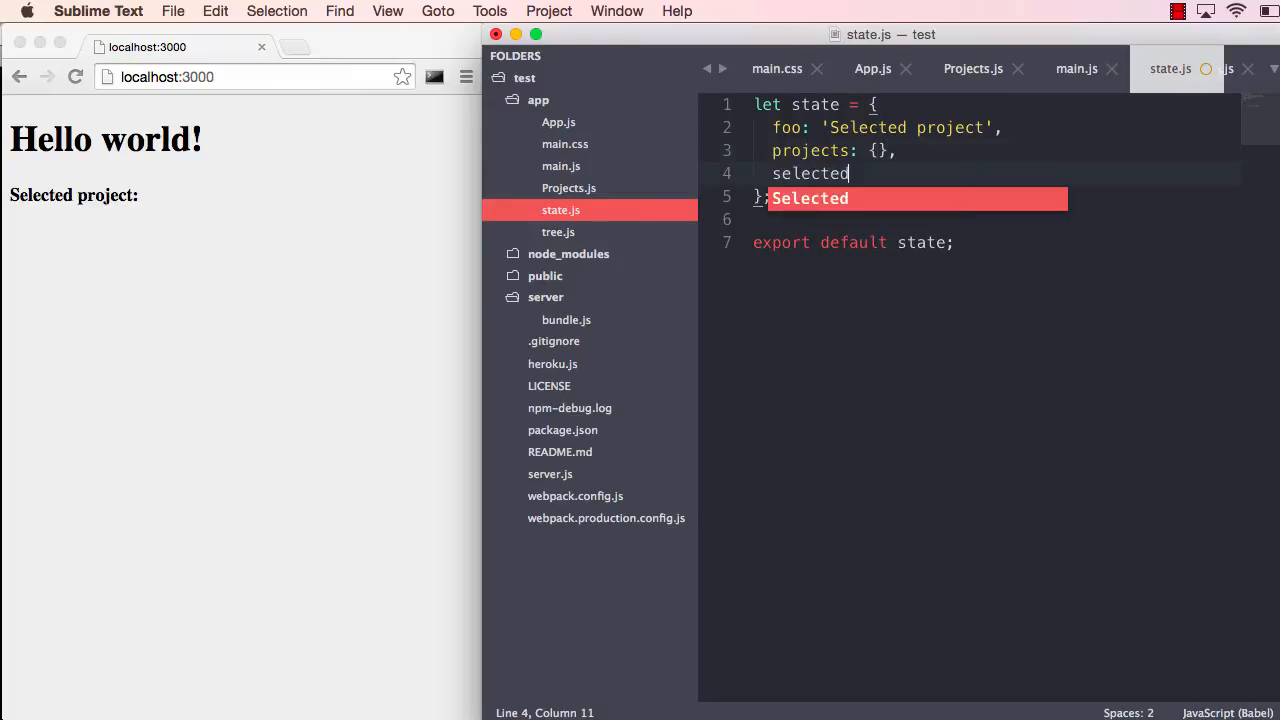
pyautogui.write('ProjectId:')
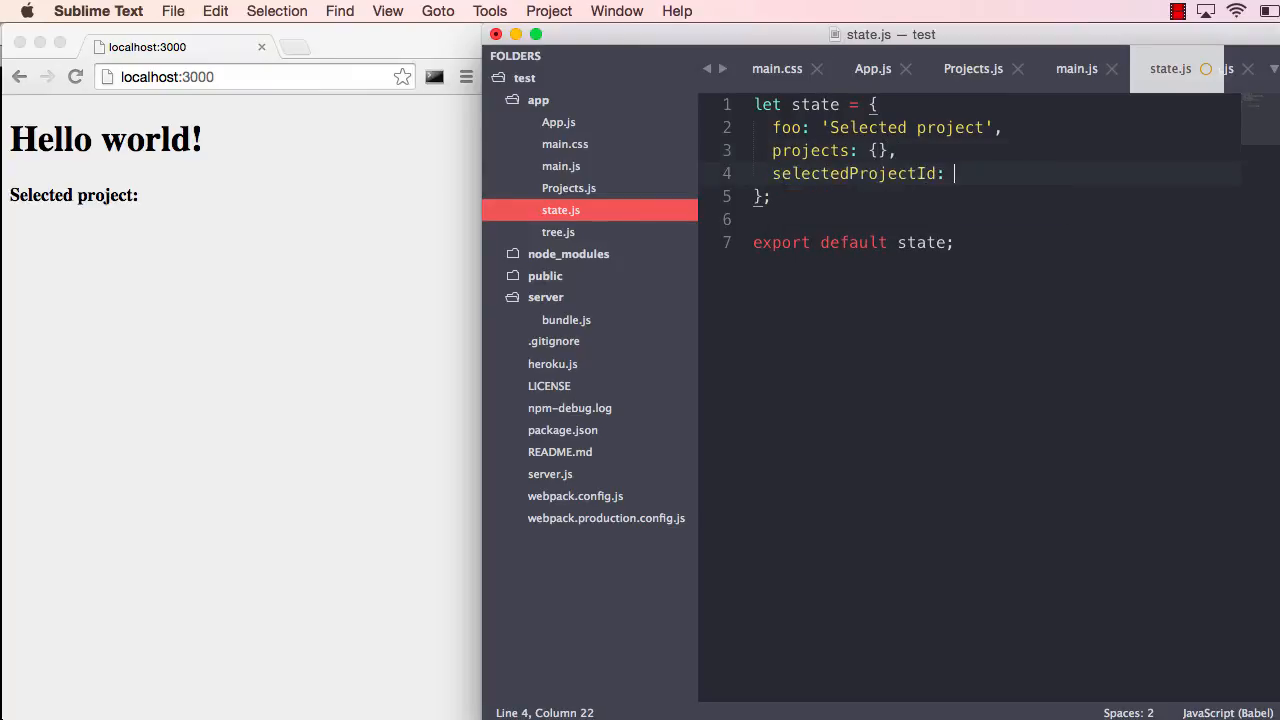
pyautogui.write('null')
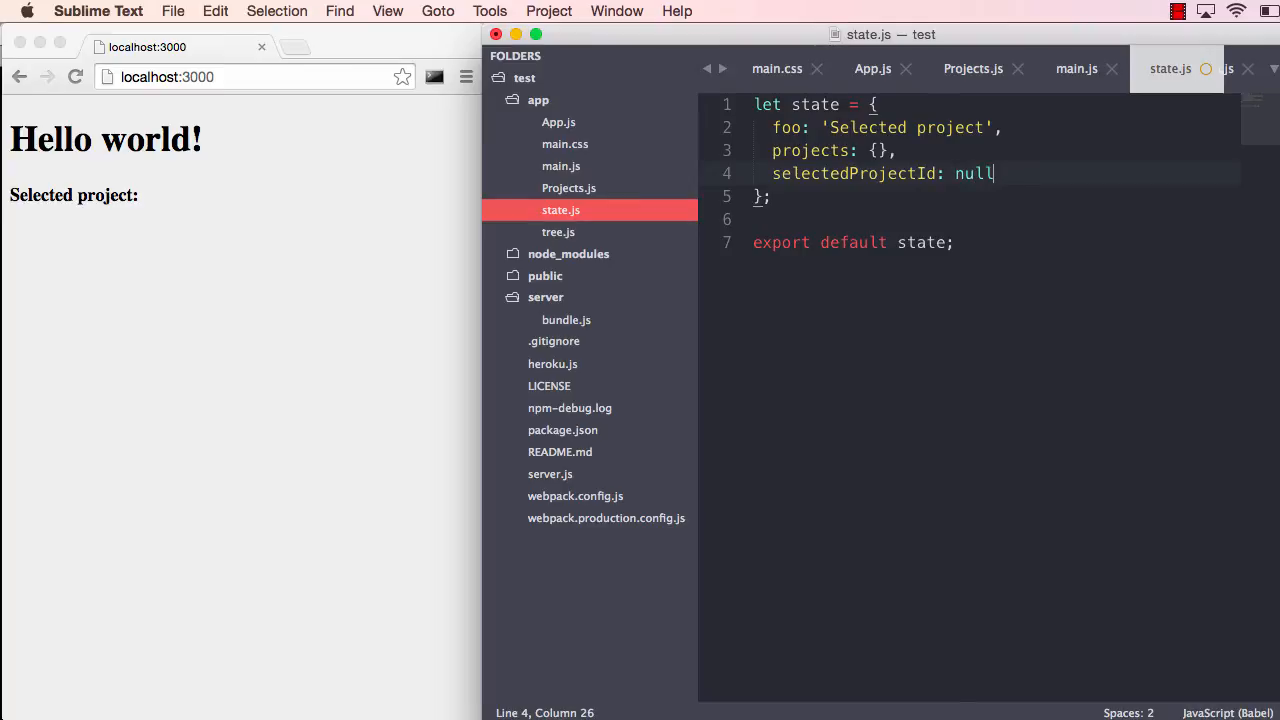
pyautogui.press('cmd+s')
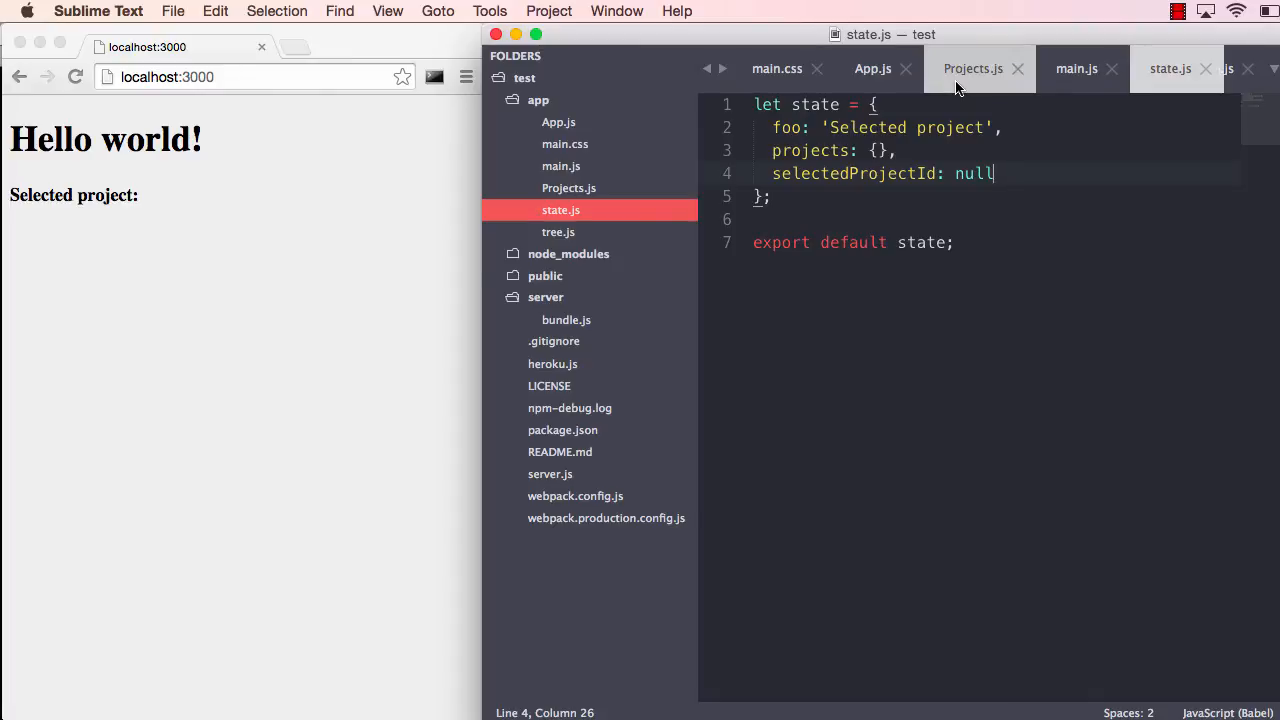
# Add a projects cursor pointing at ['projects'] after the foo cursor in Projects.js
pyautogui.click(972, 68)
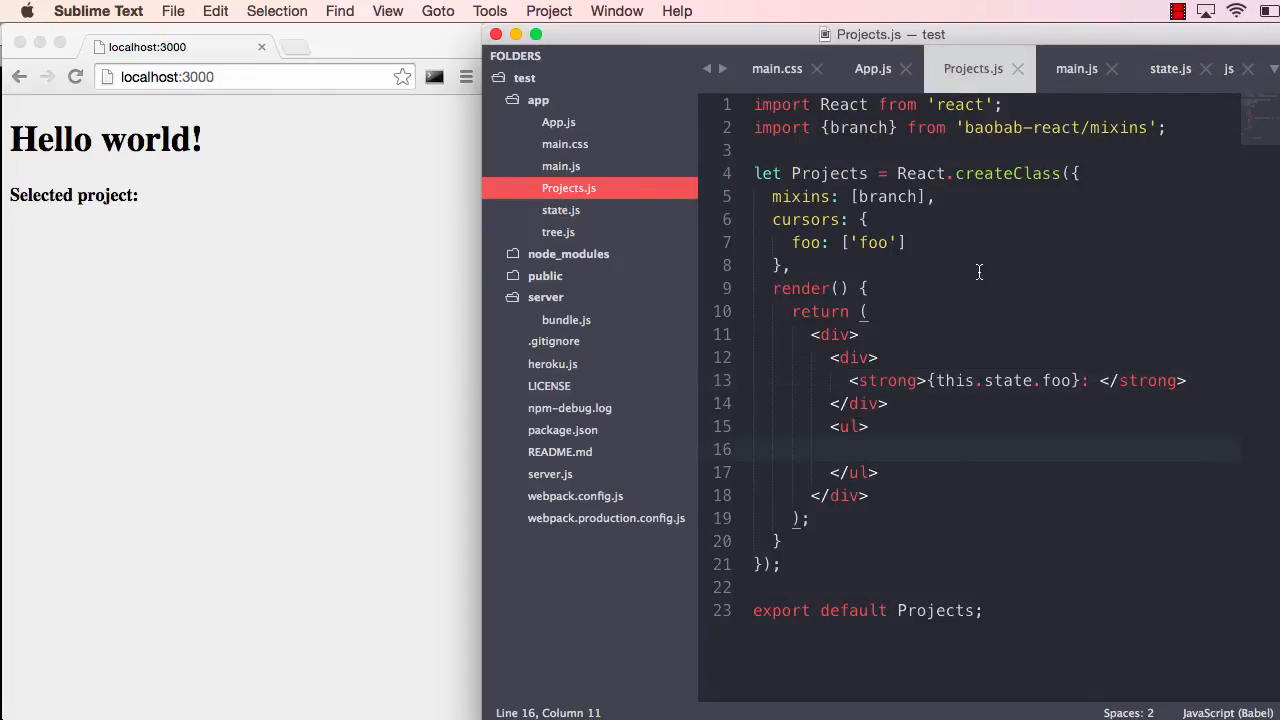
pyautogui.click(910, 242)
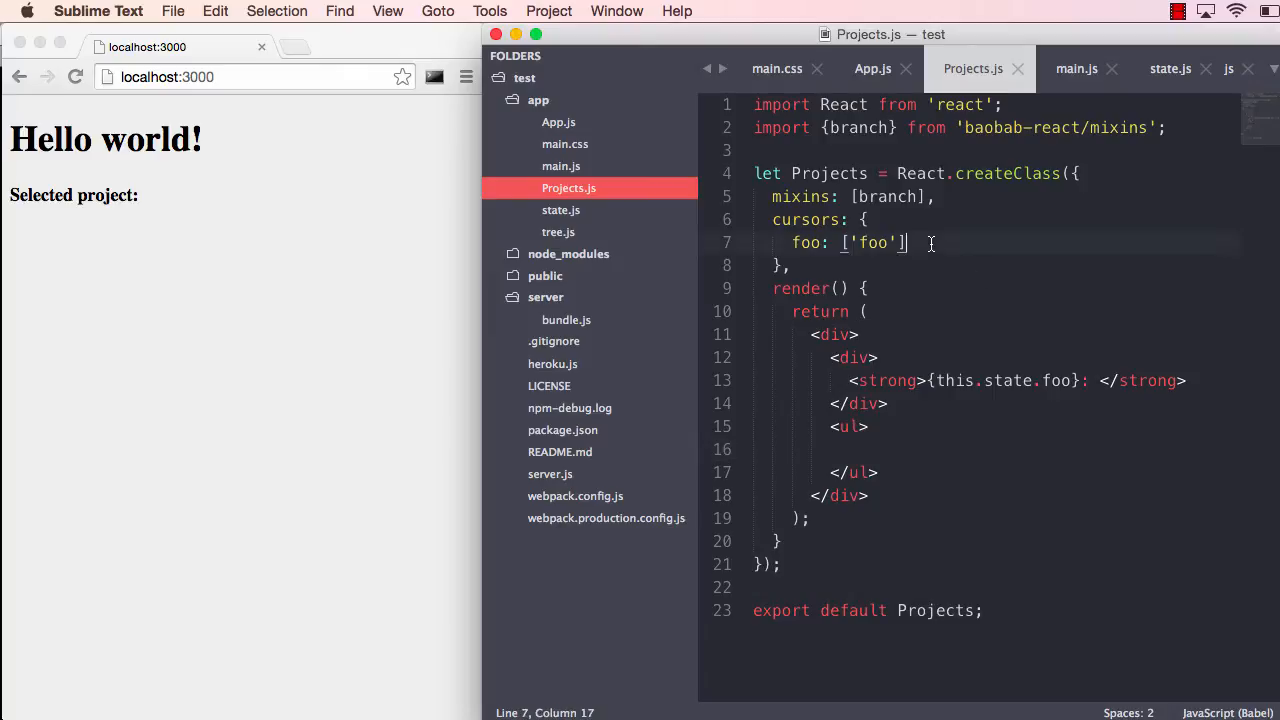
pyautogui.write('projects:')
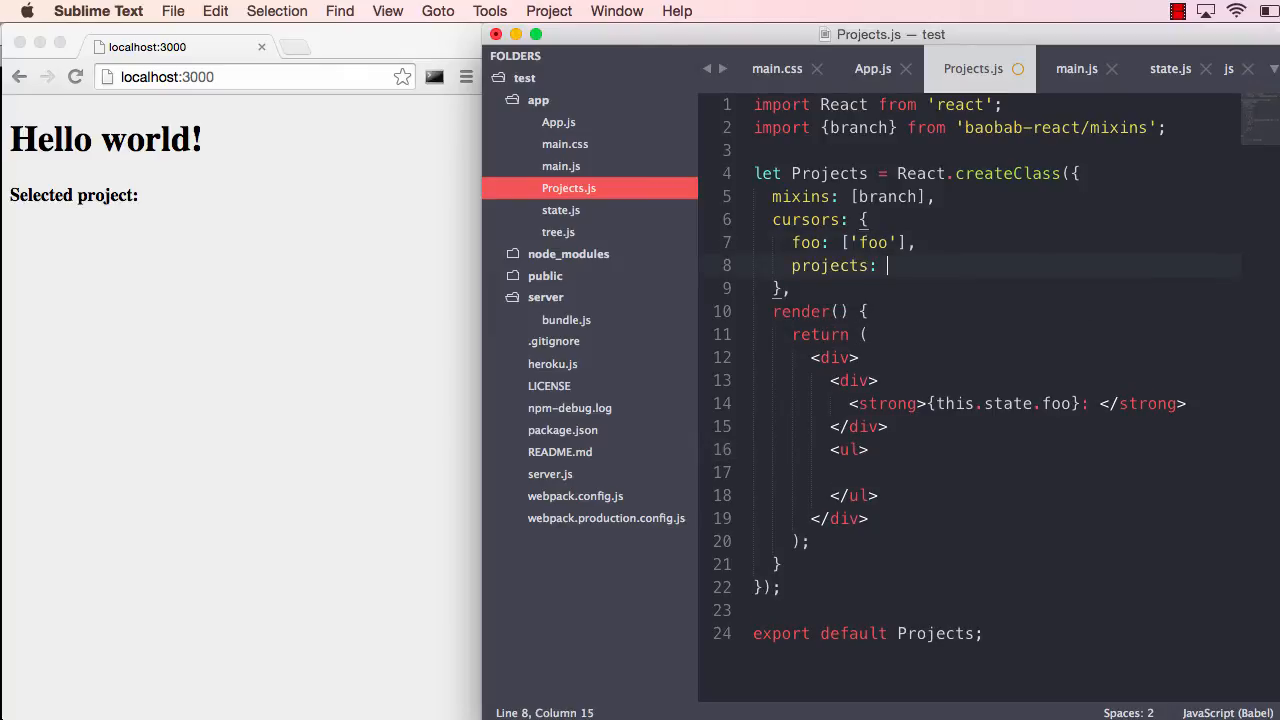
pyautogui.write("['projects']")
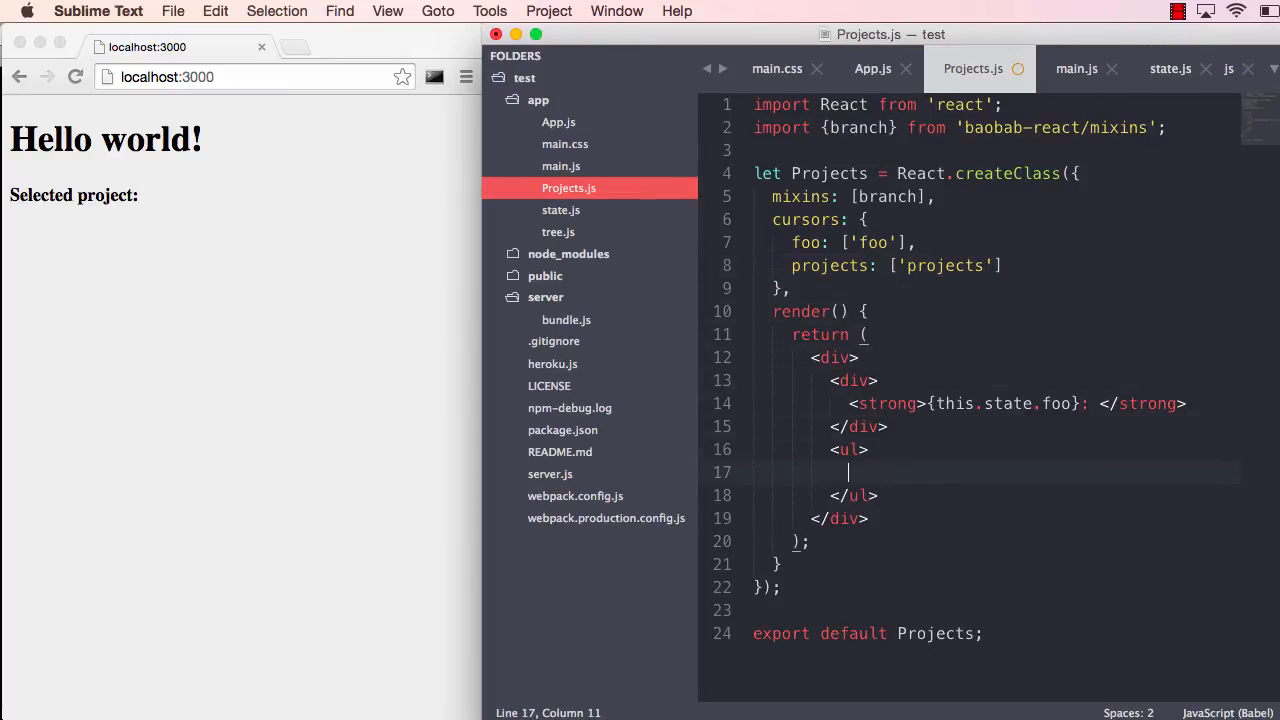
# Begin the list line {Object.keys(this.state.projects).map(this.…} inside the <ul>
pyautogui.write('{0}')
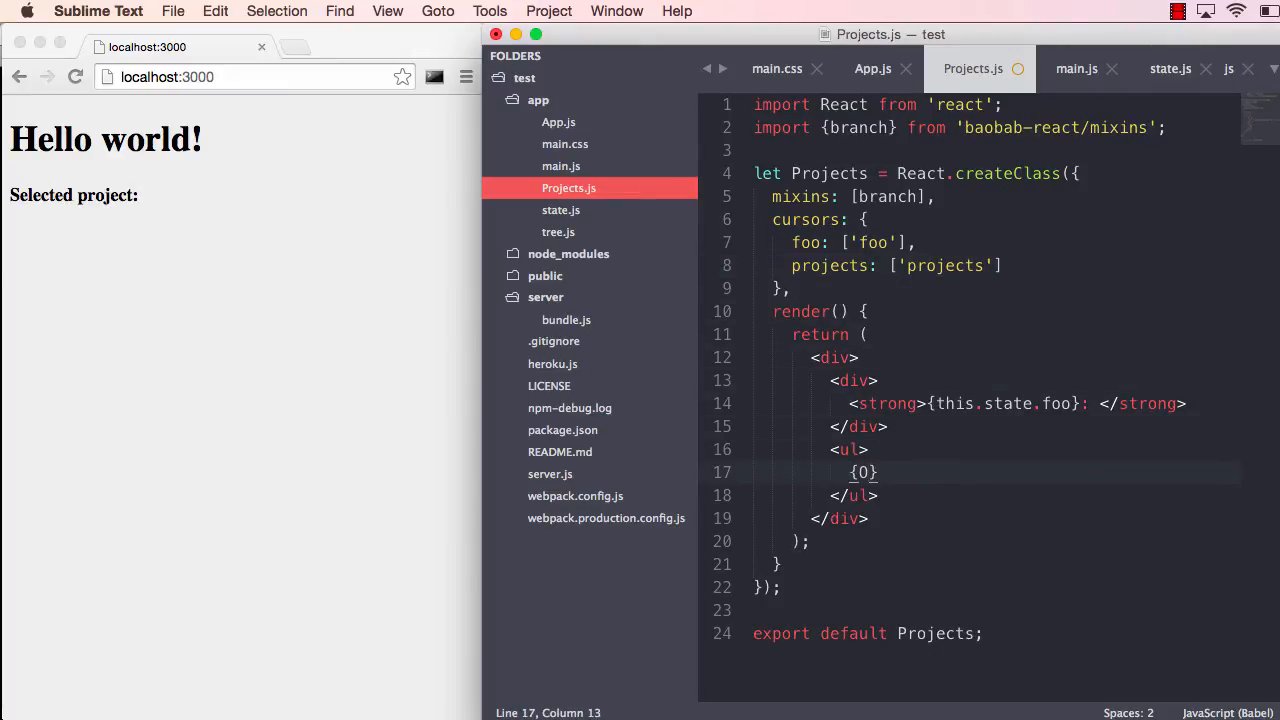
pyautogui.write('Object.ke')
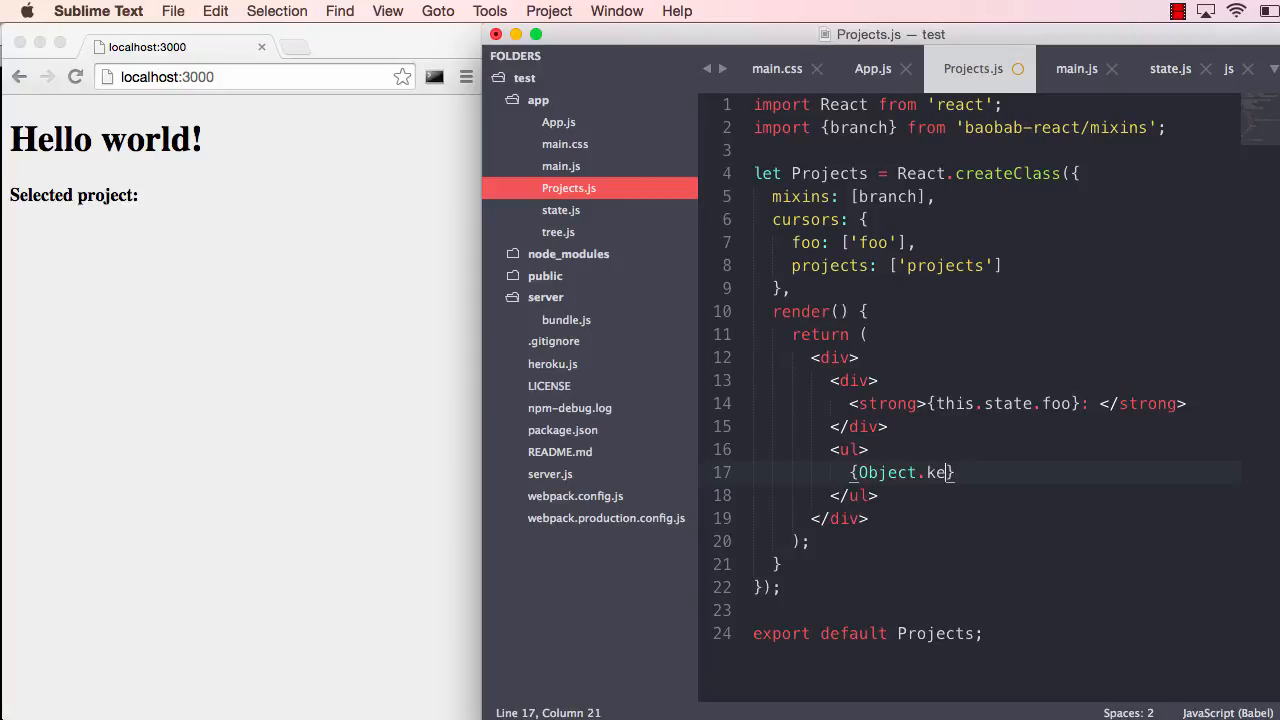
pyautogui.write('ys()')
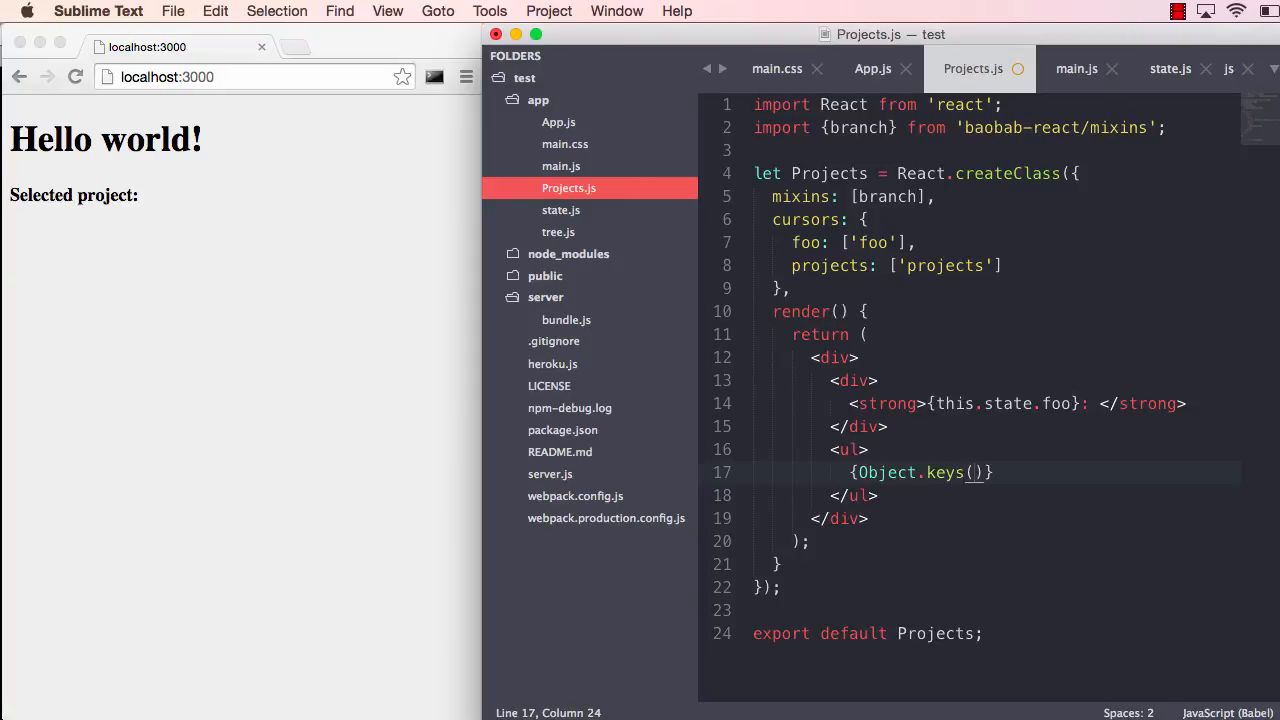
pyautogui.write('this.state.pro')
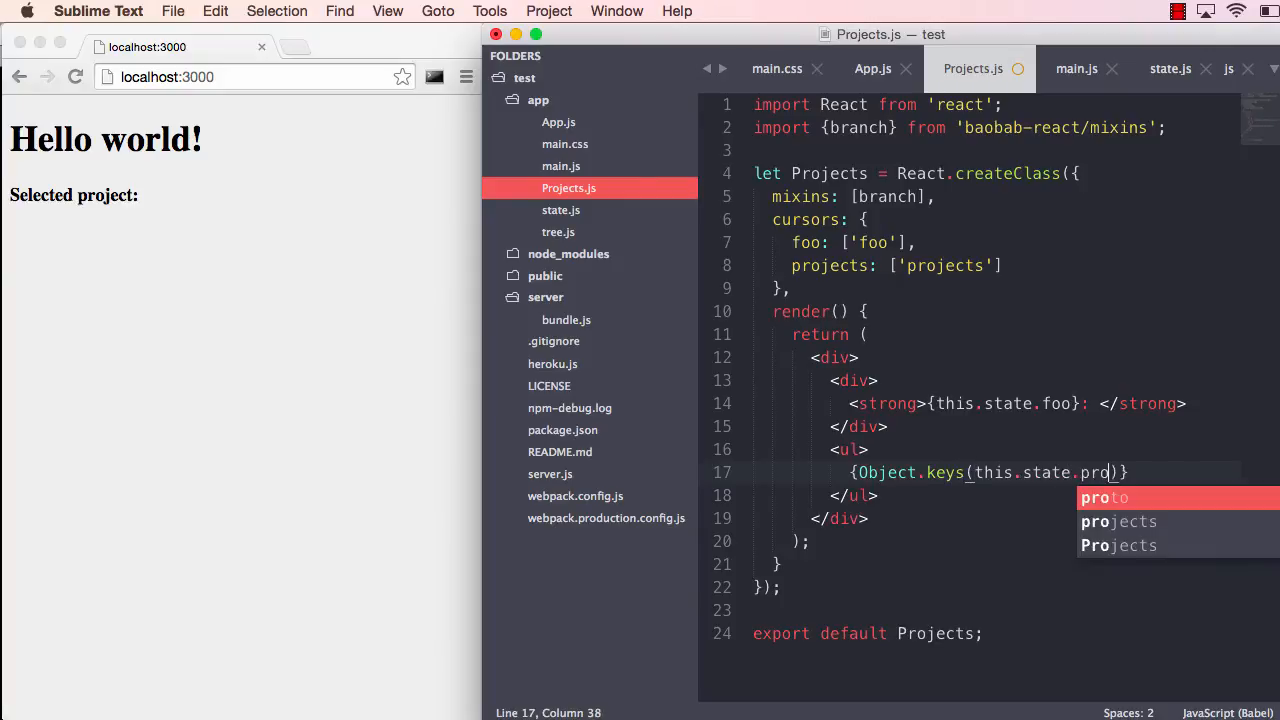
pyautogui.write('jects).map')
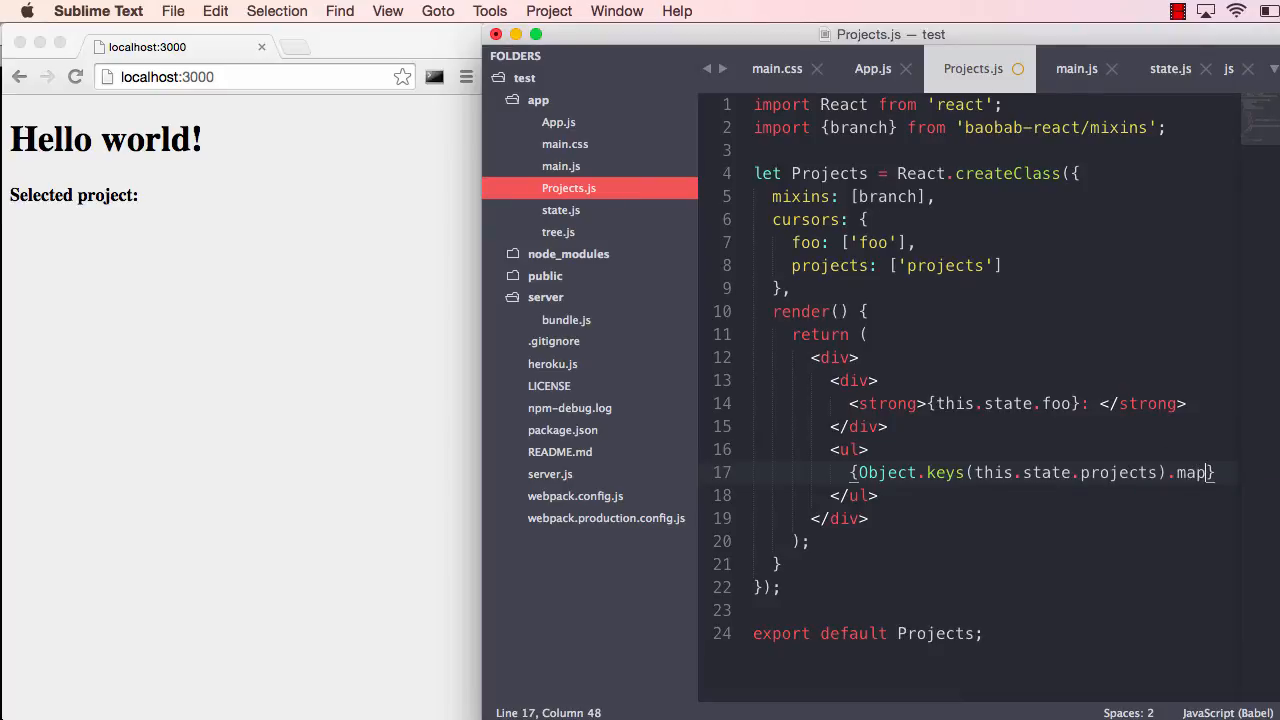
pyautogui.write('(this.')
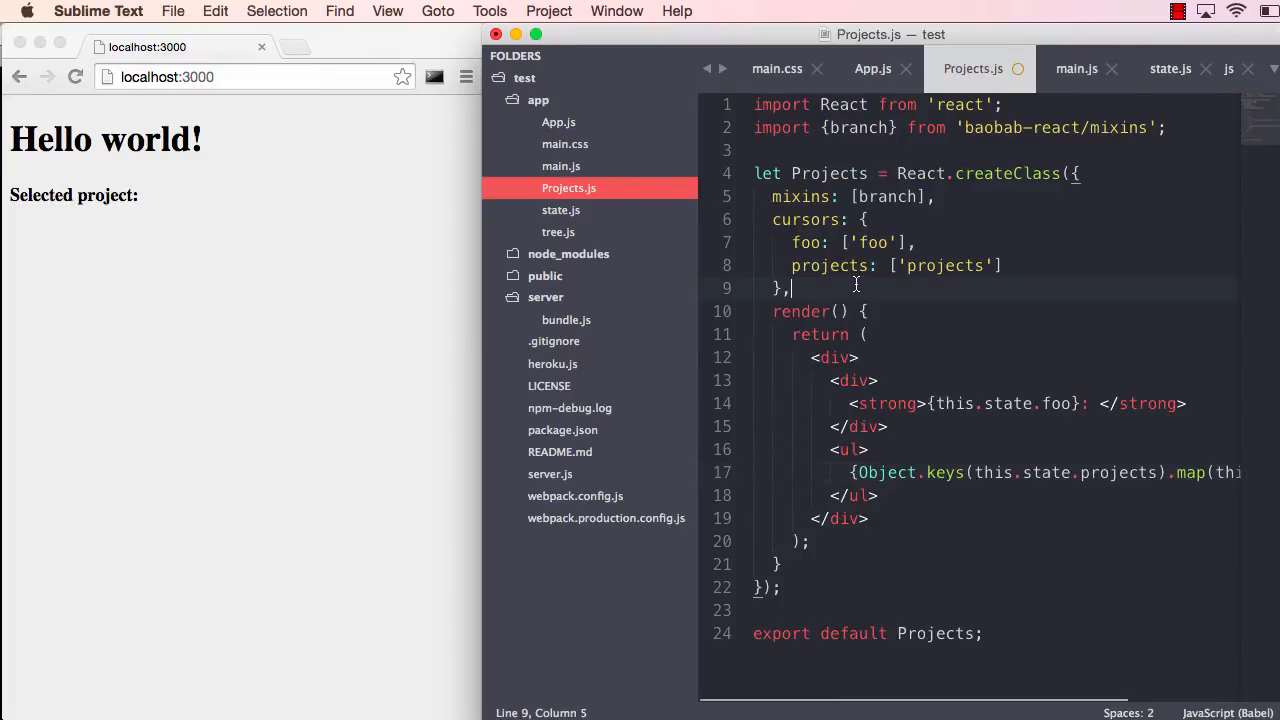
# Add renderProject(id) returning <li key={id}>{project.title}</li> from this.state.projects[id], and save Projects.js
pyautogui.write('renderProject(id) {')
pyautogui.write('},')
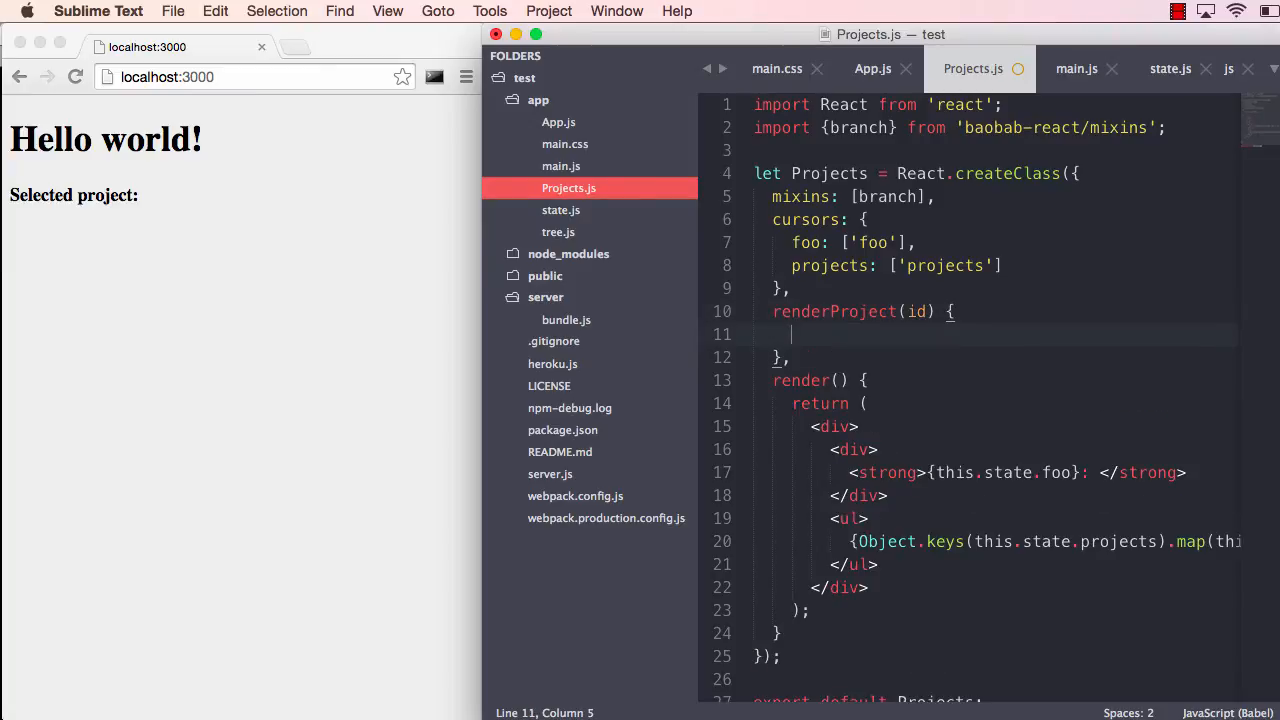
pyautogui.write('let project =')
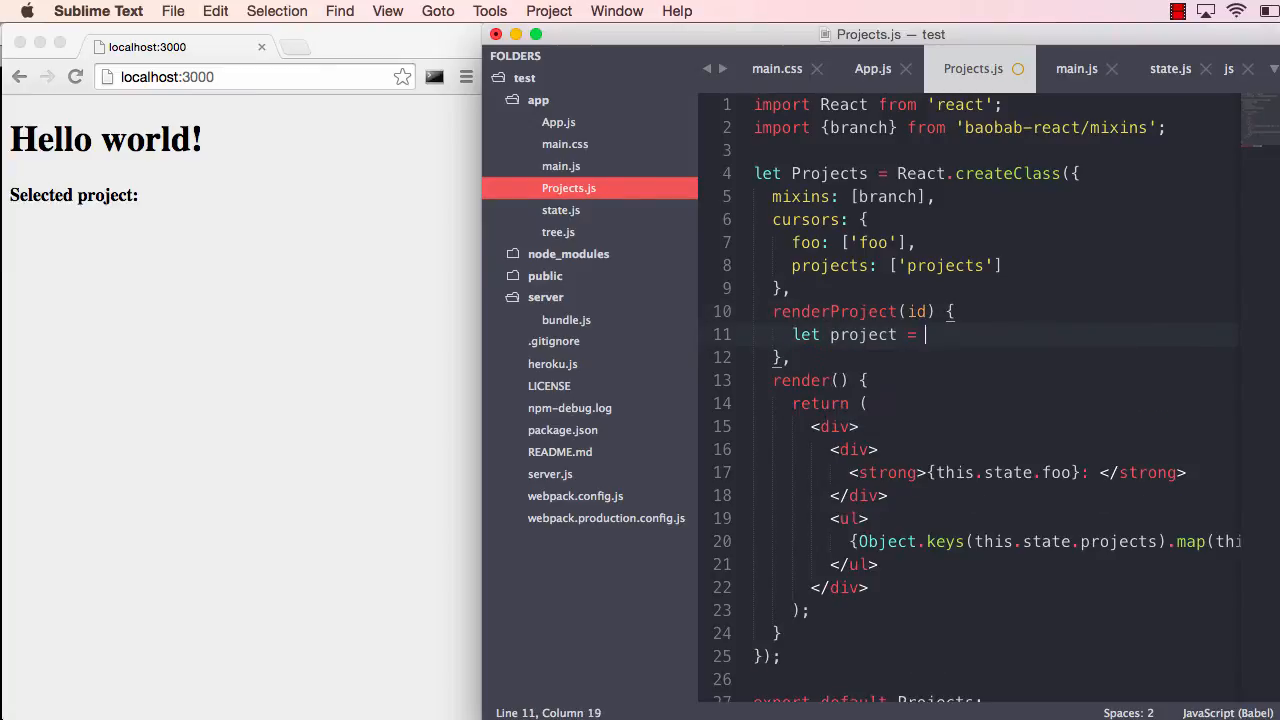
pyautogui.write('this.state.projects[id];')
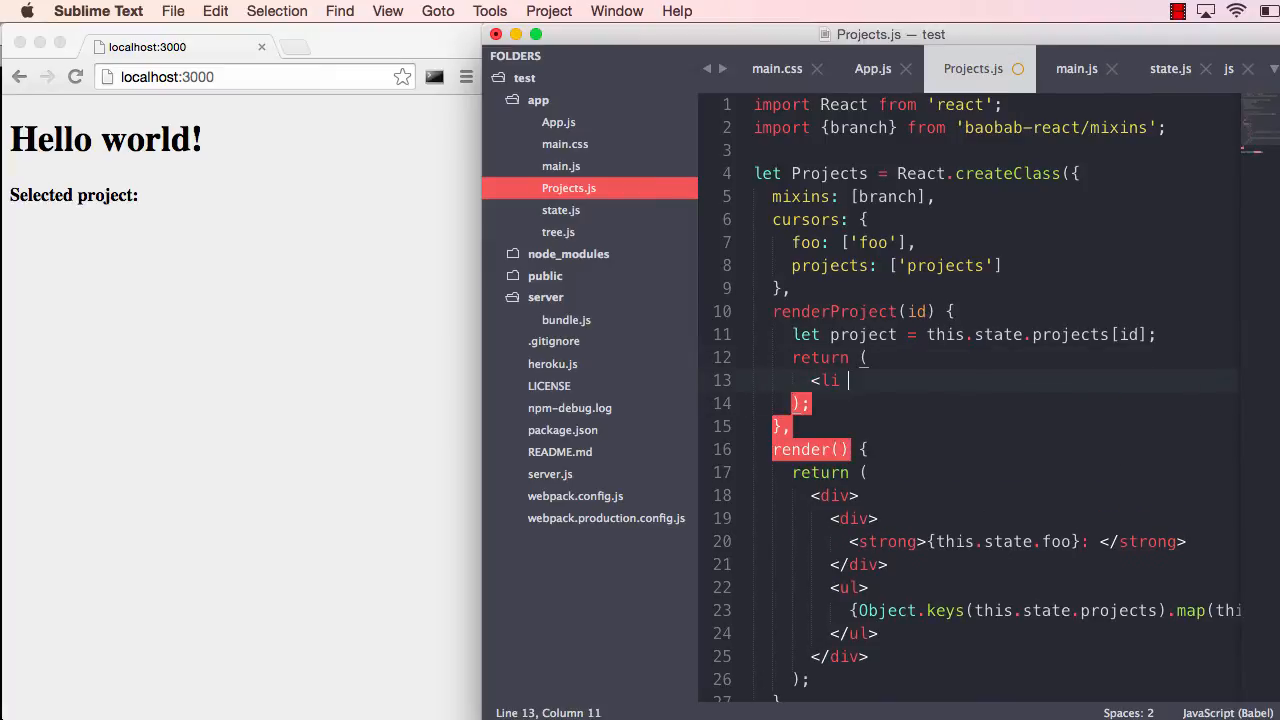
pyautogui.write('key={id}')
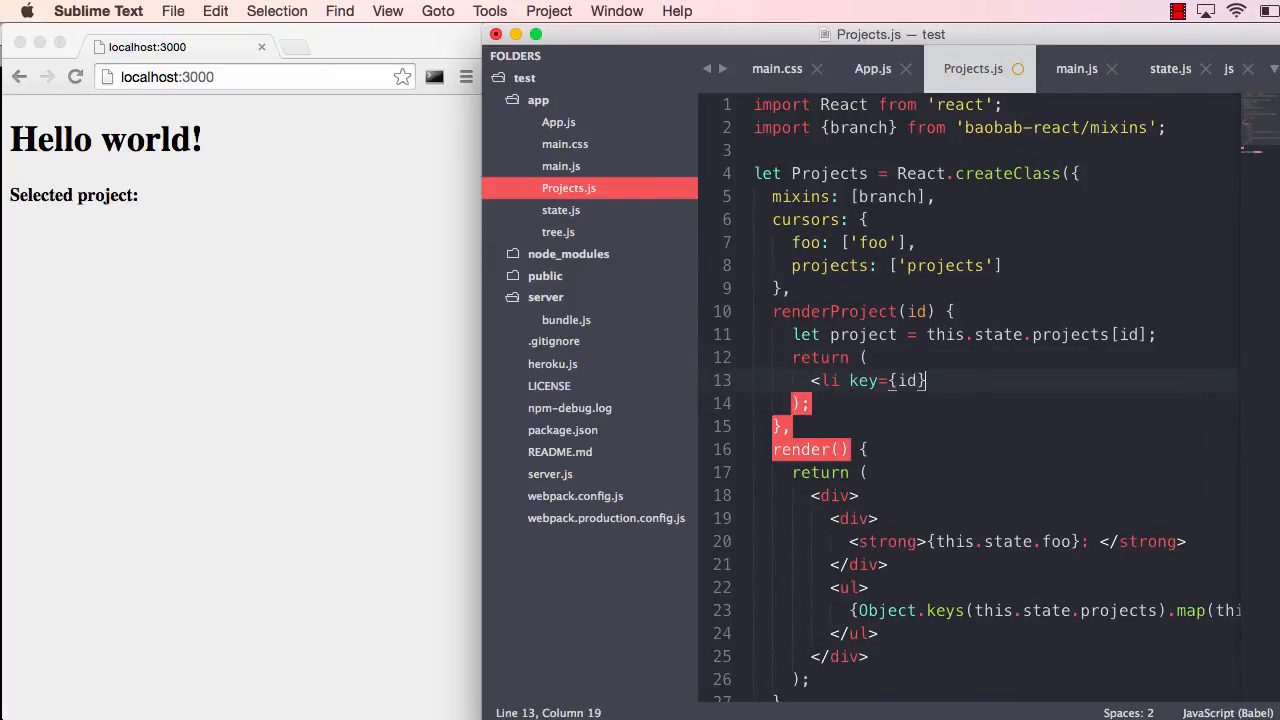
pyautogui.write('>{}')
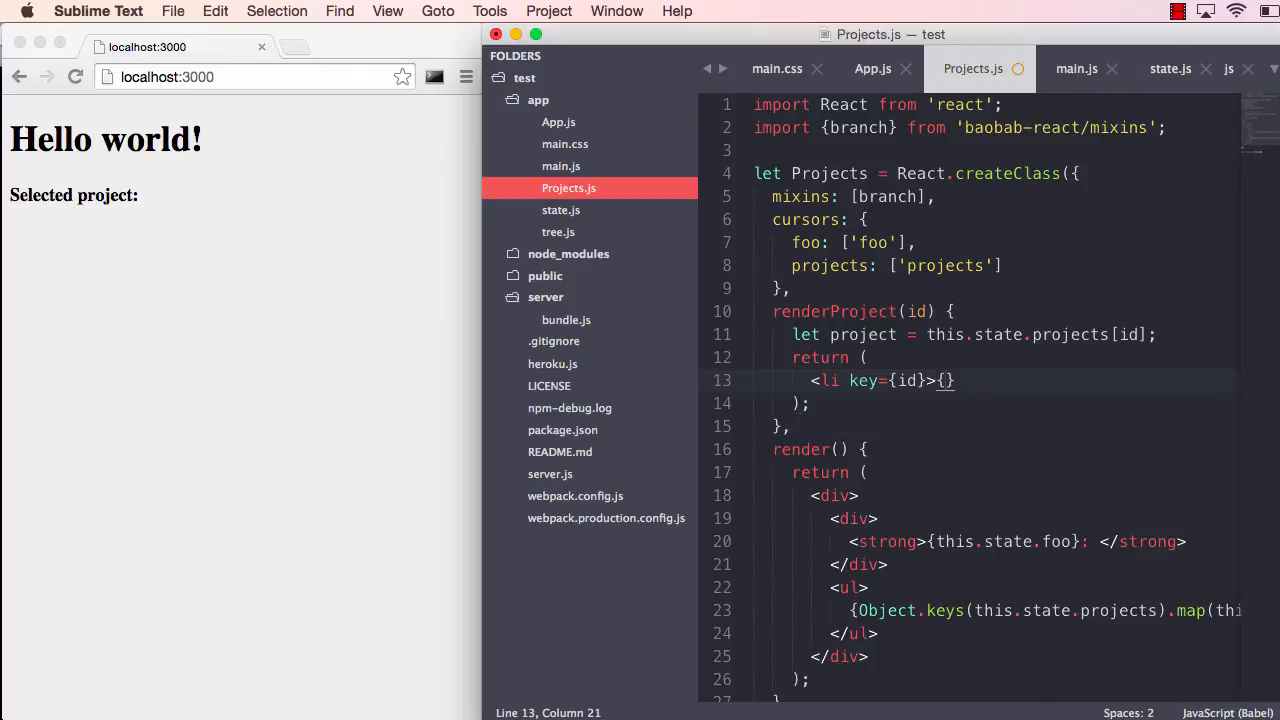
pyautogui.write('project.title')
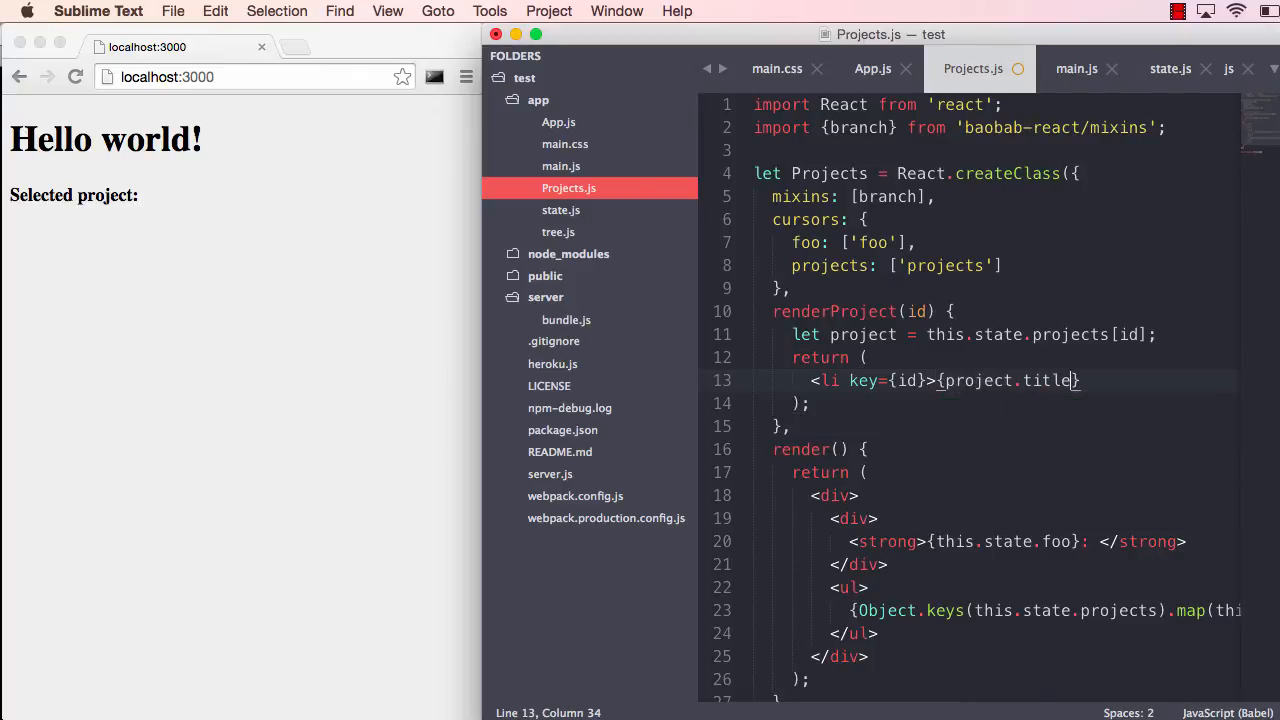
pyautogui.write('</li>')
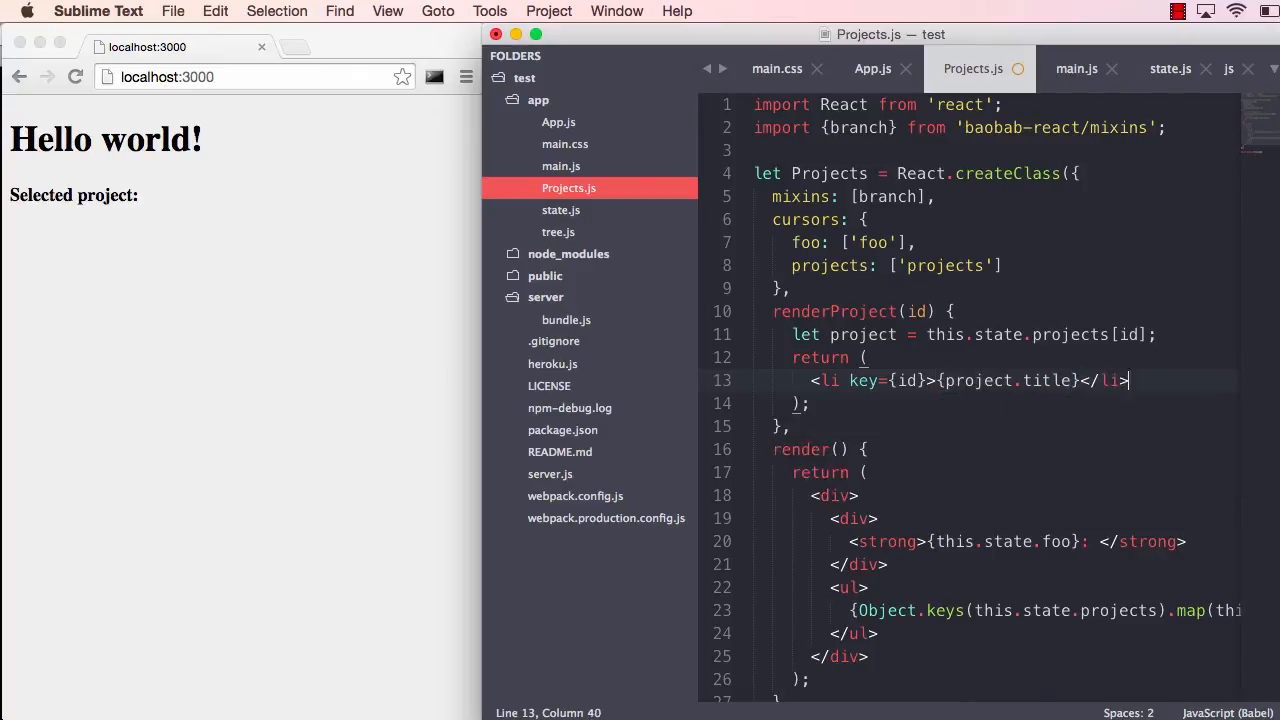
pyautogui.press('cmd+s')
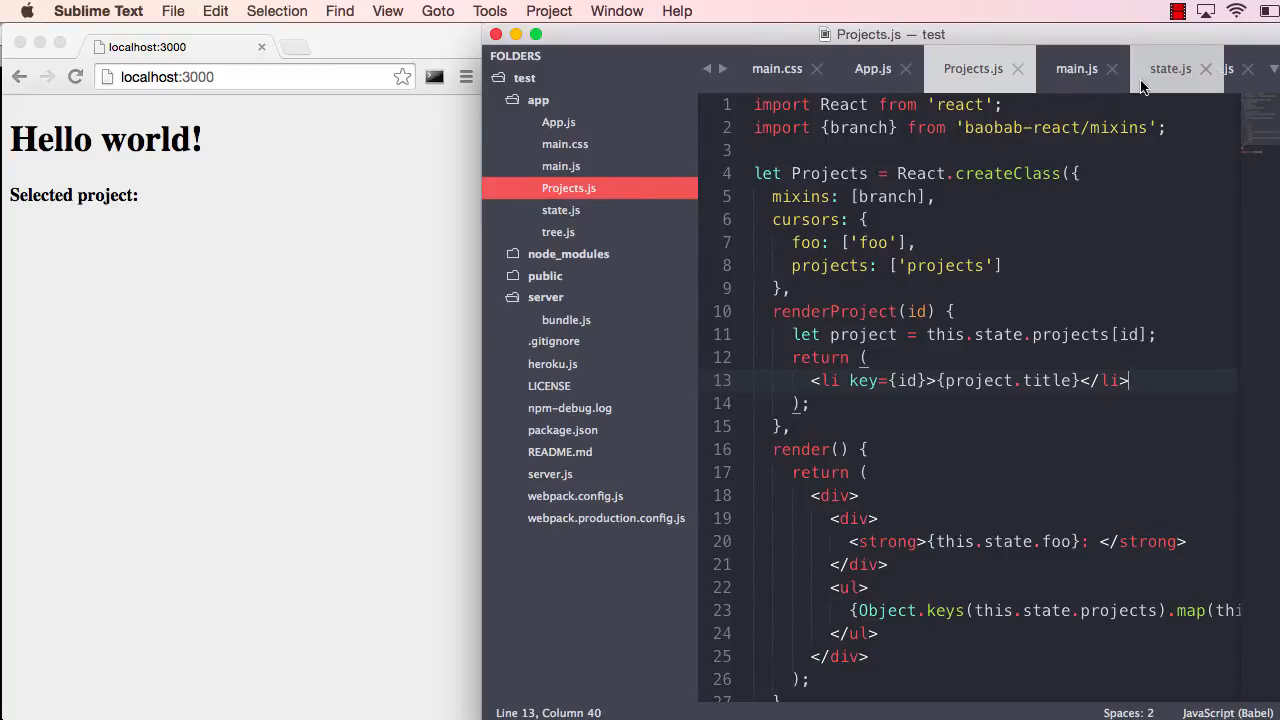
# Enter 'Project 1' as project 0's title in state.js and save
pyautogui.click(1170, 68)
pyautogui.write('title:')
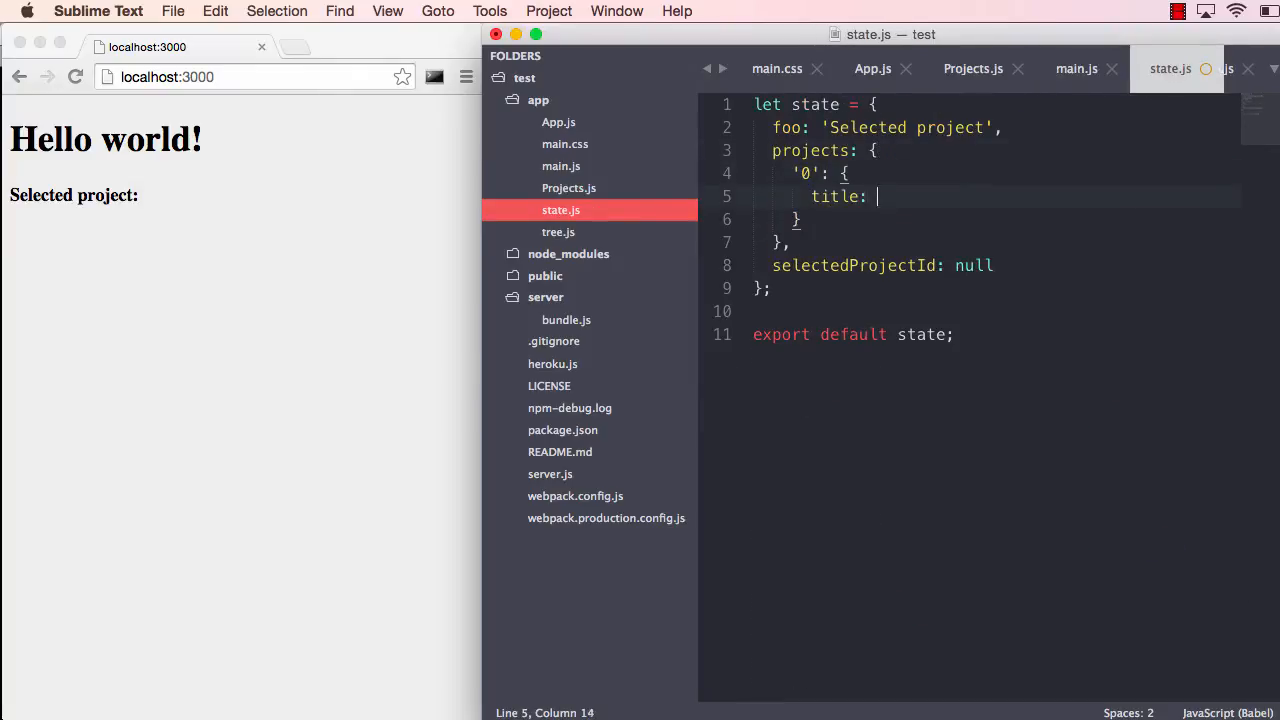
pyautogui.write("'Project 1'")
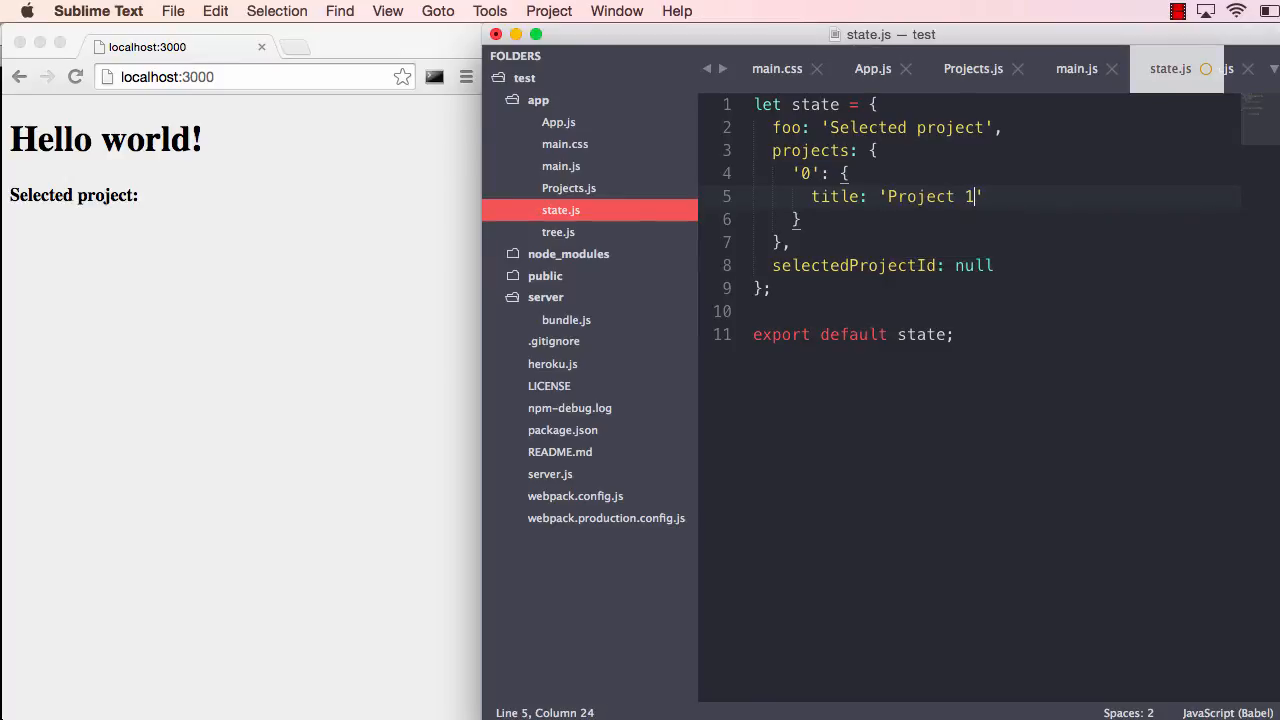
pyautogui.press('cmd+s')
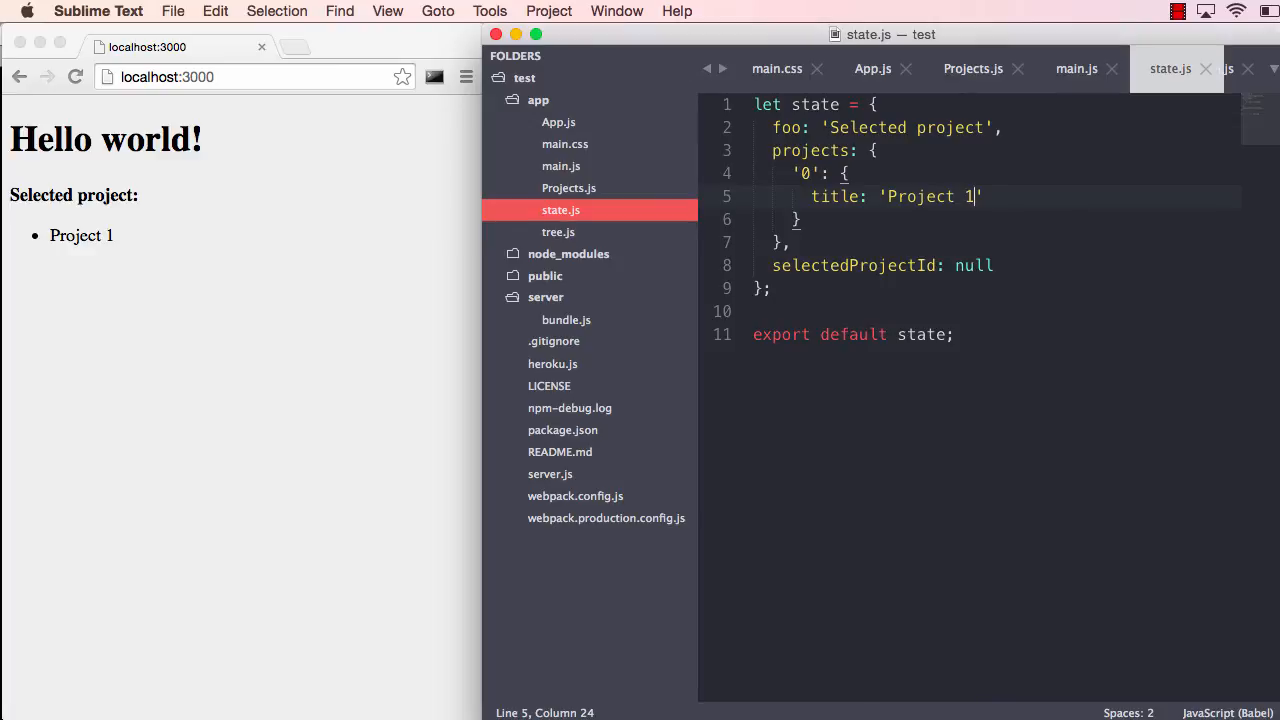
pyautogui.write('5')
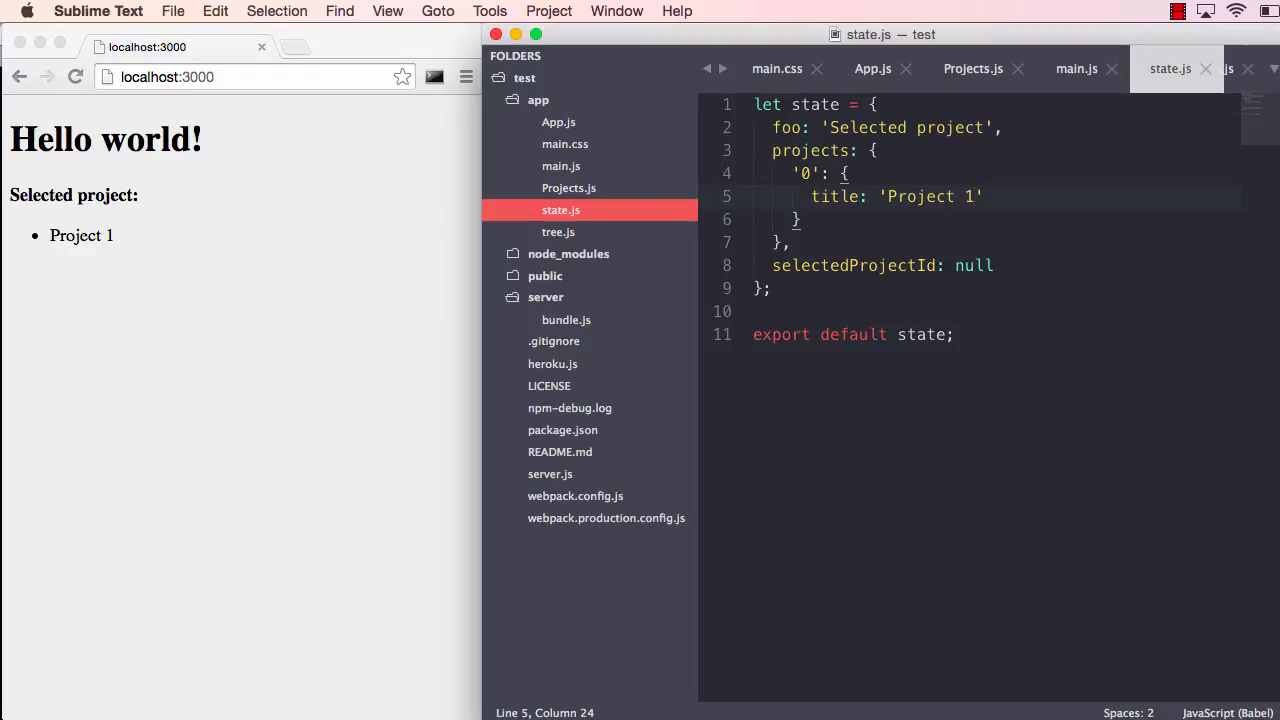
pyautogui.moveTo(190, 202)
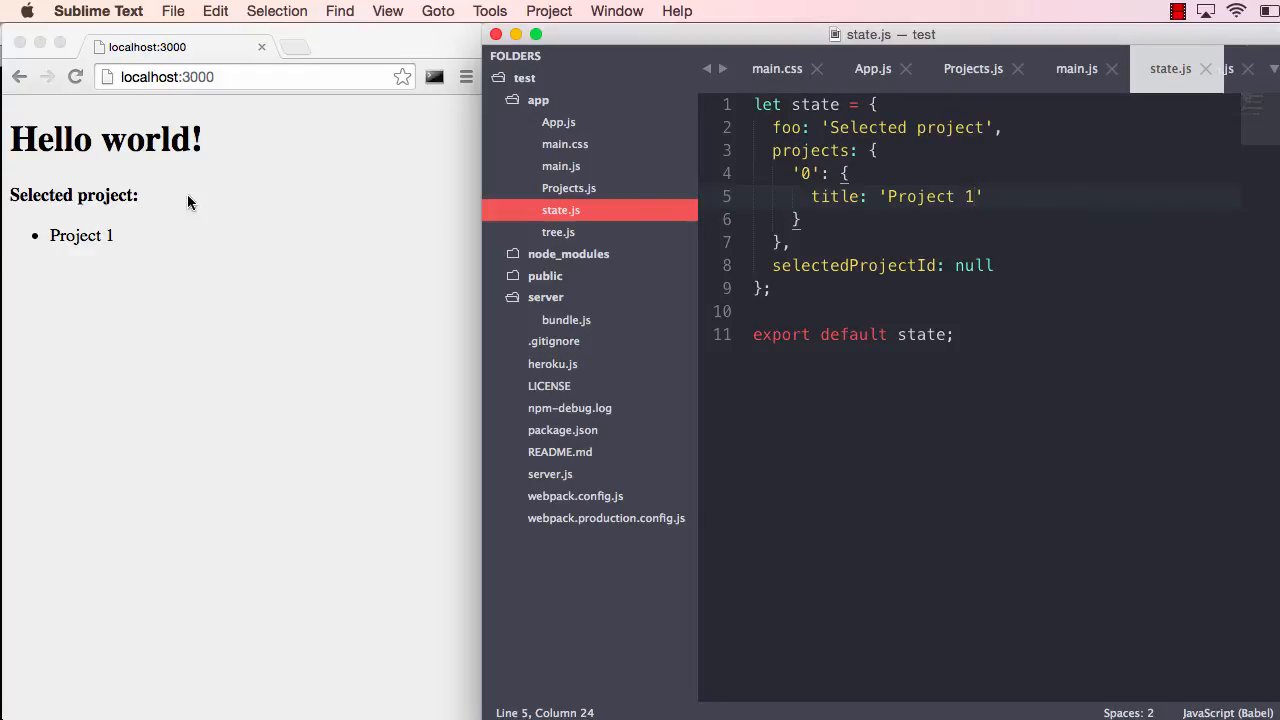
pyautogui.moveTo(178, 197)
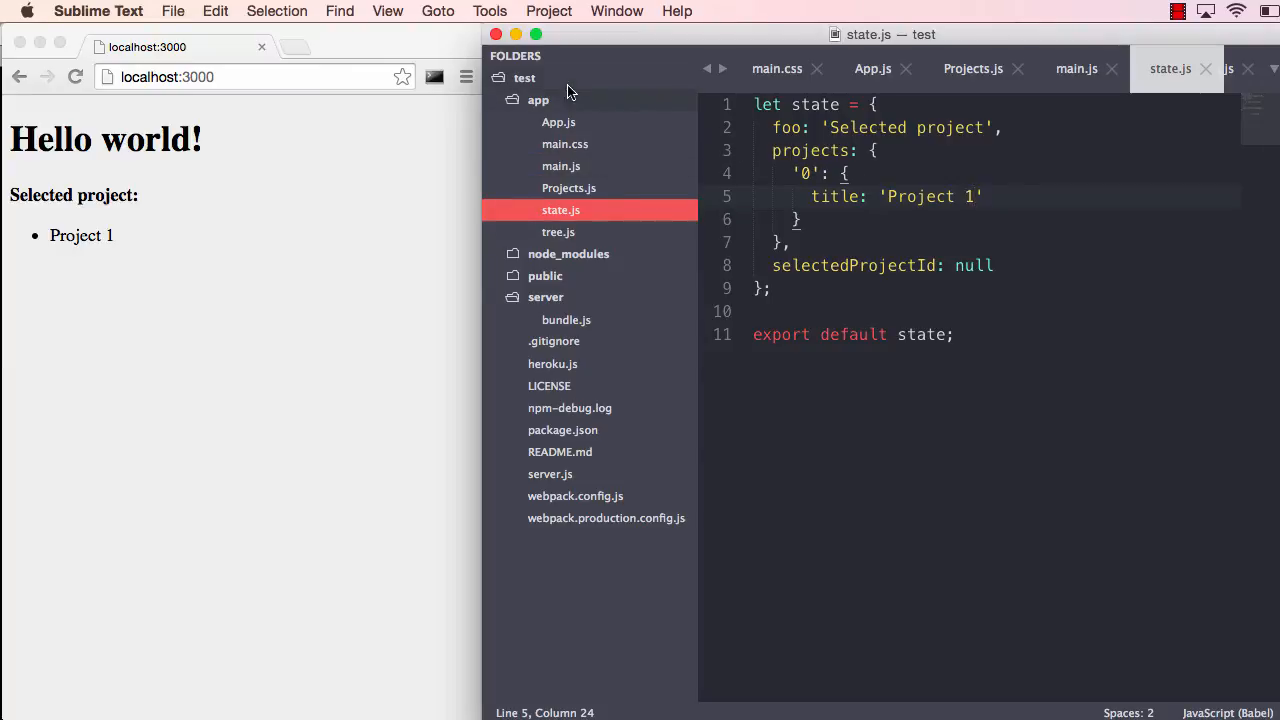
# Create actions.js in app, importing tree from './tree.js' and exporting default actions object
pyautogui.rightClick(538, 100)
pyautogui.write('actions')
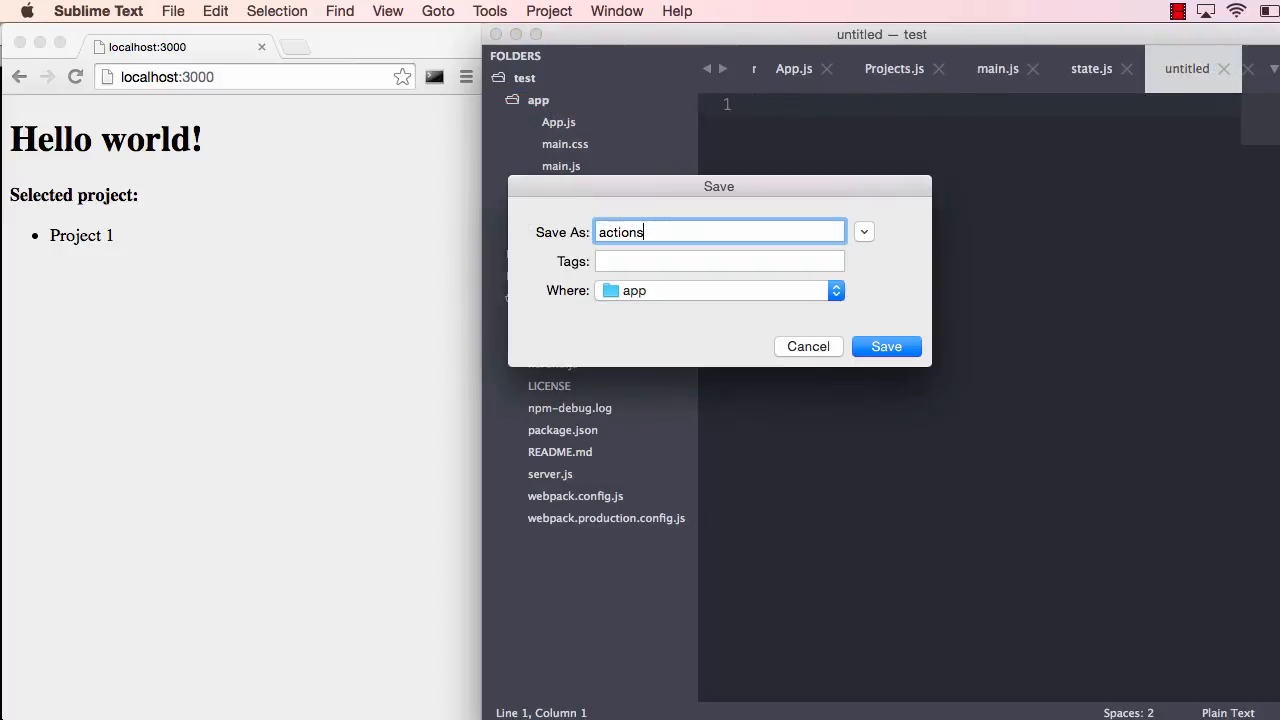
pyautogui.click(884, 346)
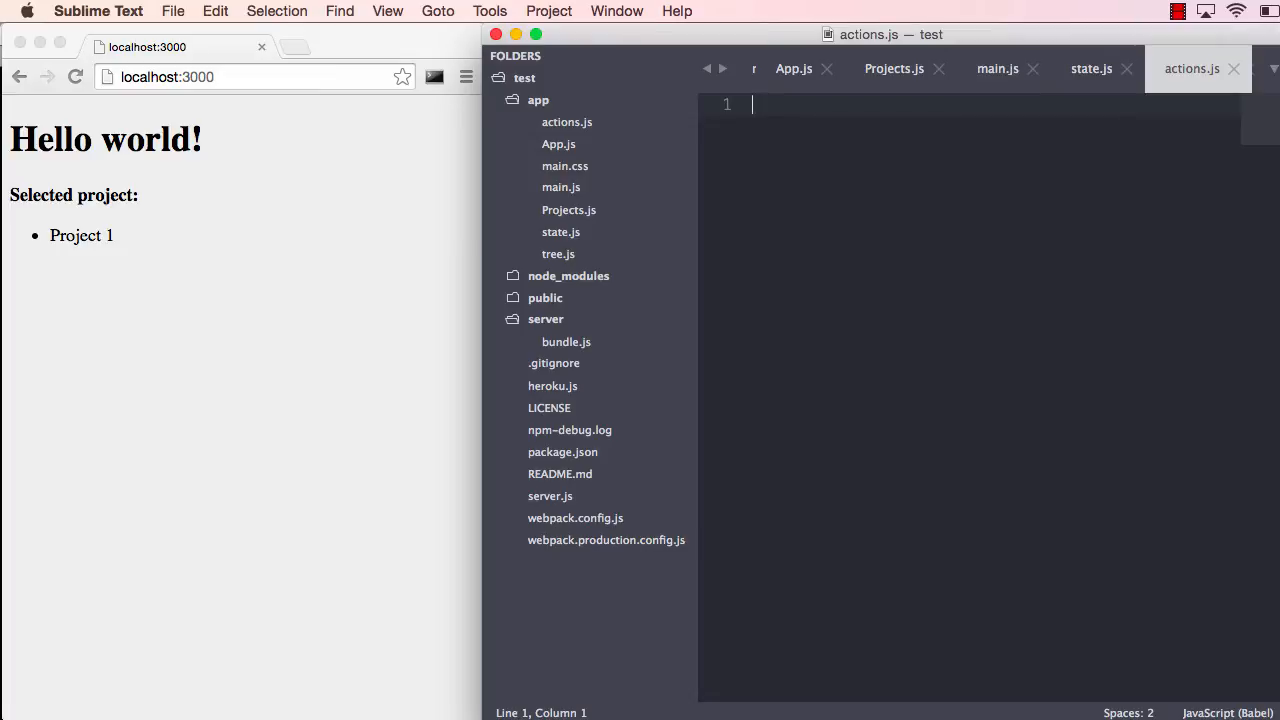
pyautogui.write('import tree')
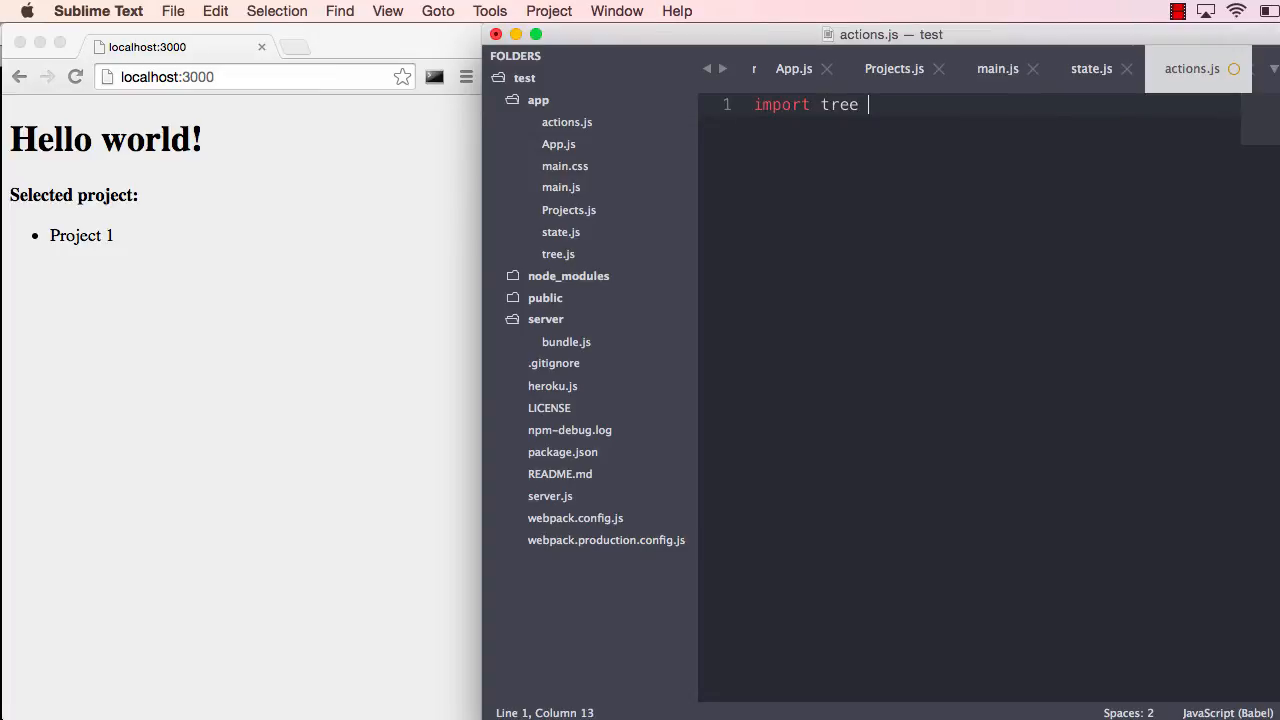
pyautogui.write("from './tree.js';")
pyautogui.write('let actions')
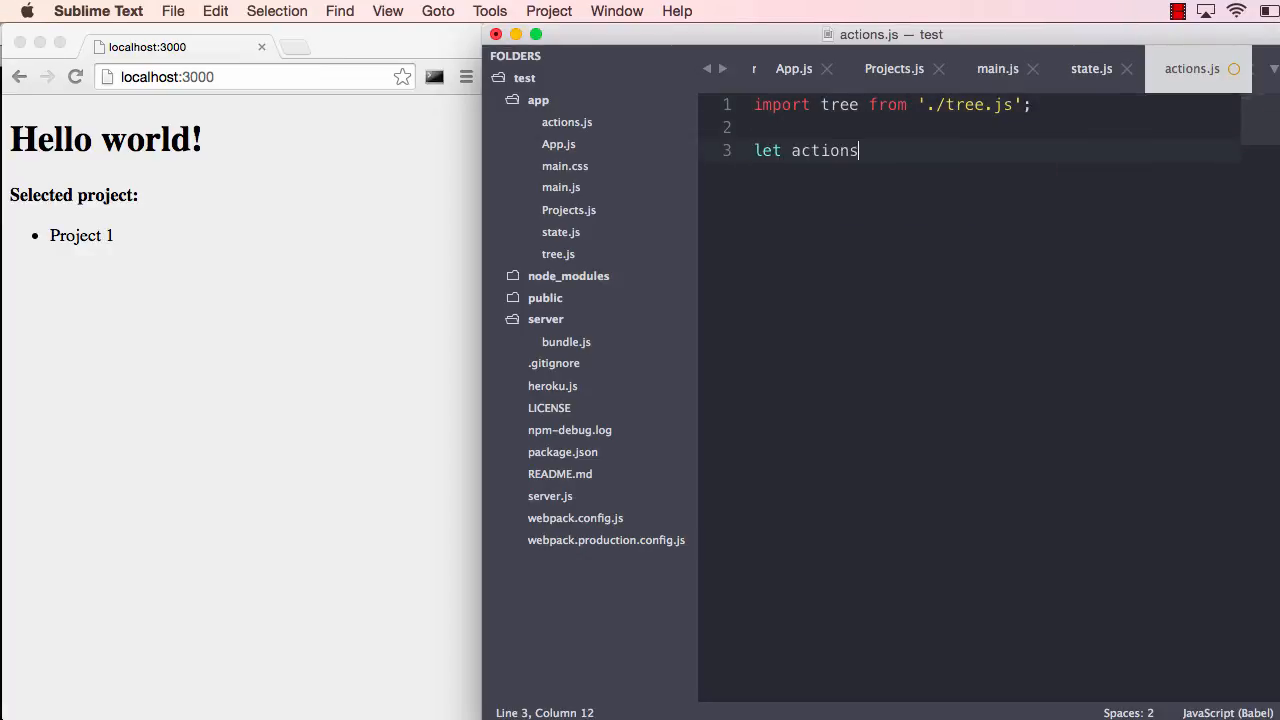
pyautogui.write('= {')
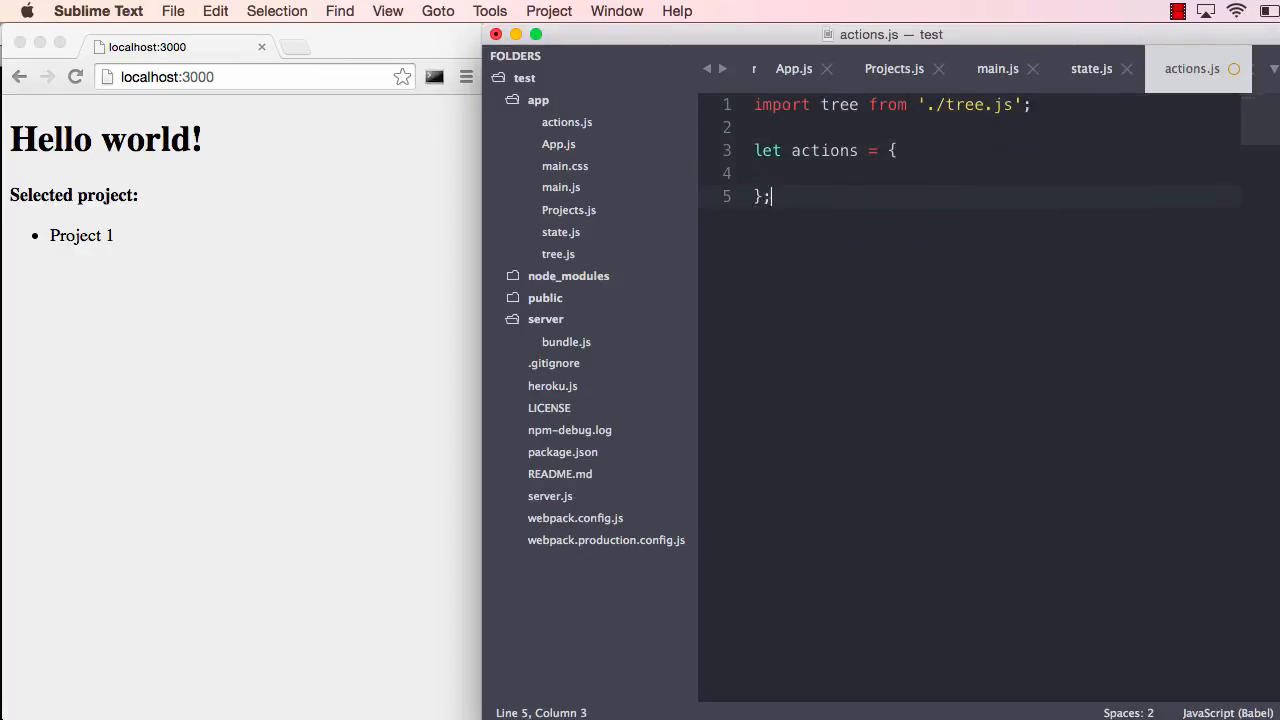
pyautogui.write('export')
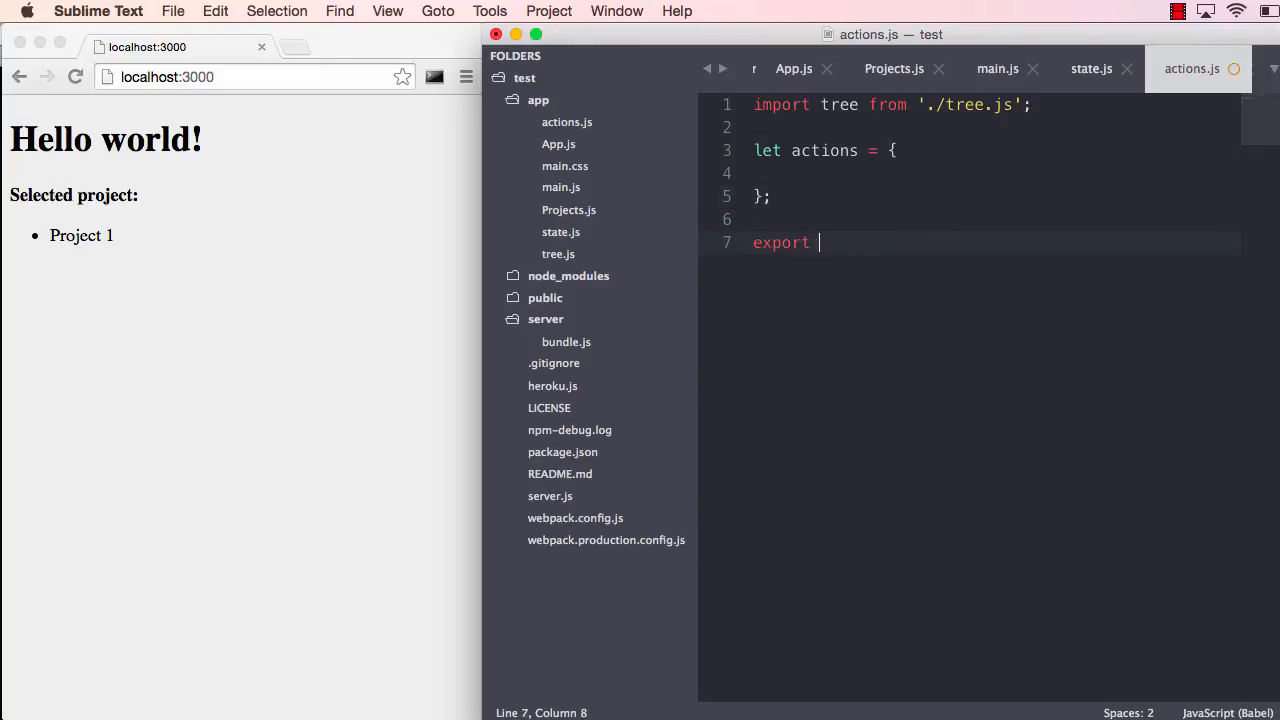
pyautogui.write('default actions;')
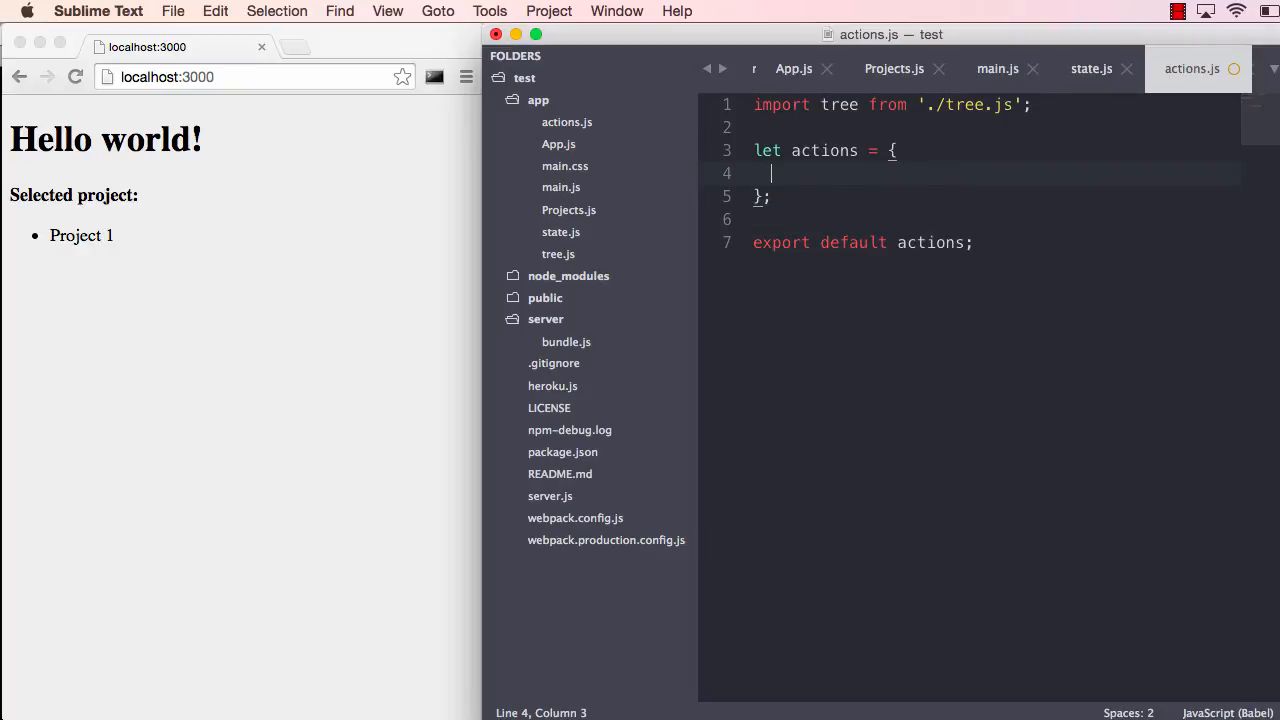
# Add selectProject(id) calling tree.set('selectedProjectId', id) to the actions object
pyautogui.write('select')
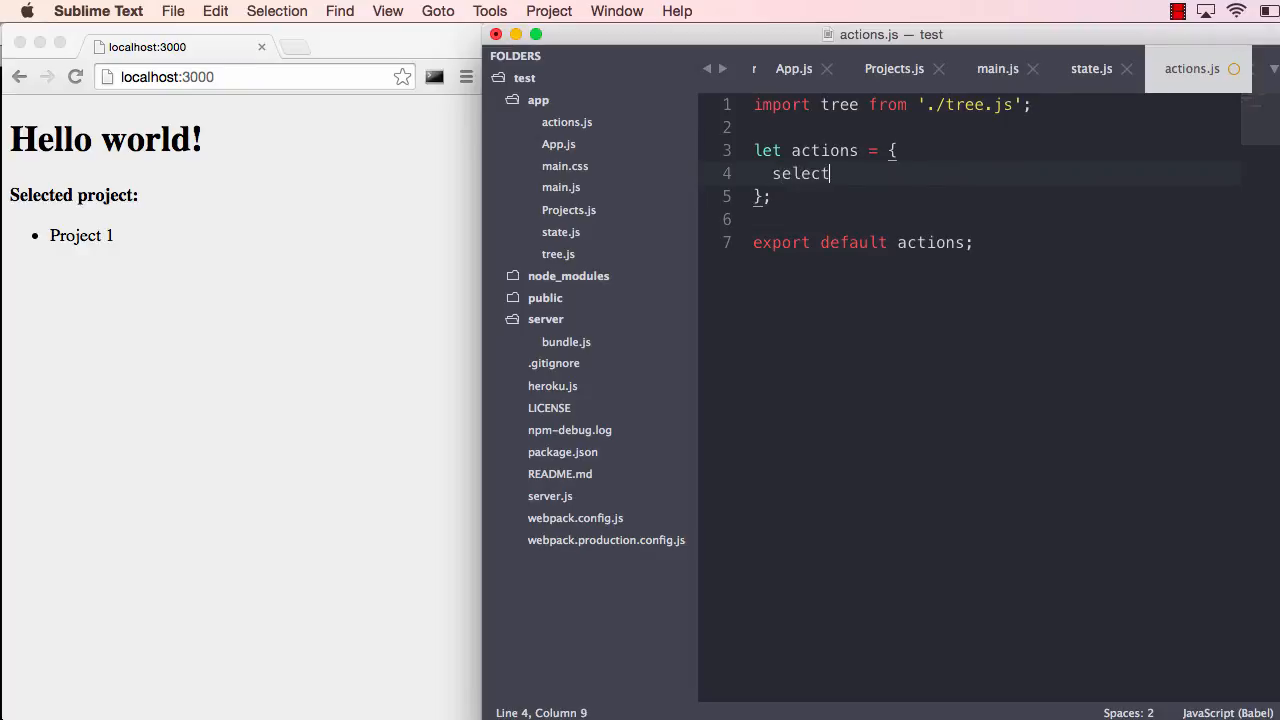
pyautogui.write('Project()')
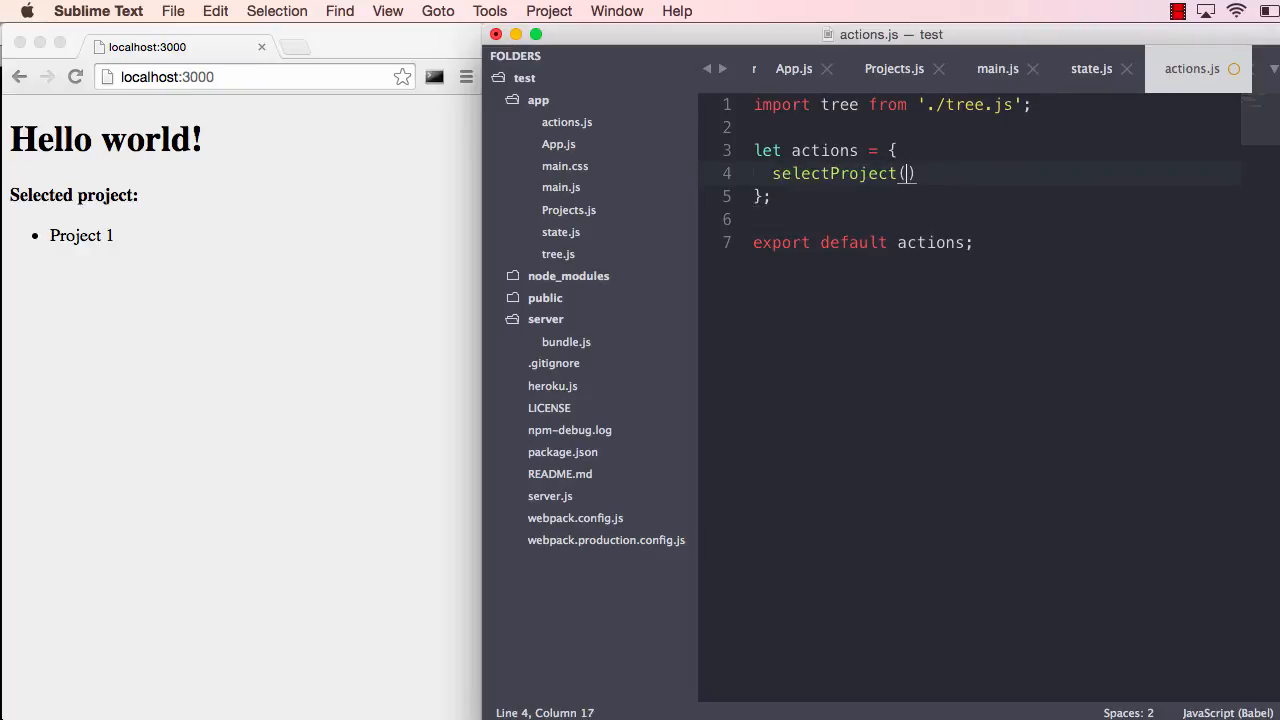
pyautogui.write('id) {')
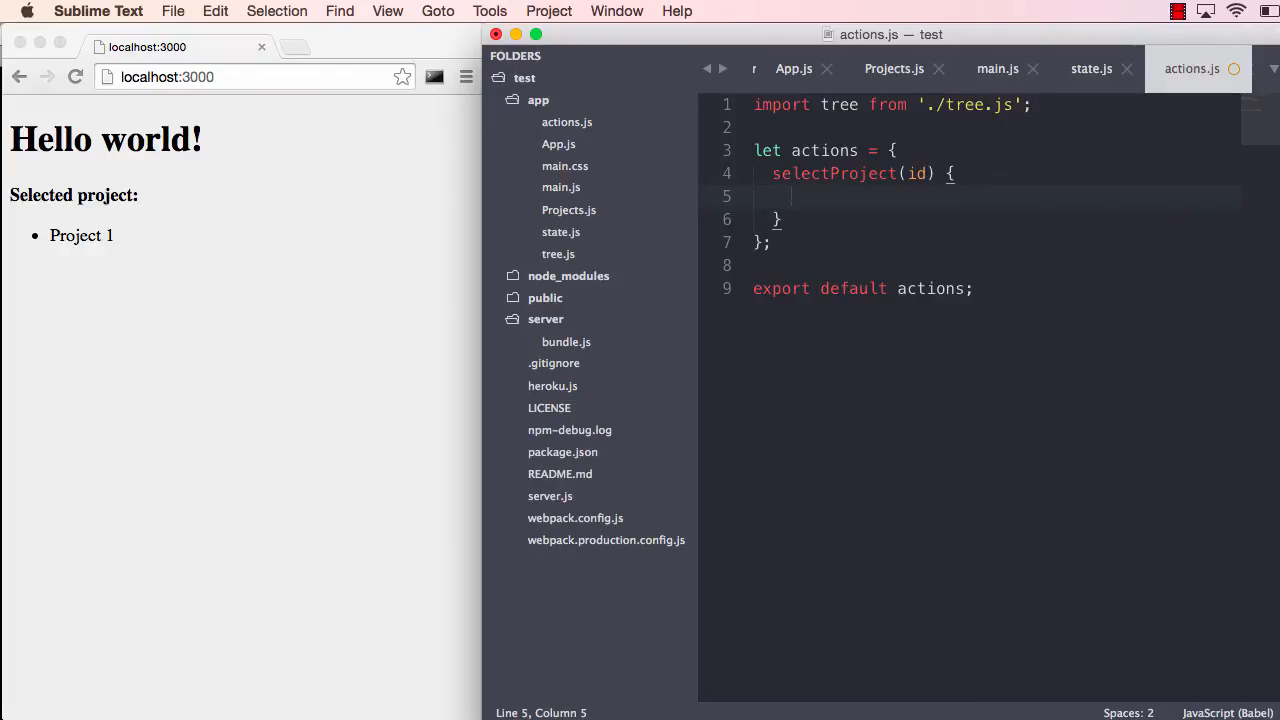
pyautogui.write('tree.sett')
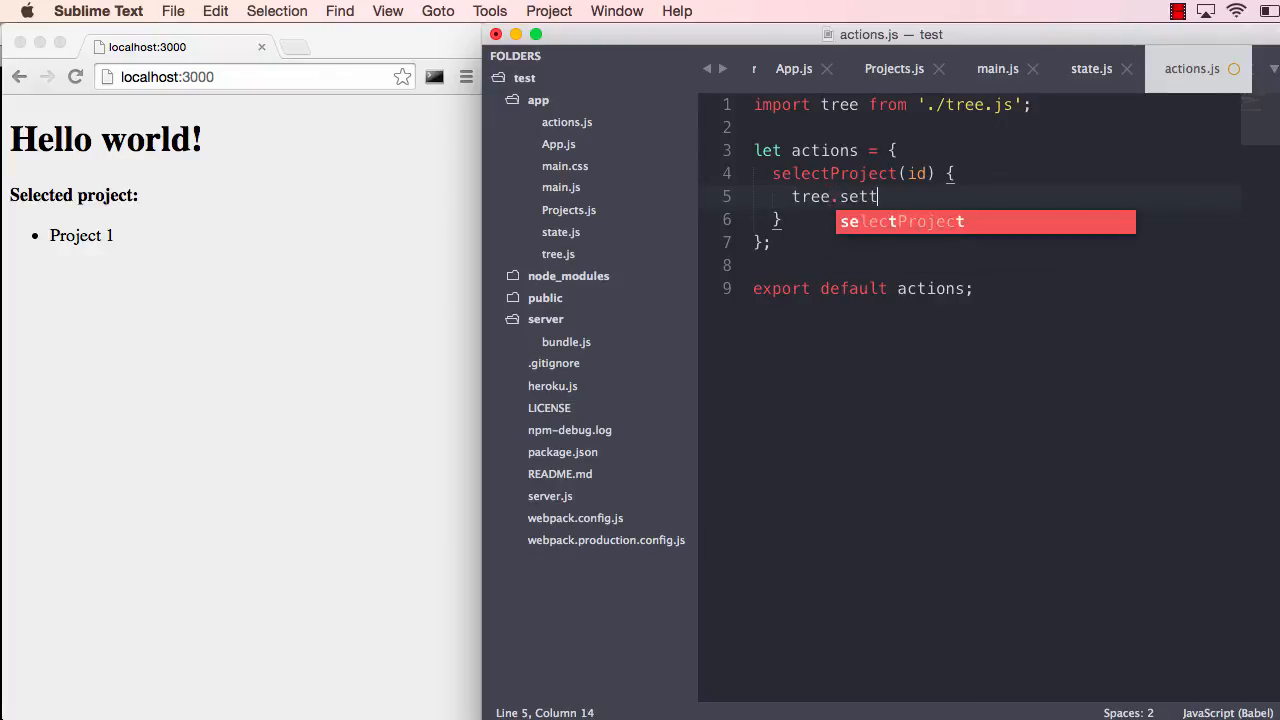
pyautogui.write("('selected')")
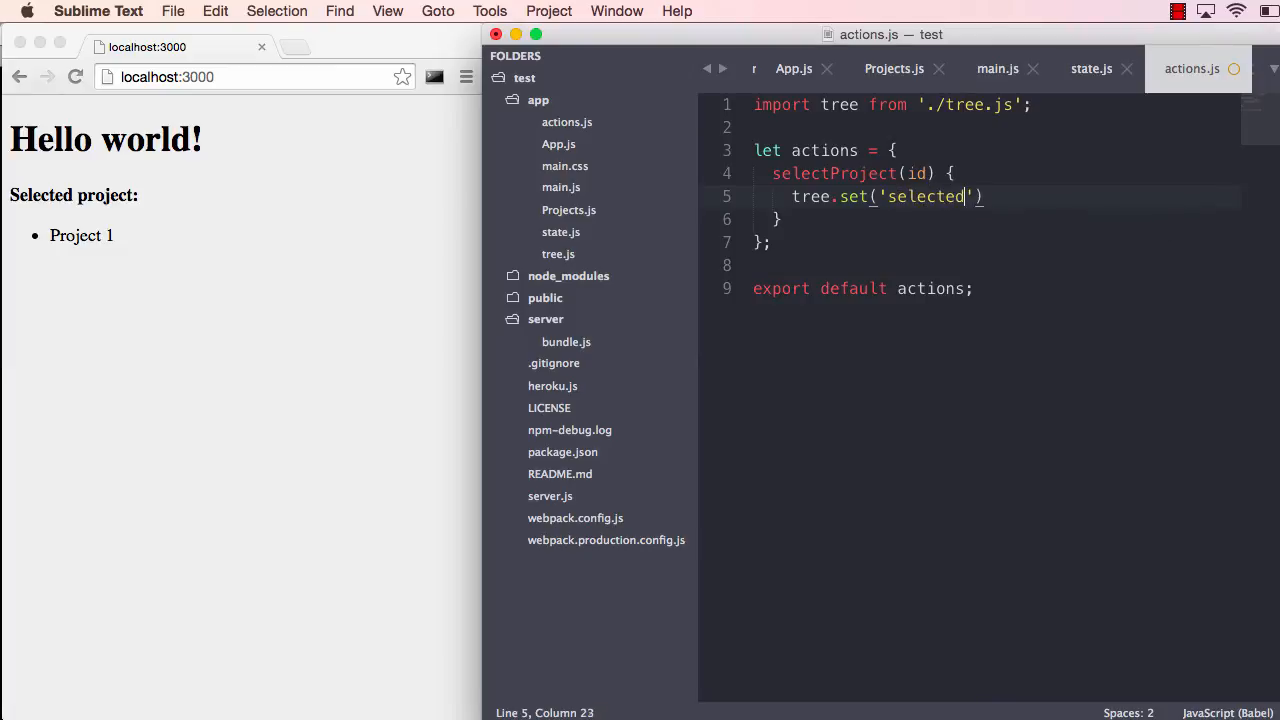
pyautogui.write('ProjectId')
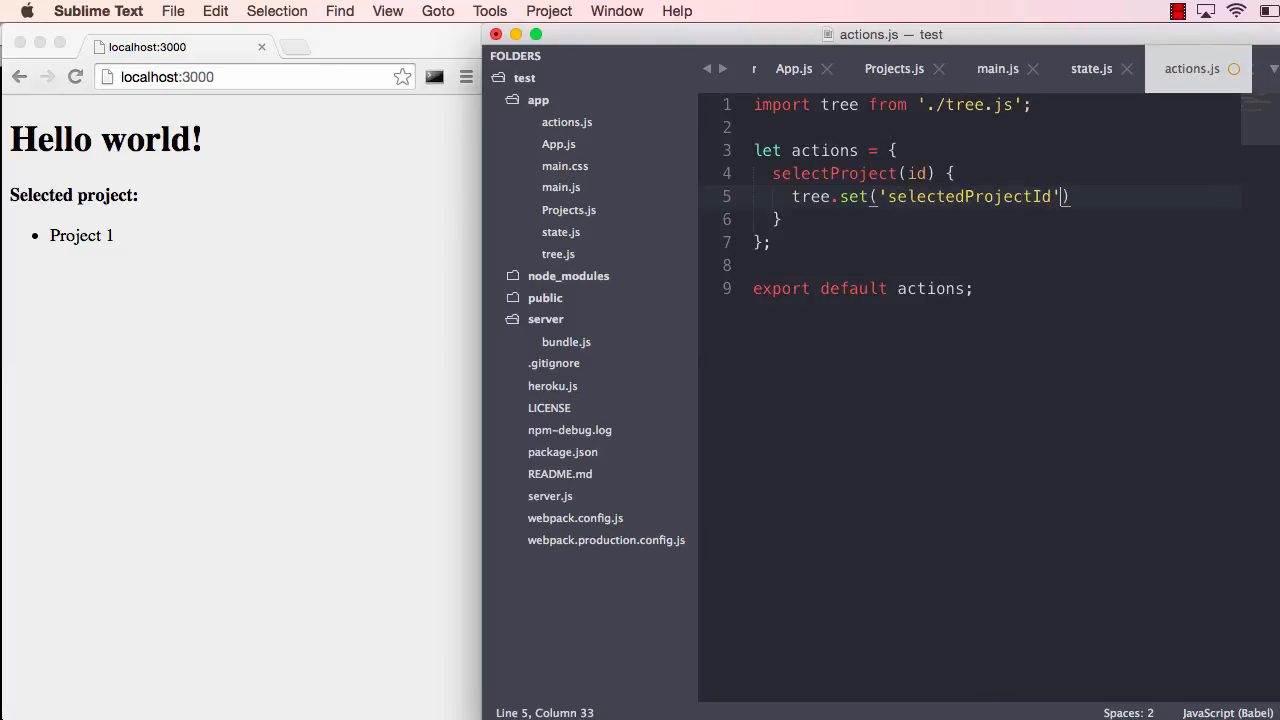
pyautogui.write(', id);')
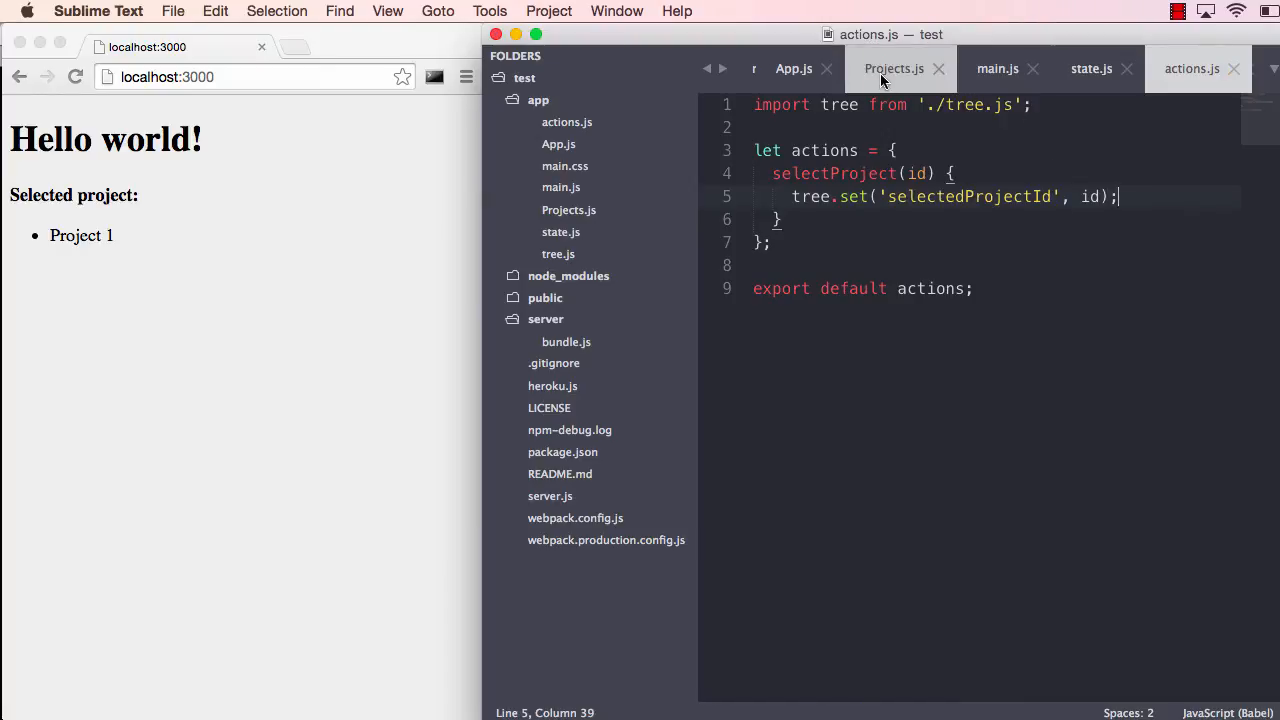
# Import actions from './actions' at the top of Projects.js
pyautogui.click(894, 68)
pyautogui.write('import')
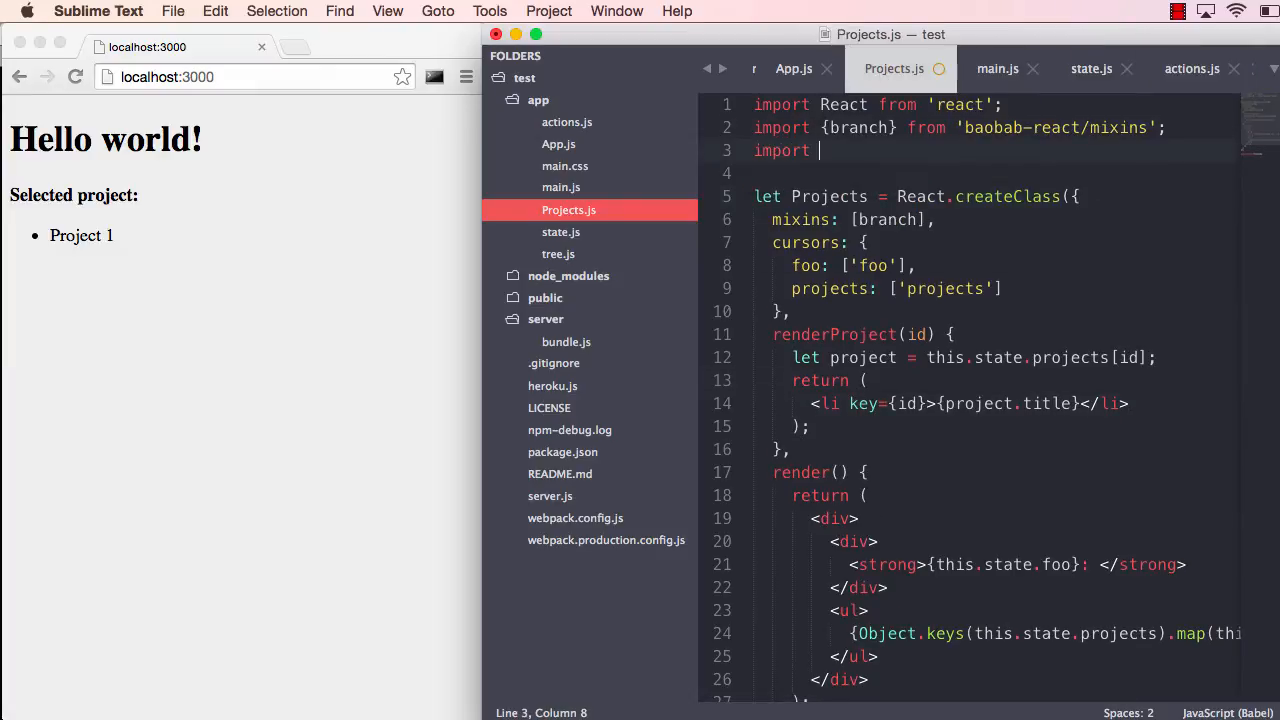
pyautogui.write('actions from')
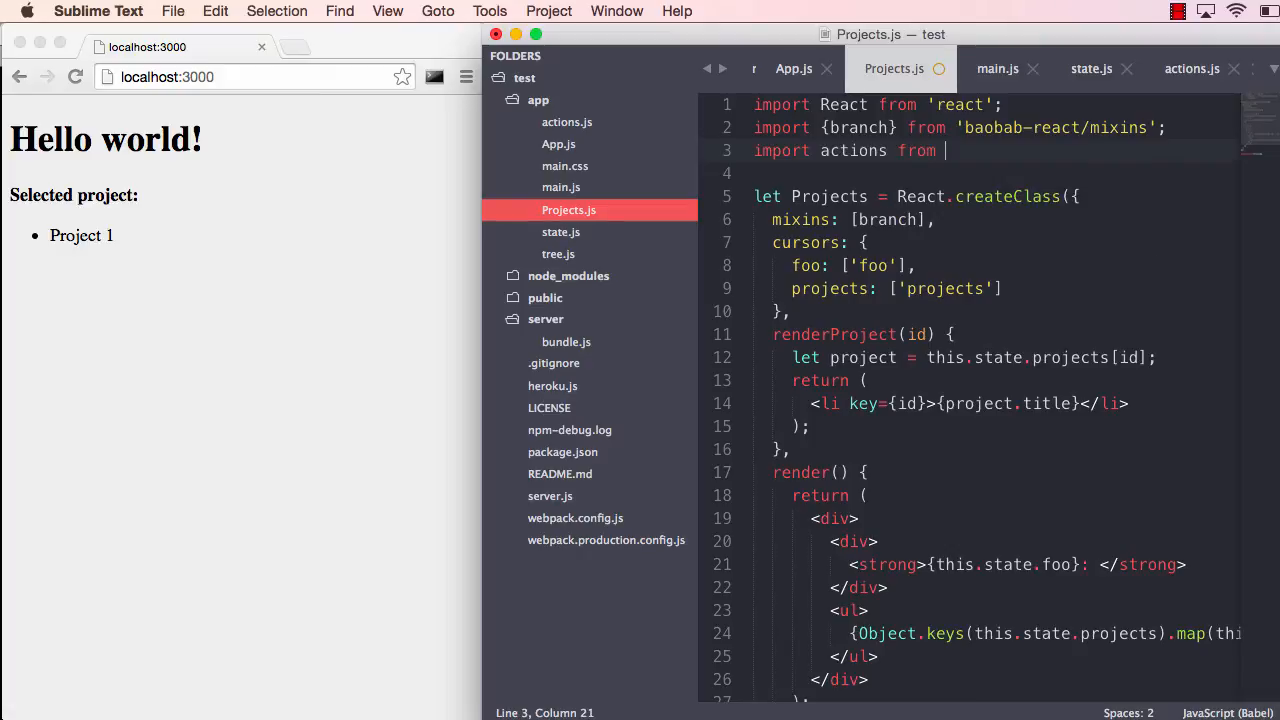
pyautogui.write("'")
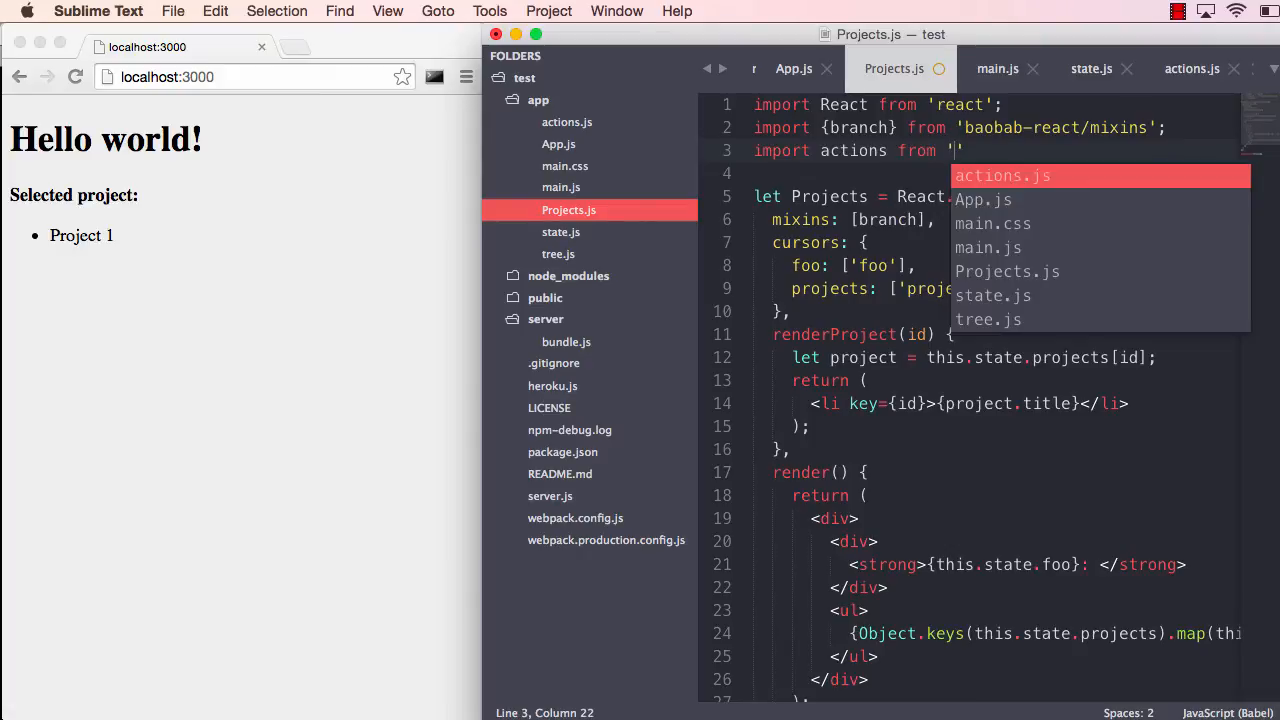
pyautogui.write('./actions')
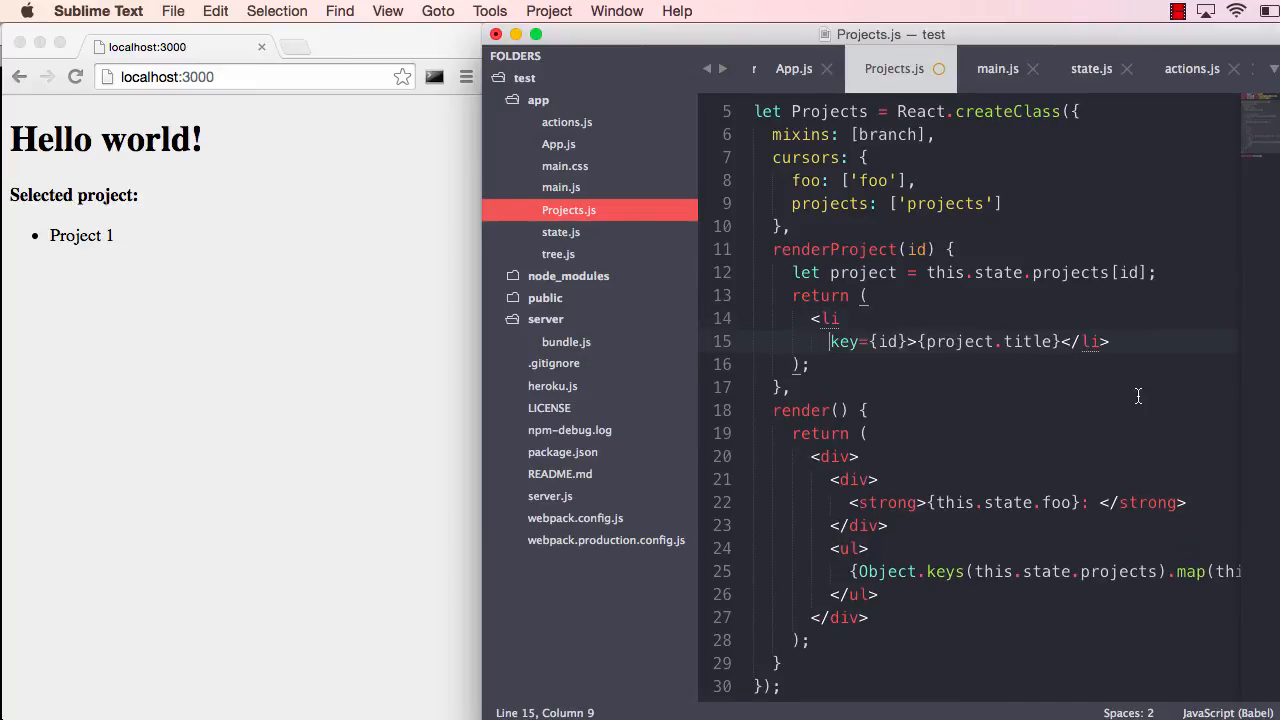
# Give each project li onClick={actions.selectProject.bind(null, id)} and save
pyautogui.click(1064, 341)
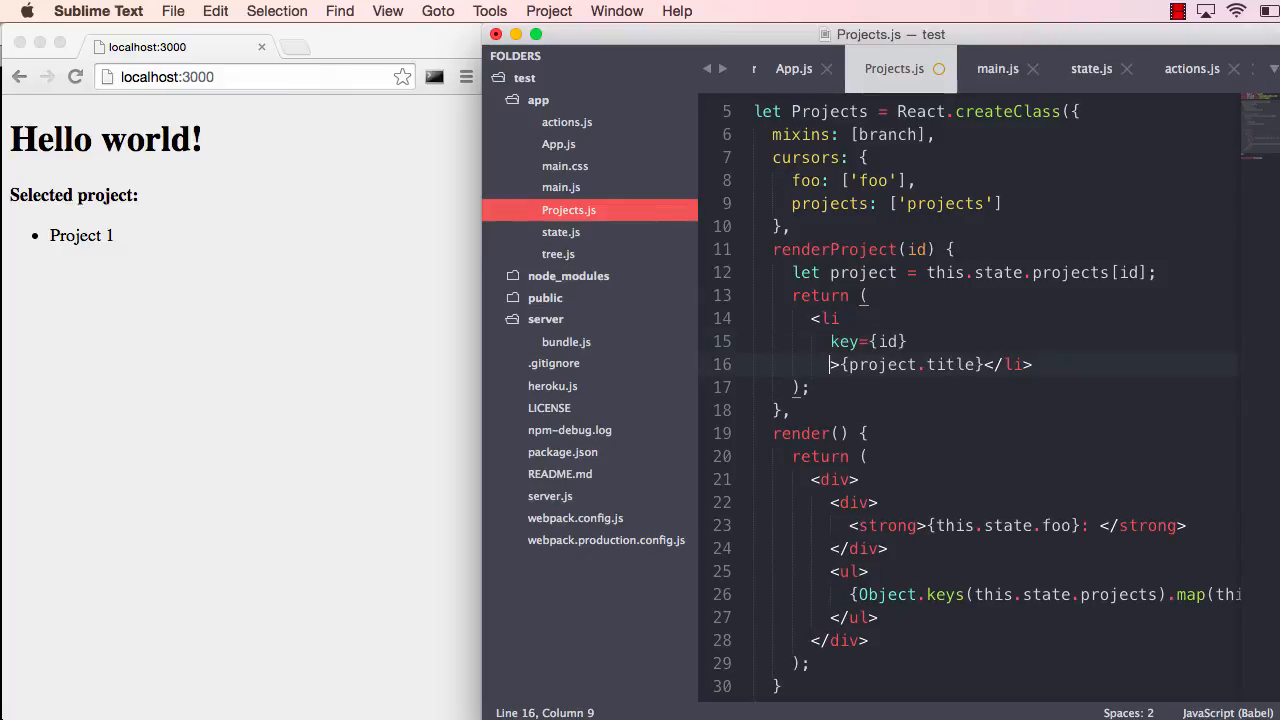
pyautogui.write('on')
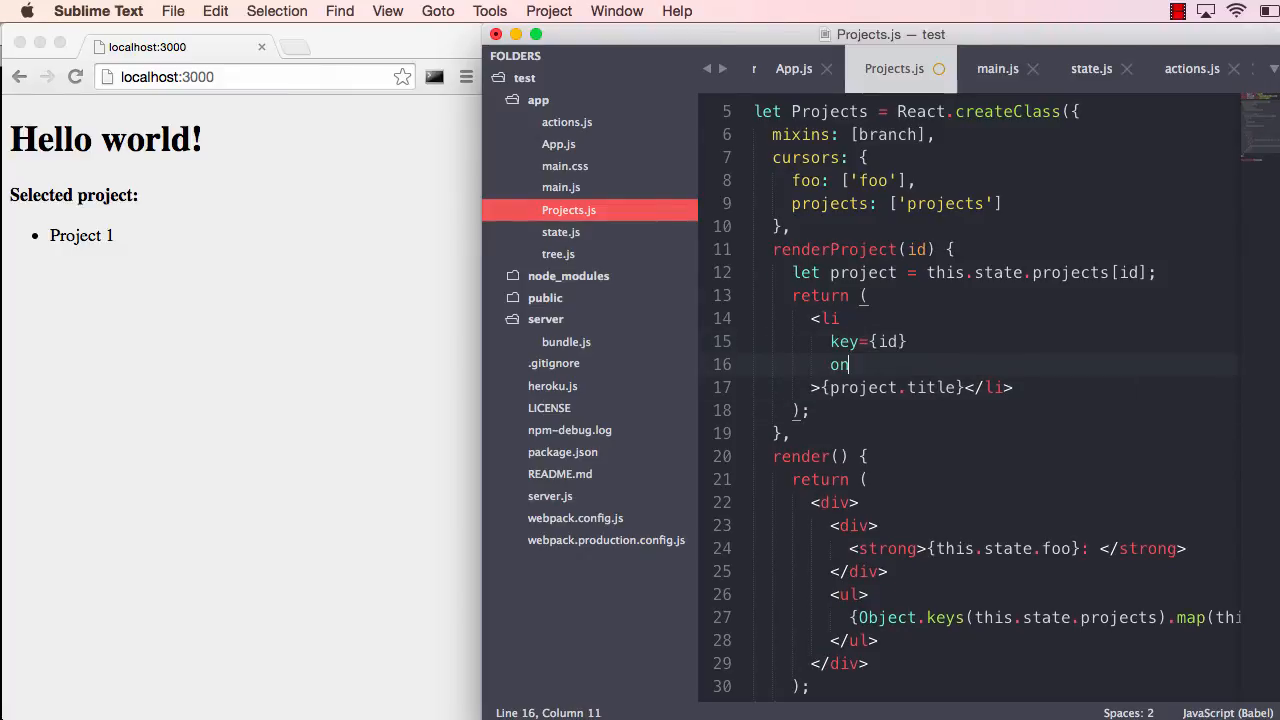
pyautogui.write('Click={actions.')
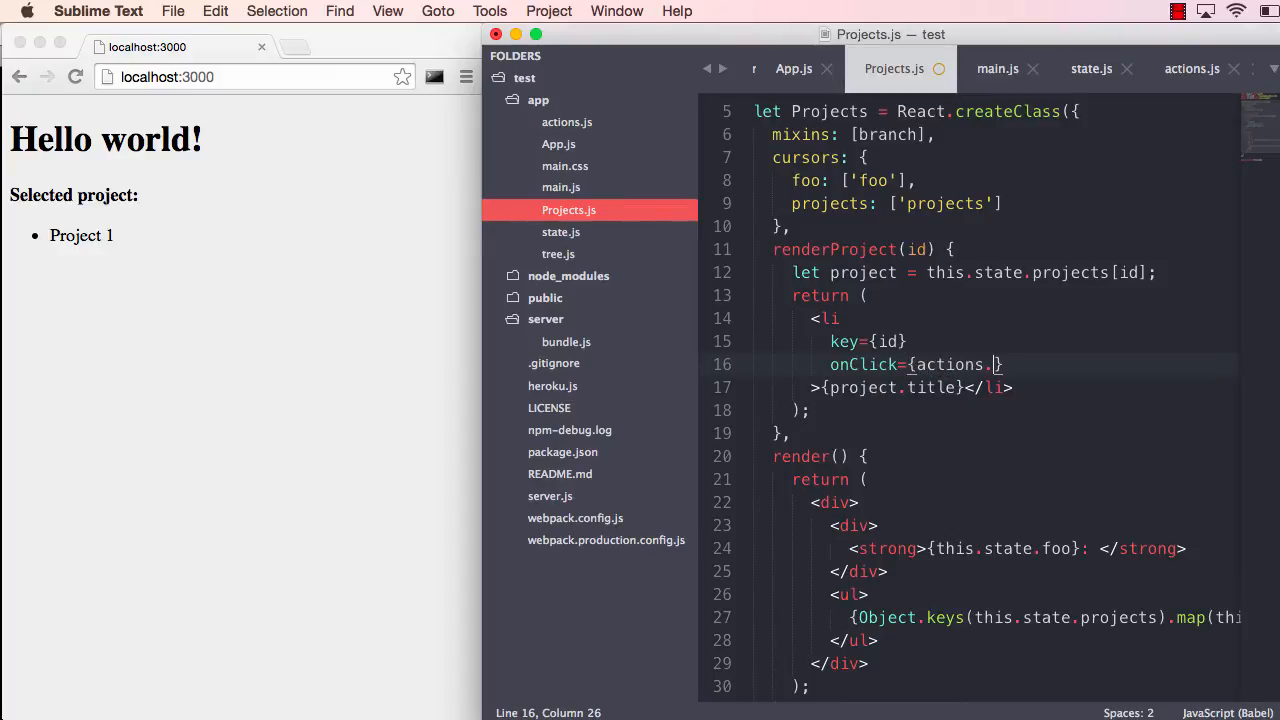
pyautogui.write('selectProject.bind(null,')
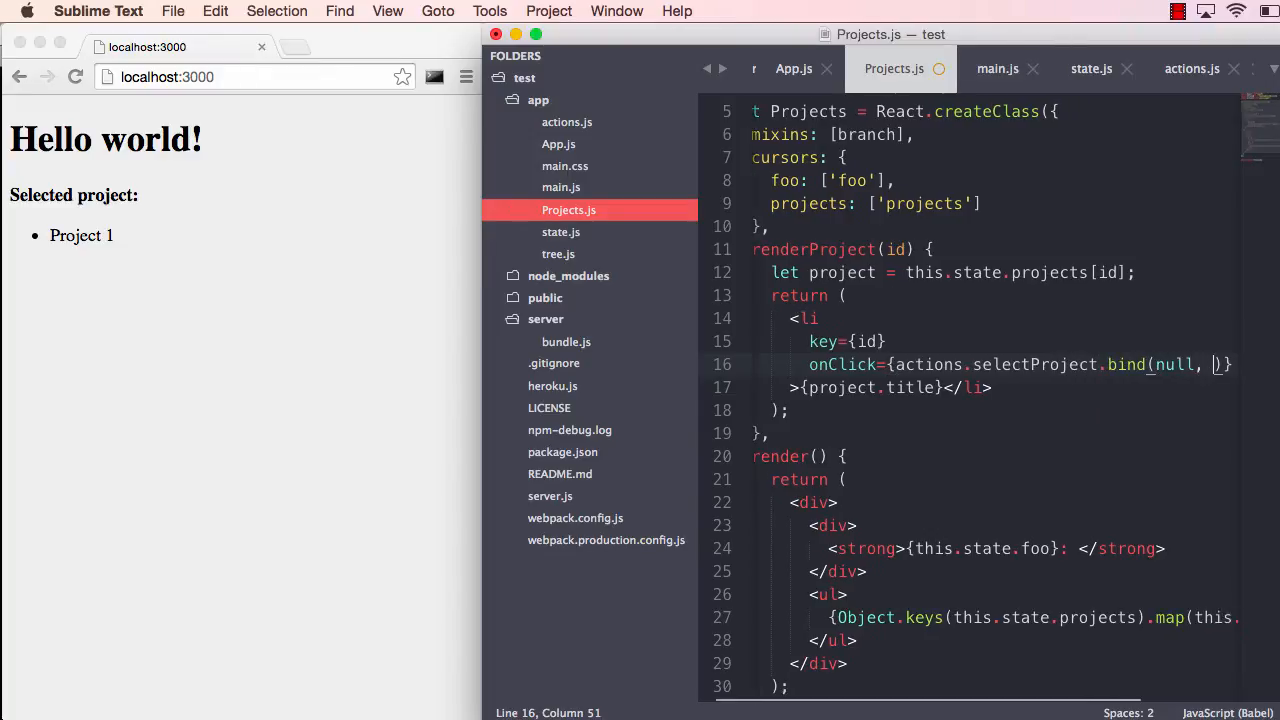
pyautogui.write('id')
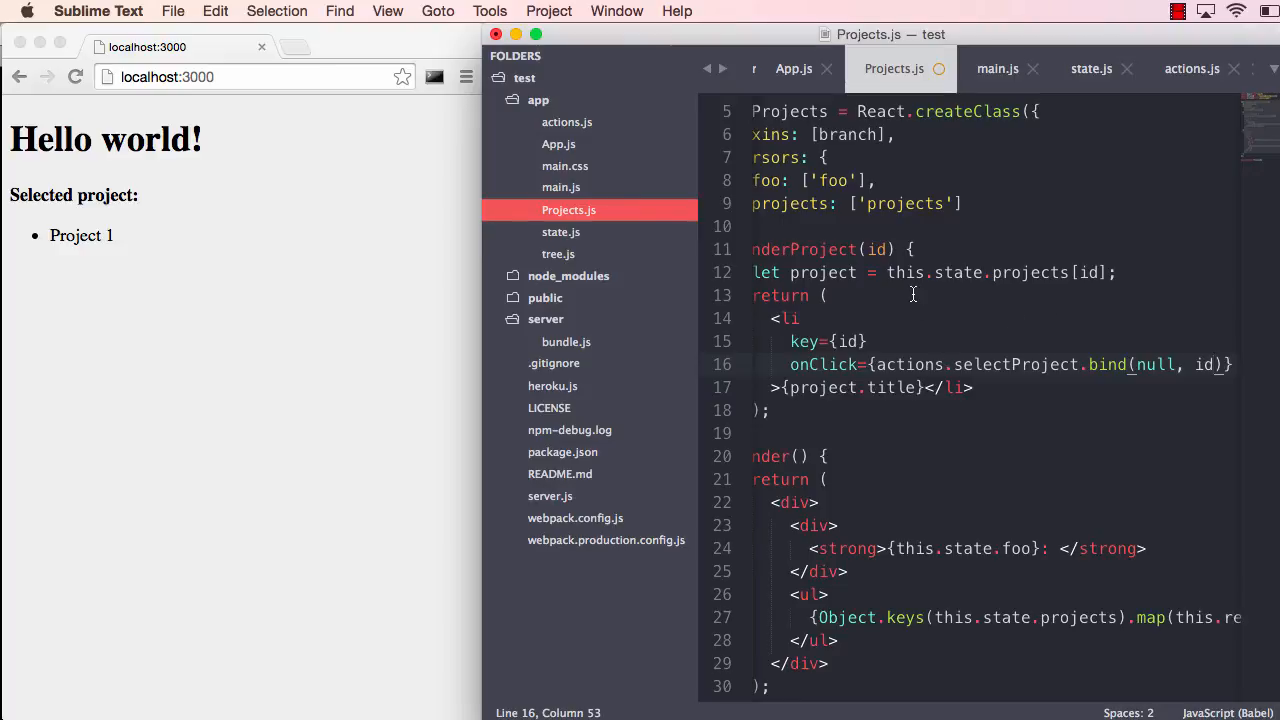
pyautogui.press('cmd+s')
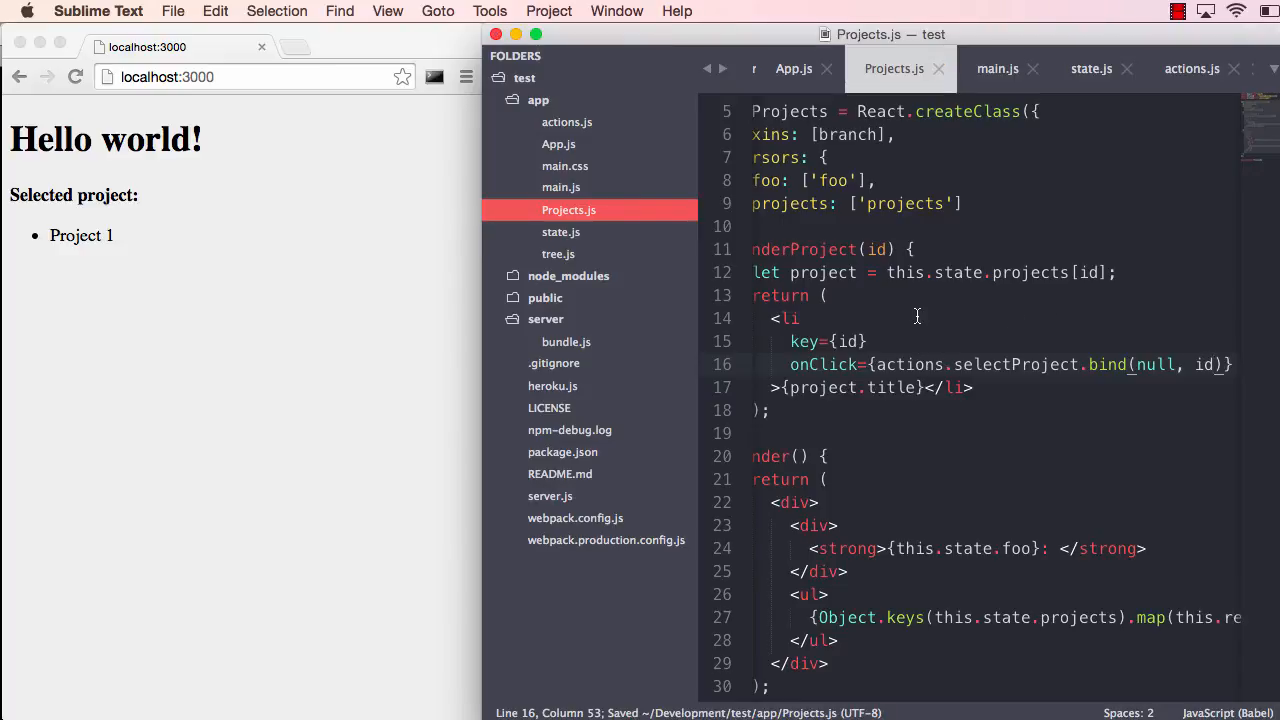
pyautogui.moveTo(84, 257)
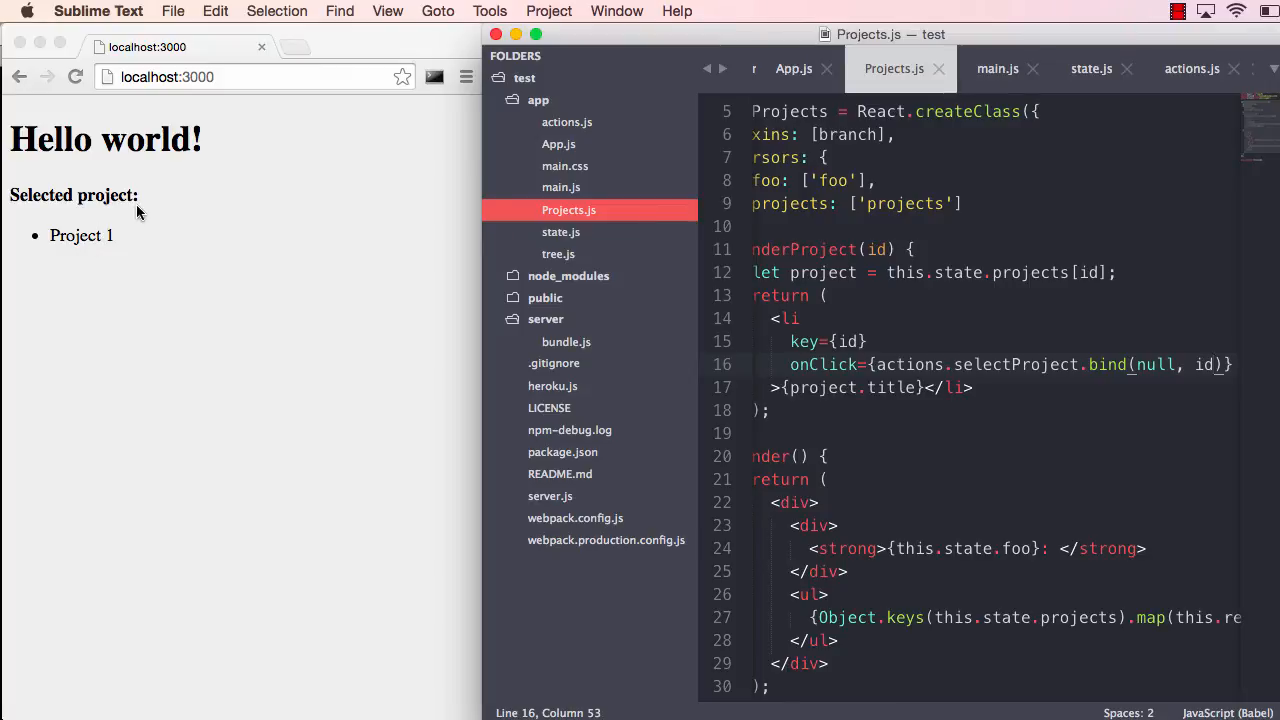
pyautogui.moveTo(190, 235)
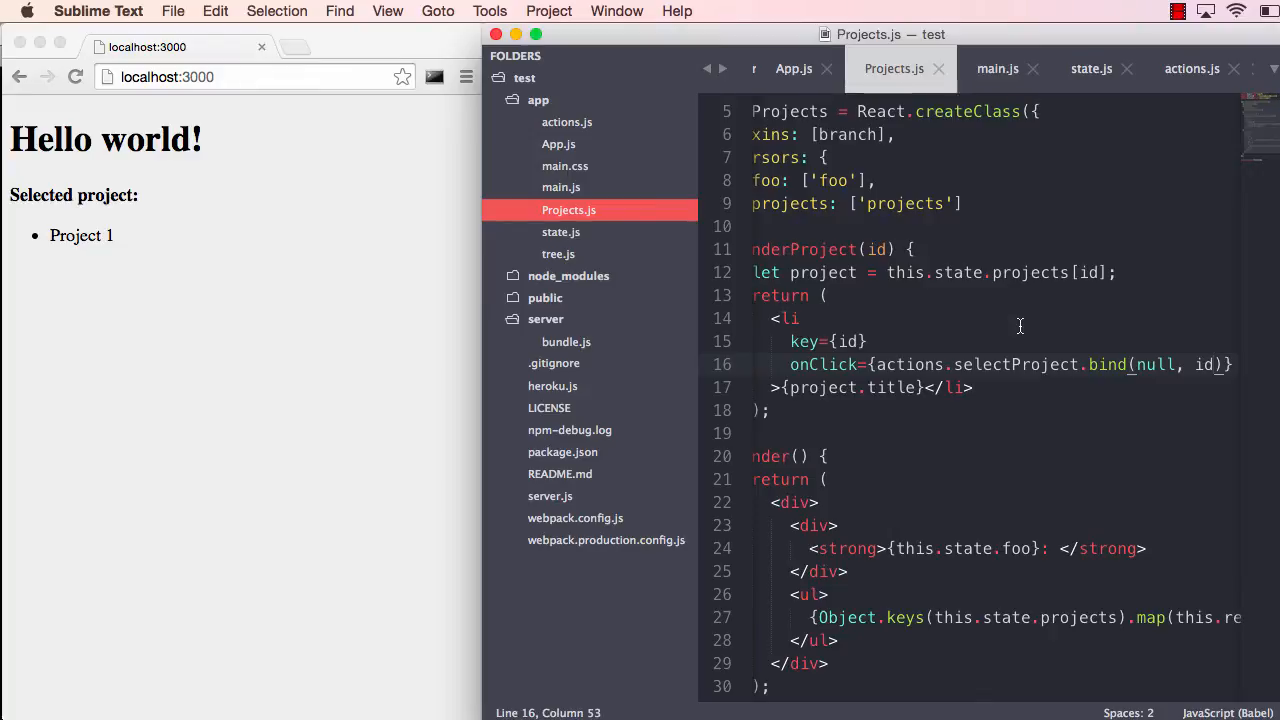
pyautogui.scroll(-3)
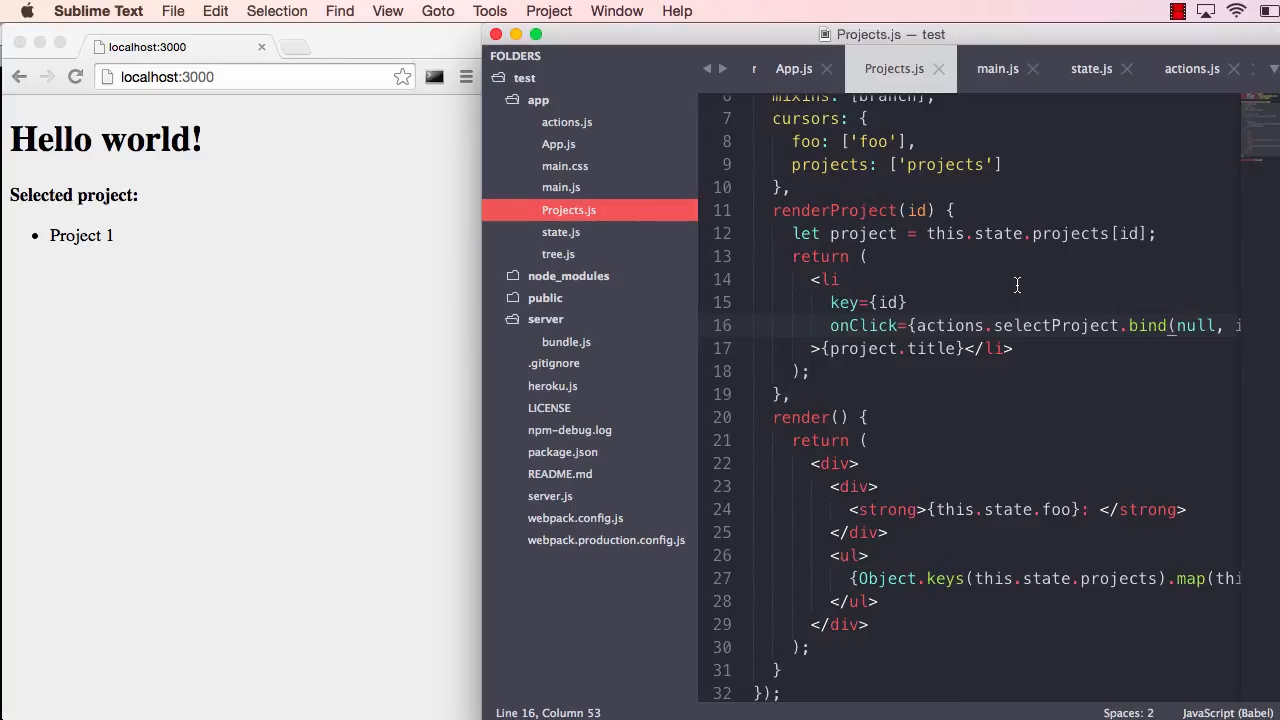
pyautogui.moveTo(937, 355)
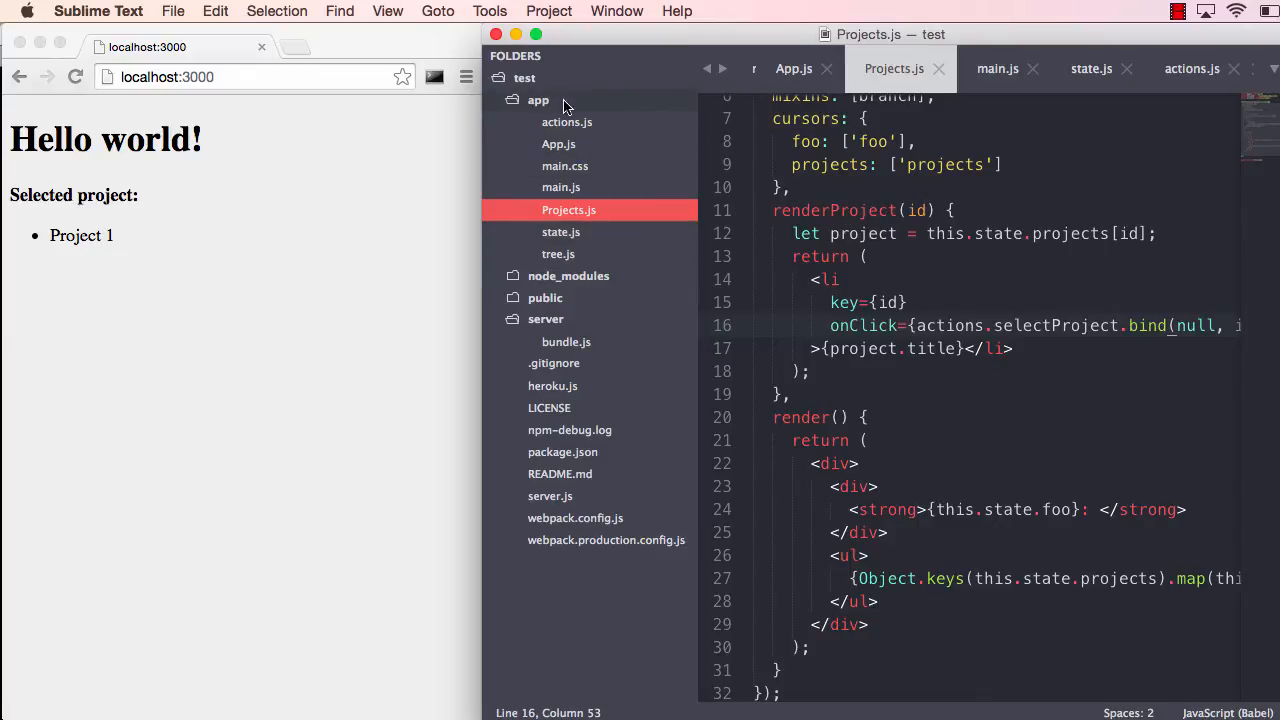
# Create a new file in app and save it as selectedProjectFacet.js
pyautogui.rightClick(538, 99)
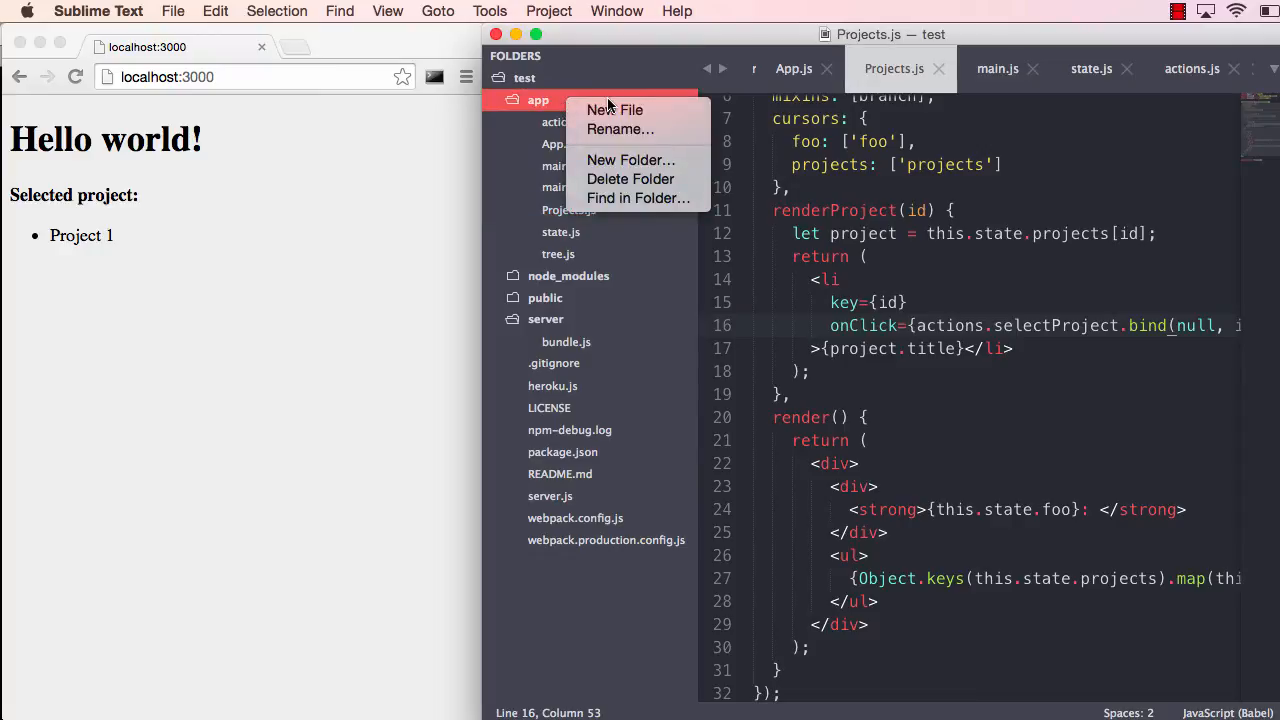
pyautogui.moveTo(615, 110)
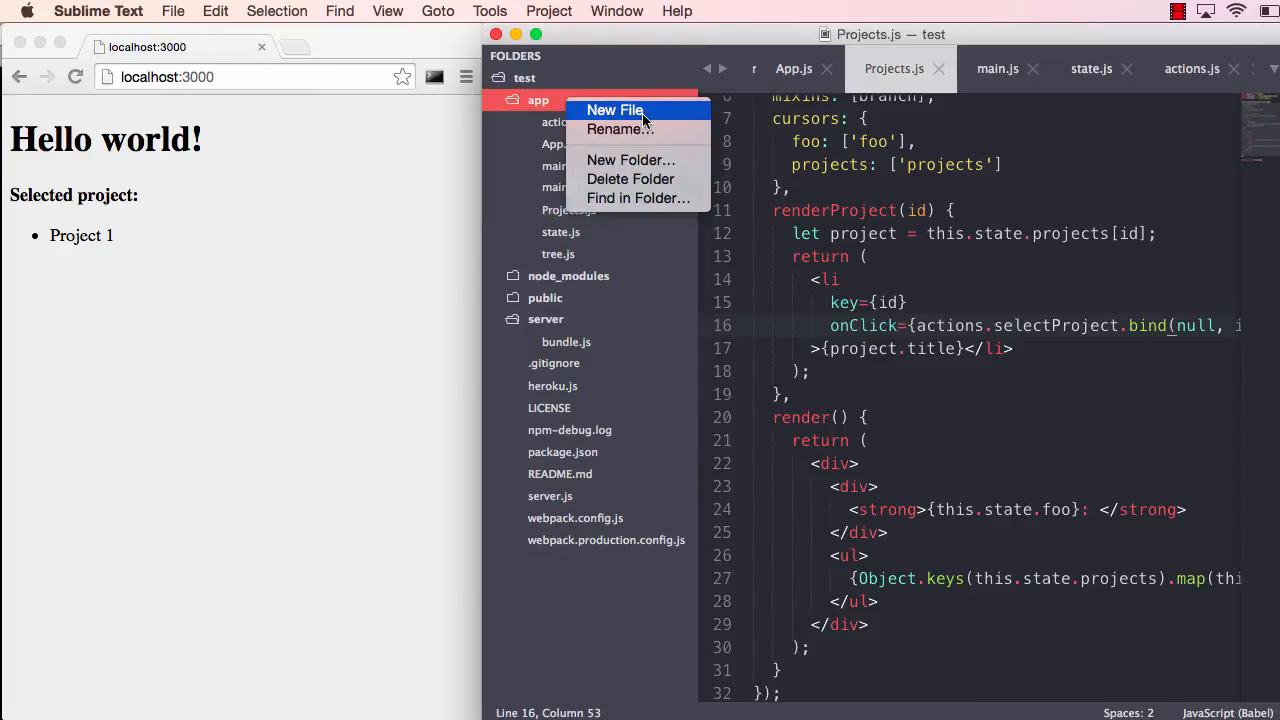
pyautogui.click(614, 110)
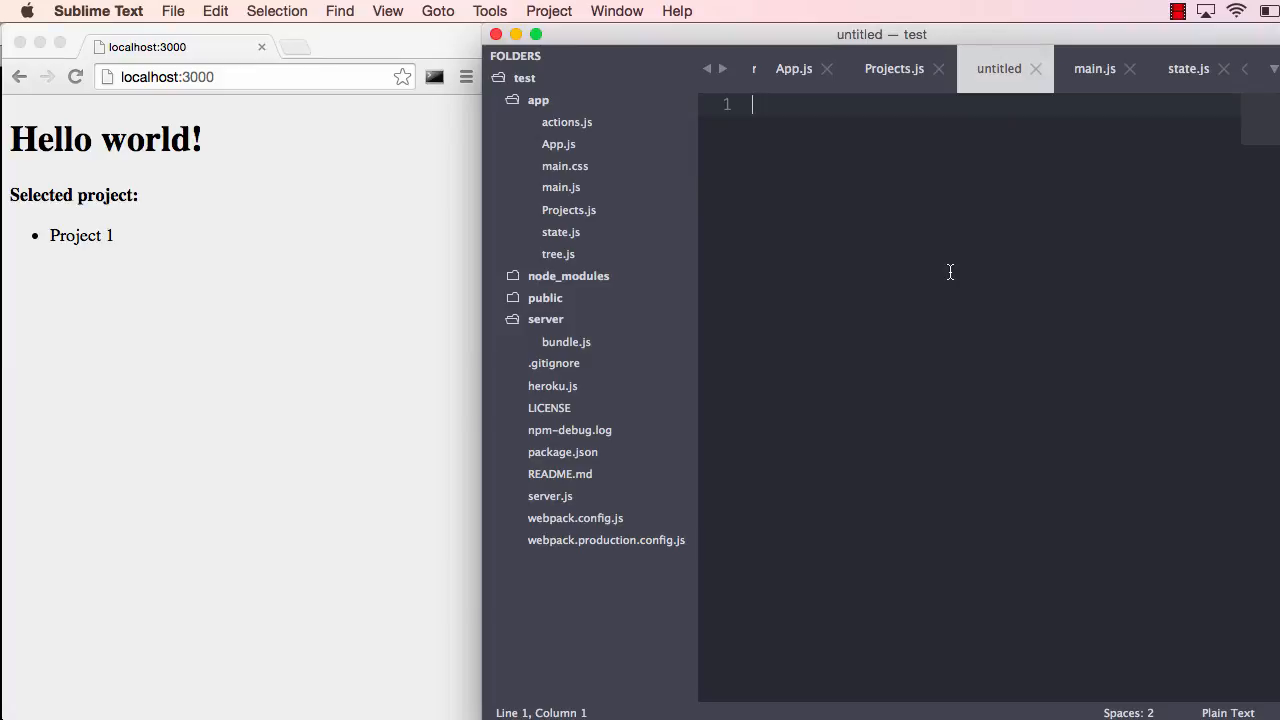
pyautogui.press('cmd+s')
pyautogui.write('selectedProjectFacet.js')
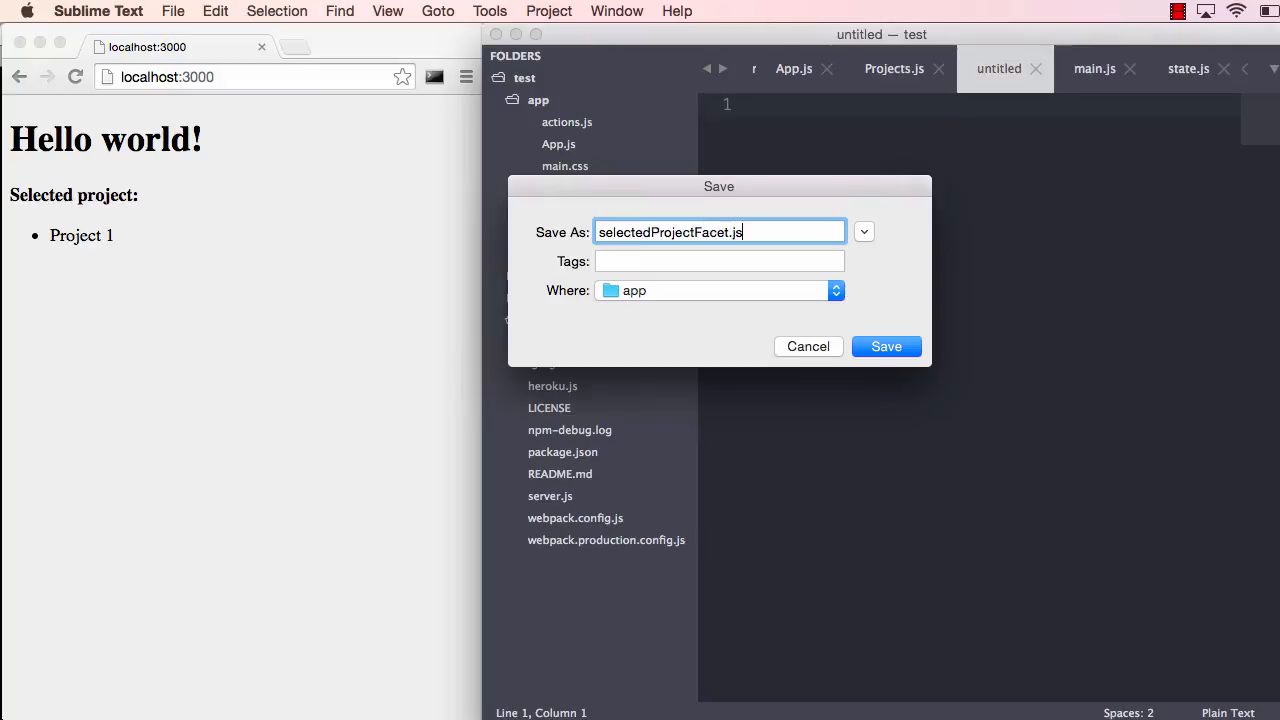
pyautogui.click(884, 346)
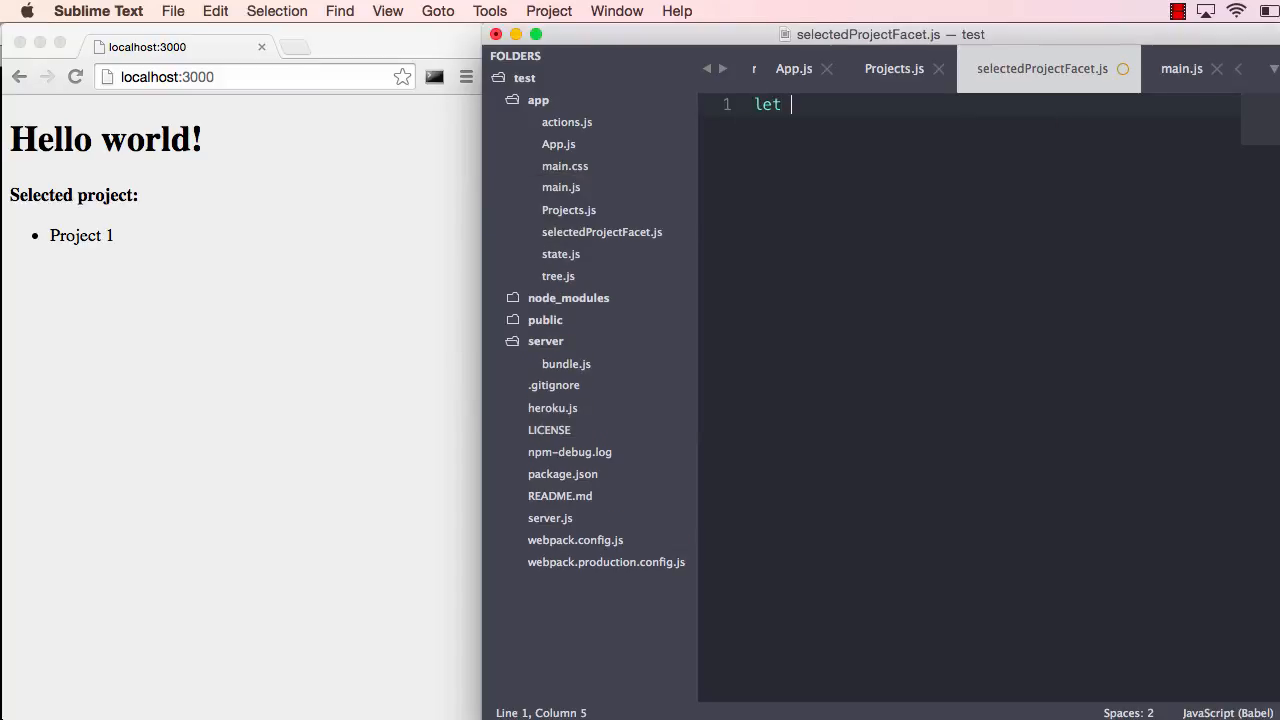
# Define and export selectedProjectFacet with cursors id: ['selectedProjectId'] and projects: ['projects']
pyautogui.write('selectedPro')
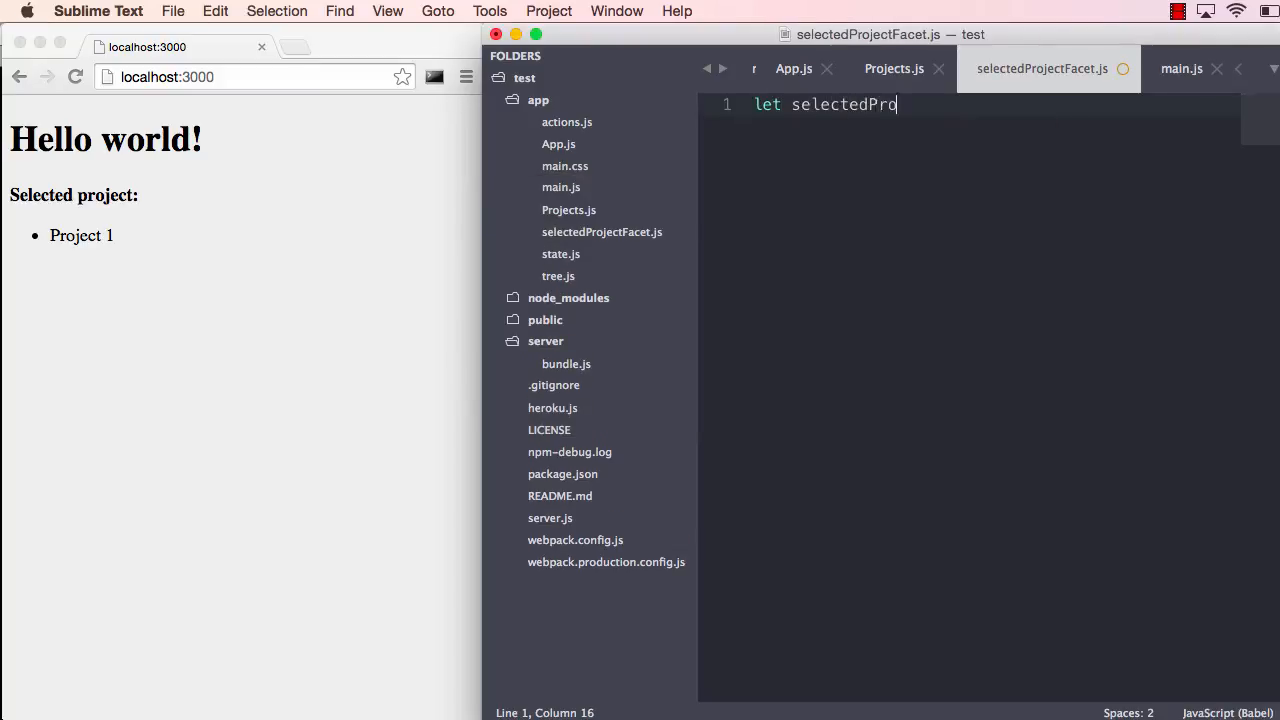
pyautogui.write('jectFacet =')
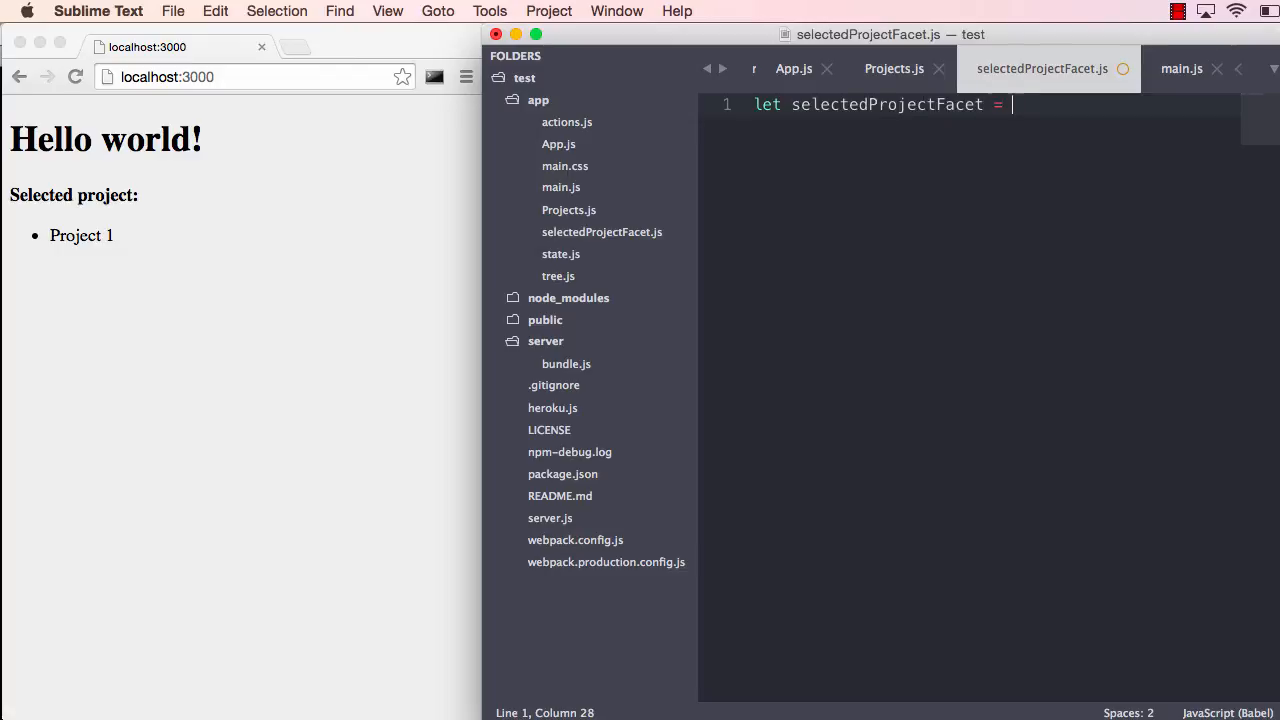
pyautogui.write('{')
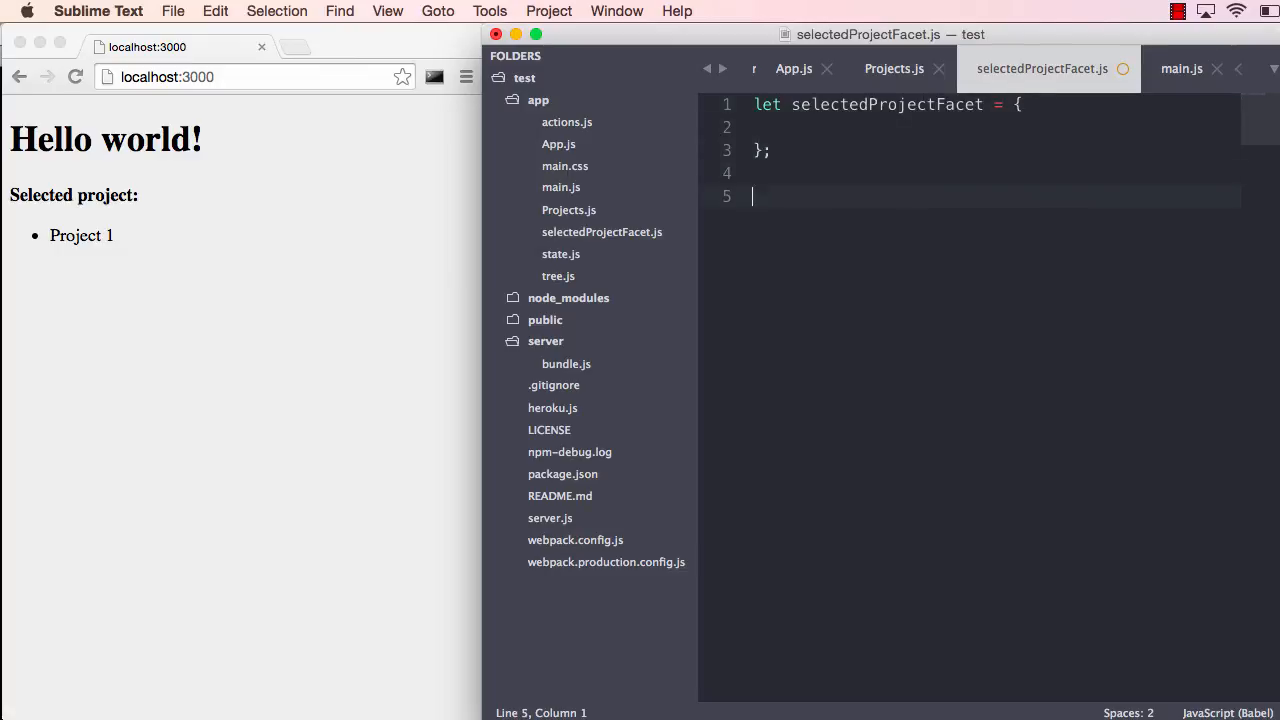
pyautogui.write('export default ele')
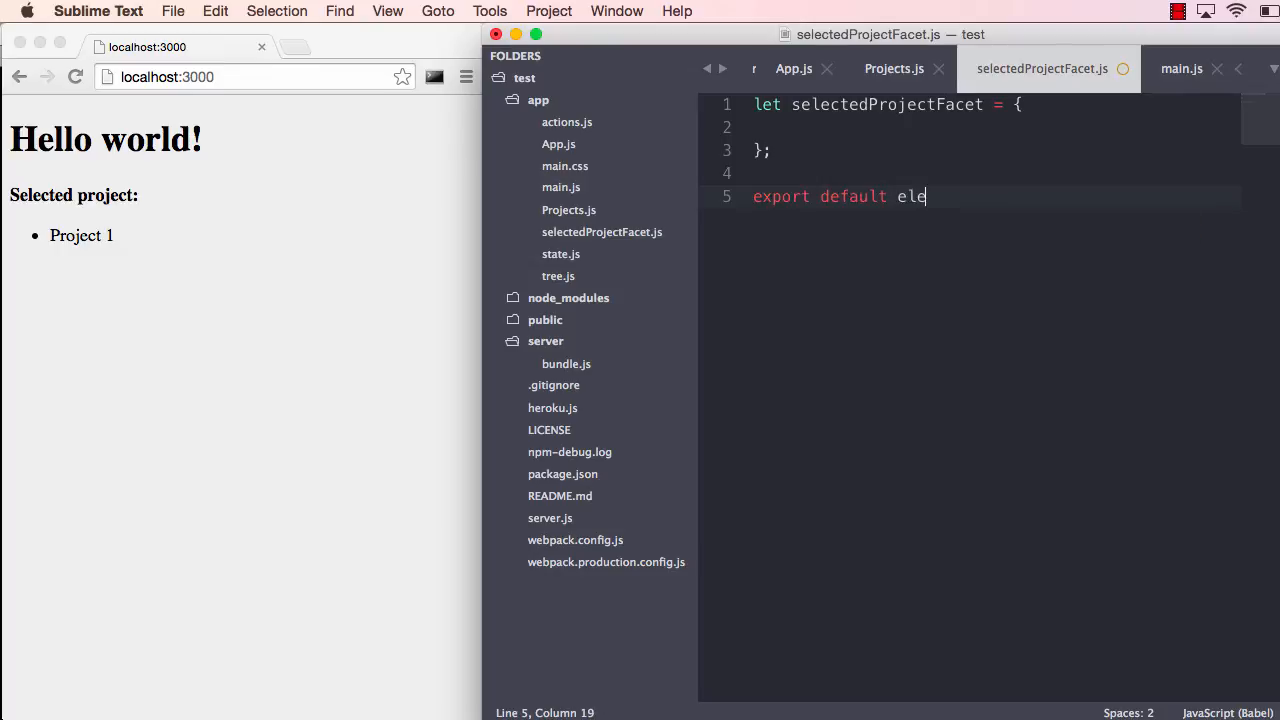
pyautogui.write('selectedProjectFacet;')
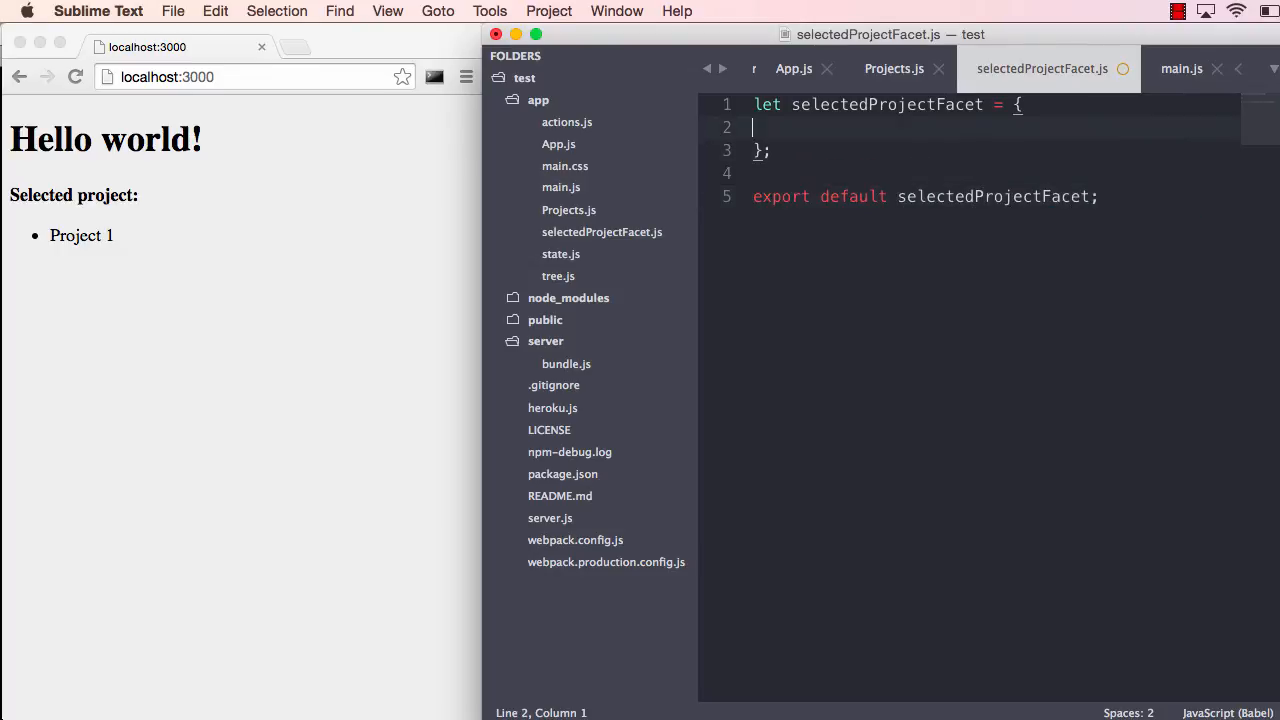
pyautogui.write('cursors:')
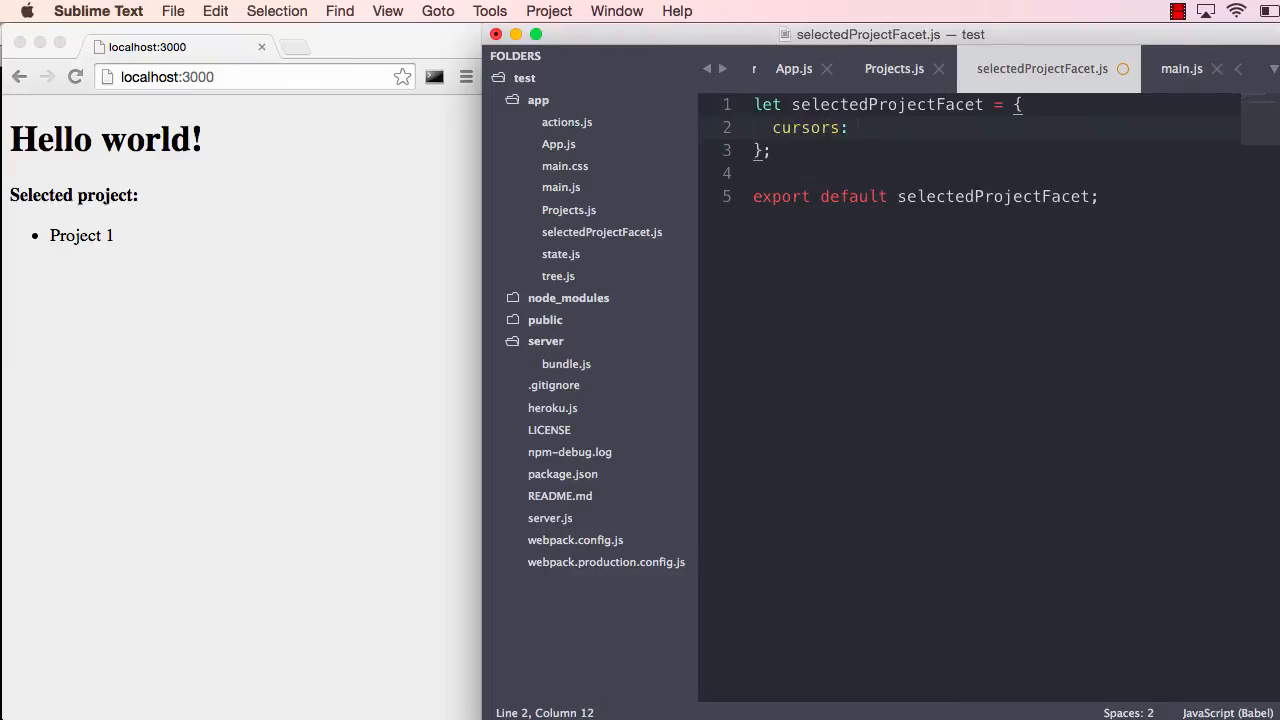
pyautogui.write('{')
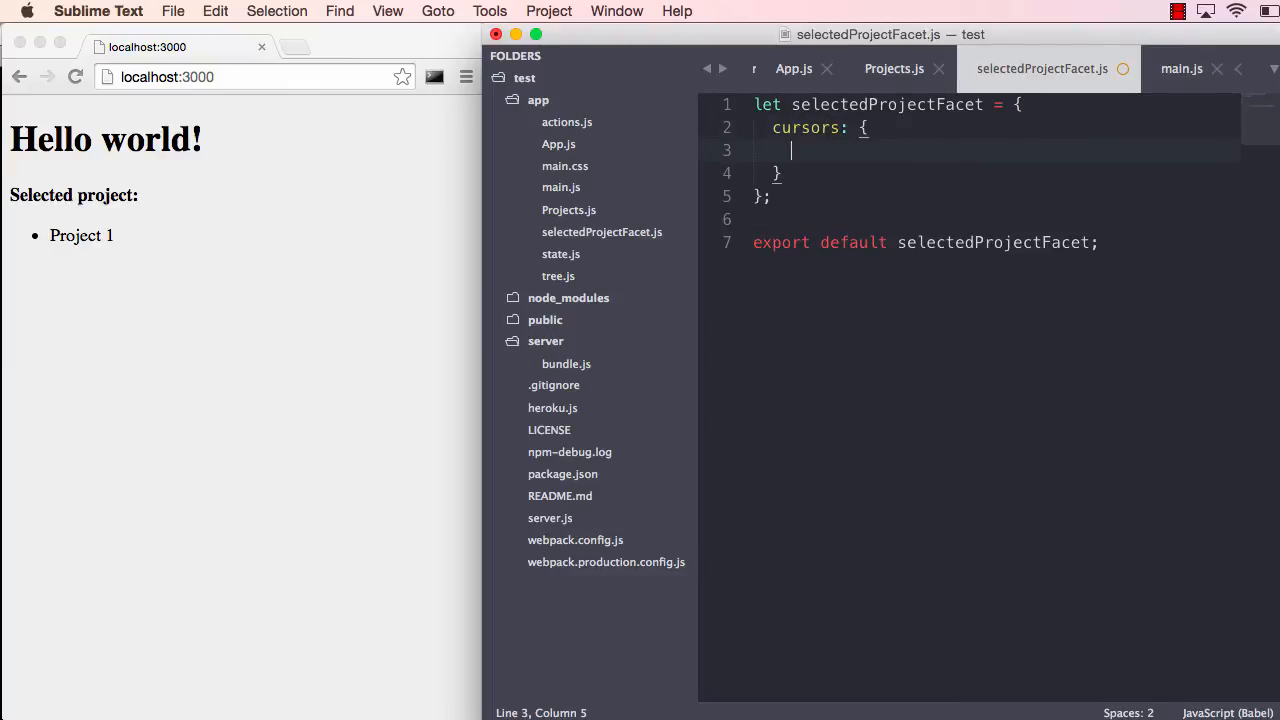
pyautogui.write('id: []')
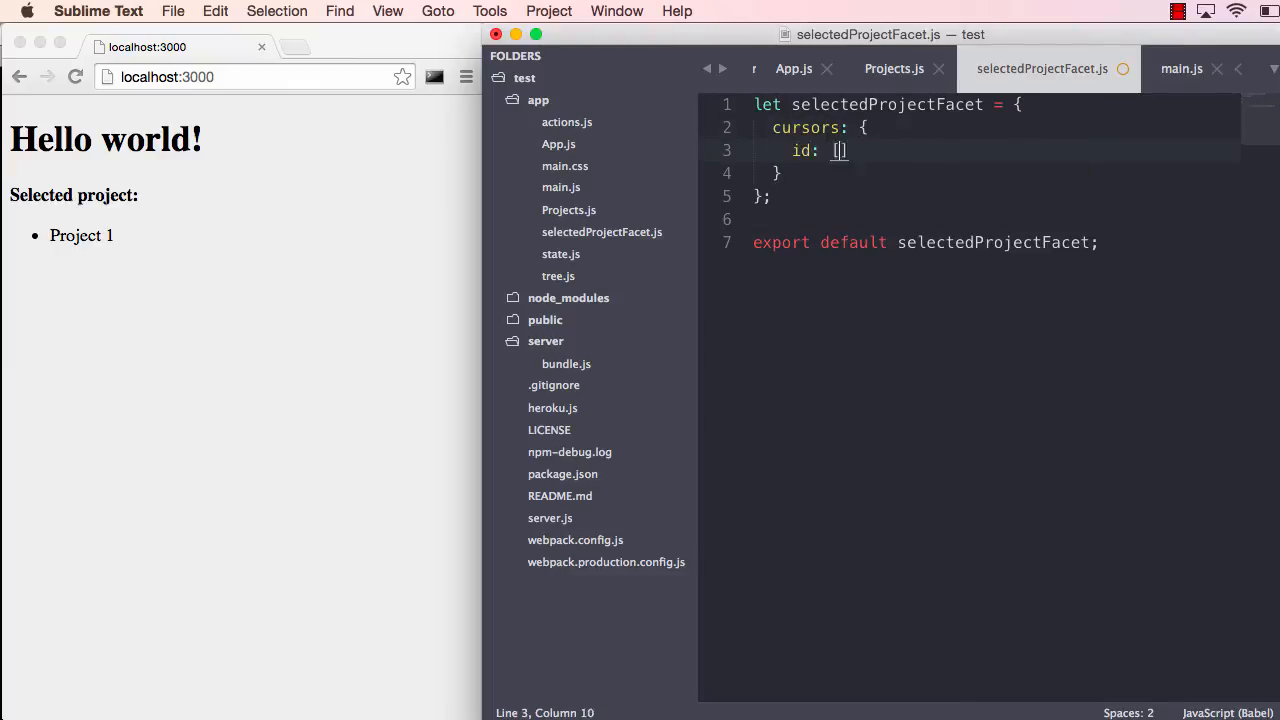
pyautogui.write("'selectedProjectId")
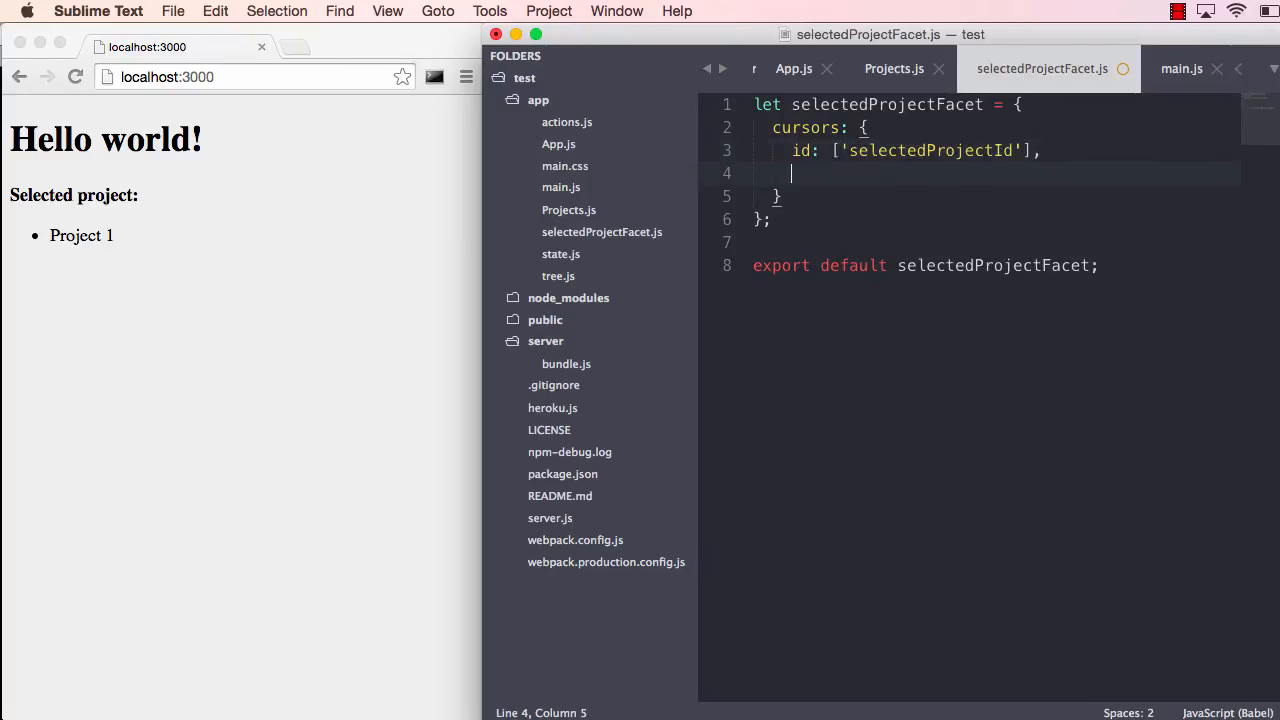
pyautogui.write('projects: [')
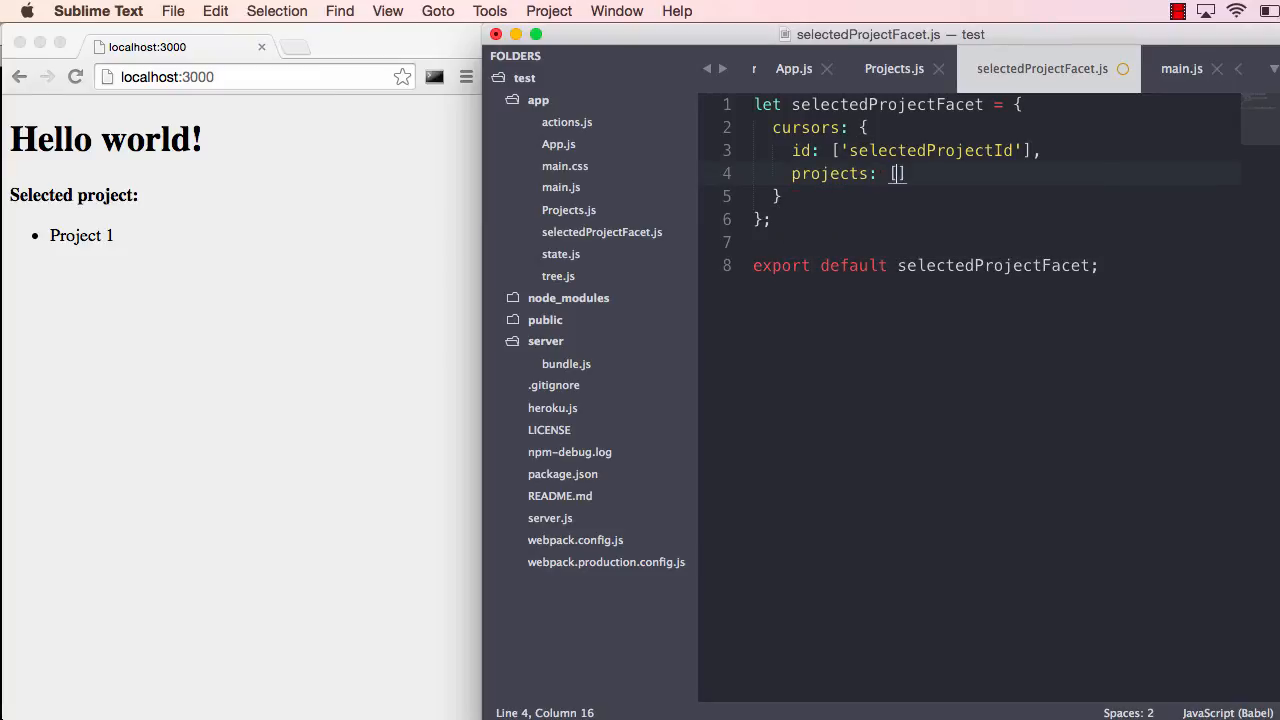
pyautogui.write("''")
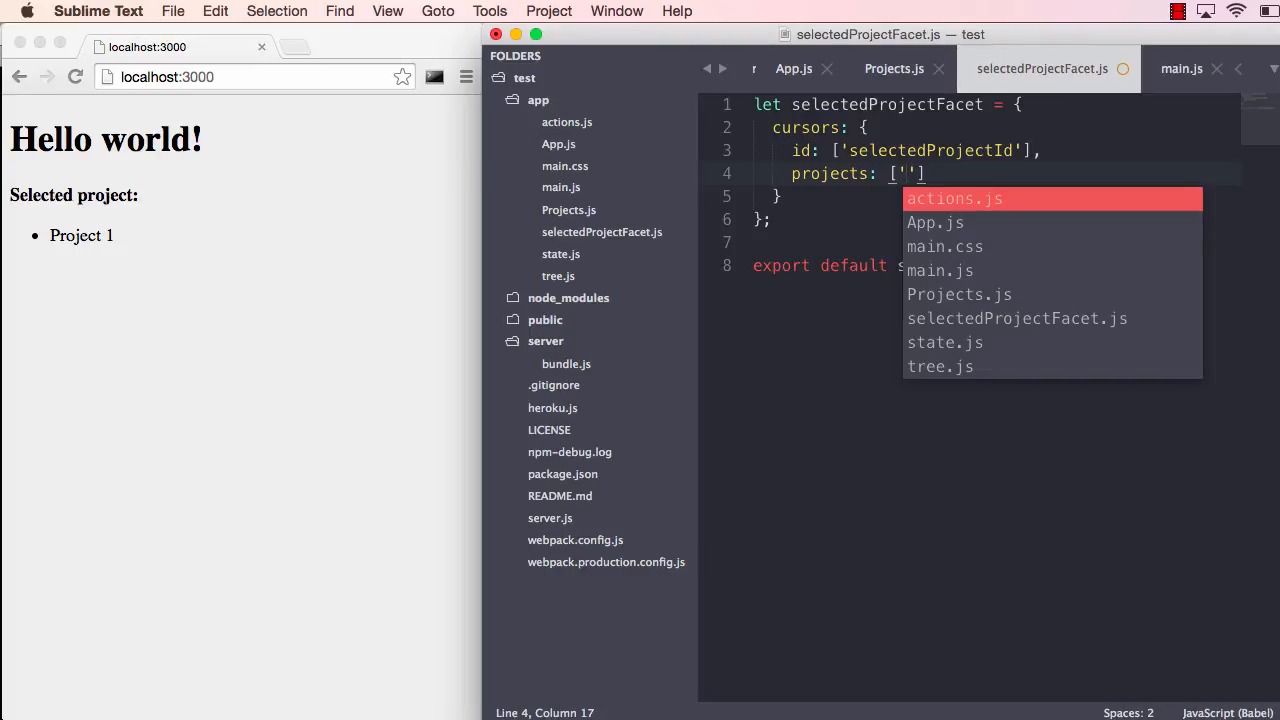
pyautogui.write('projects')
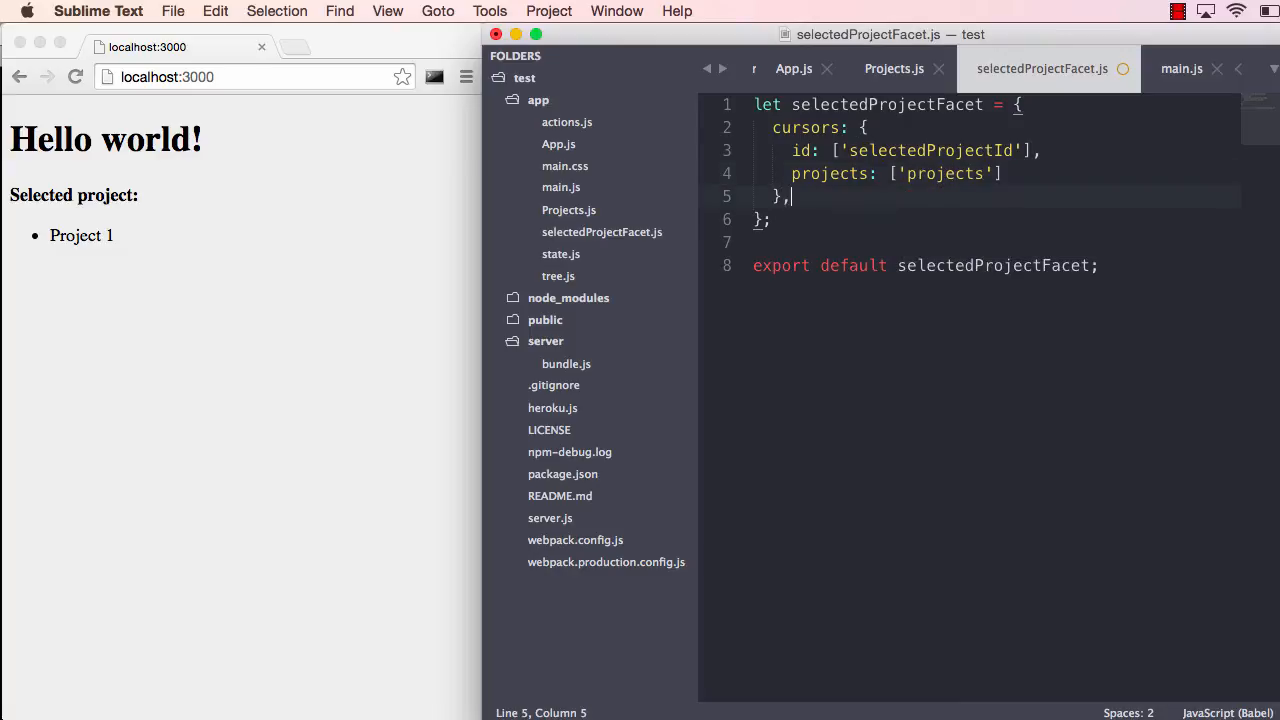
# Add get(state) returning state.projects[state.id] to the facet
pyautogui.press('enter')
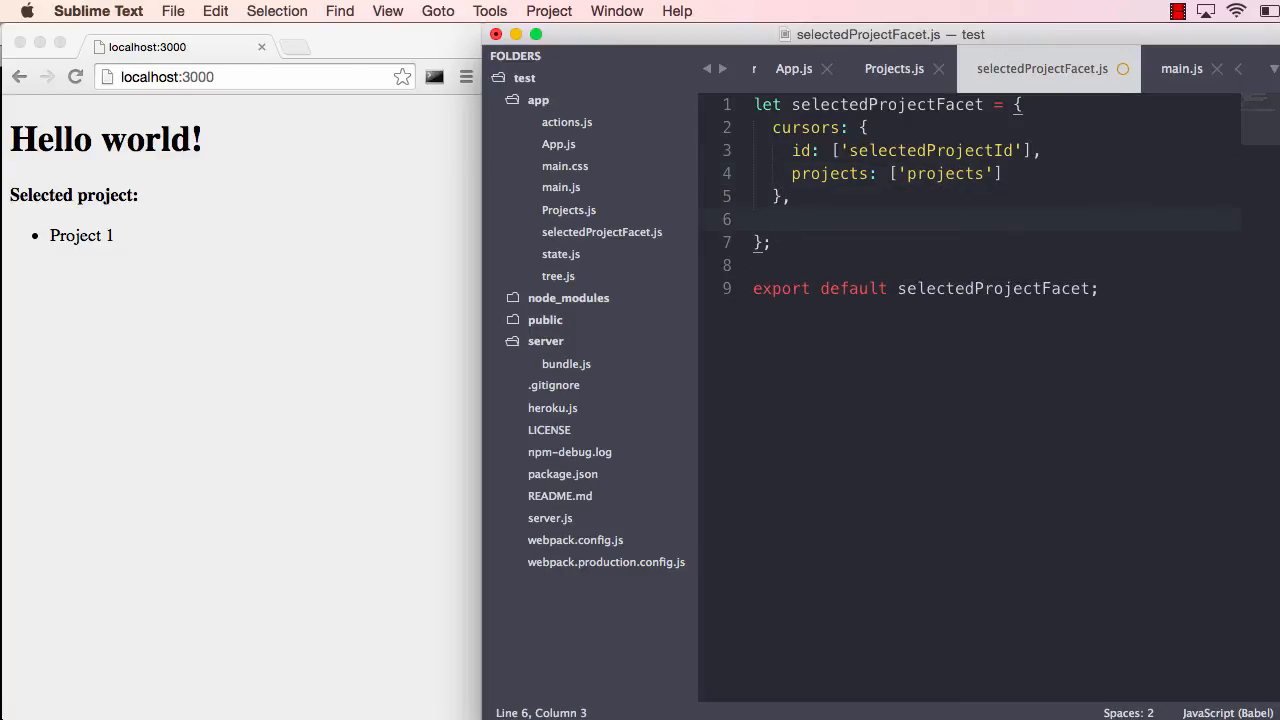
pyautogui.write('g')
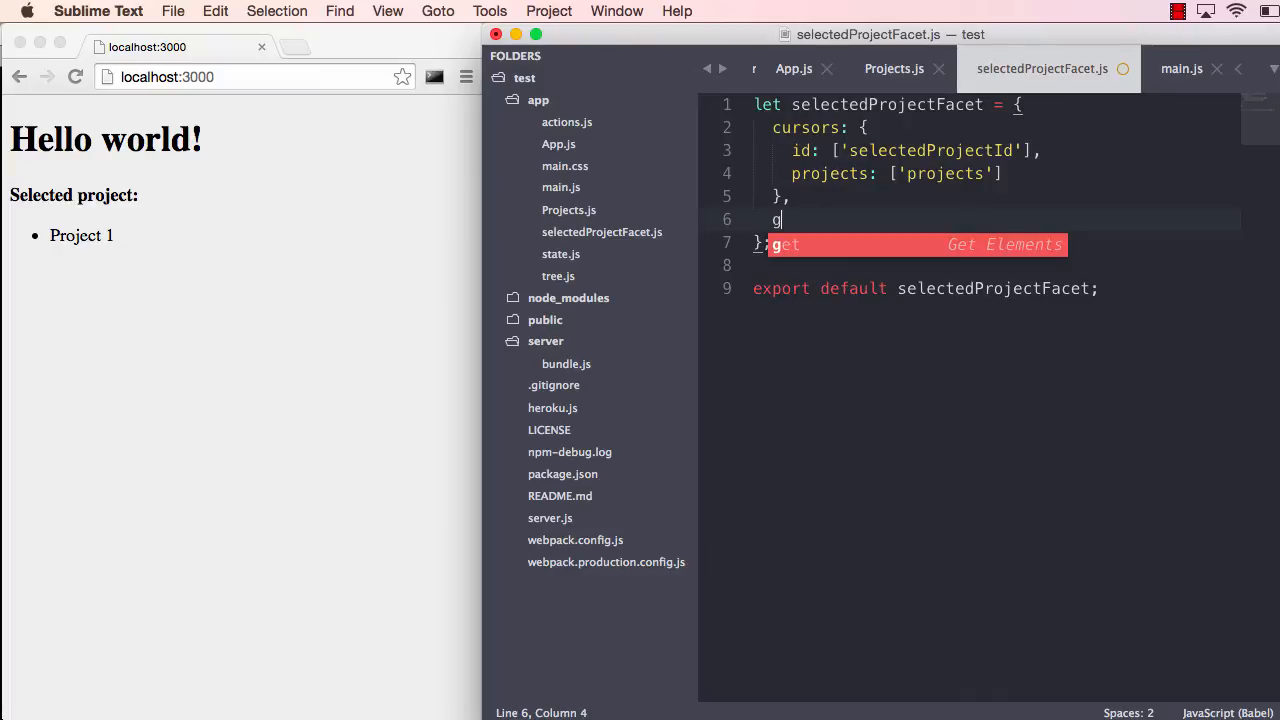
pyautogui.press('Tab')
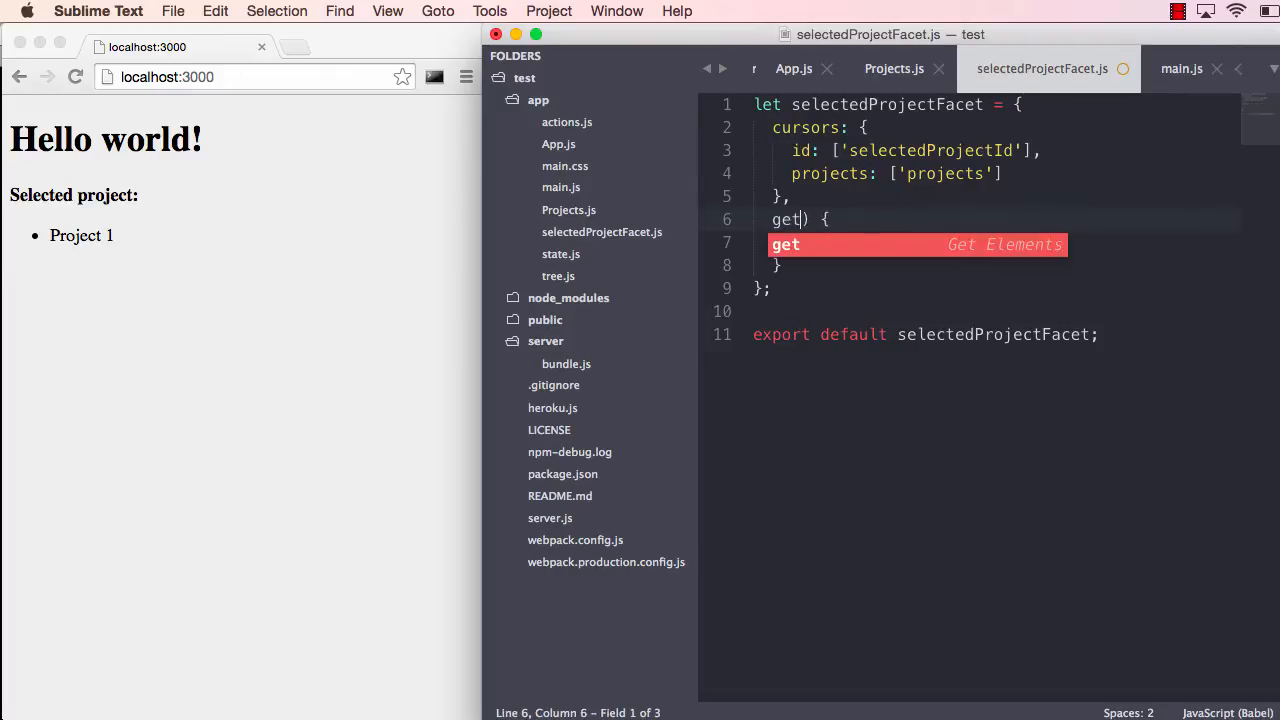
pyautogui.write('state')
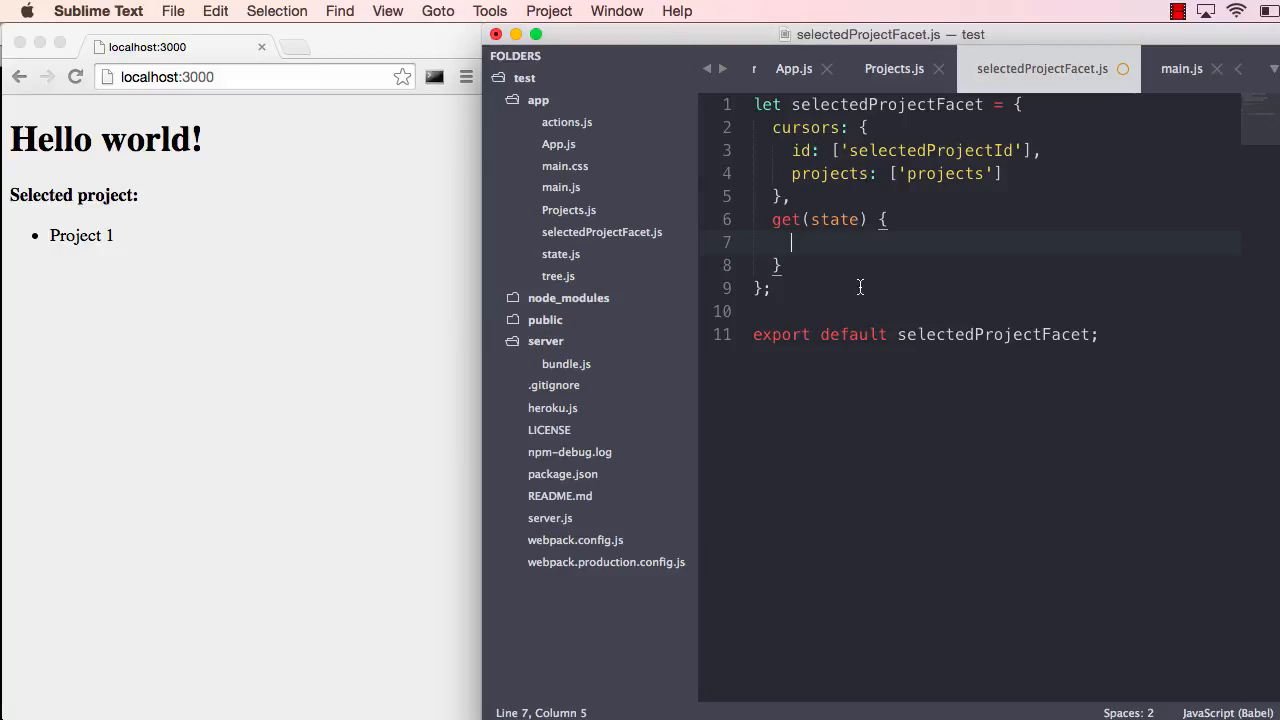
pyautogui.write('return state.pr')
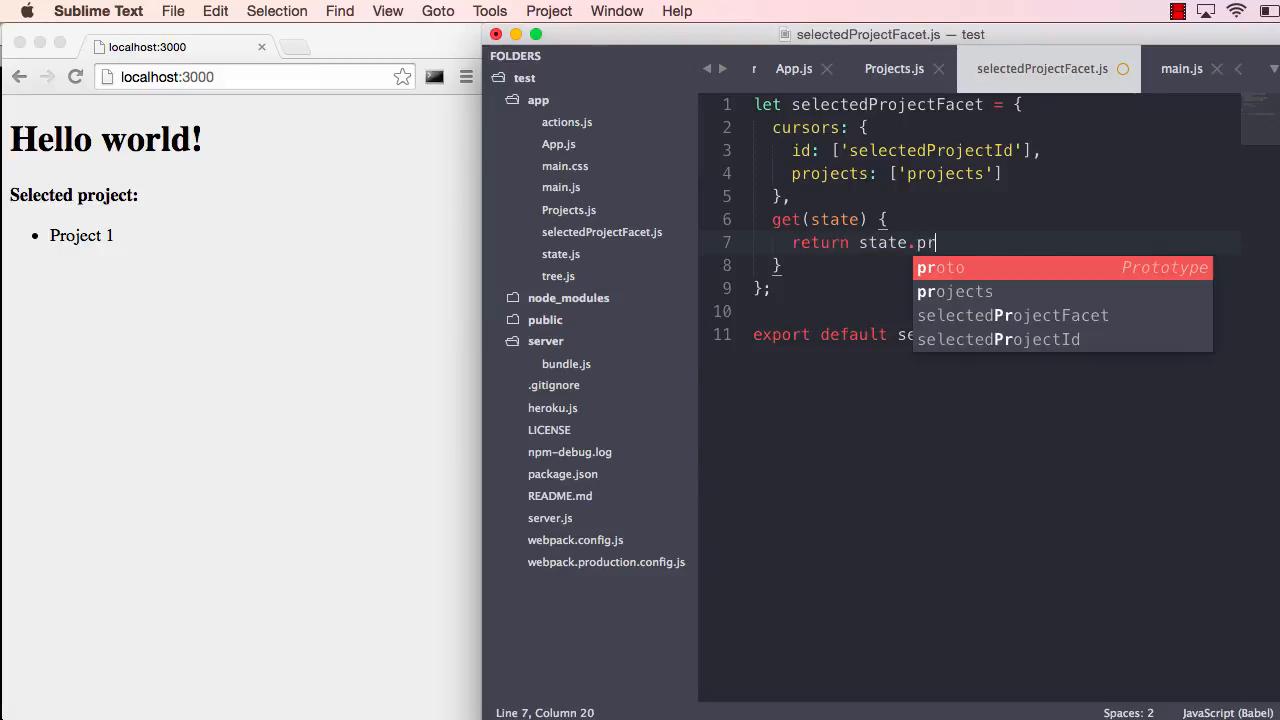
pyautogui.write('ojects[]')
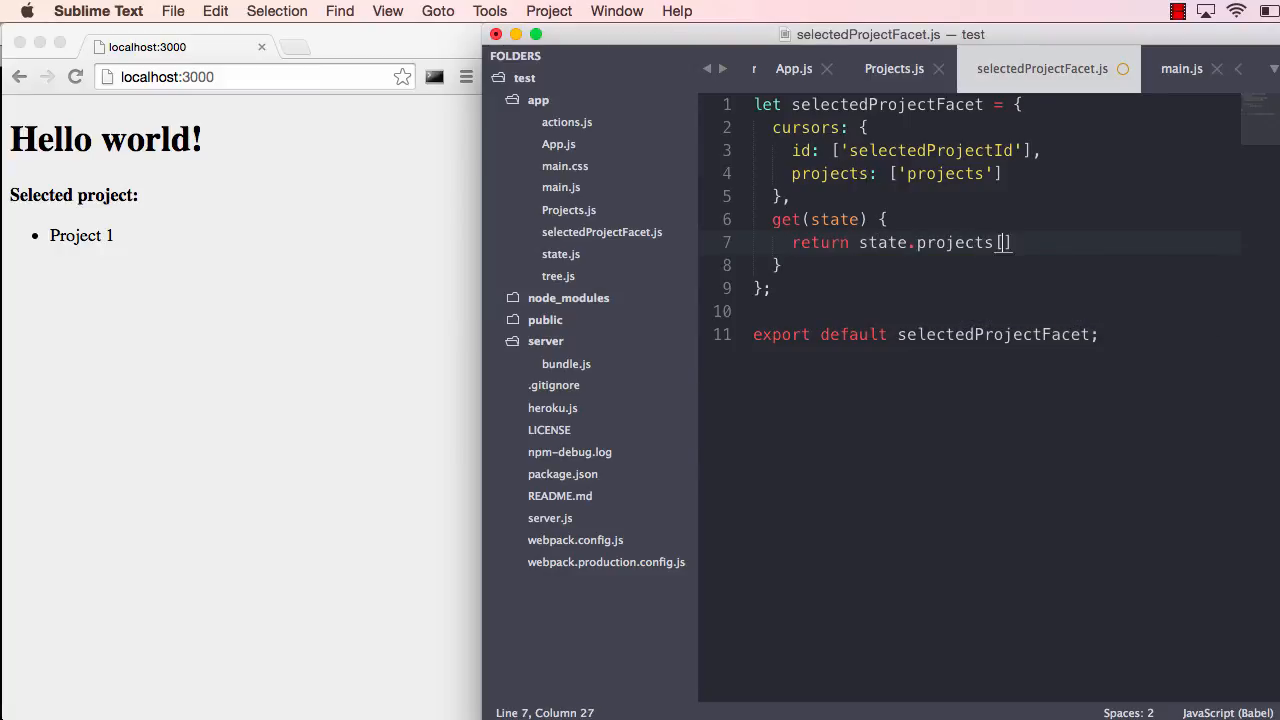
pyautogui.write('state.id];')
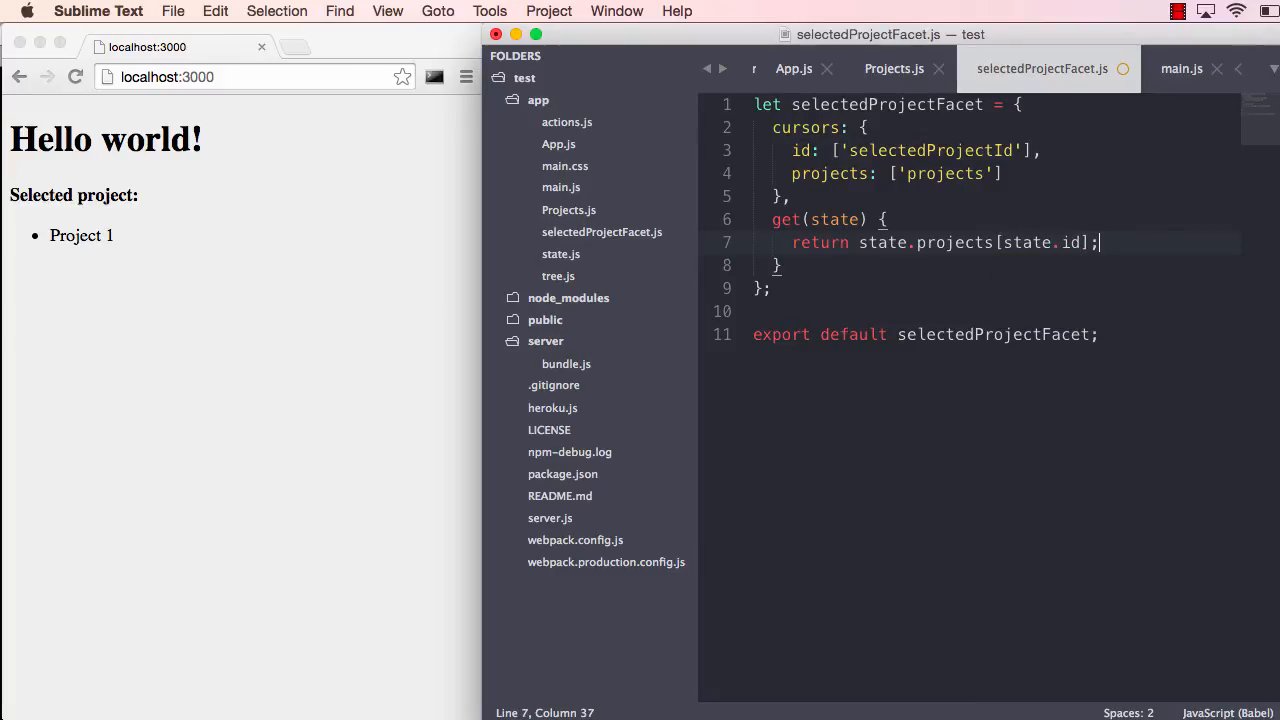
pyautogui.moveTo(865, 155)
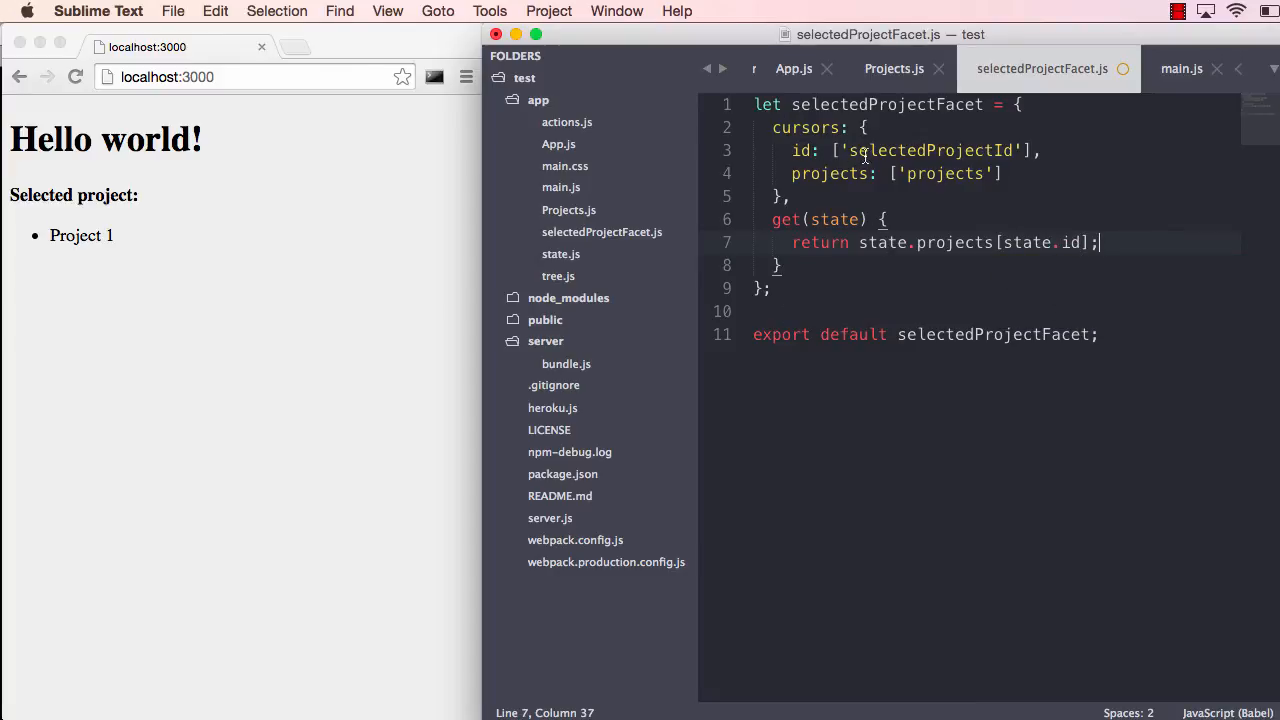
pyautogui.doubleClick(928, 150)
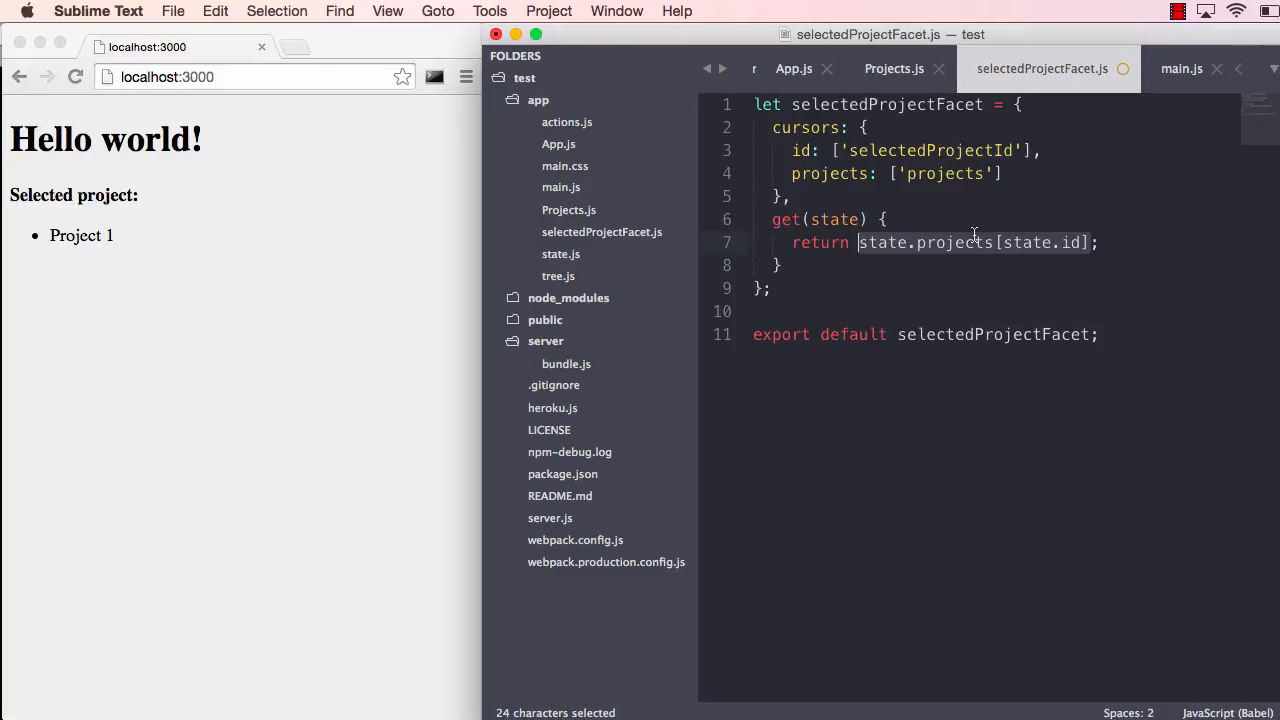
pyautogui.click(862, 242)
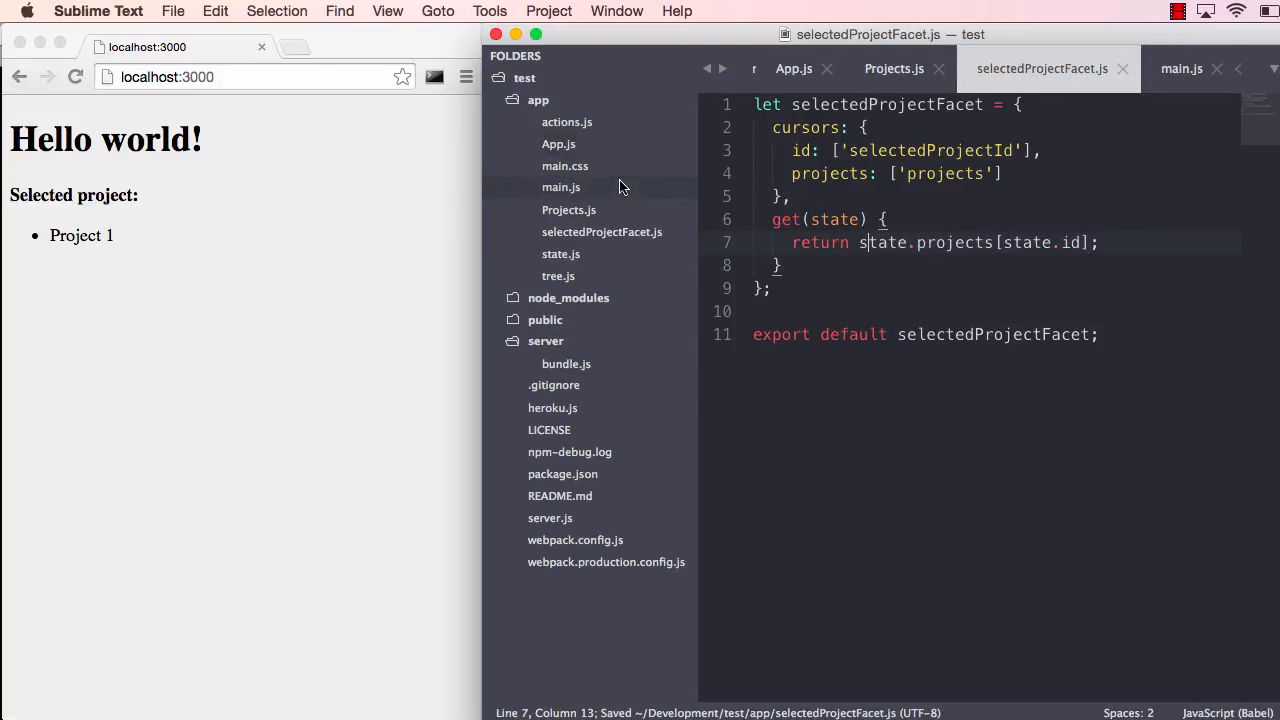
# Register facets: { selectedProject: selectedProjectFacet } in tree.js and import selectedProjectFacet
pyautogui.click(558, 275)
pyautogui.write('face')
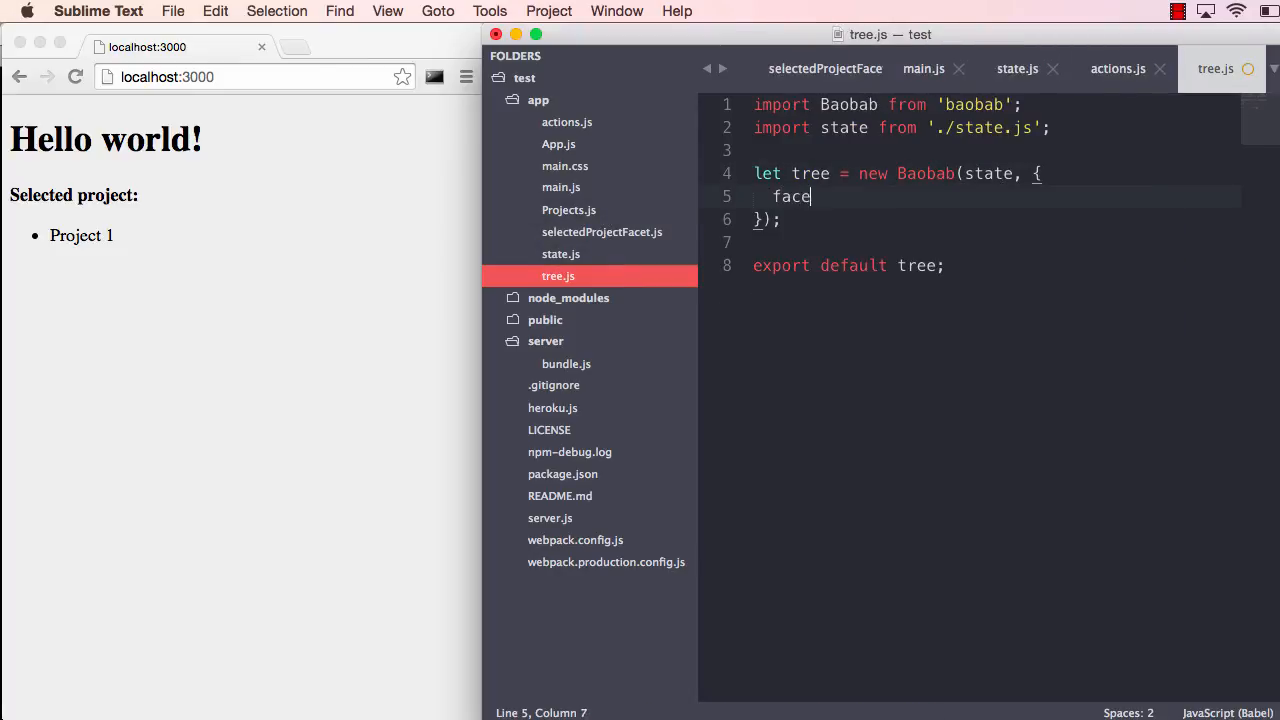
pyautogui.write('ts: {')
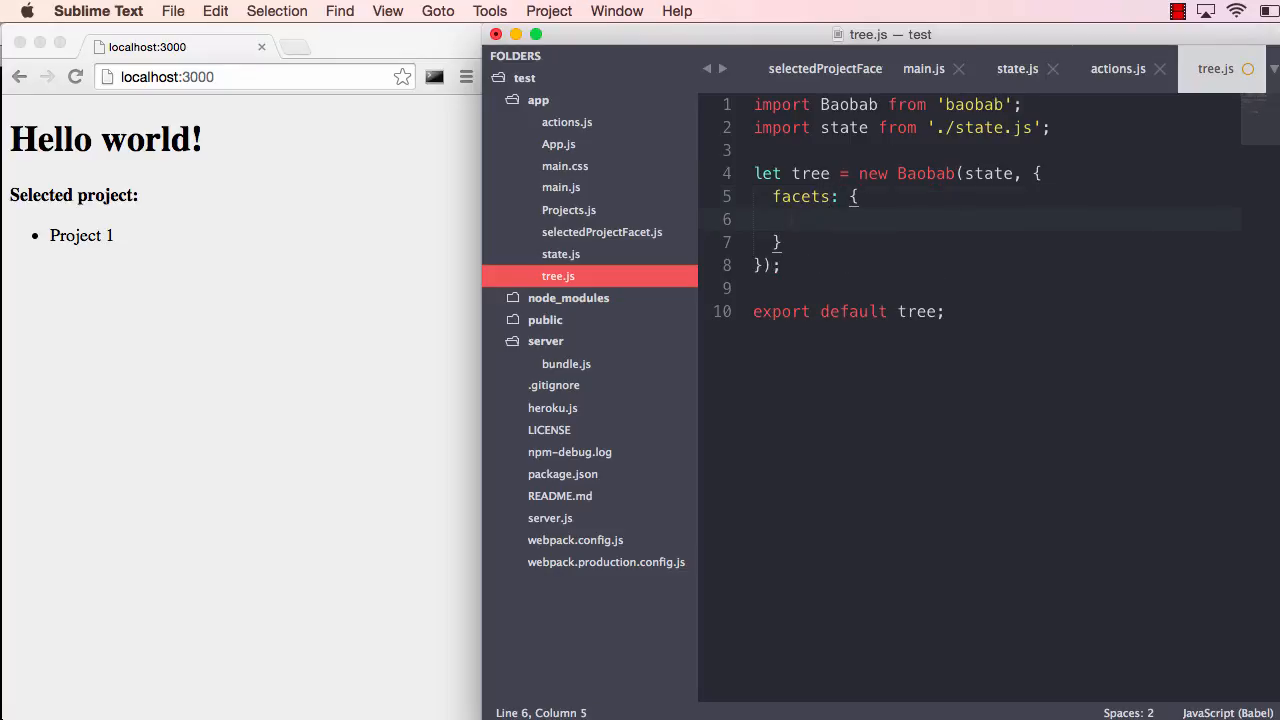
pyautogui.write('selectedProject')
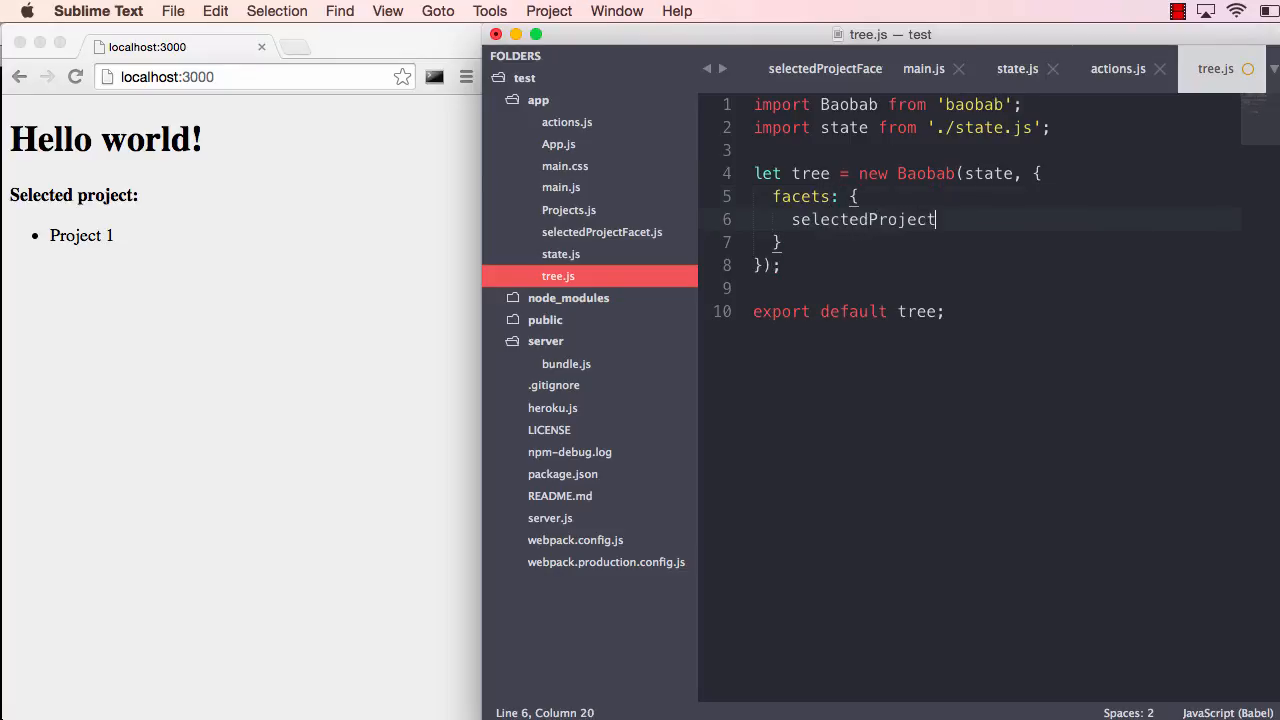
pyautogui.write(': selectedProjectFacet')
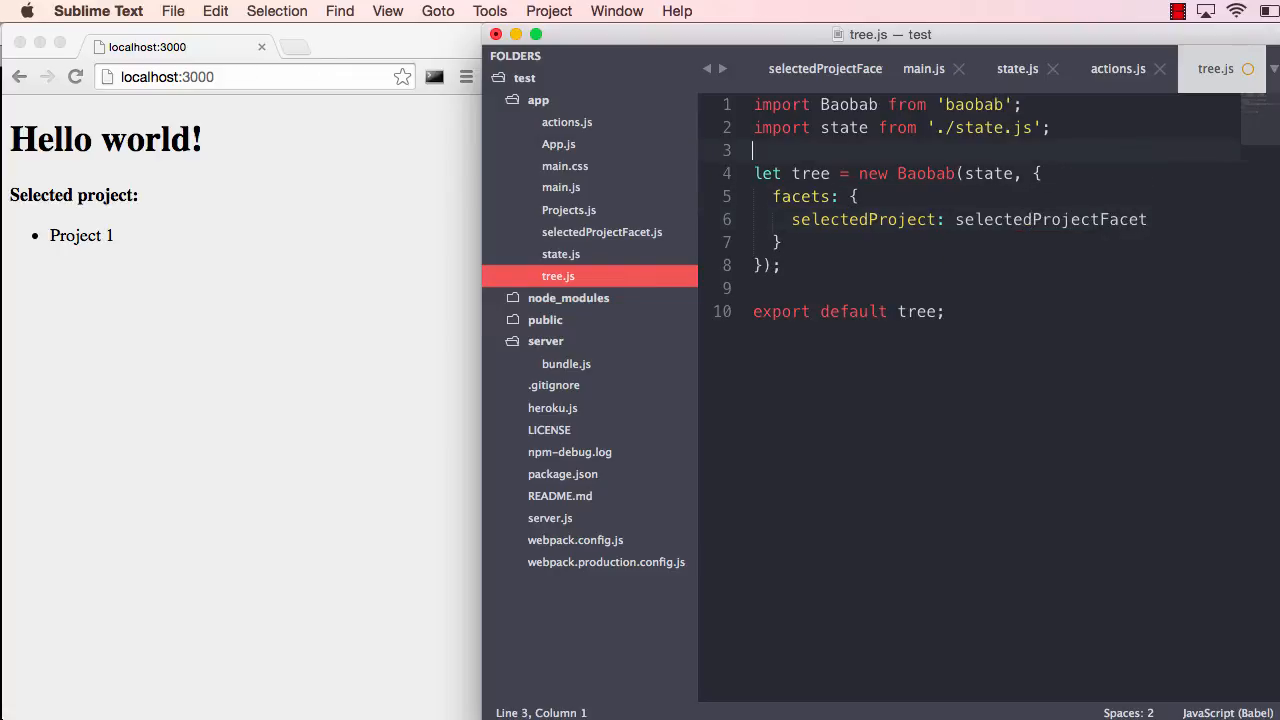
pyautogui.write("import selectedProjectFacet from './selectedProject")
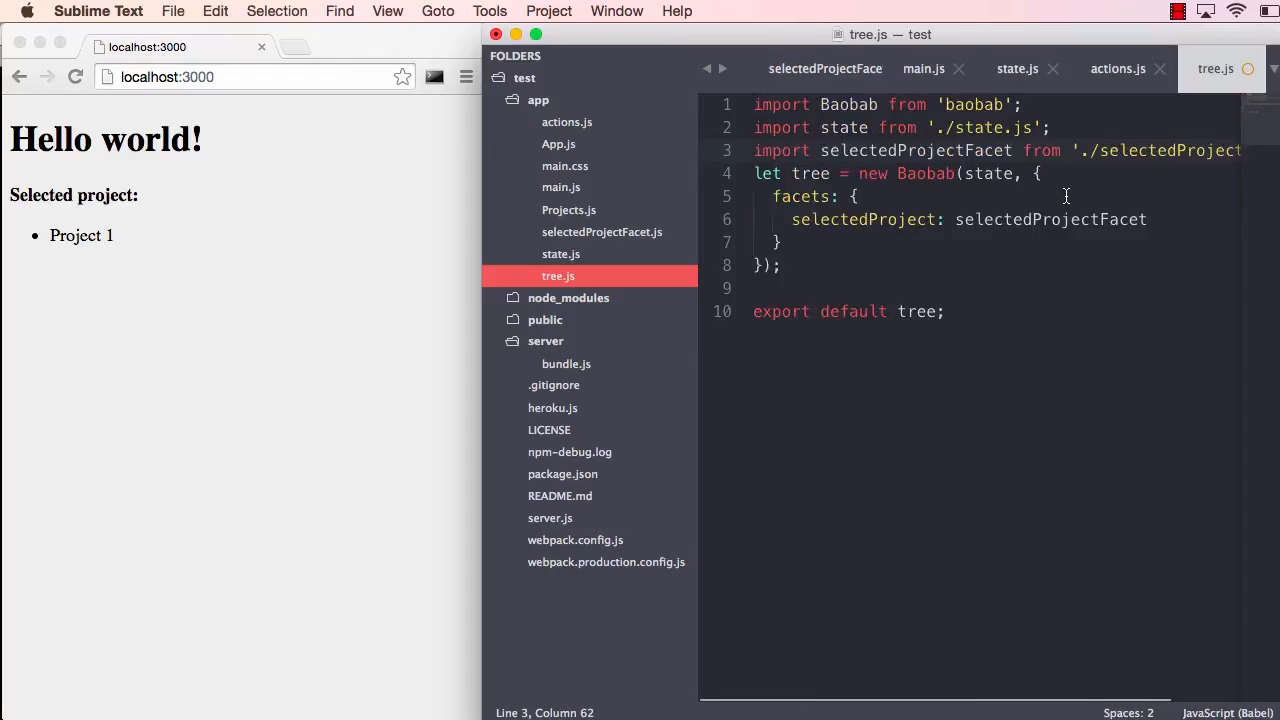
pyautogui.hscroll(3)
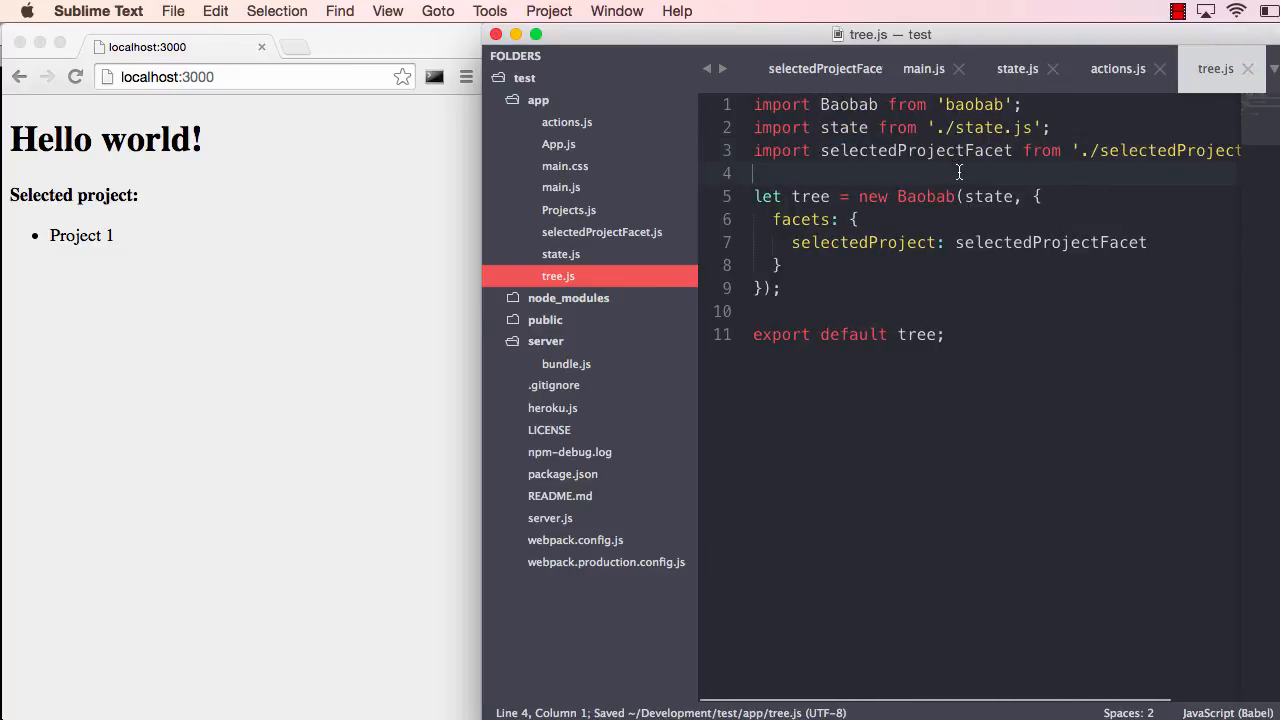
pyautogui.moveTo(953, 167)
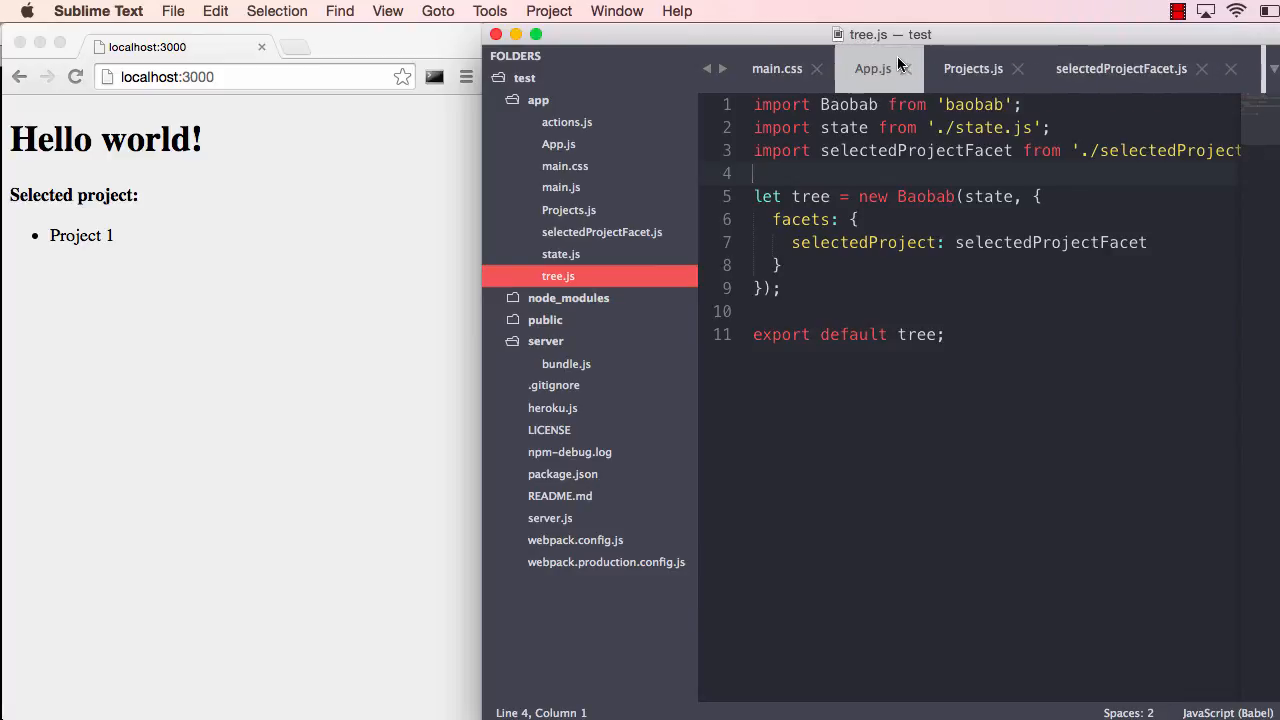
# Add facets: { selectedProject: 'selectedProject' } after cursors in Projects.js
pyautogui.click(971, 68)
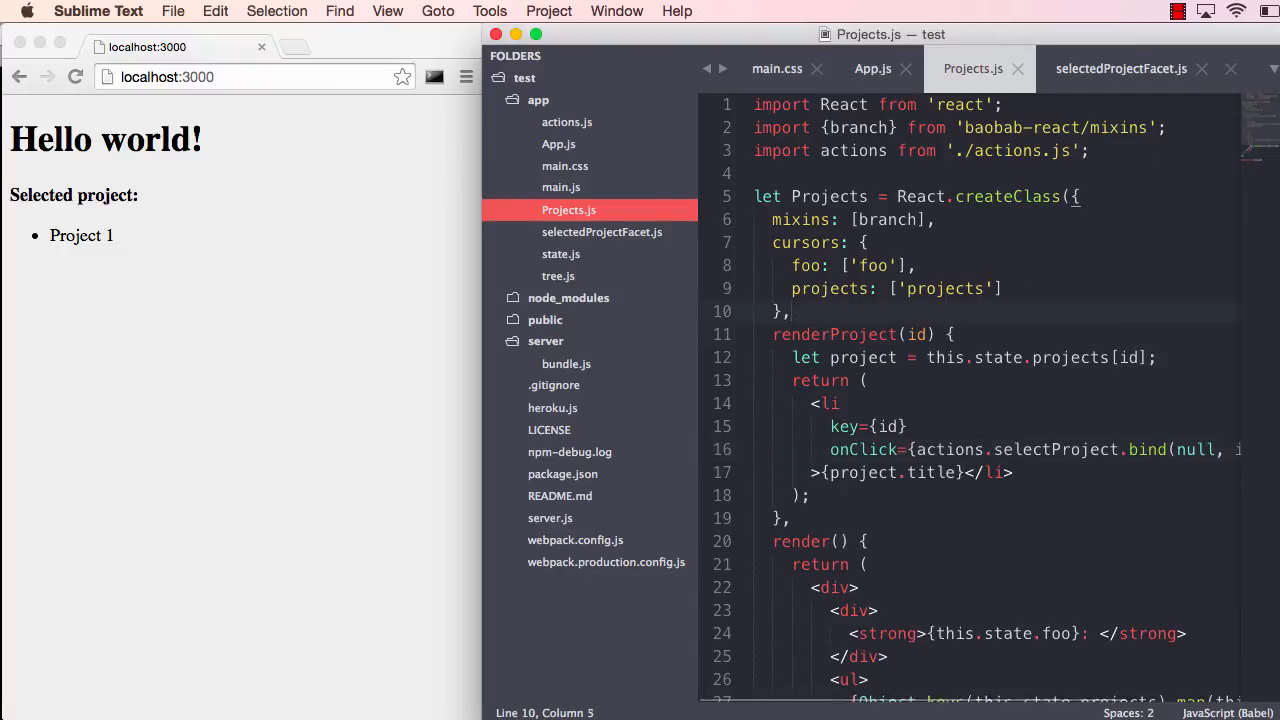
pyautogui.write('facets: {}')
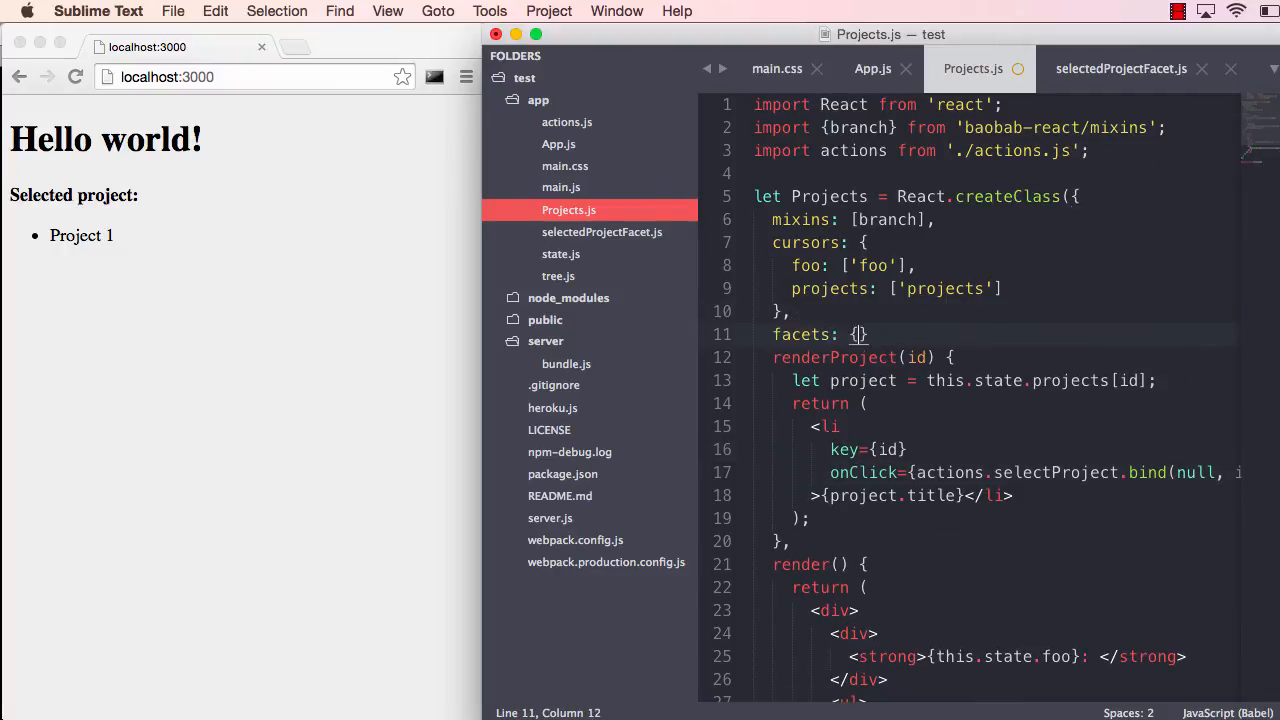
pyautogui.press('enter')
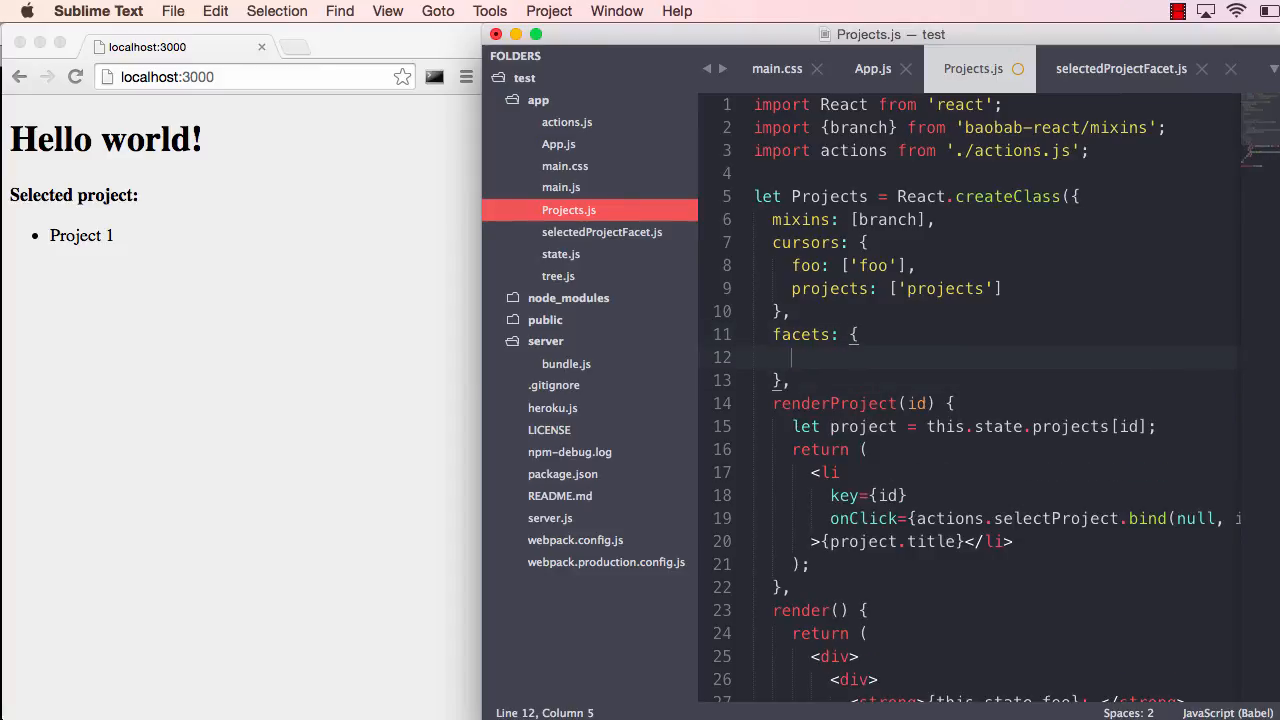
pyautogui.write("selectedProject: 'selectedProject")
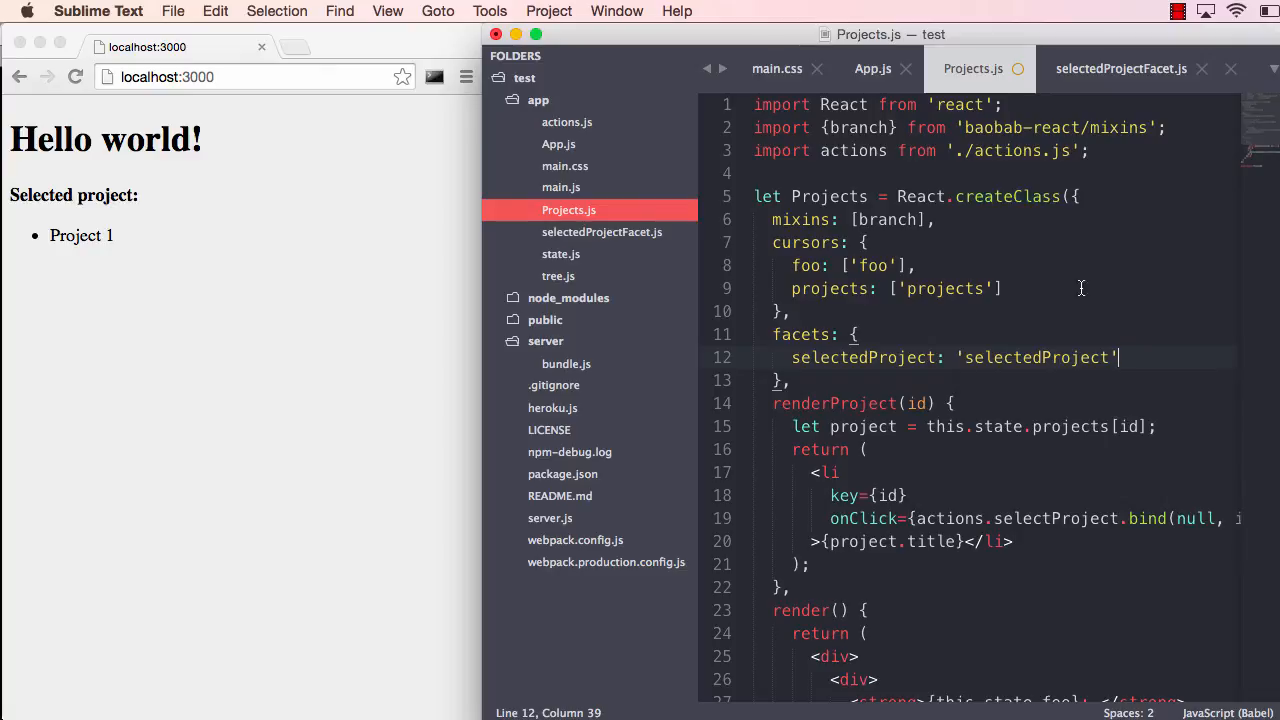
pyautogui.scroll(-3)
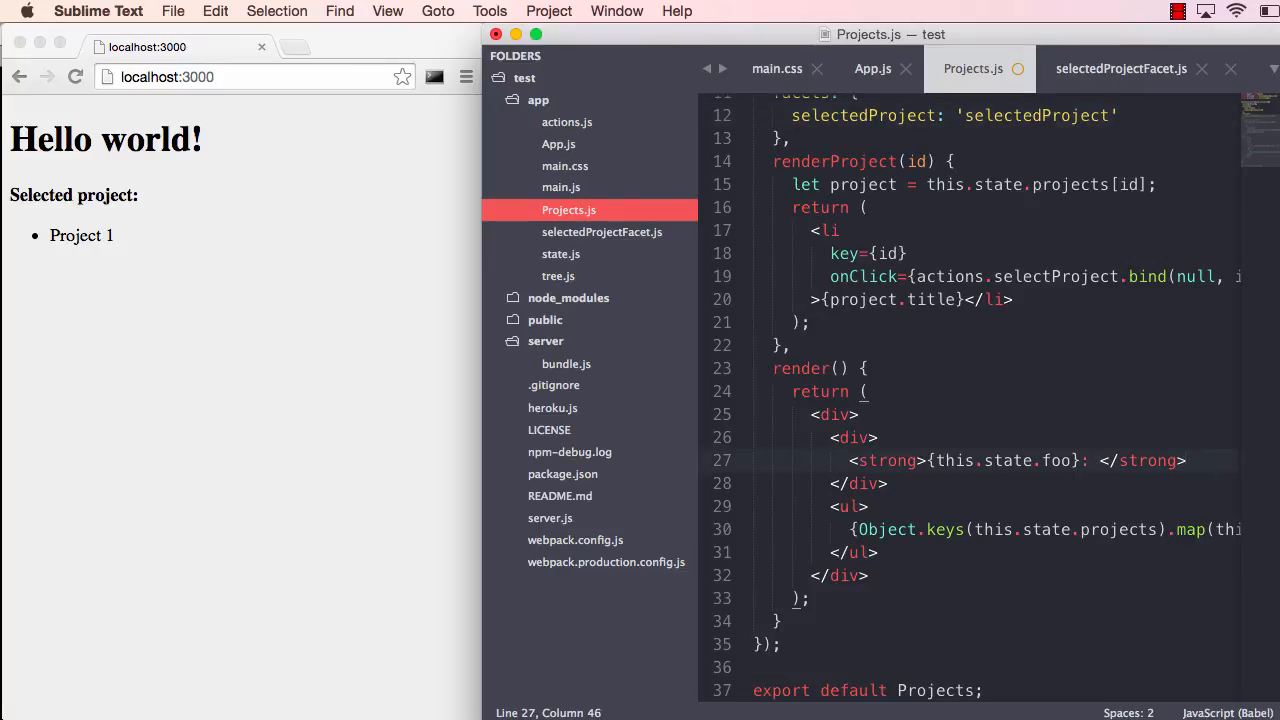
# Render this.state.selectedProject's title or 'No selected project', then pick Project 1 in the page
pyautogui.write('{this.')
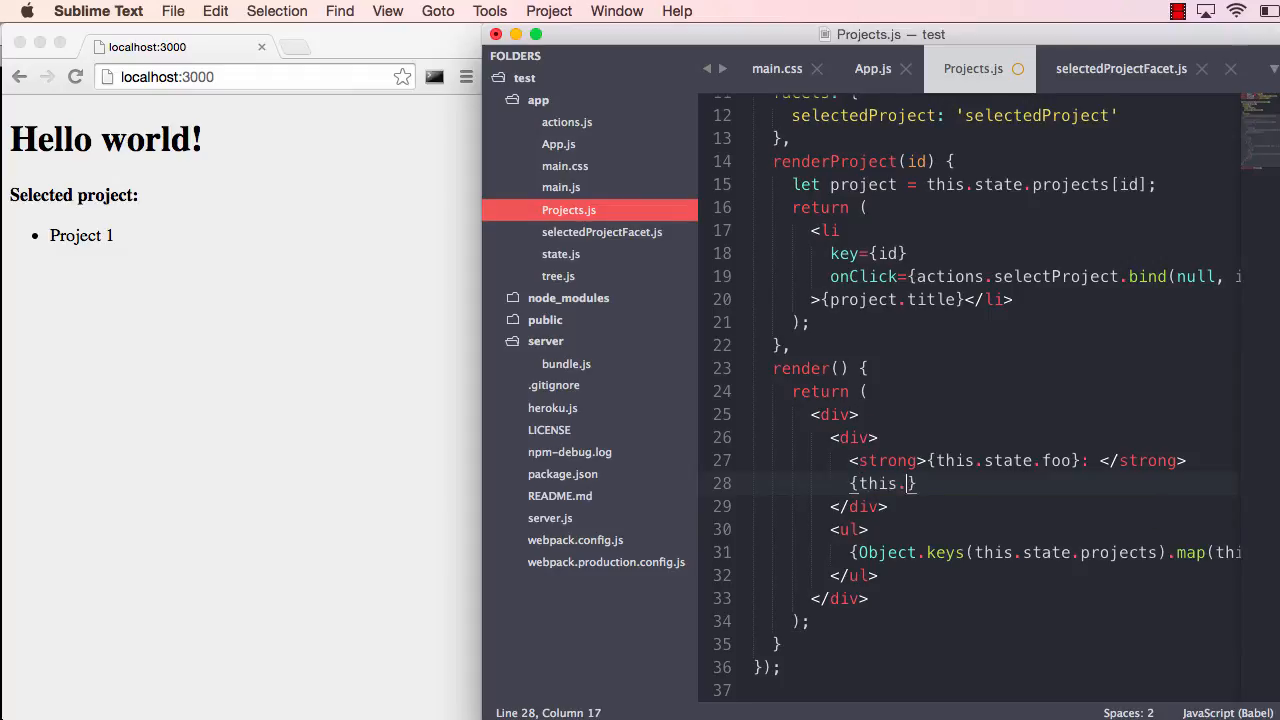
pyautogui.write('state.selectedProject.title')
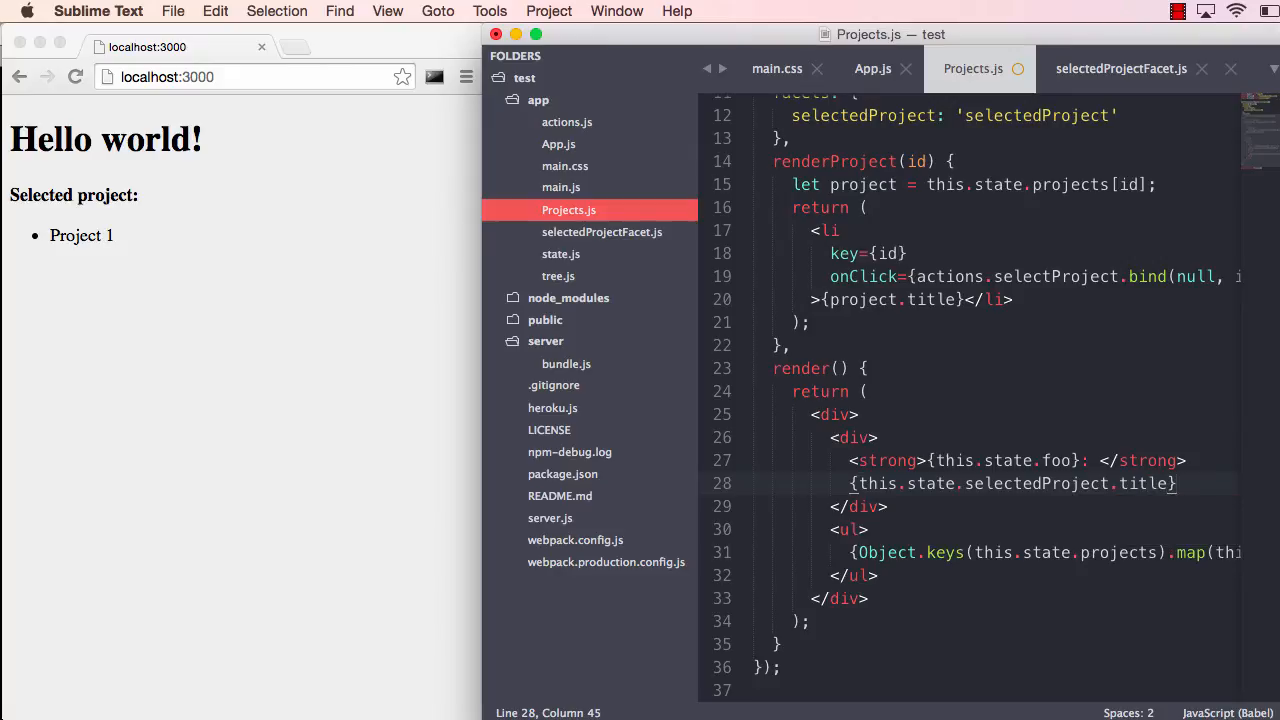
pyautogui.press('left')
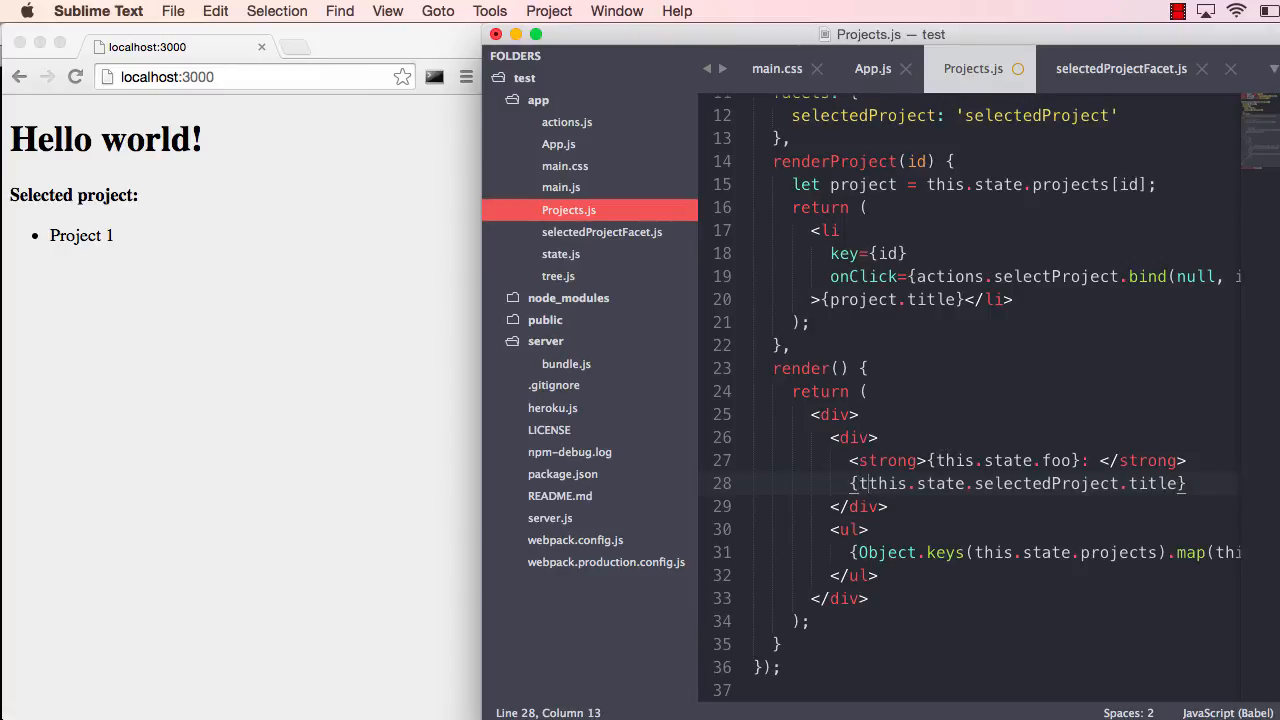
pyautogui.write('is.state.')
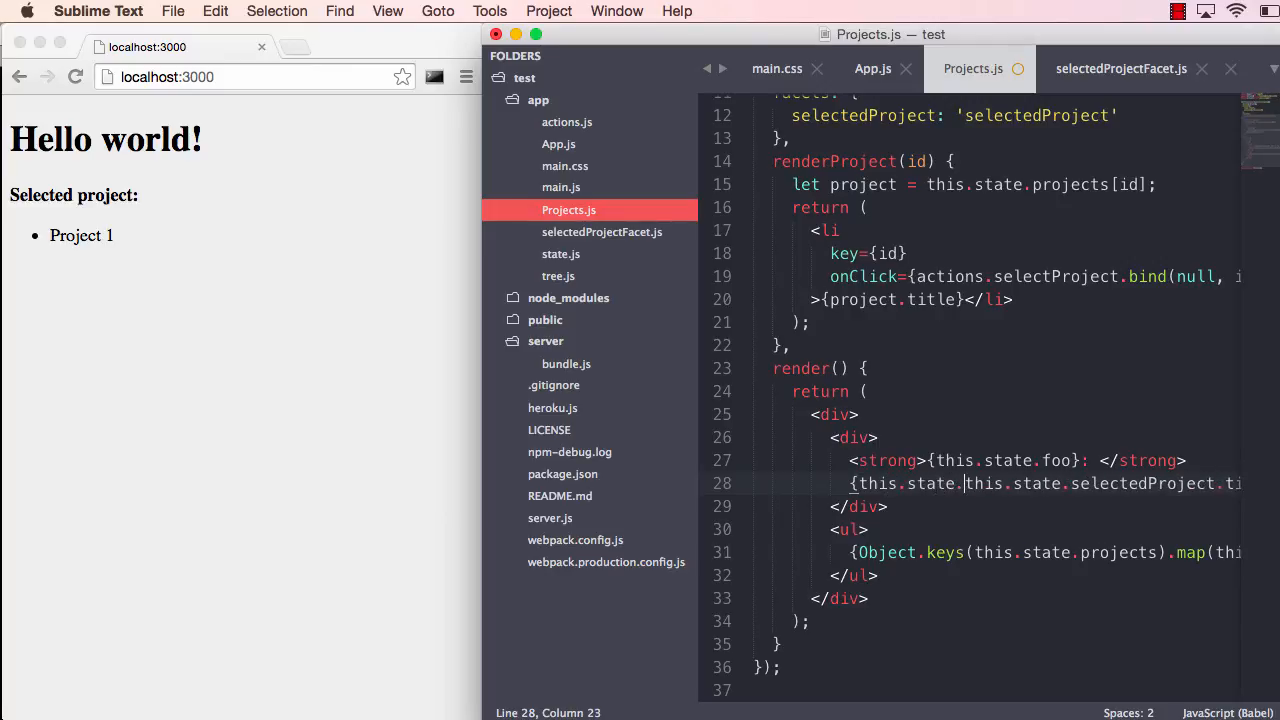
pyautogui.write('selectedProject')
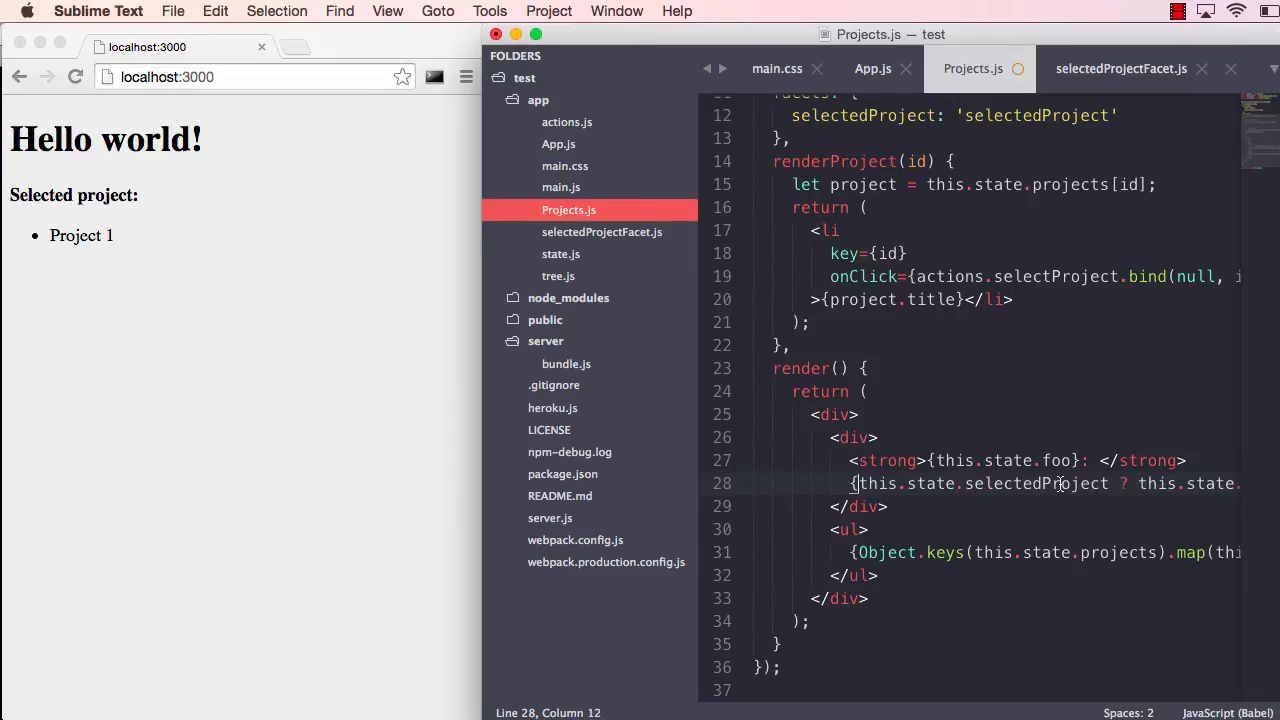
pyautogui.press('enter')
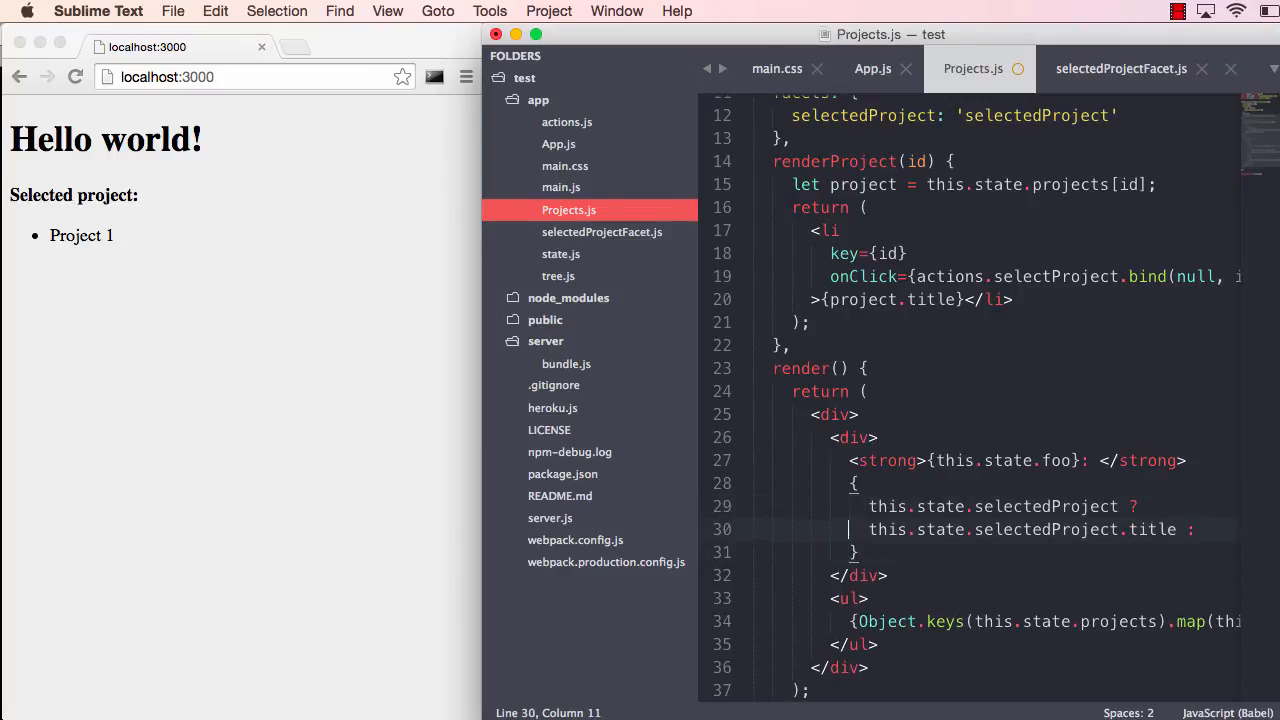
pyautogui.write("'No '")
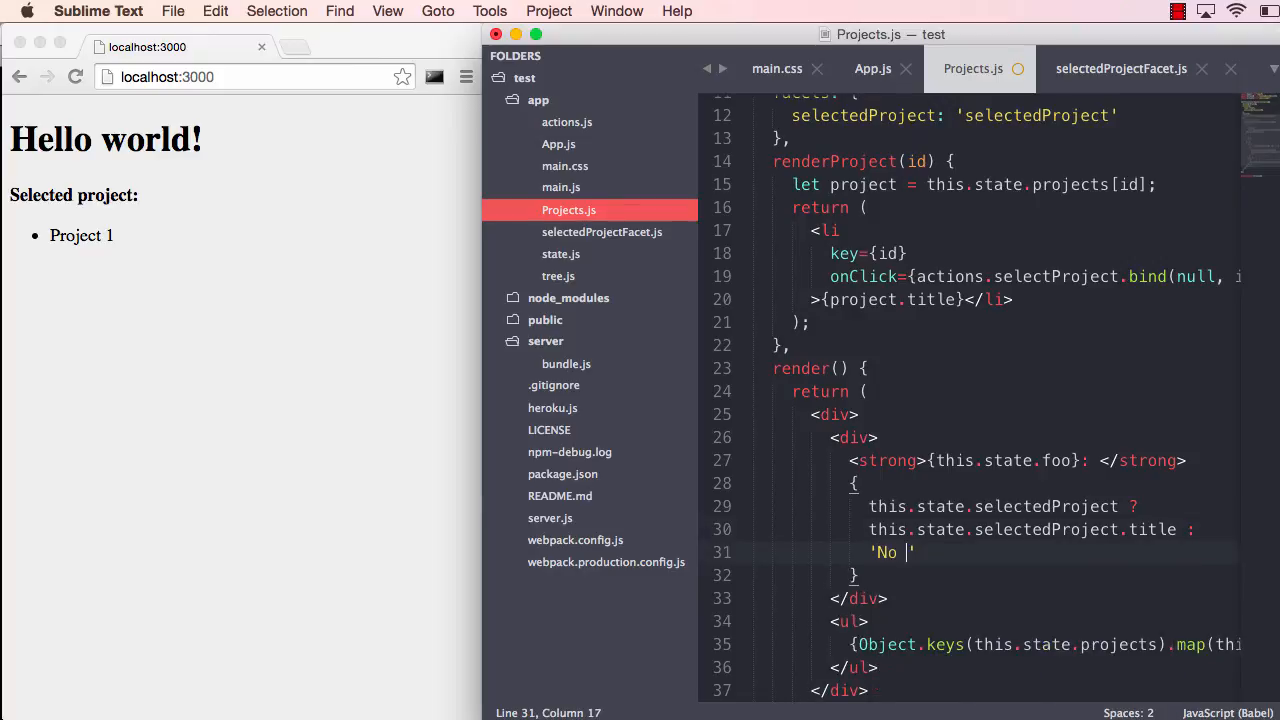
pyautogui.write('selected project')
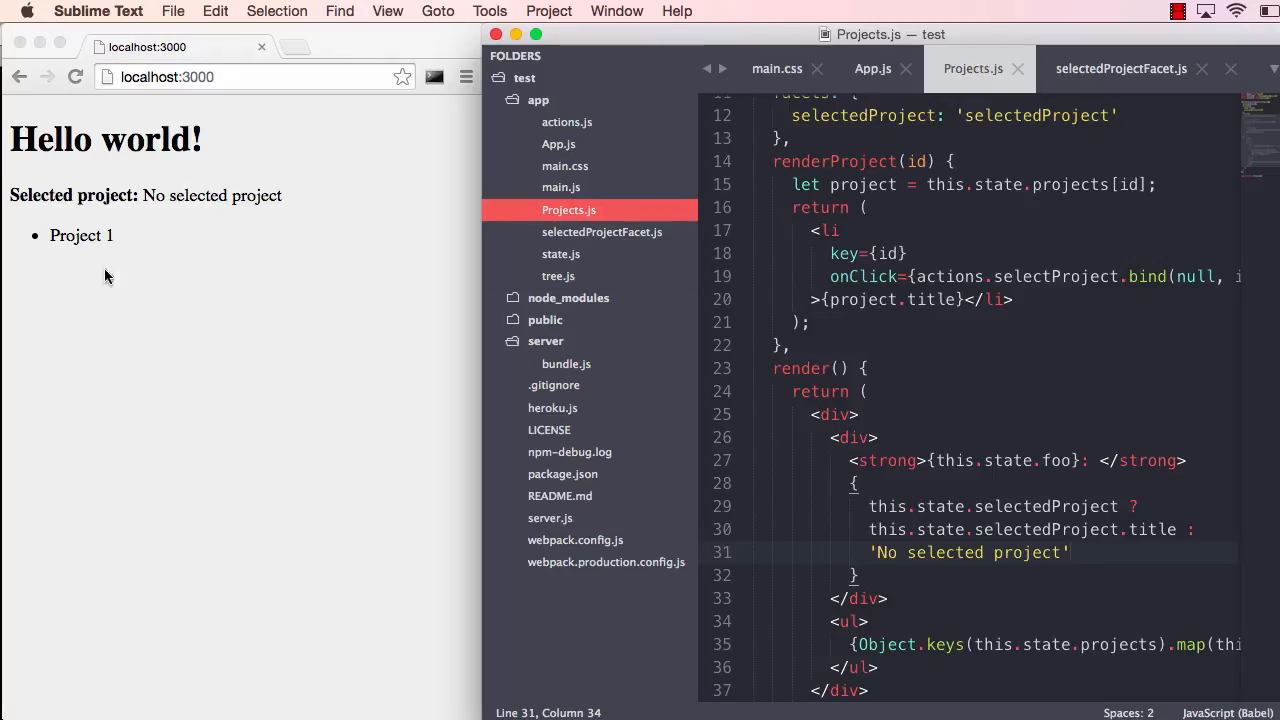
pyautogui.click(81, 235)
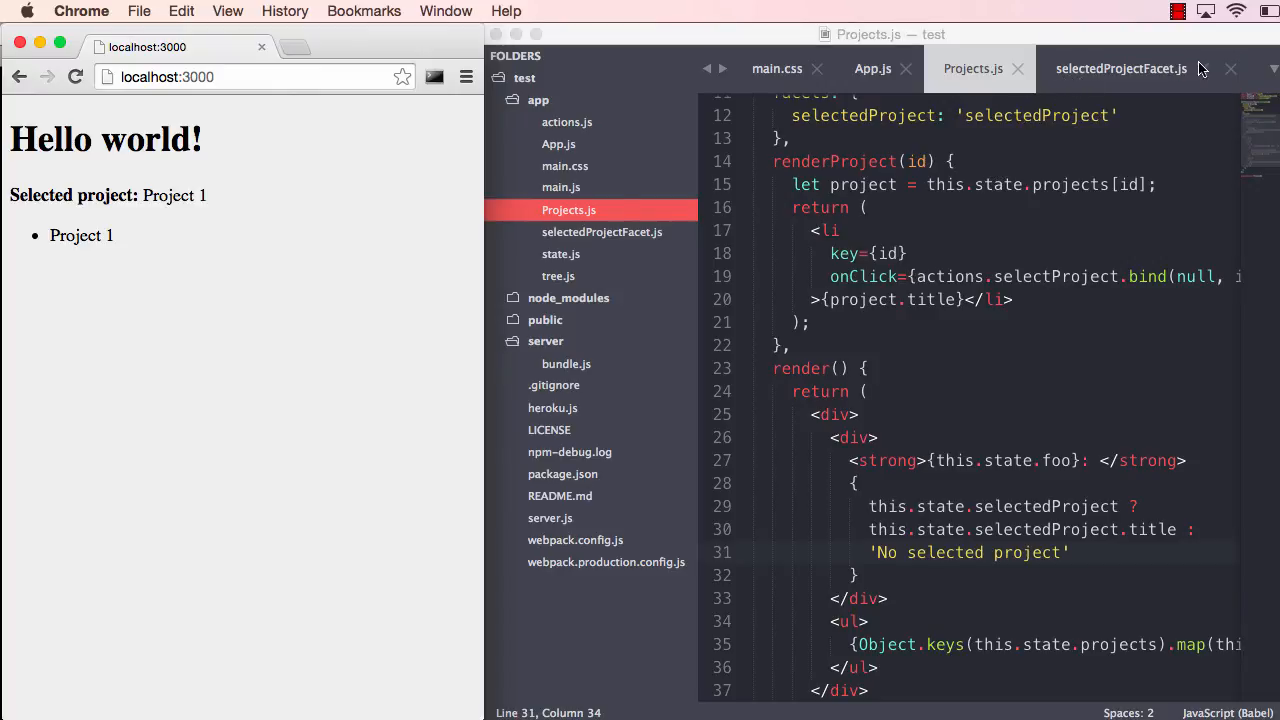
# Add project '1' titled 'Project 2' to state.js projects and save
pyautogui.click(561, 253)
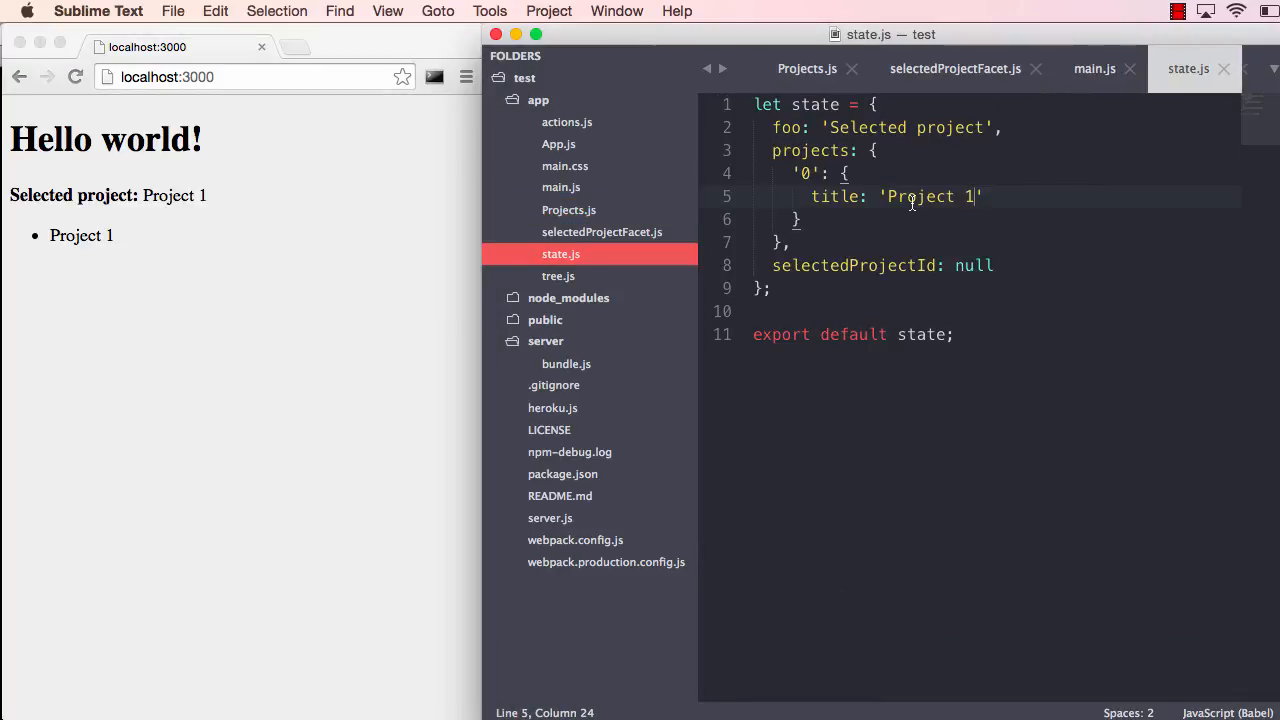
pyautogui.write("'1': {")
pyautogui.write('title')
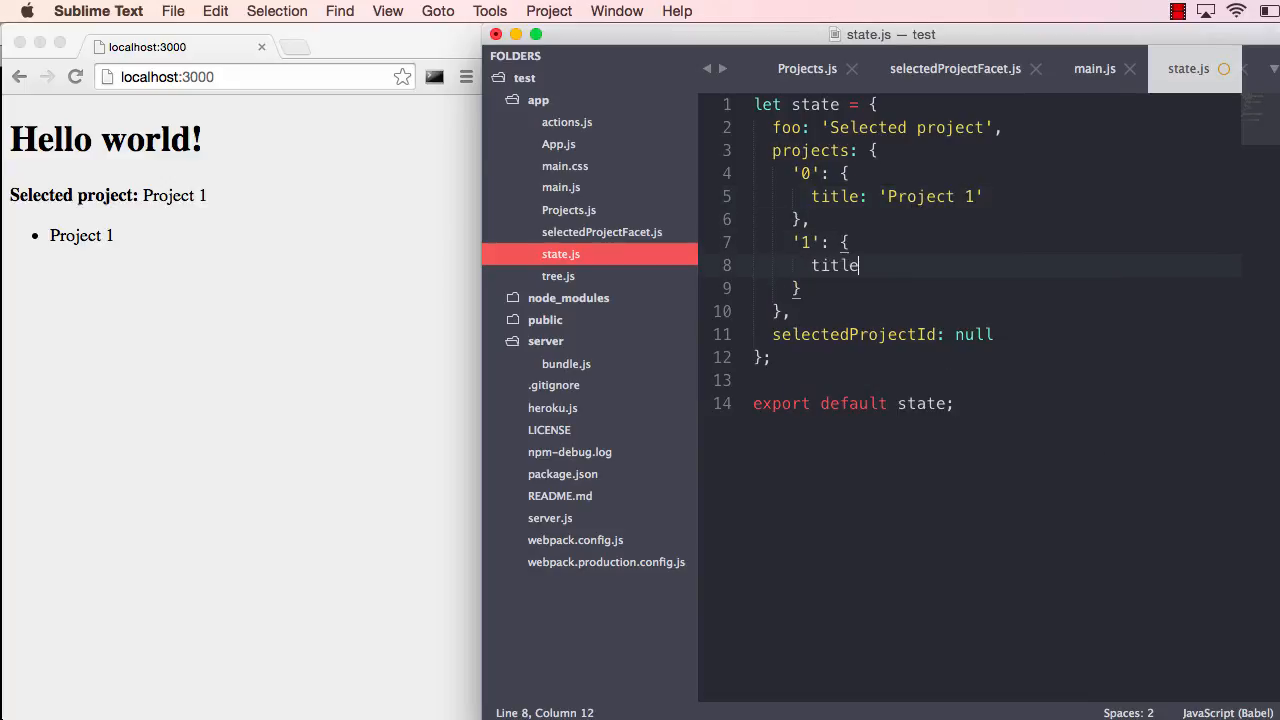
pyautogui.write(": 'Project 2'")
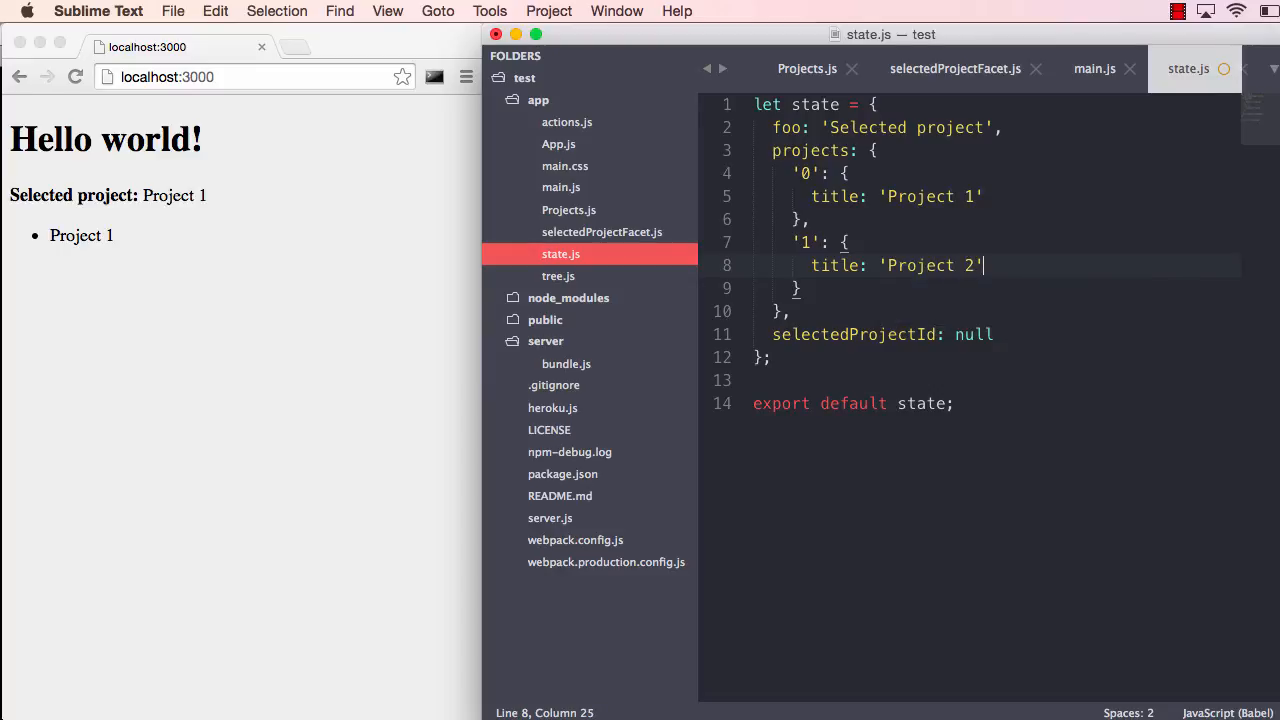
pyautogui.press('cmd+s')
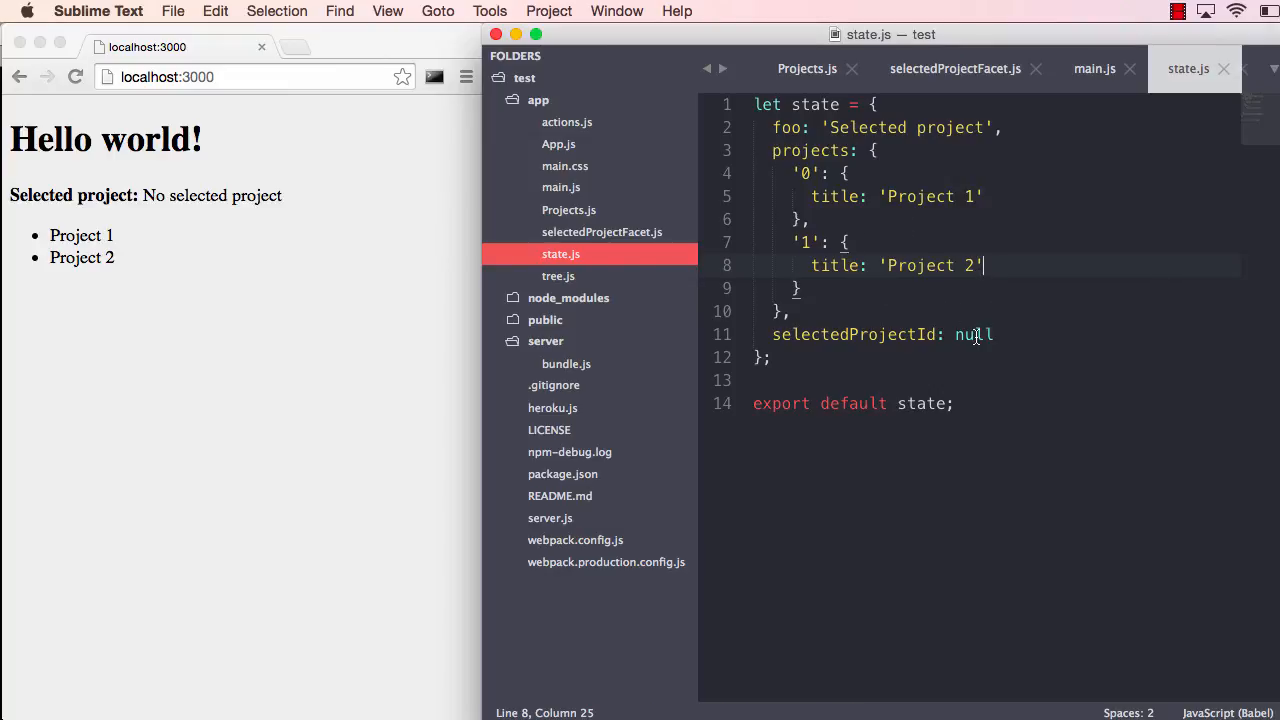
# Replace selectedProjectId's null in state.js with '0', then '1'
pyautogui.doubleClick(972, 334)
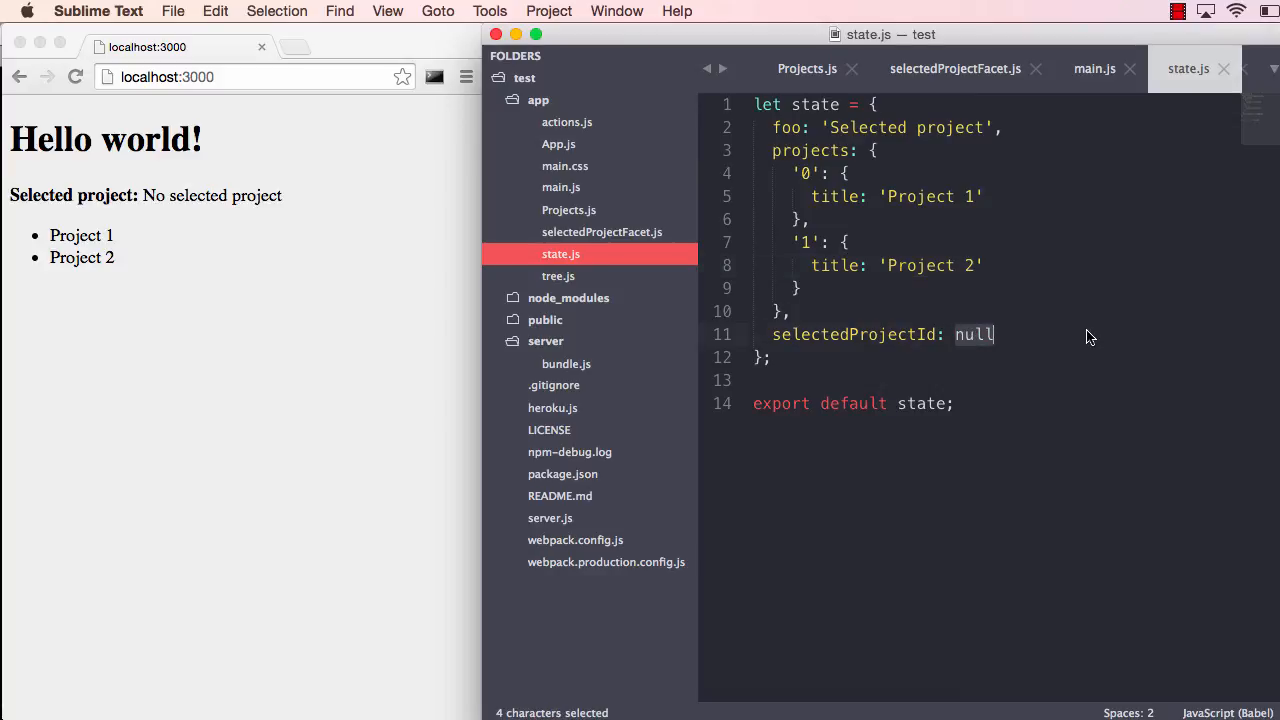
pyautogui.write("'")
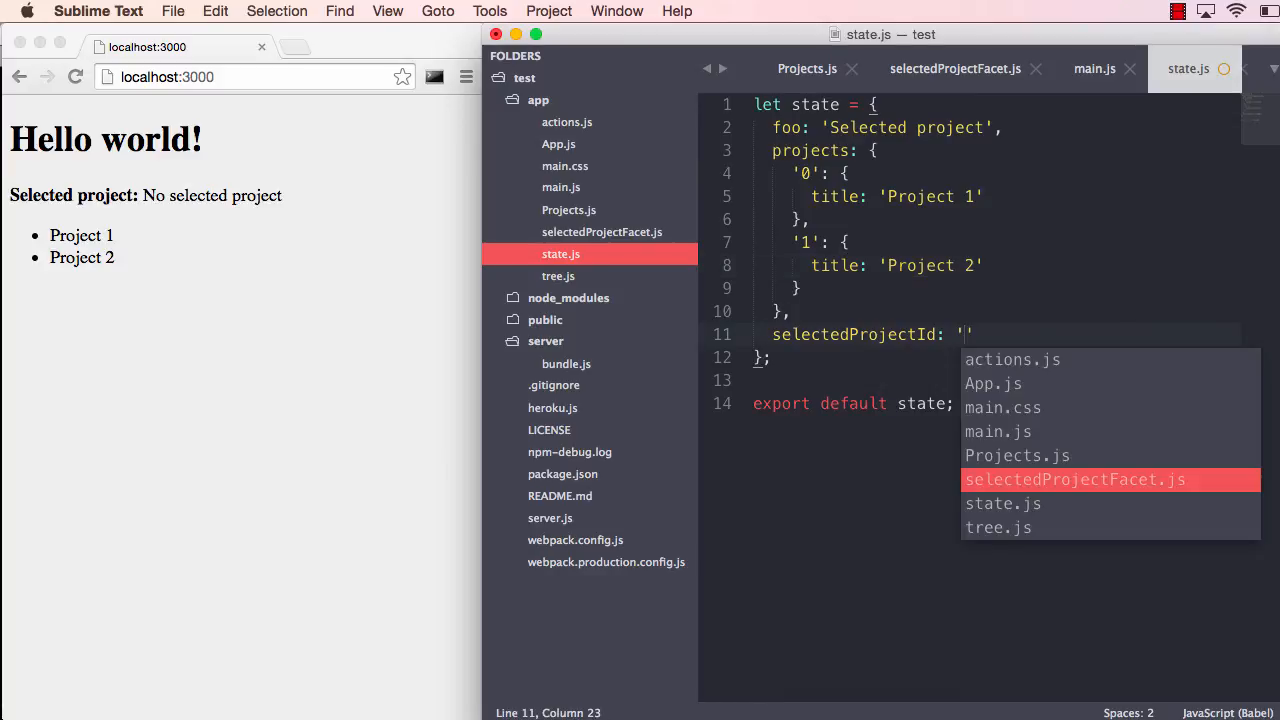
pyautogui.write('0')
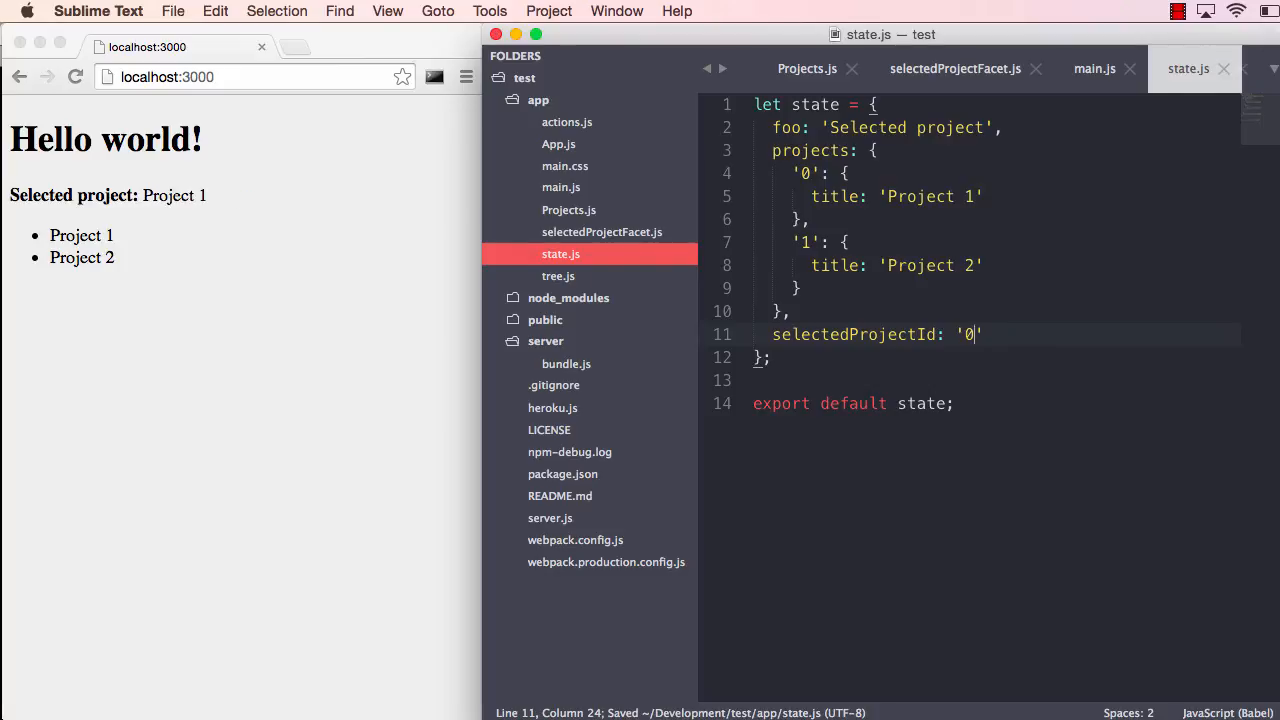
pyautogui.write('1')
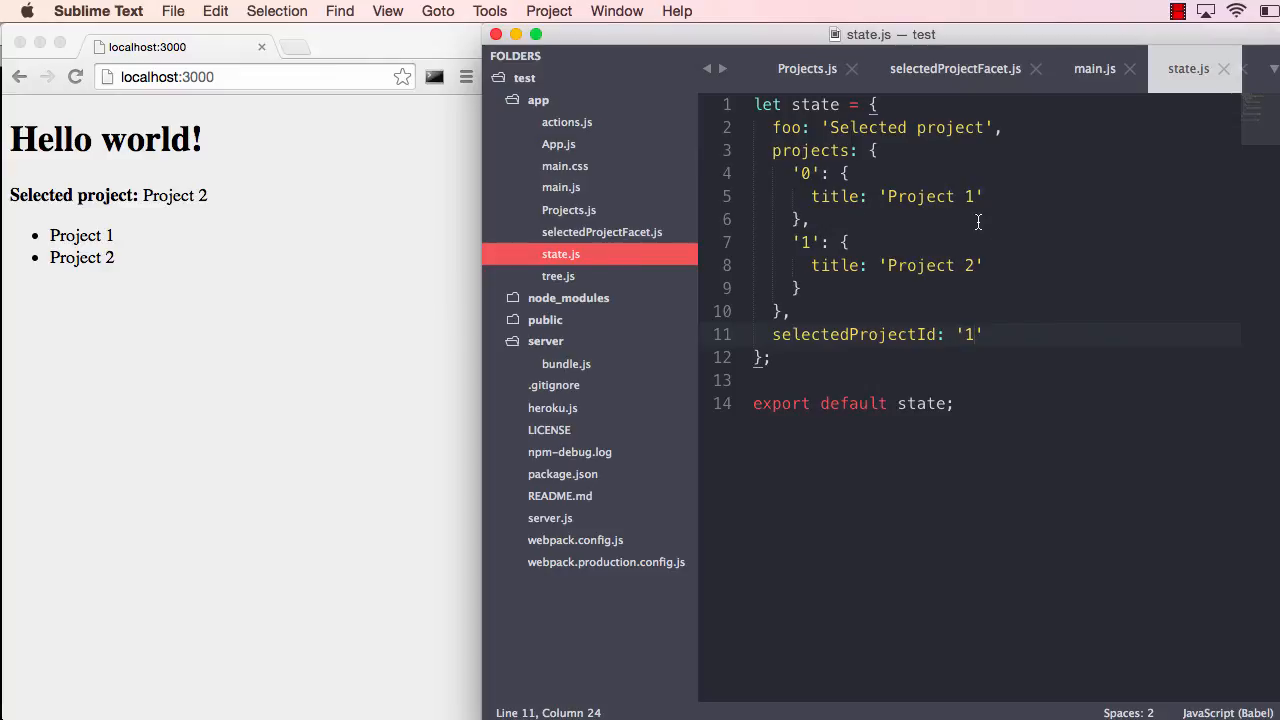
pyautogui.moveTo(1104, 165)
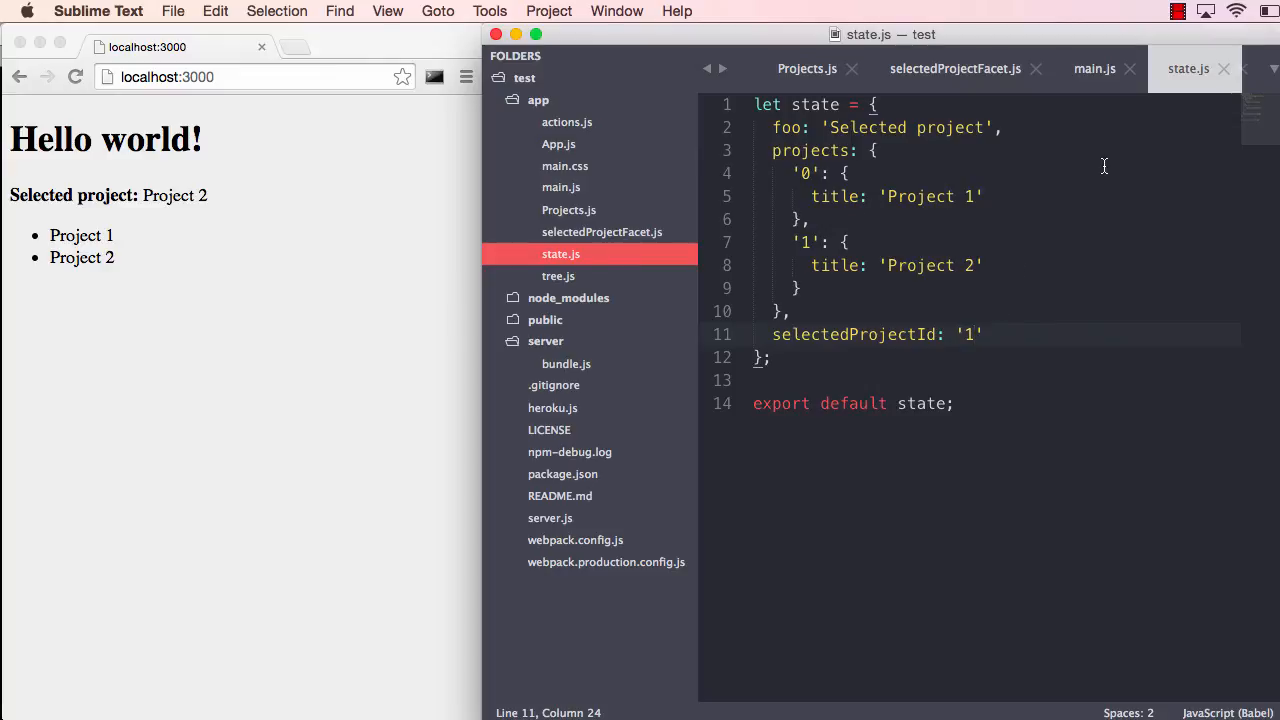